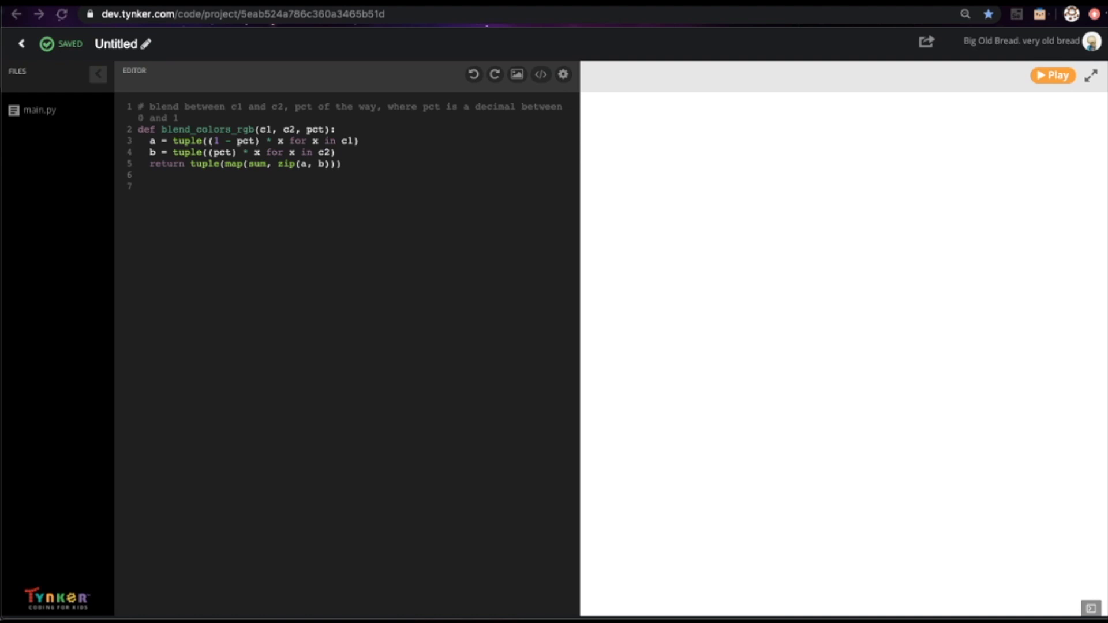
mouse_move(311, 394)
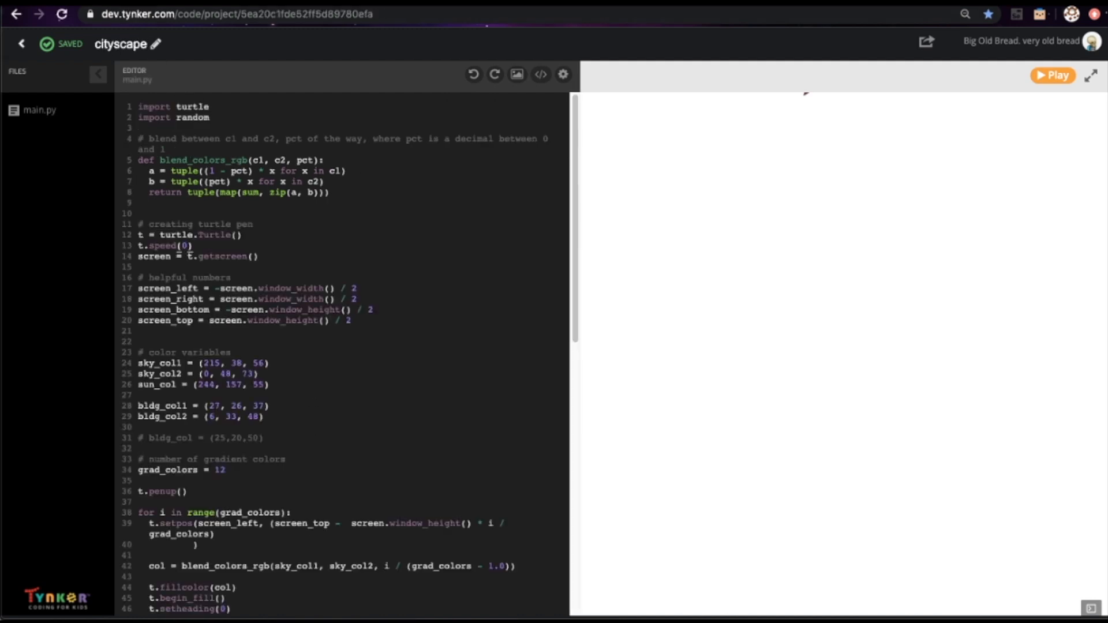
Step: Preview the finished cityscape, then import the turtle and random modules
left_click(1052, 75)
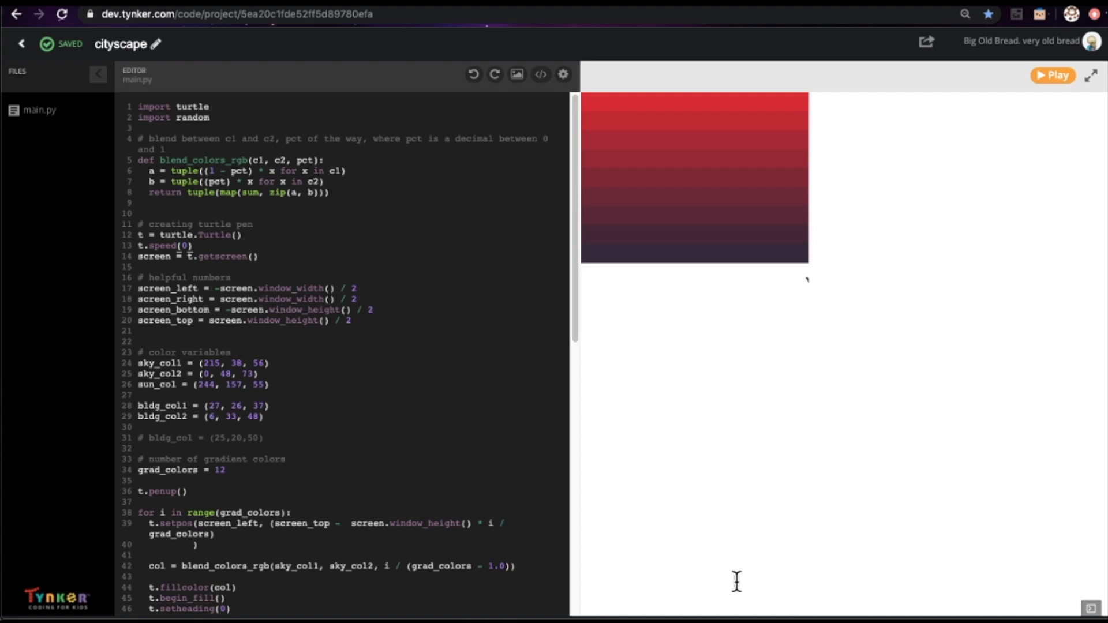
left_click(1052, 75)
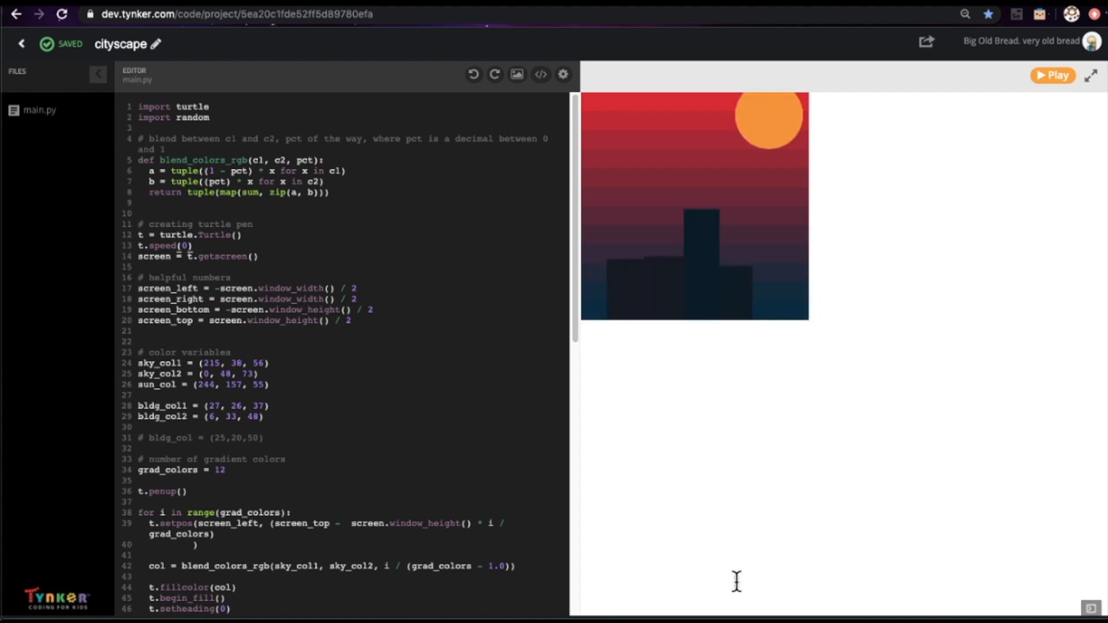
mouse_move(725, 567)
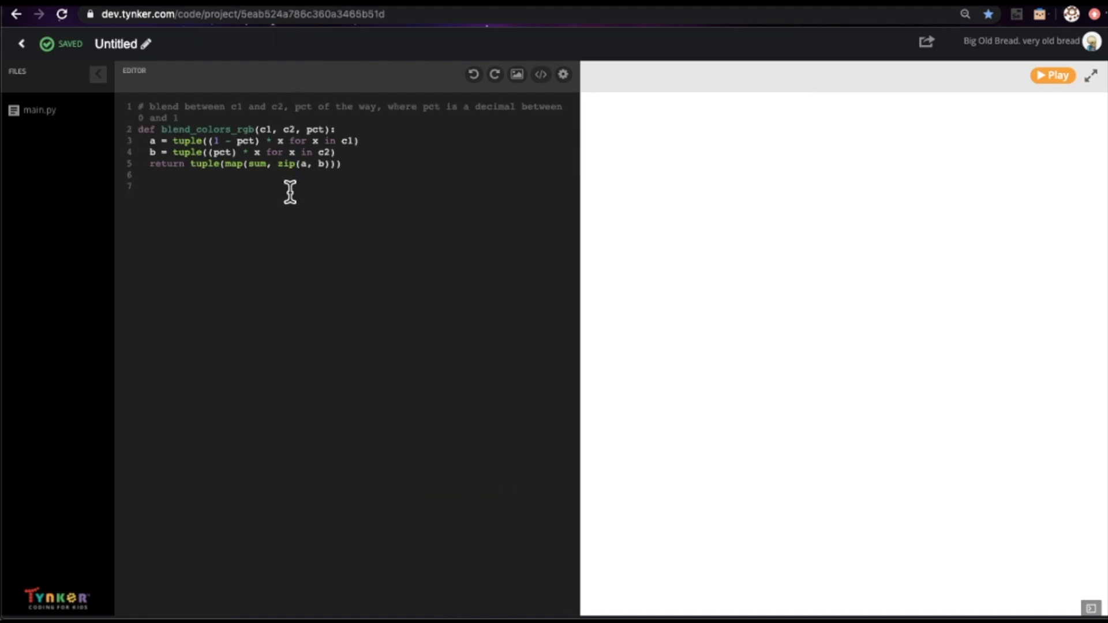
mouse_move(186, 189)
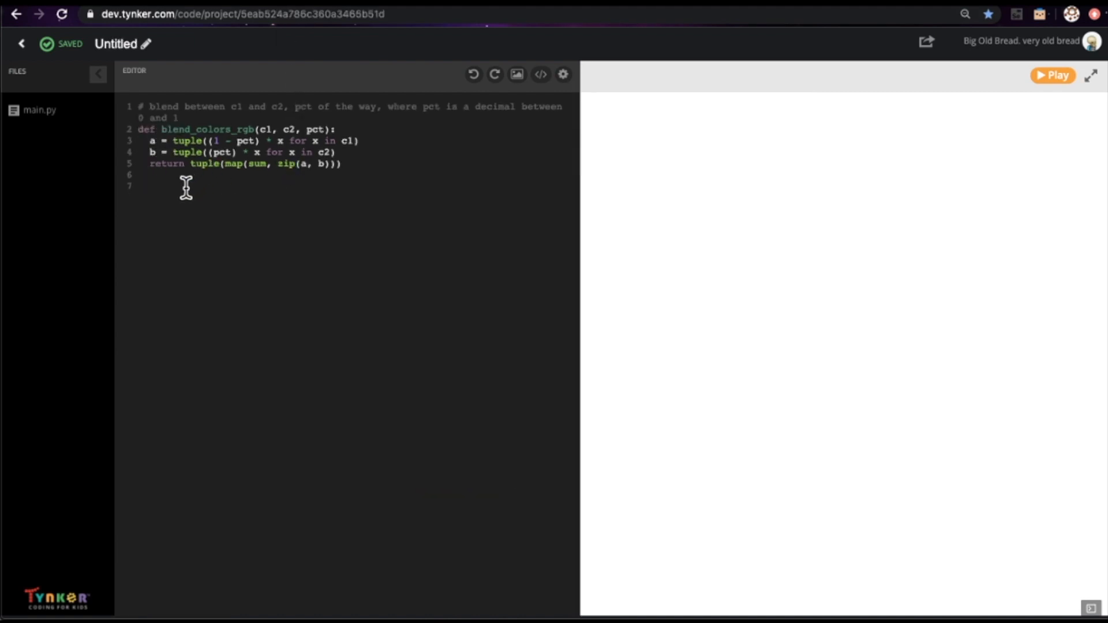
mouse_move(223, 219)
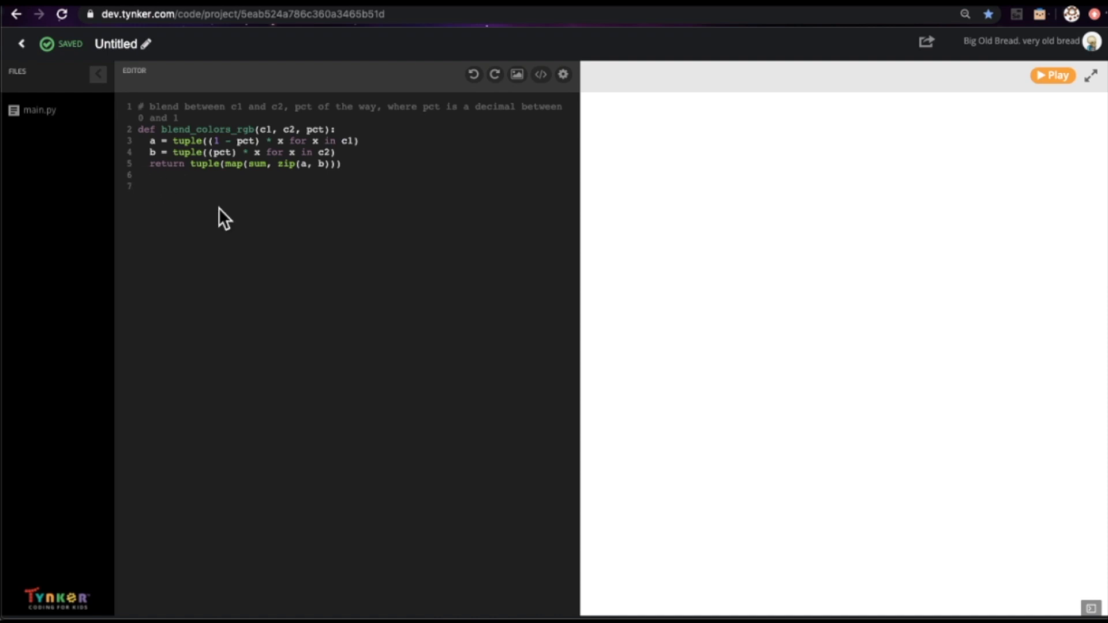
type("import tu")
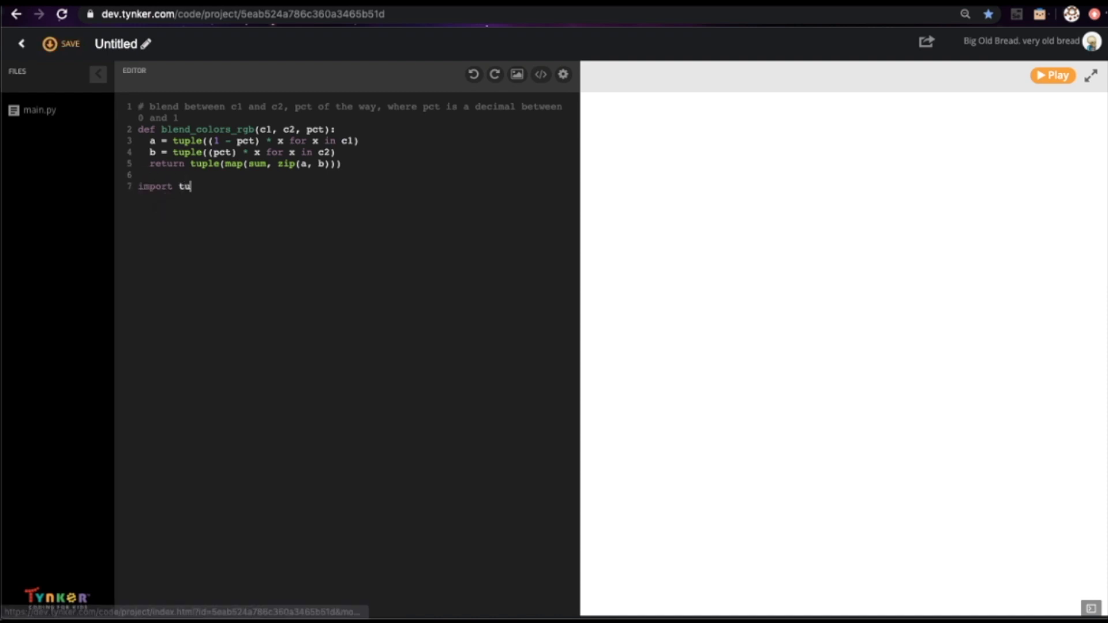
type("rtle")
type("import")
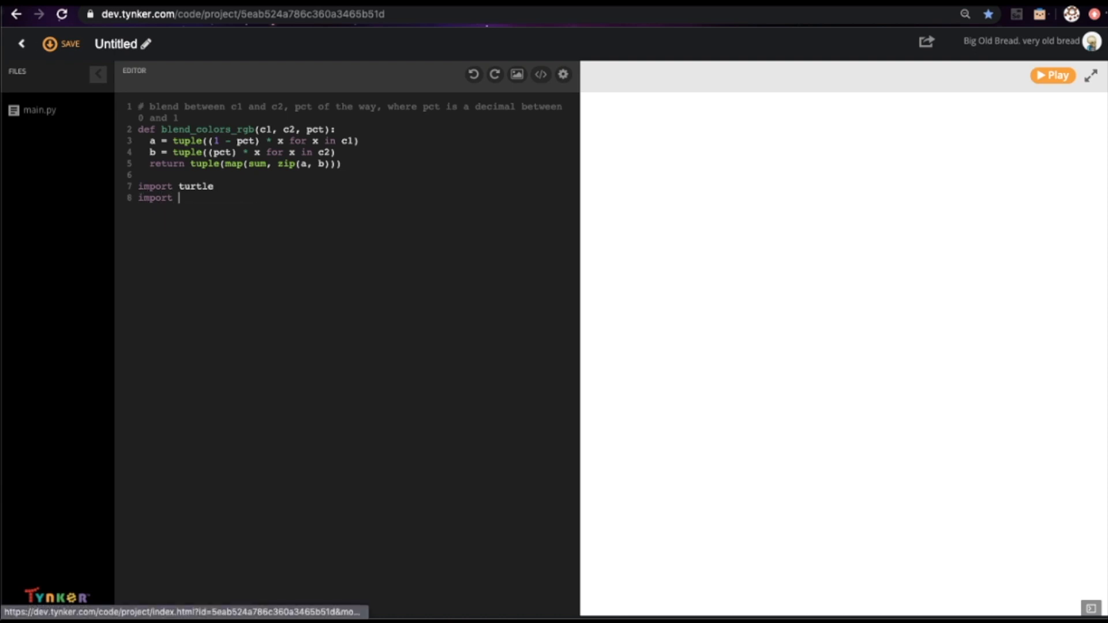
type("random")
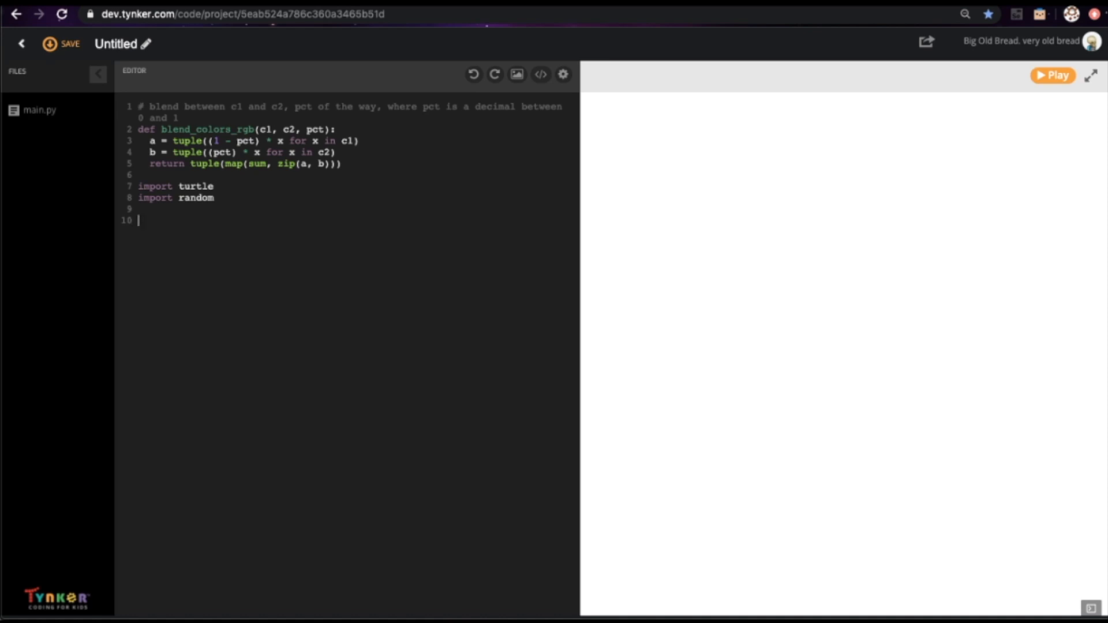
Step: Create turtle t with speed(0) and begin a screen assignment line
left_click(61, 43)
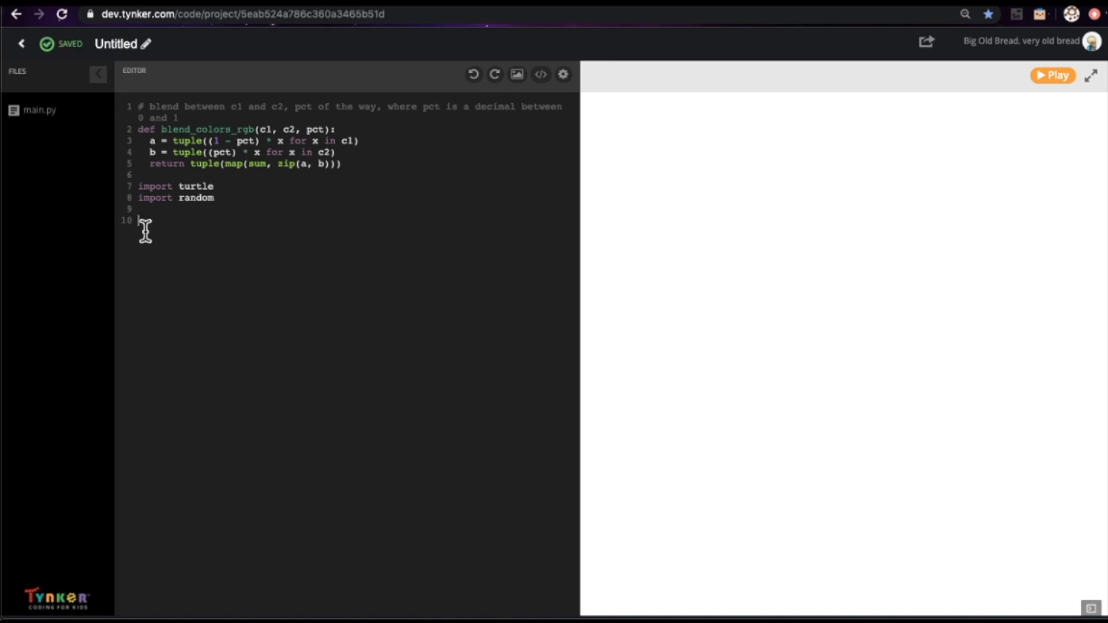
type("t")
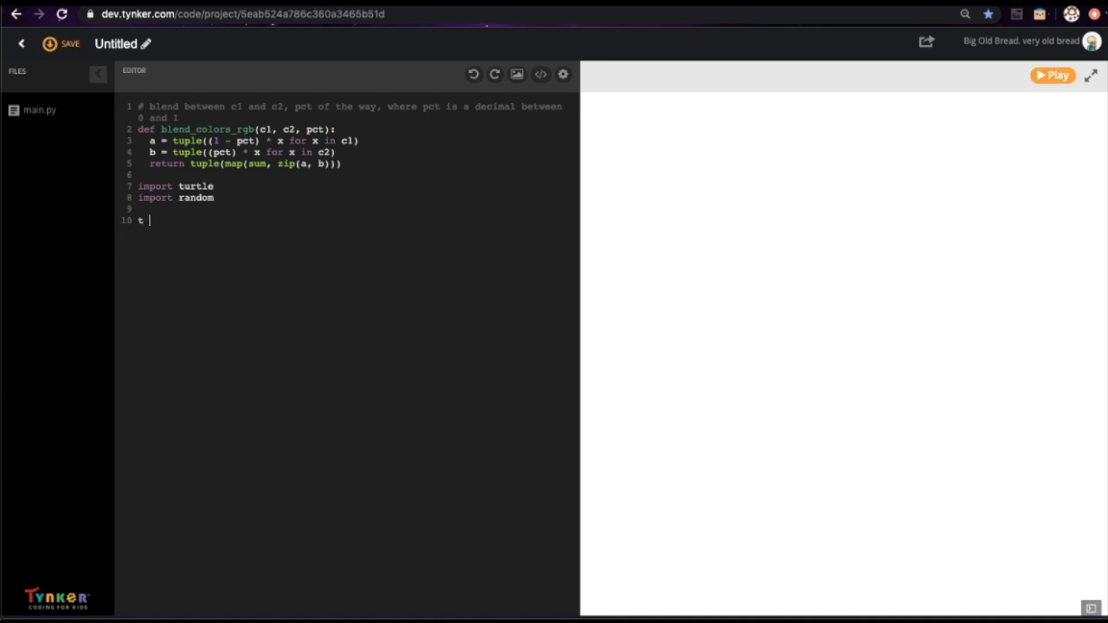
type("= turtle.")
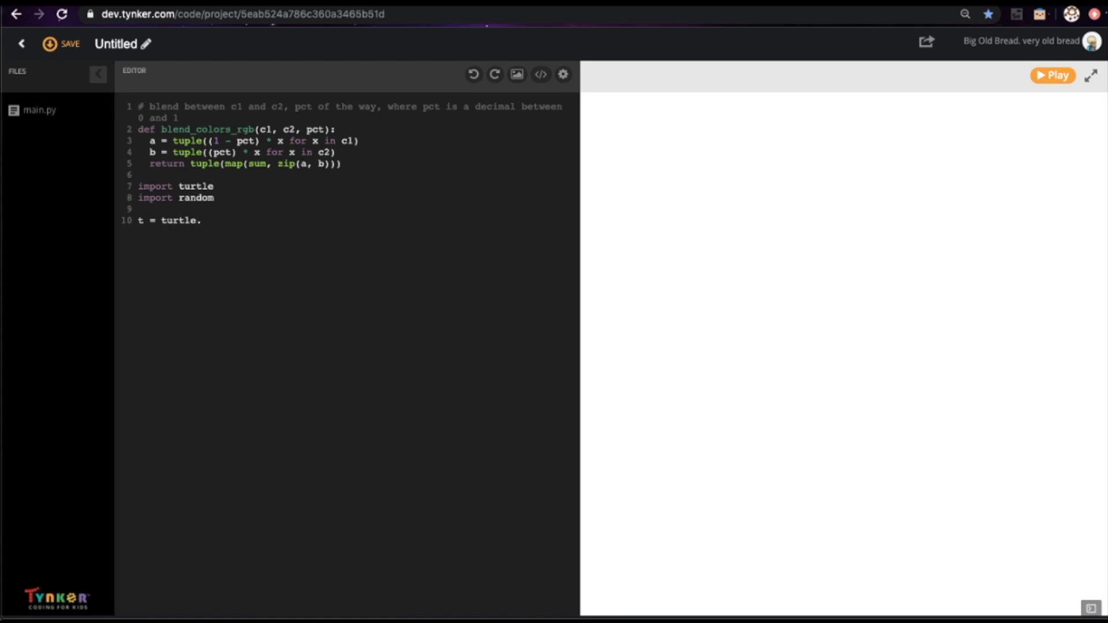
type("Turtle(")
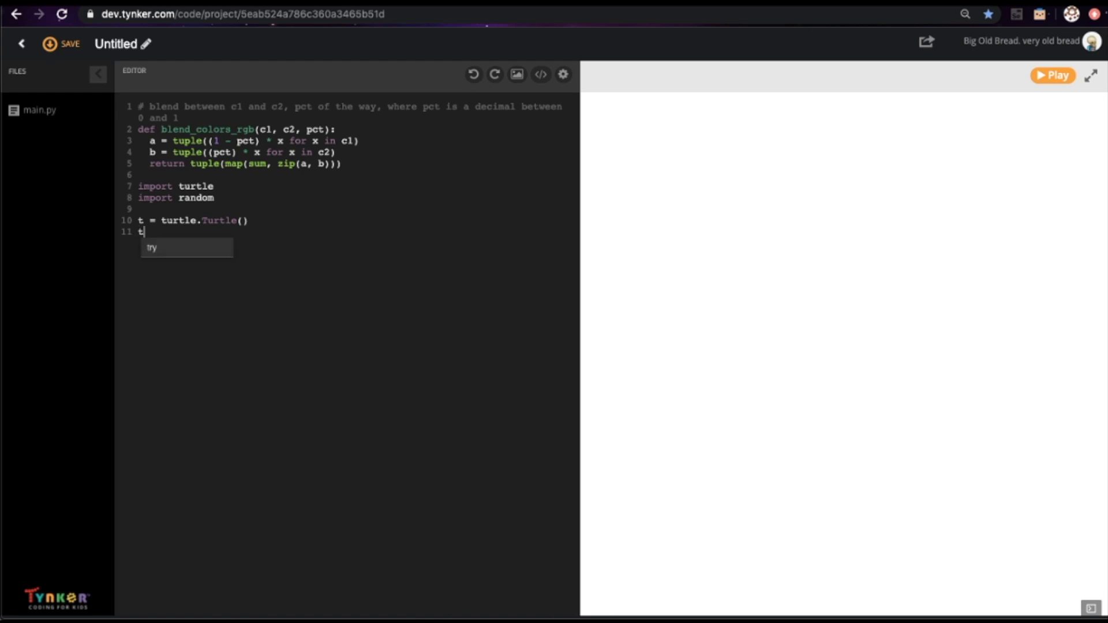
type(".speed(0)")
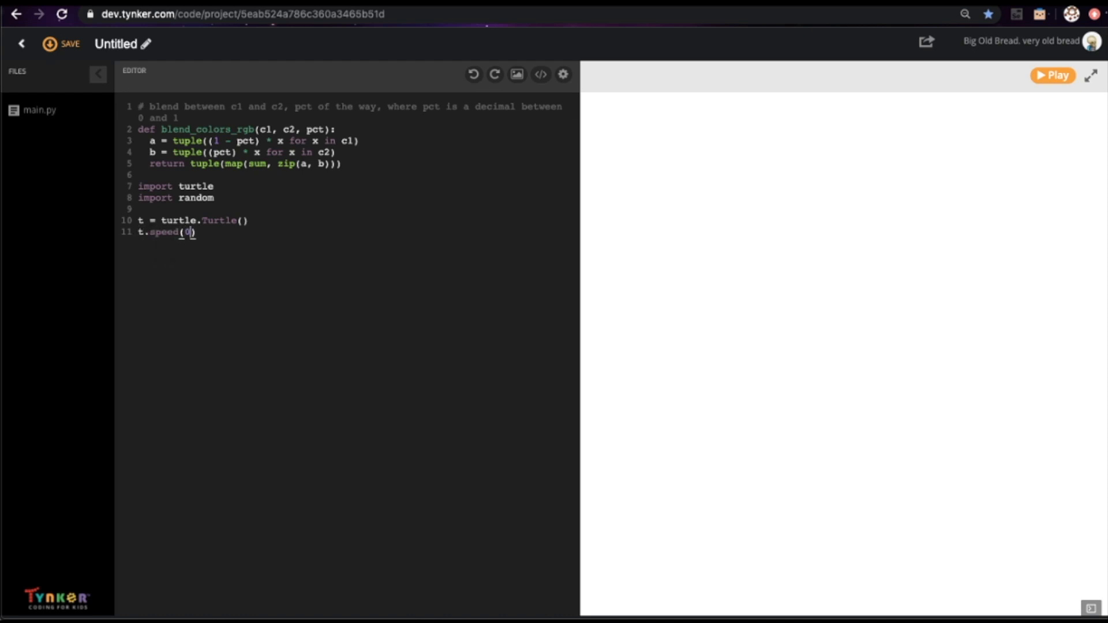
key("Enter")
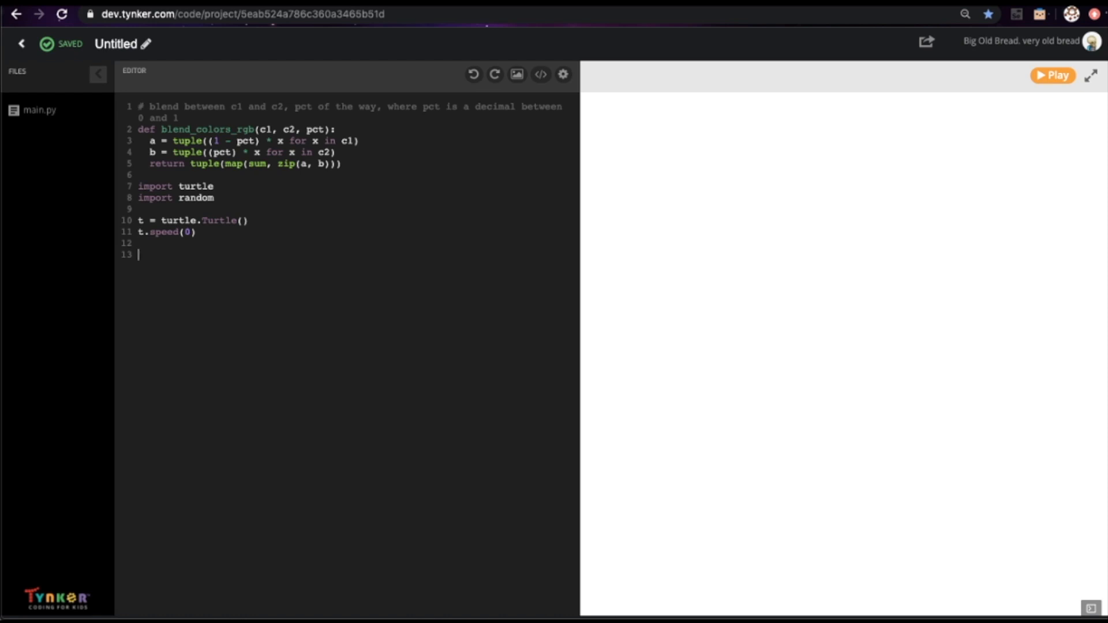
type("screen =")
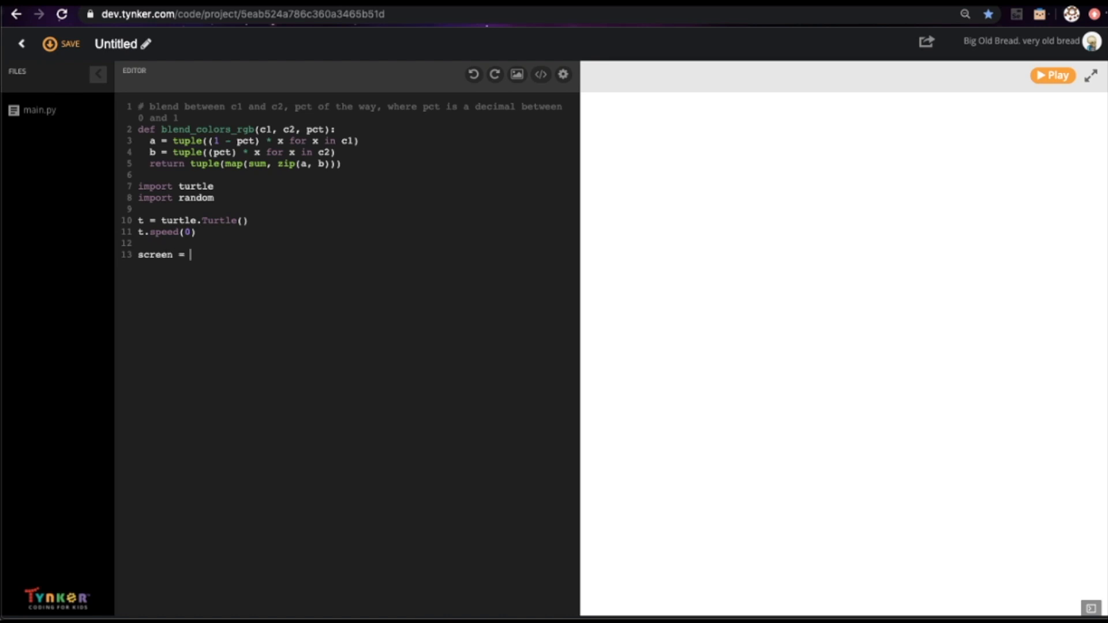
Step: Set screen = t.getscreen() and define the four screen edges from half window width and height
type("t.getscreen()")
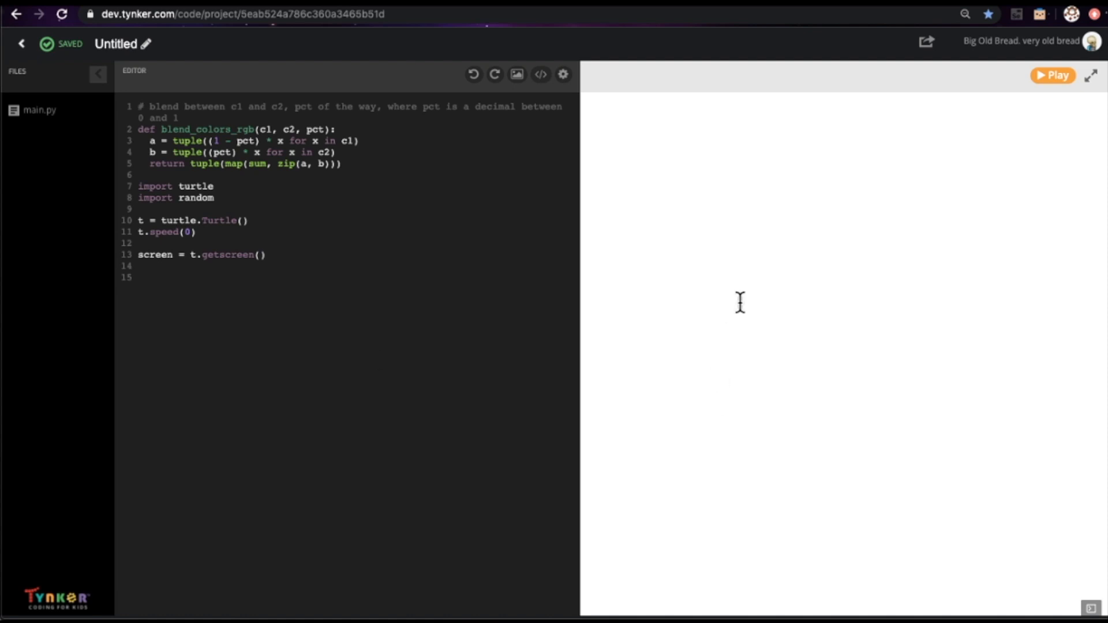
mouse_move(742, 136)
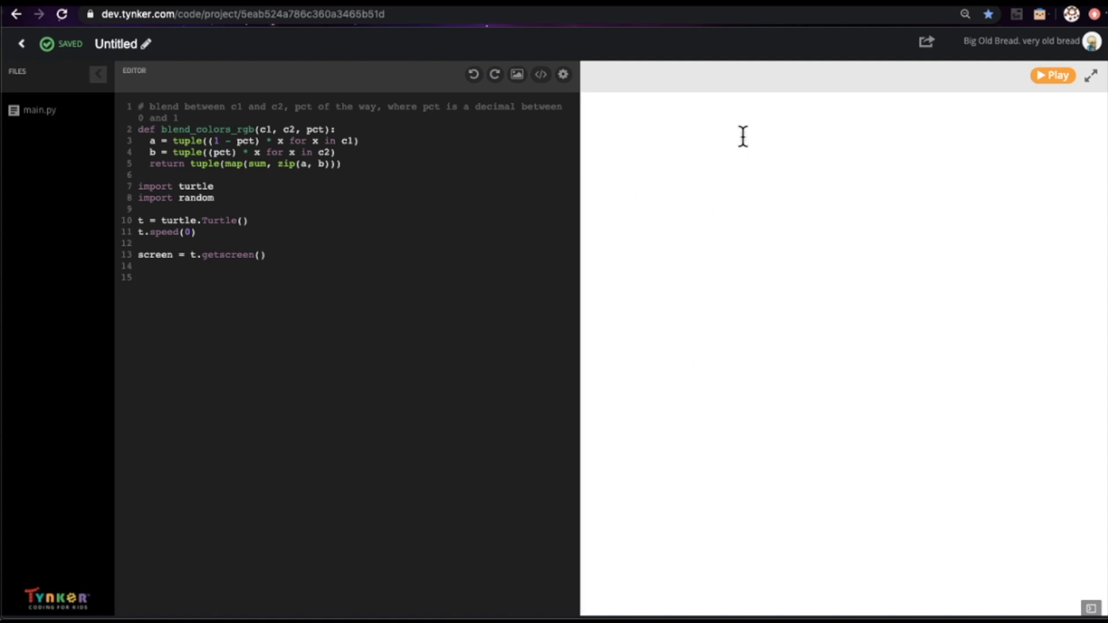
mouse_move(191, 286)
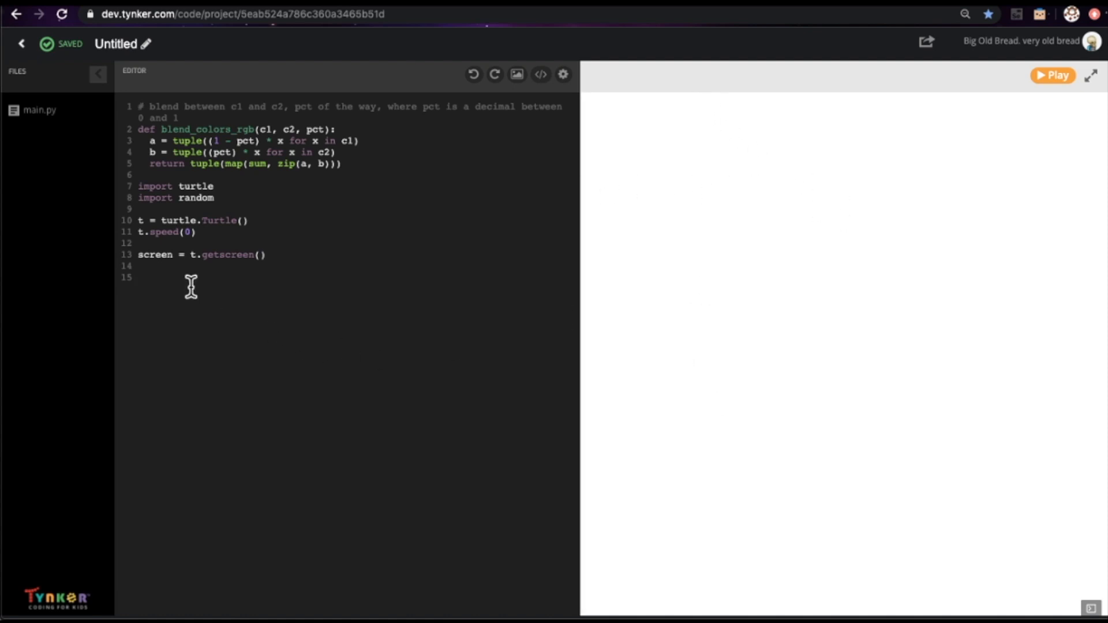
type("screen_left")
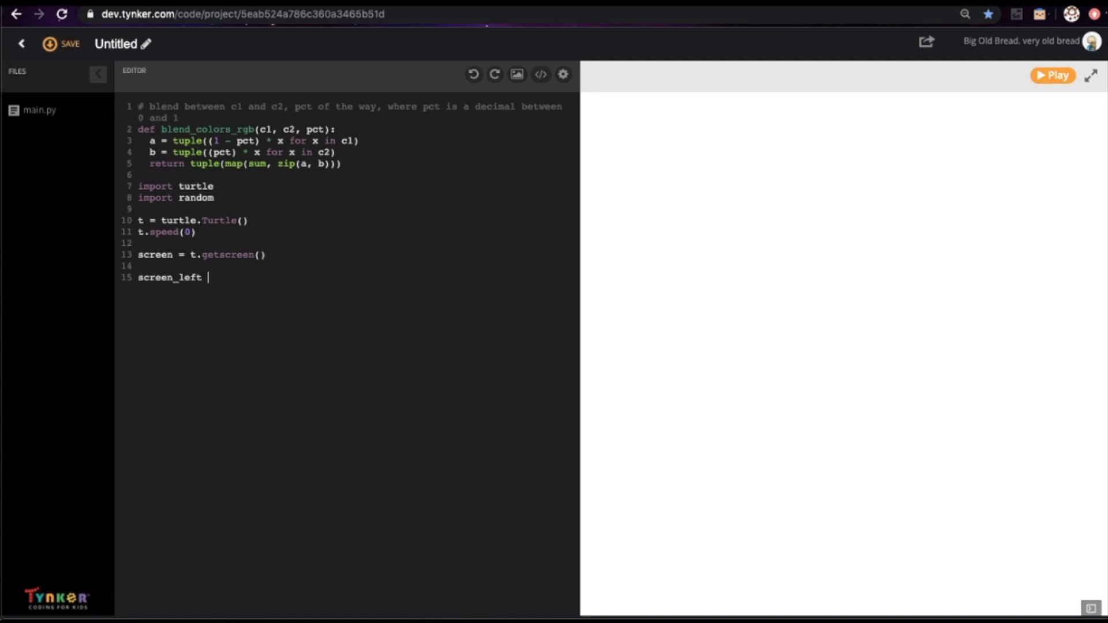
type("= - screen")
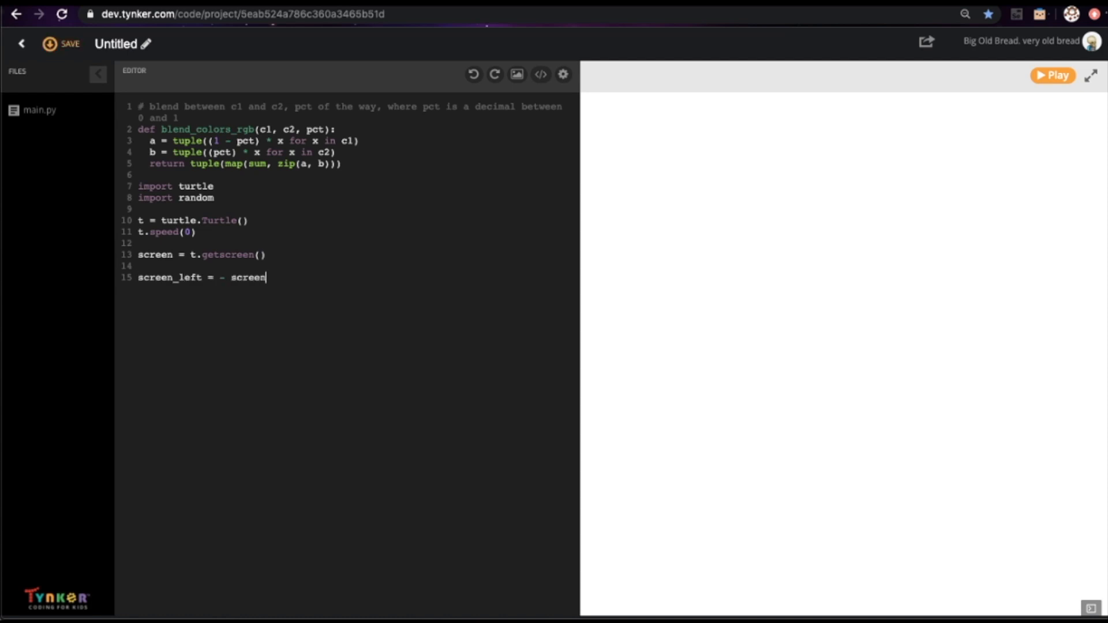
type(".window_width() / 2")
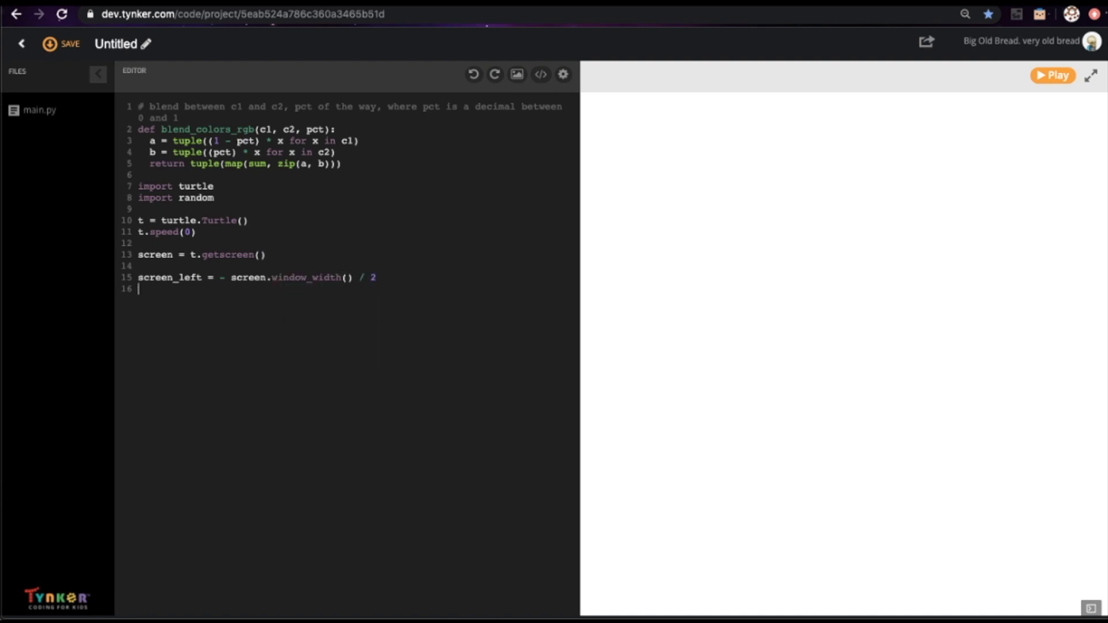
type("screen_rig")
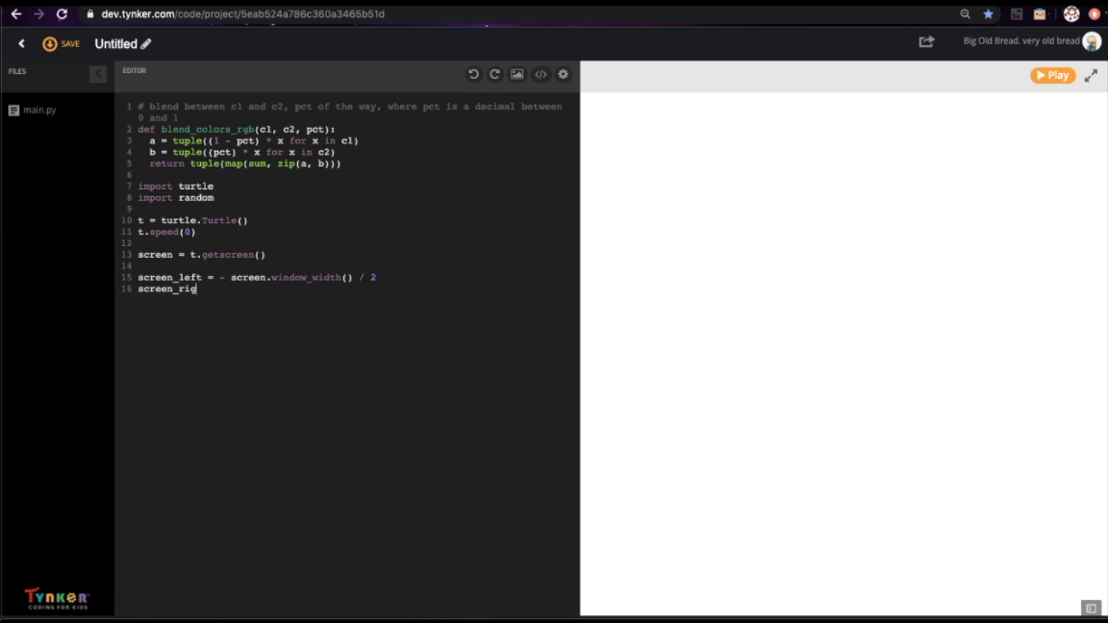
type("ht = screen.window_width() / 2")
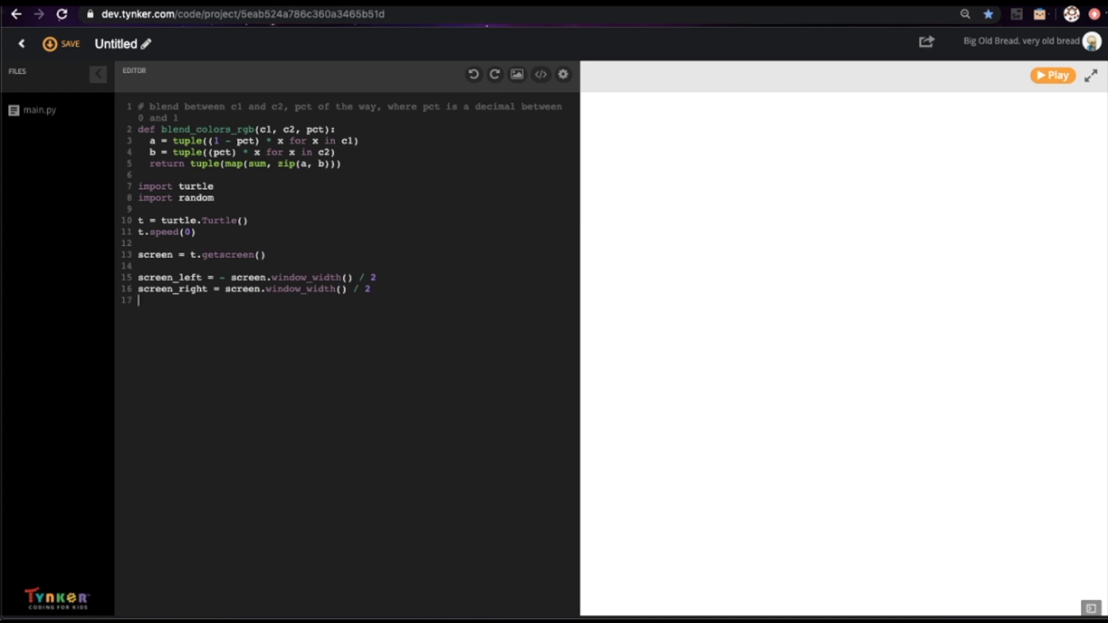
type("screen_top = screen.window_height() / 2")
type("screen_bottom")
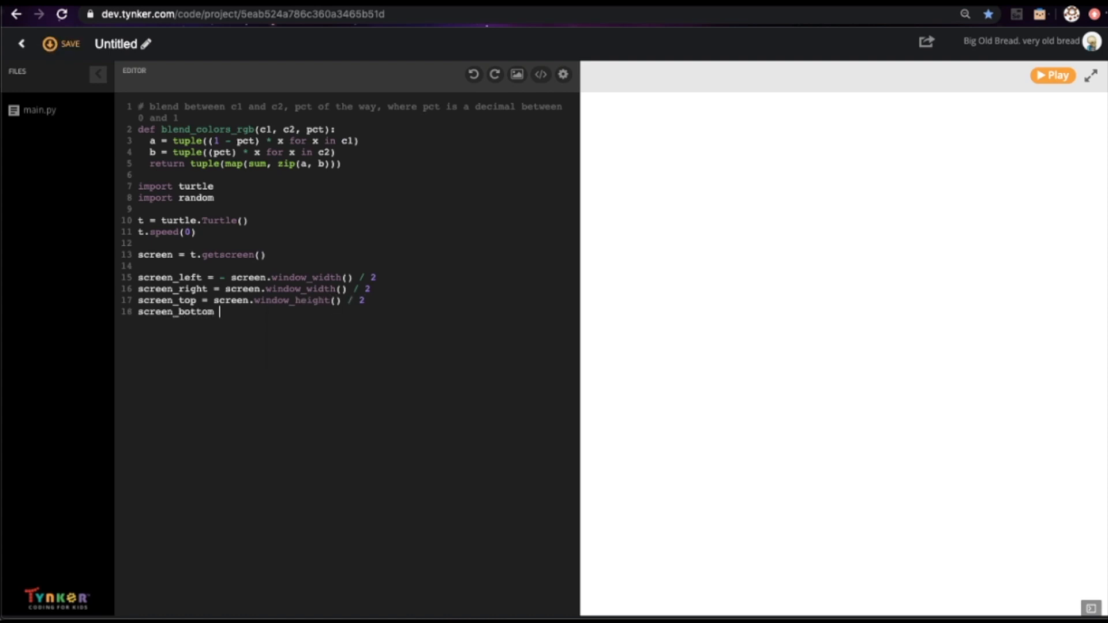
type("= - scrreen.window_height() / 2")
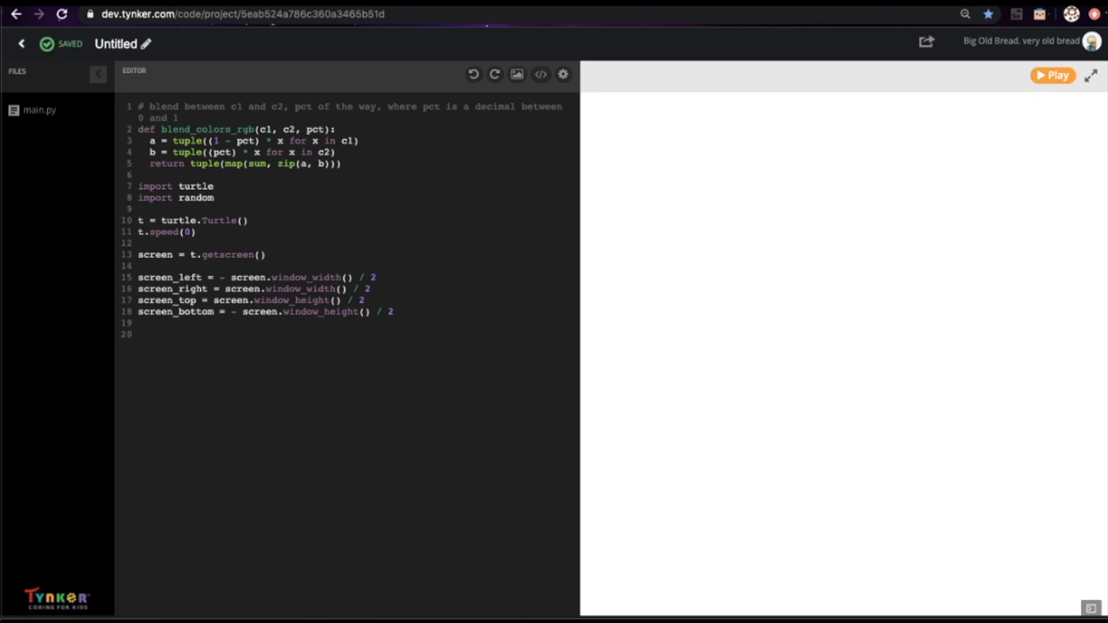
key("enter")
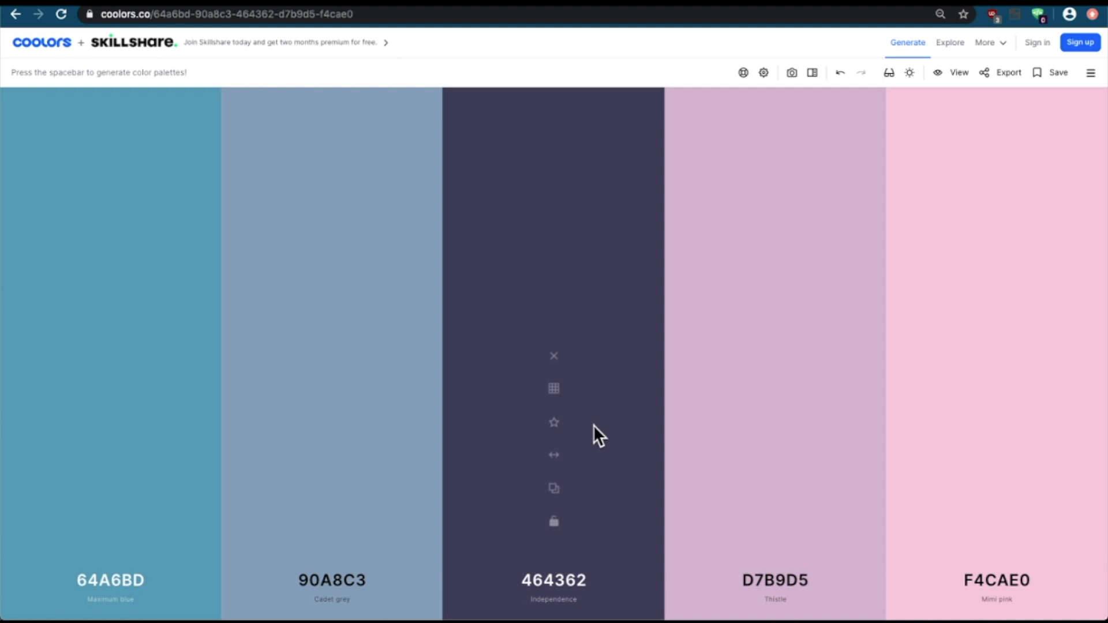
mouse_move(554, 388)
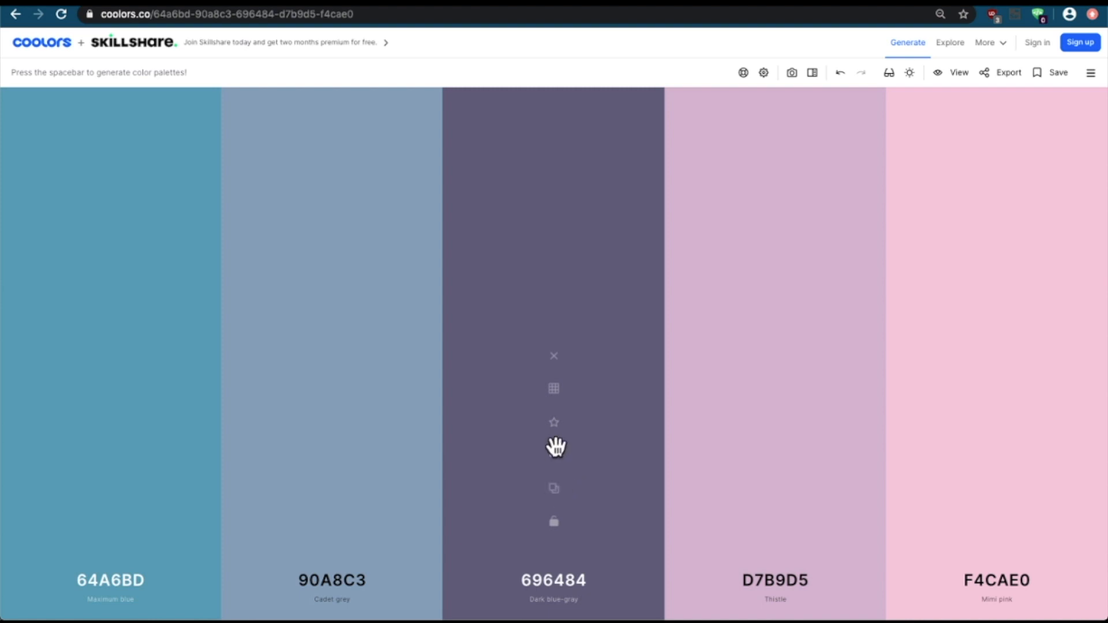
mouse_move(535, 587)
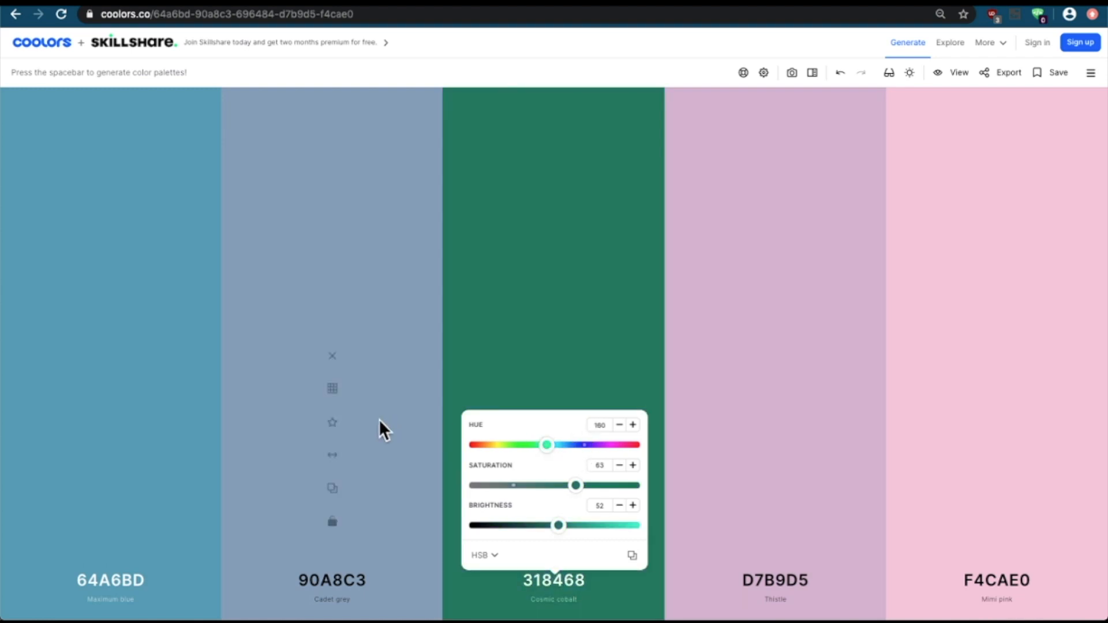
Step: Generate new Coolors palettes and set sky_col1 to red (214, 40, 40)
key("space")
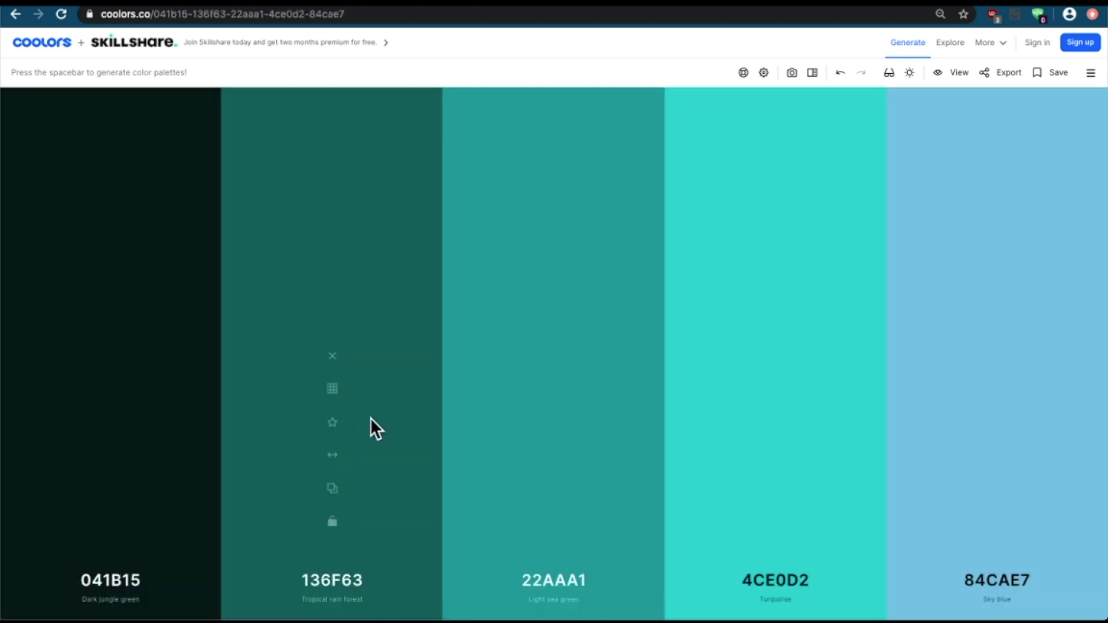
mouse_move(183, 90)
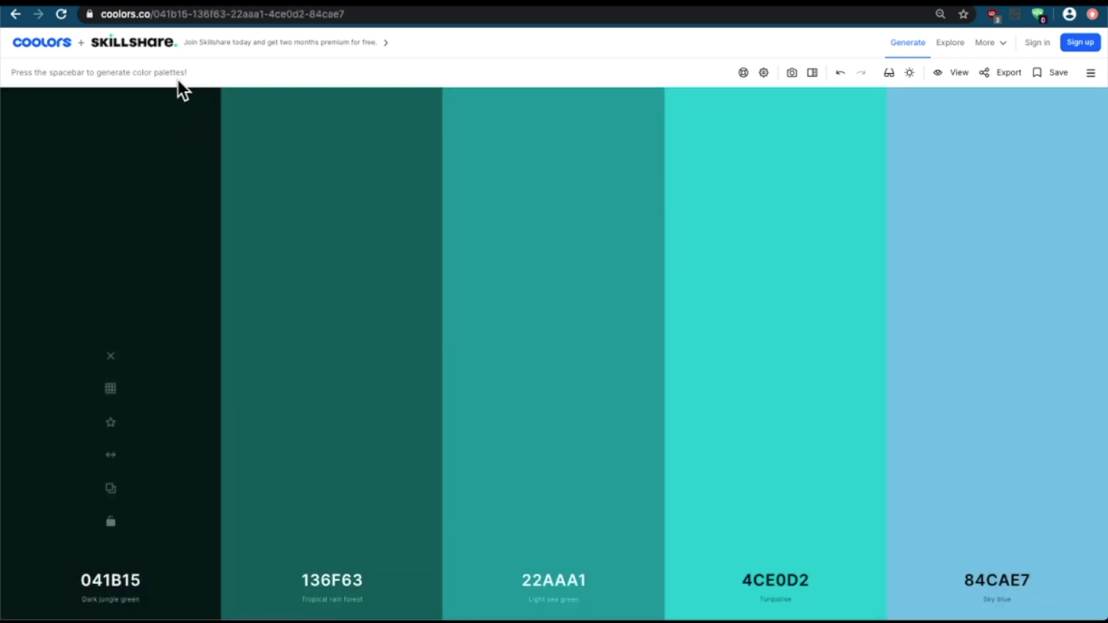
key("space")
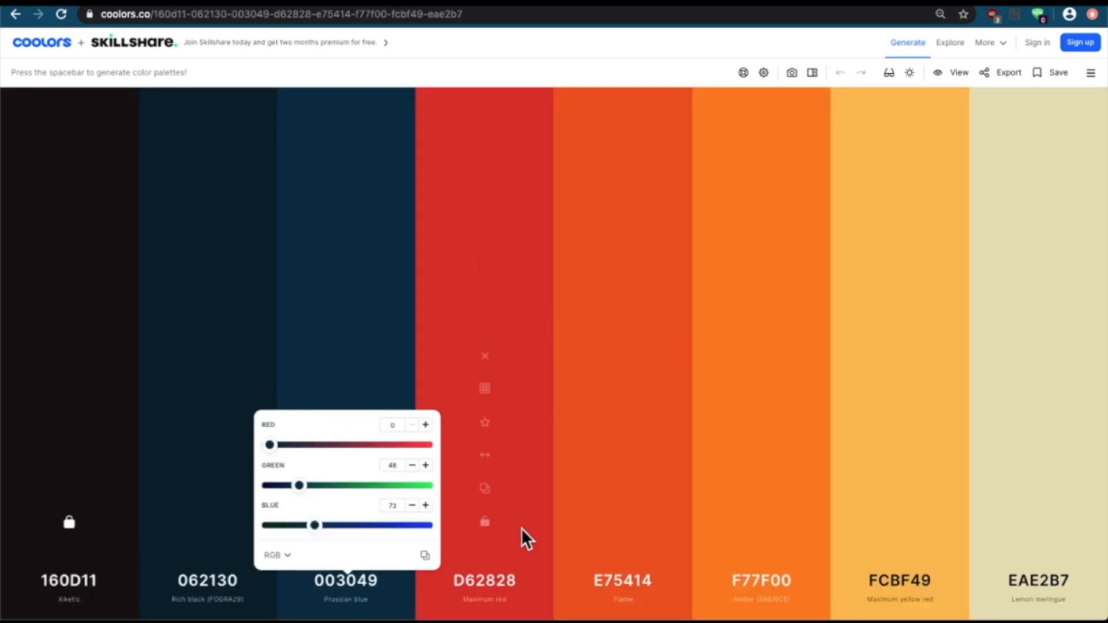
left_click(526, 527)
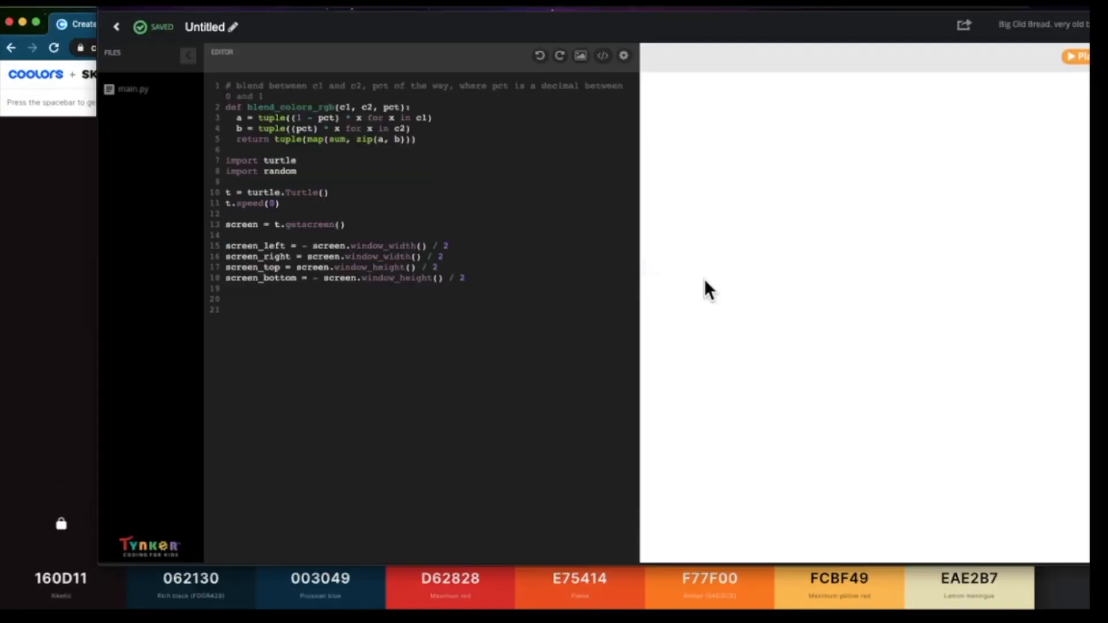
type("sky_")
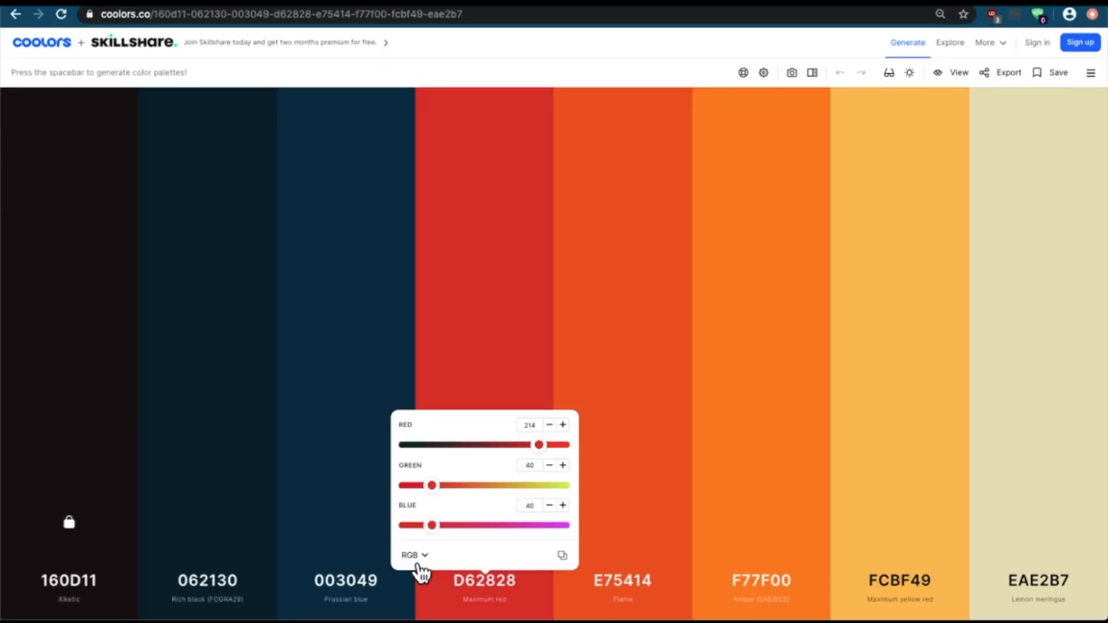
left_click(561, 555)
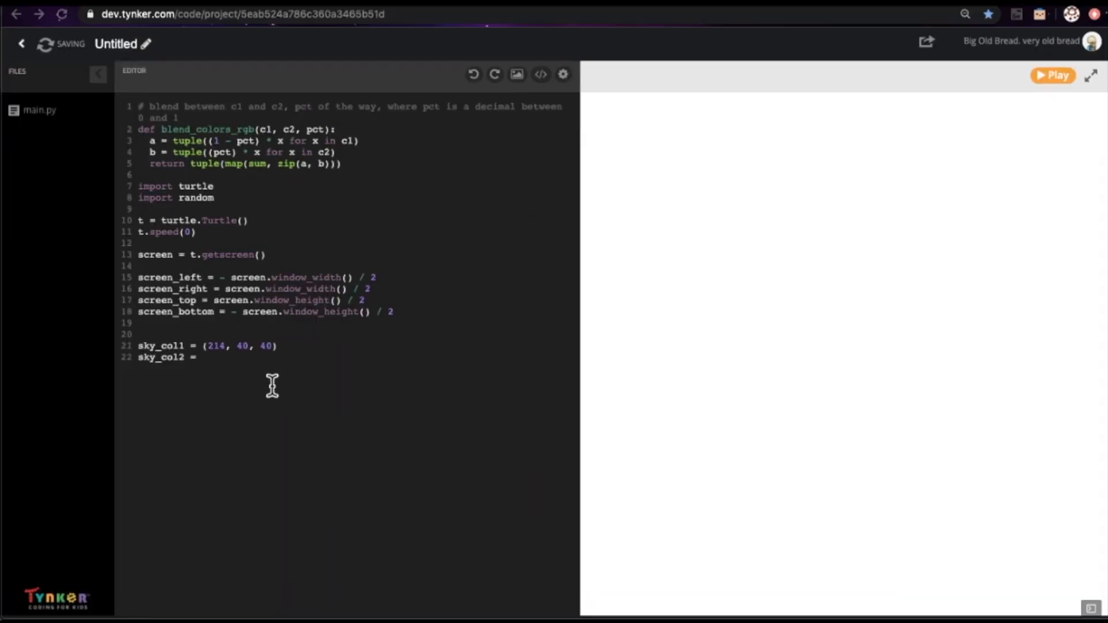
Step: Set sky_col2 to (0, 48, 73), grad_colors to 12, and add t.penup()
type("(0, 48, 73)")
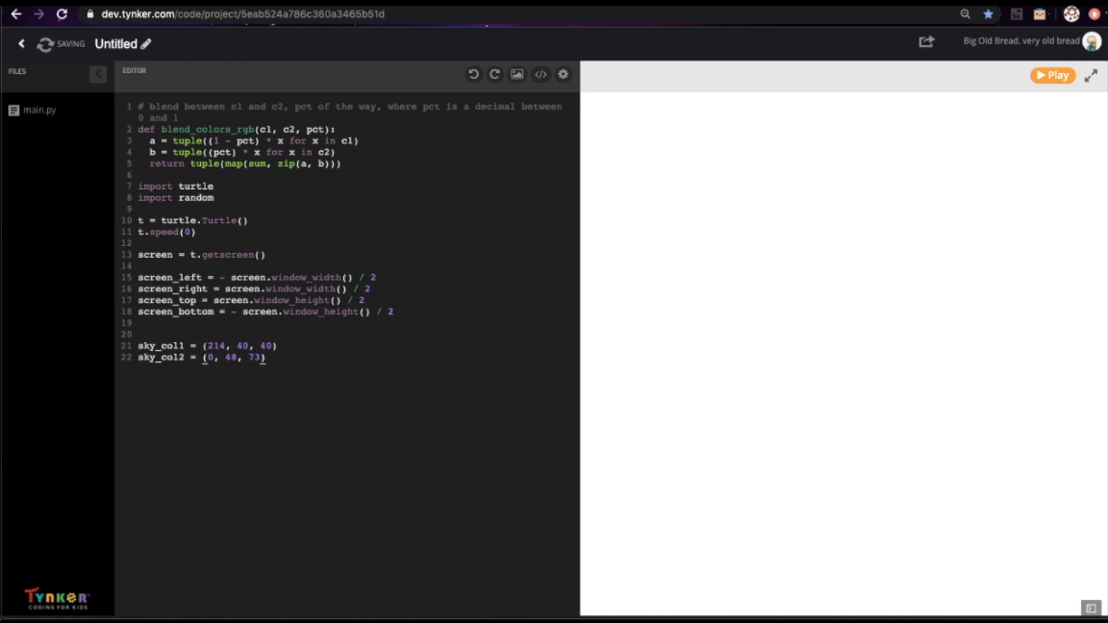
mouse_move(315, 424)
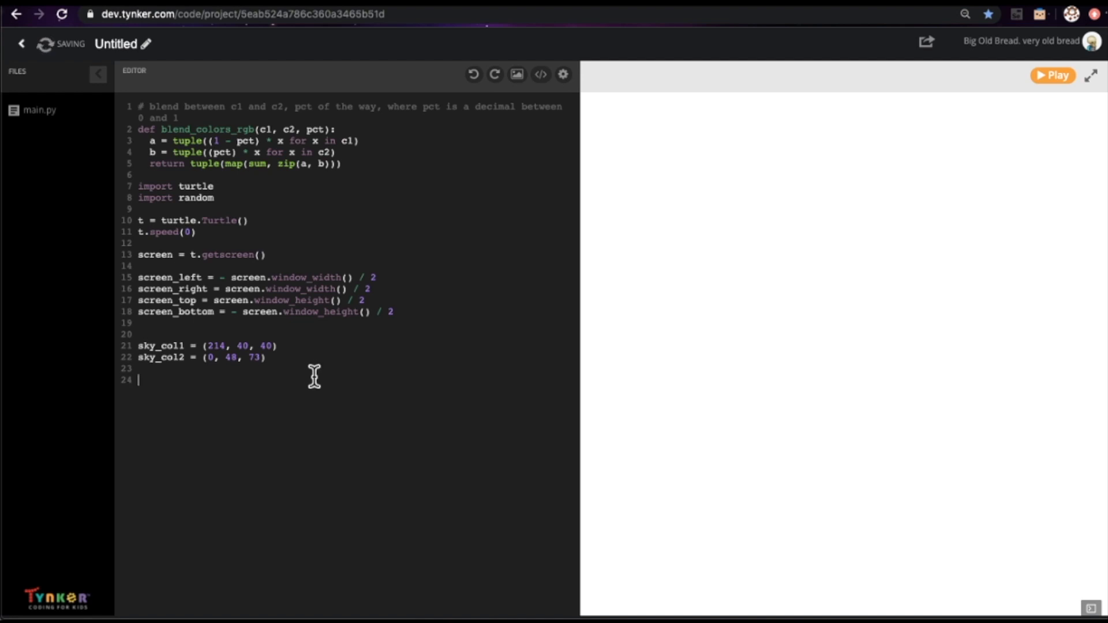
mouse_move(164, 346)
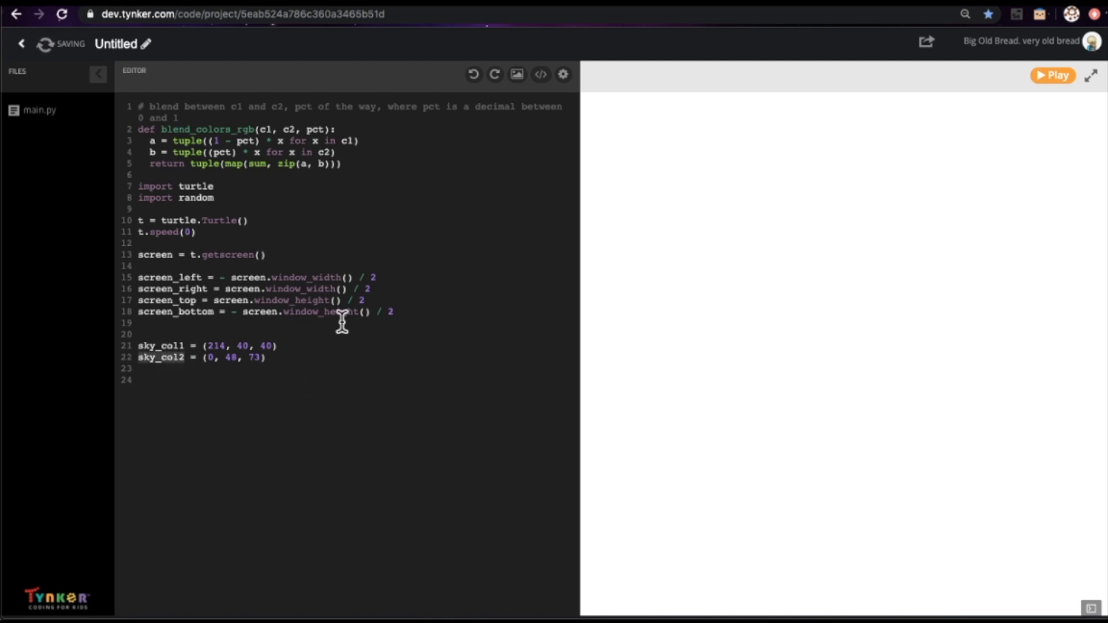
mouse_move(292, 424)
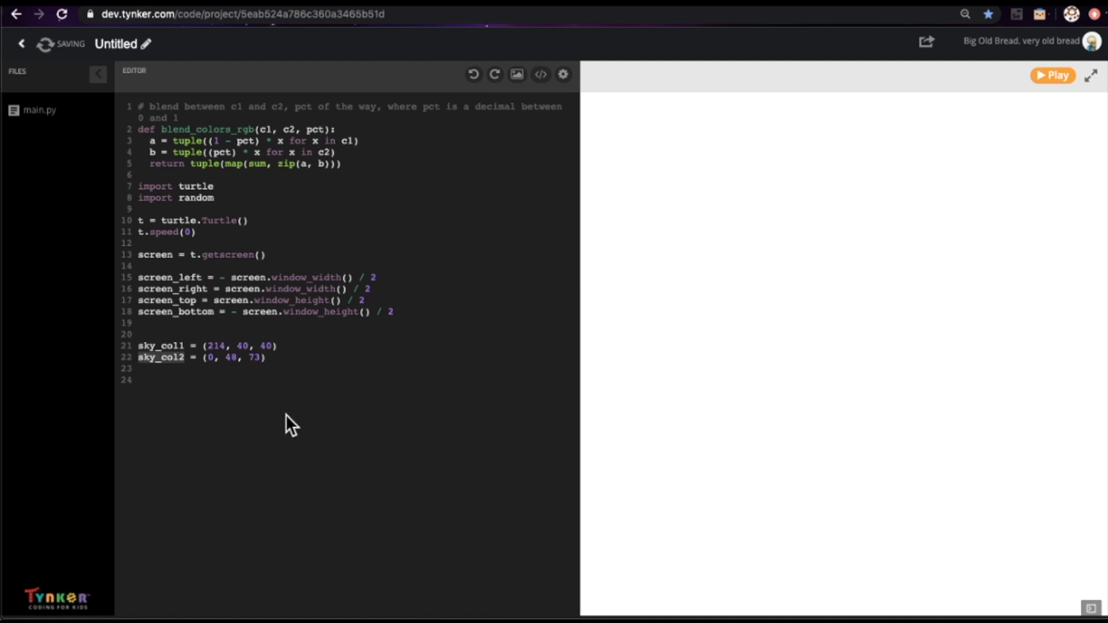
mouse_move(186, 363)
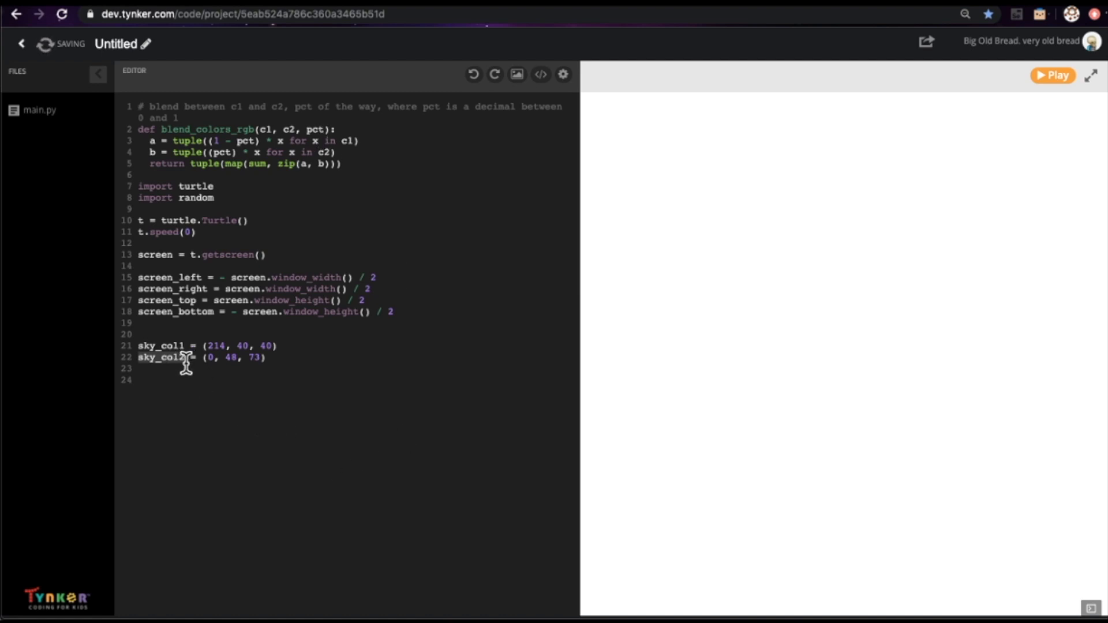
mouse_move(186, 346)
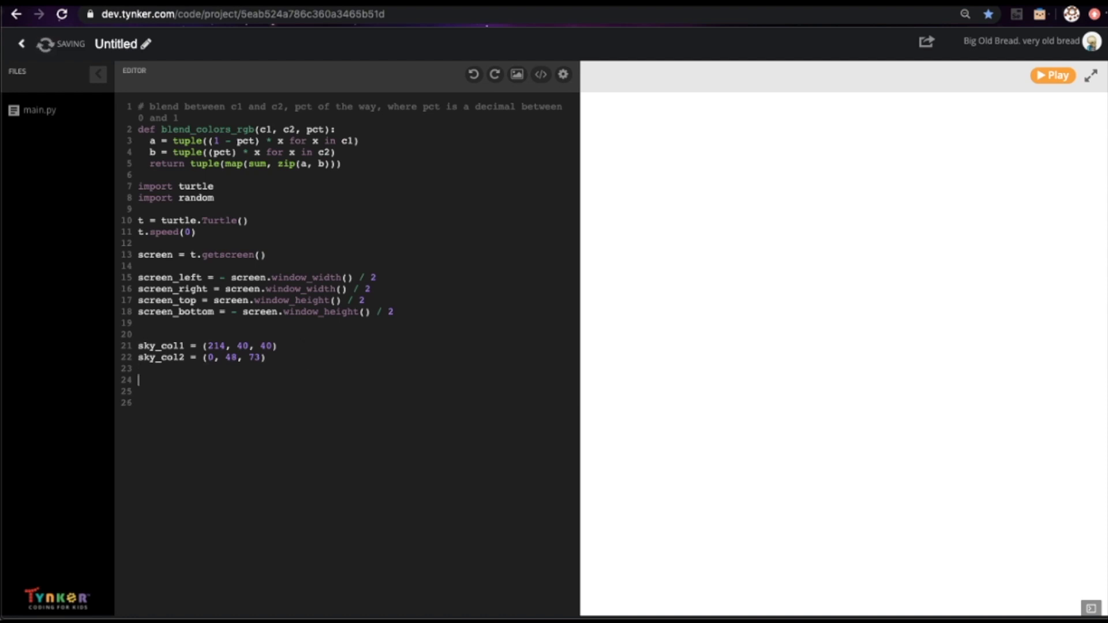
type("grad_colo")
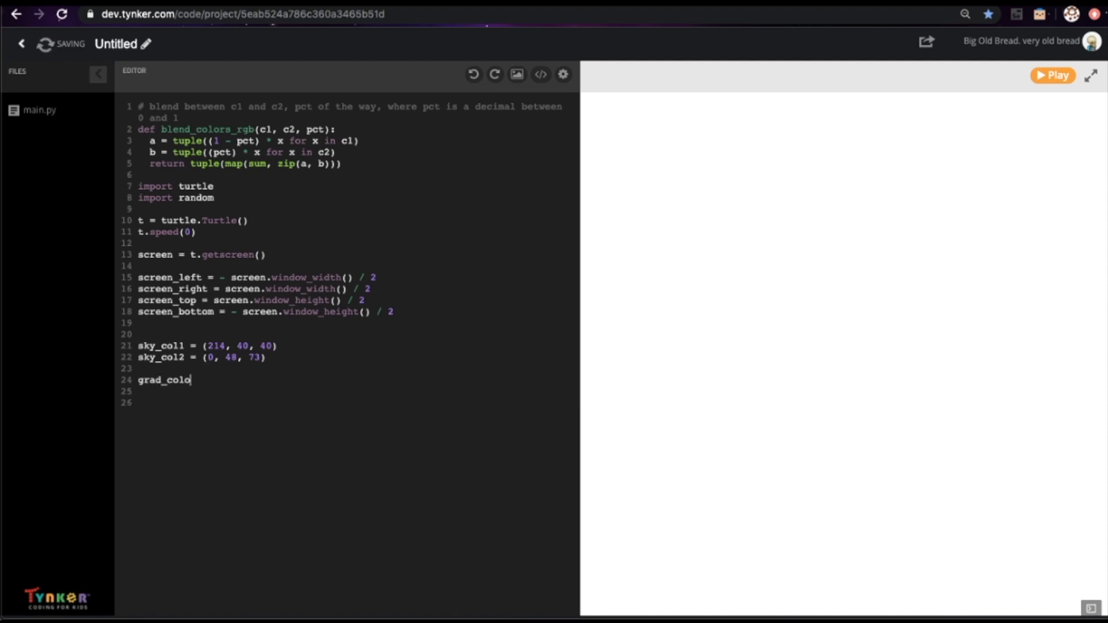
type("rs = 12")
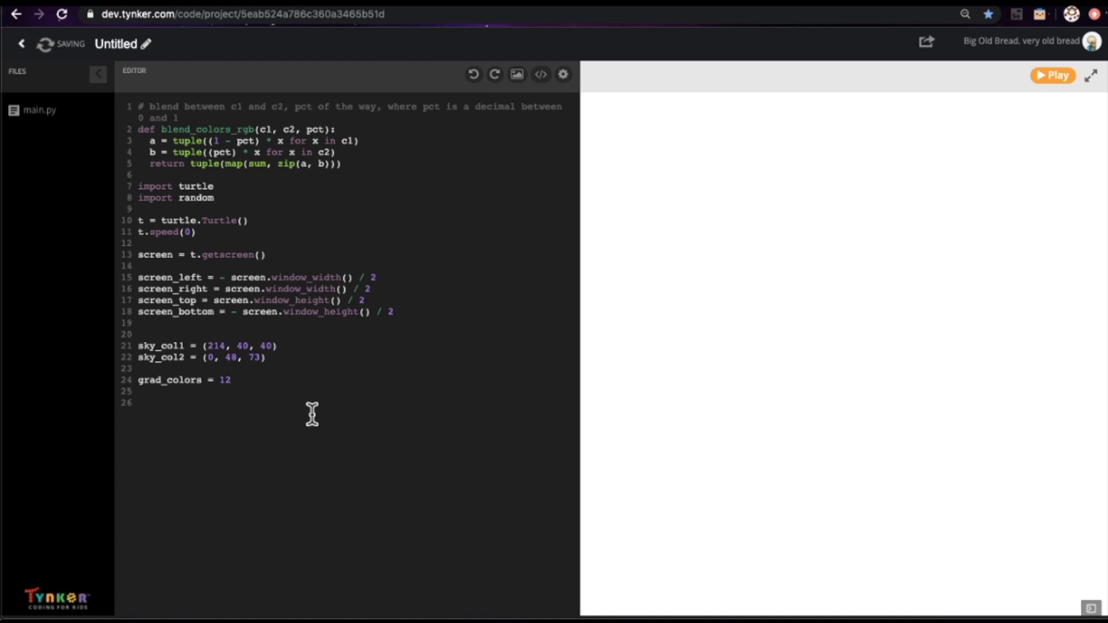
mouse_move(159, 82)
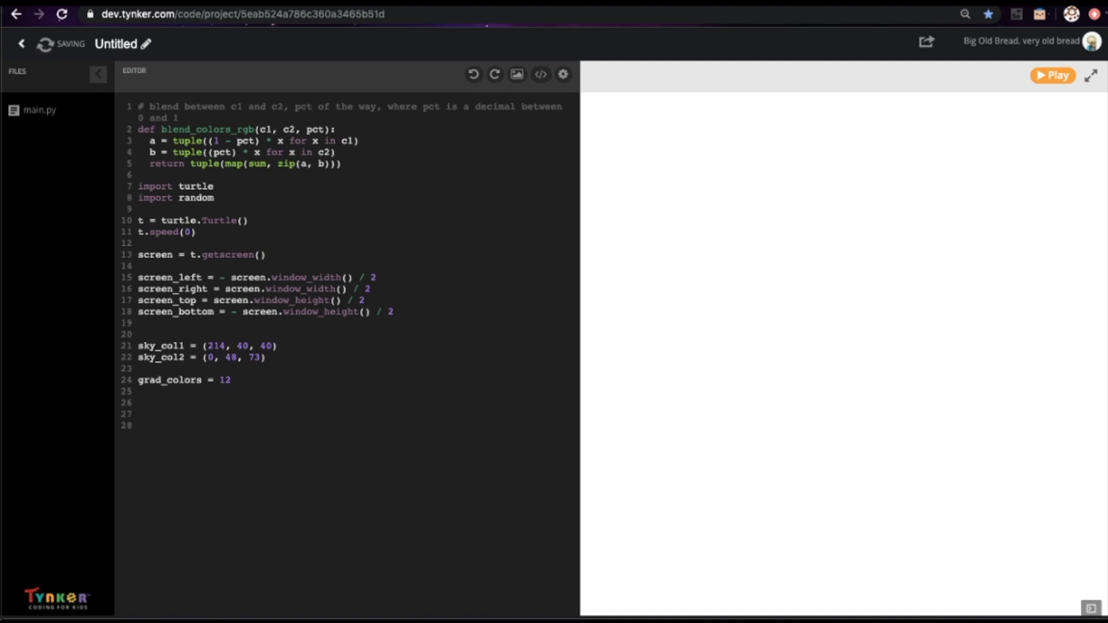
type("t.pen")
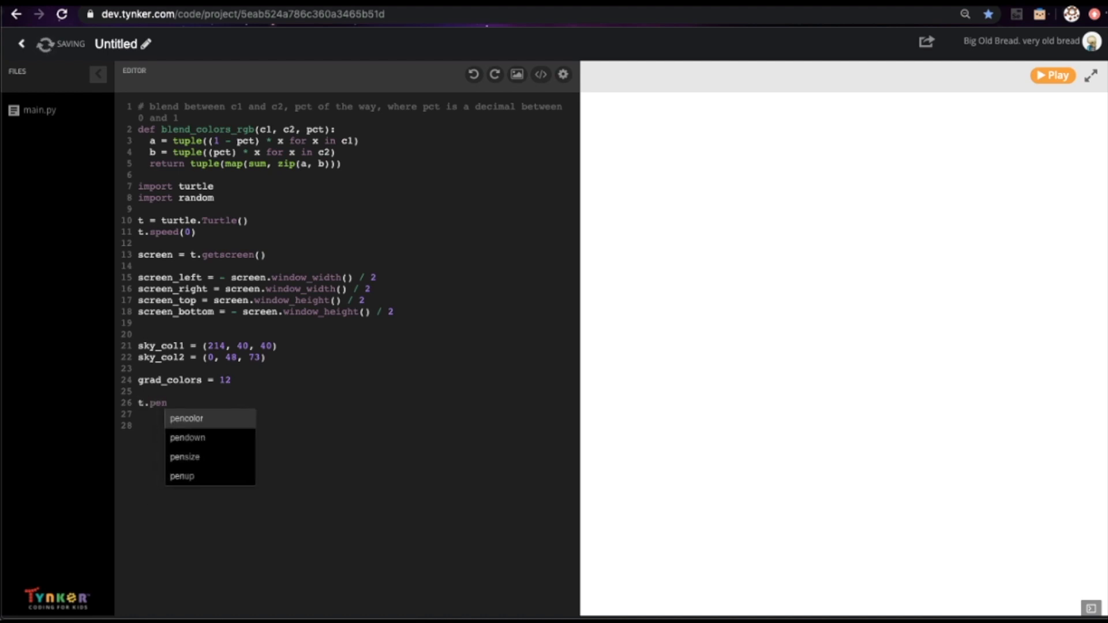
left_click(182, 476)
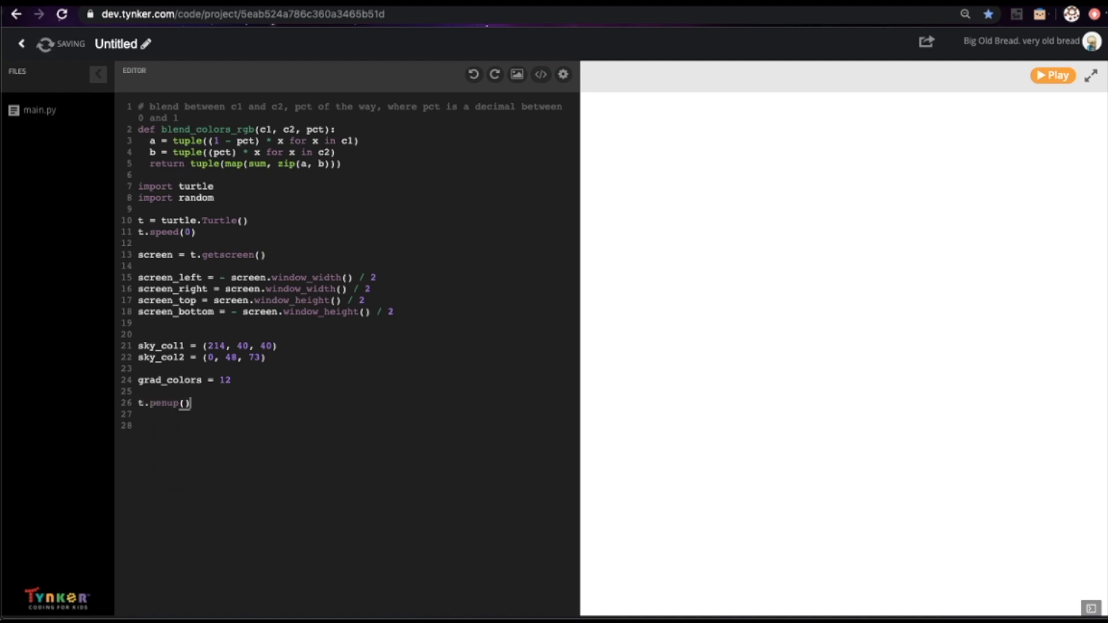
key("enter")
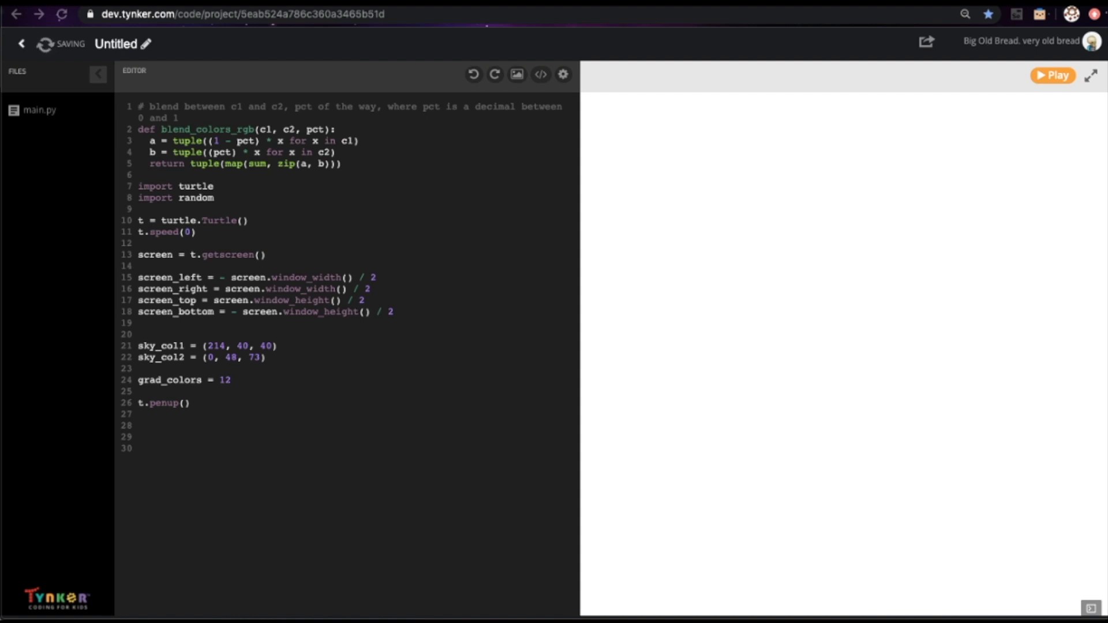
mouse_move(209, 431)
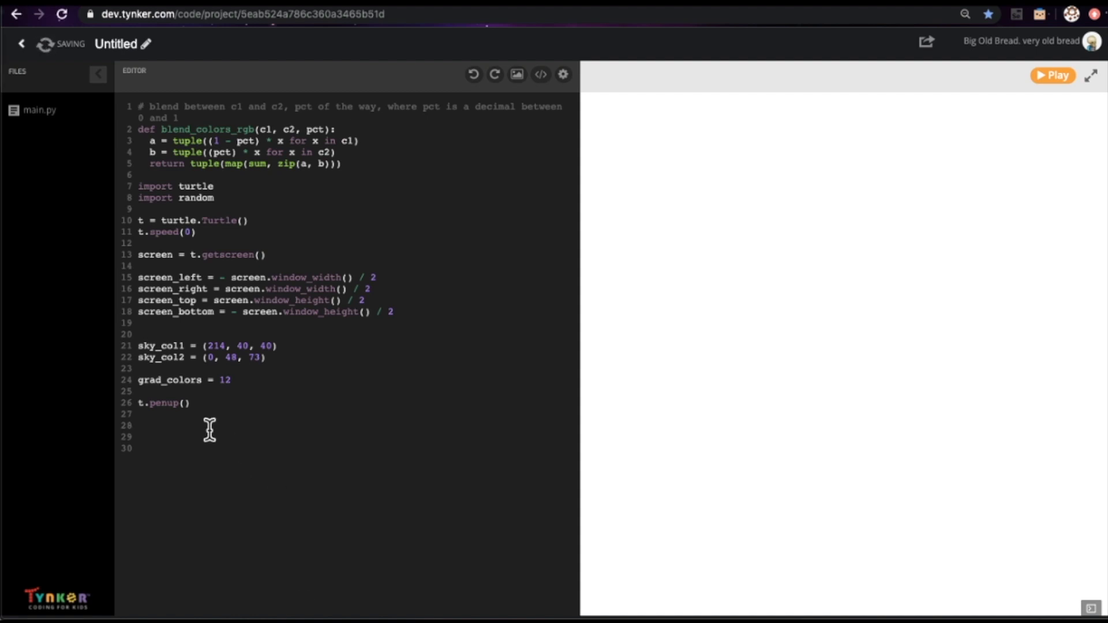
Step: Add a for i in range(grad_colors) loop placing the turtle at screen_left, stepping down by i / grad_colors
type("for i r")
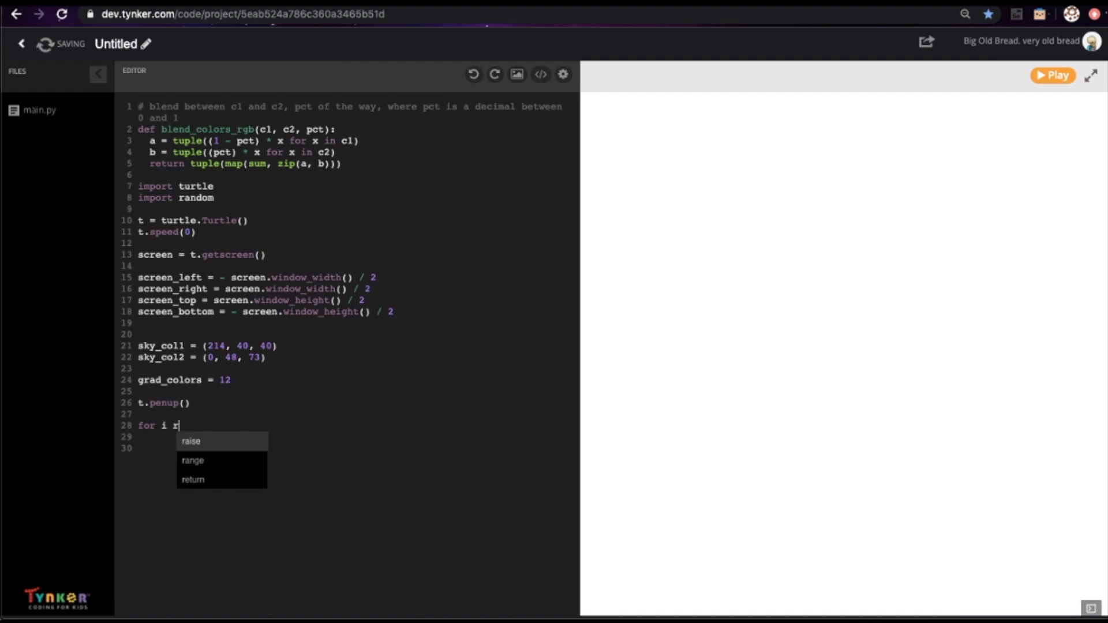
left_click(192, 460)
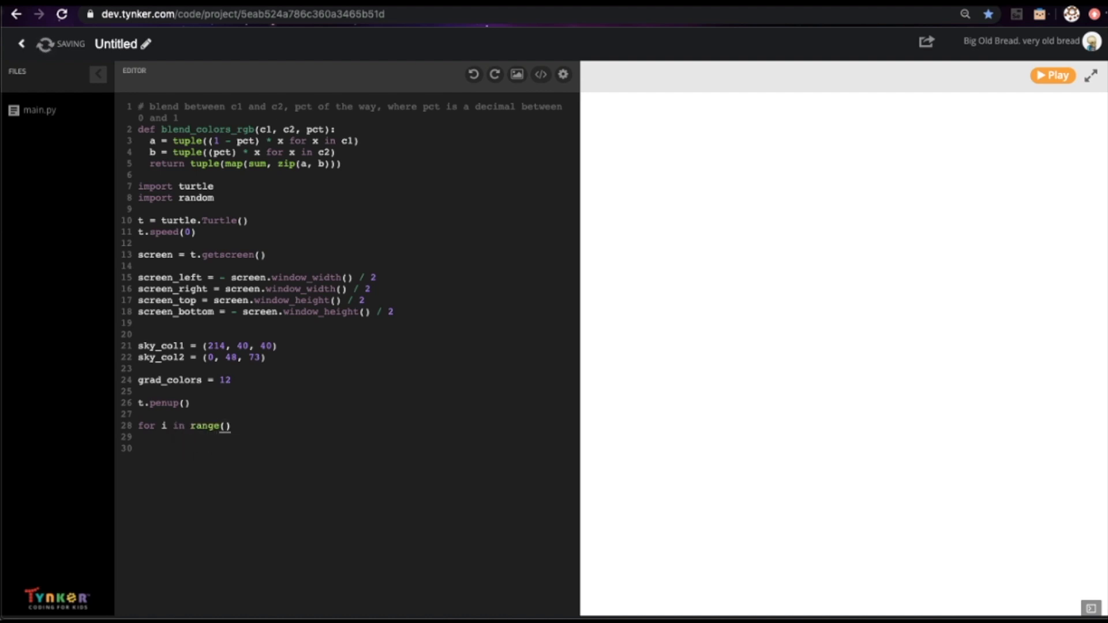
type("grad-co")
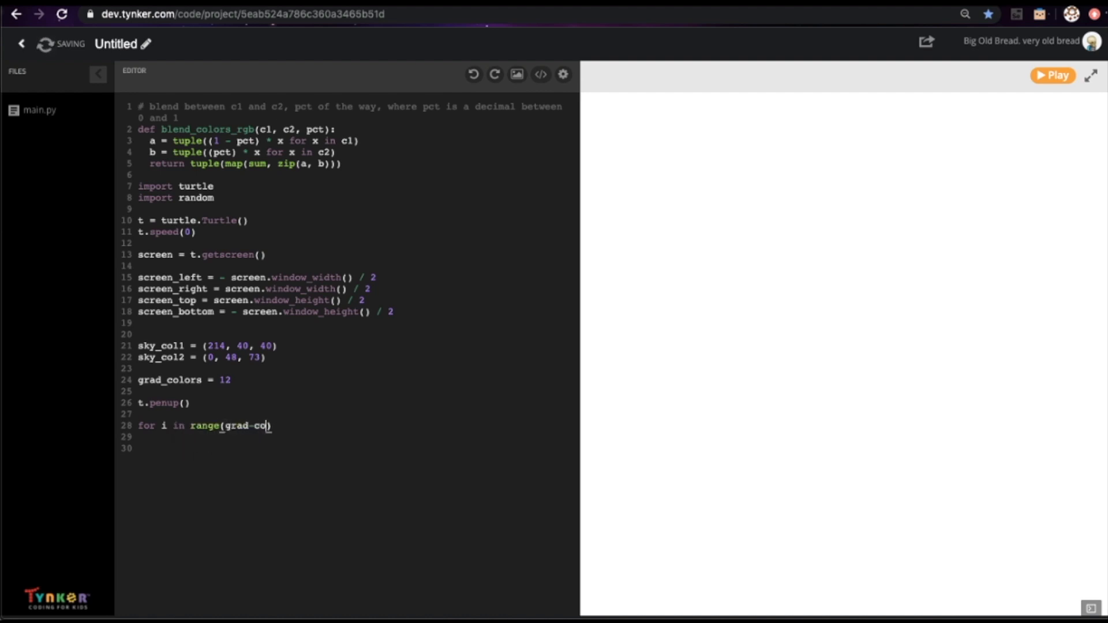
type("lors)")
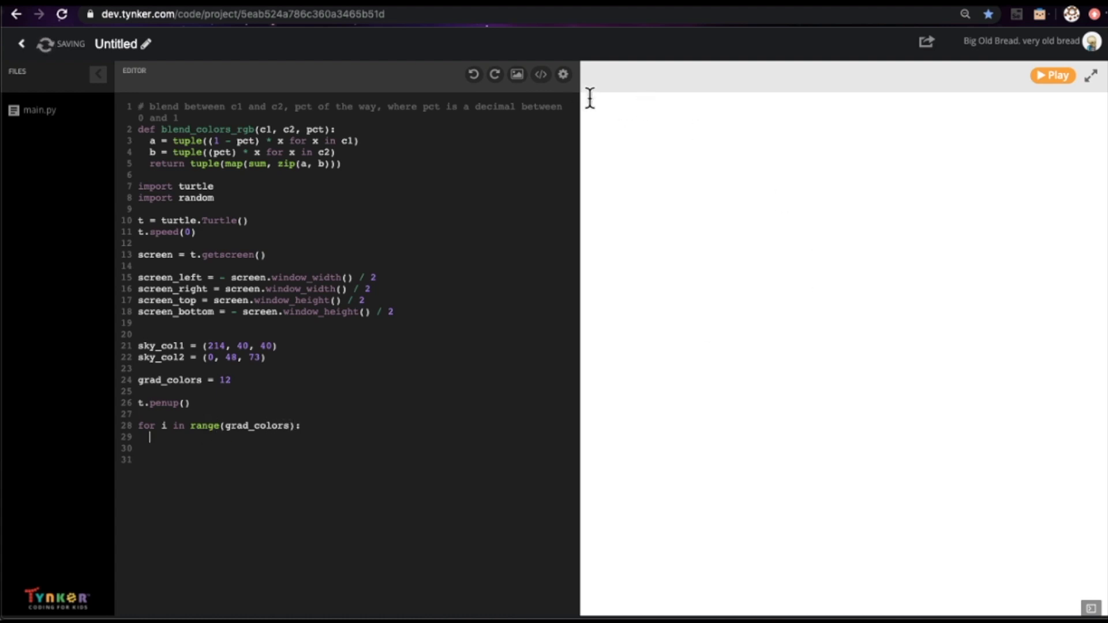
type("t.")
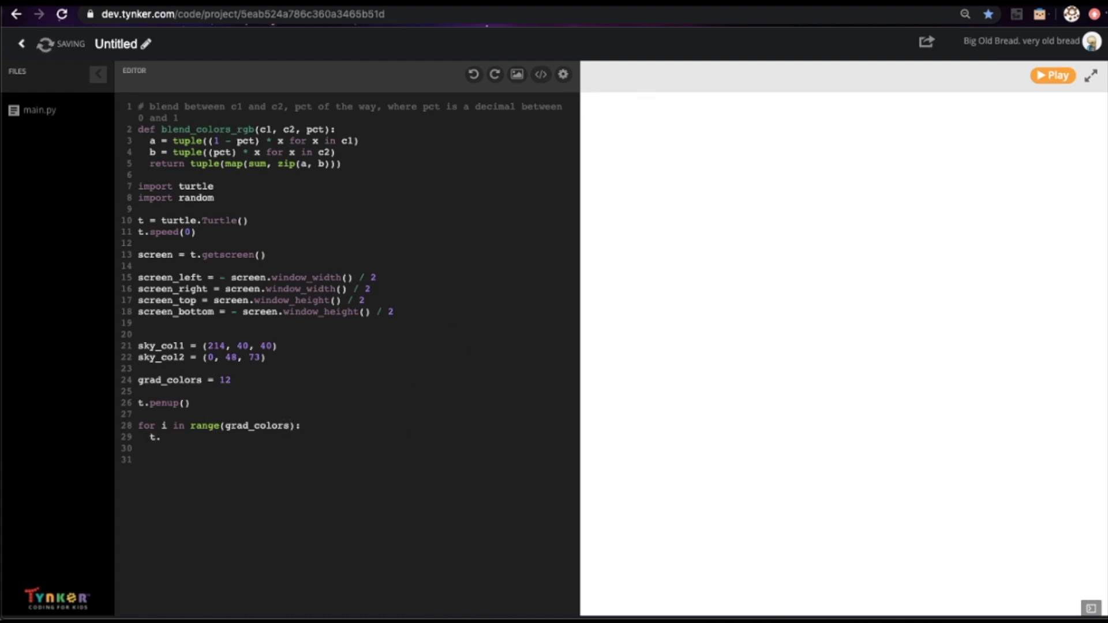
type("setpos(screen_left, screen_top - )")
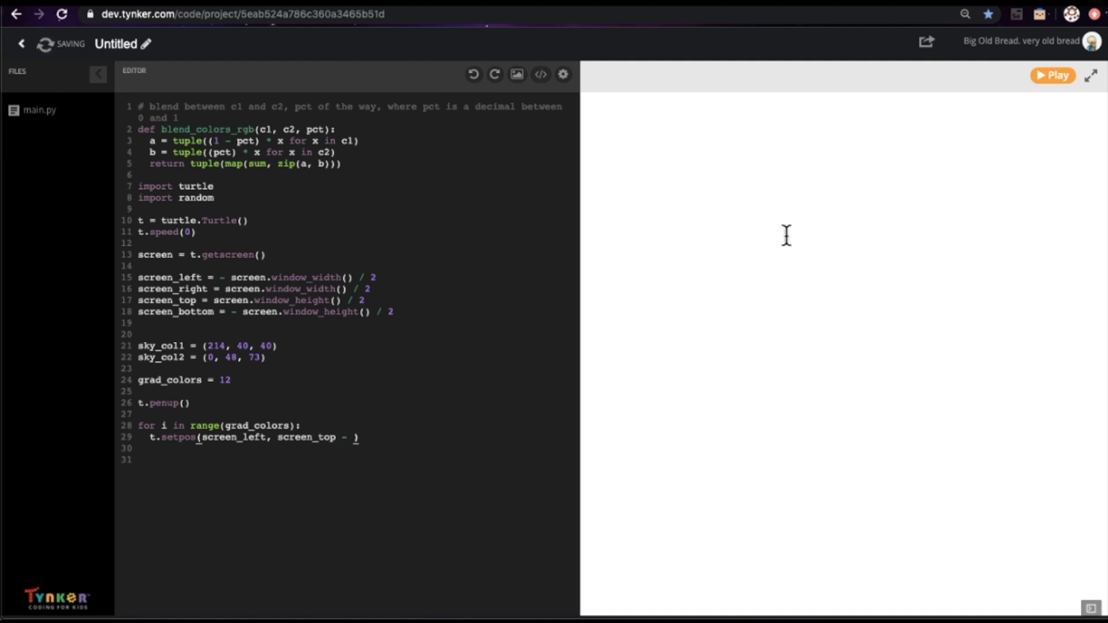
mouse_move(589, 205)
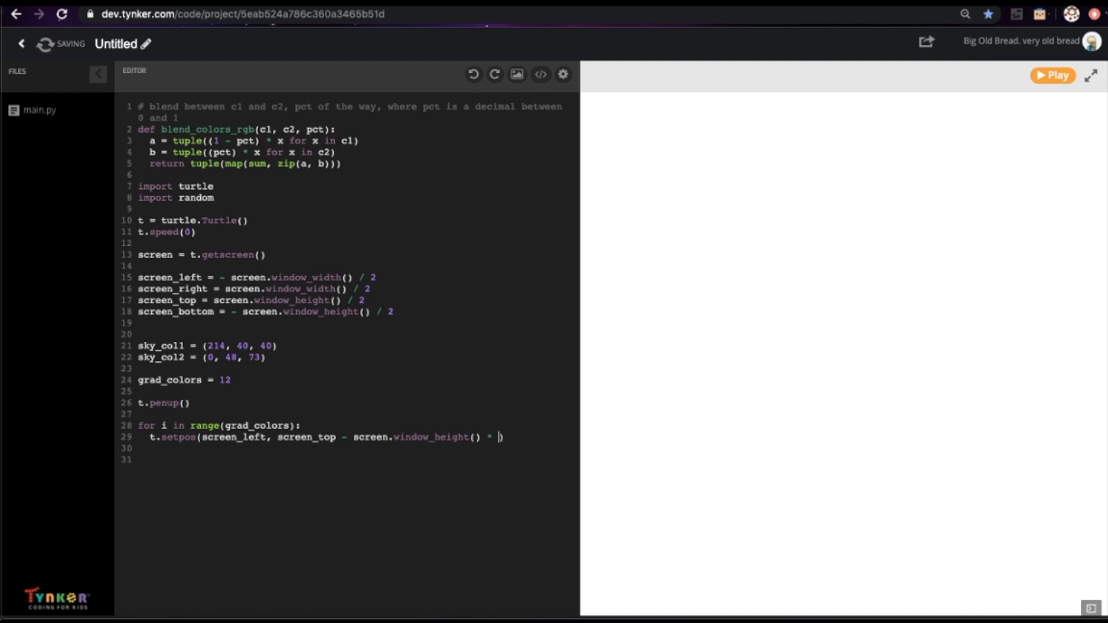
type("i / gr")
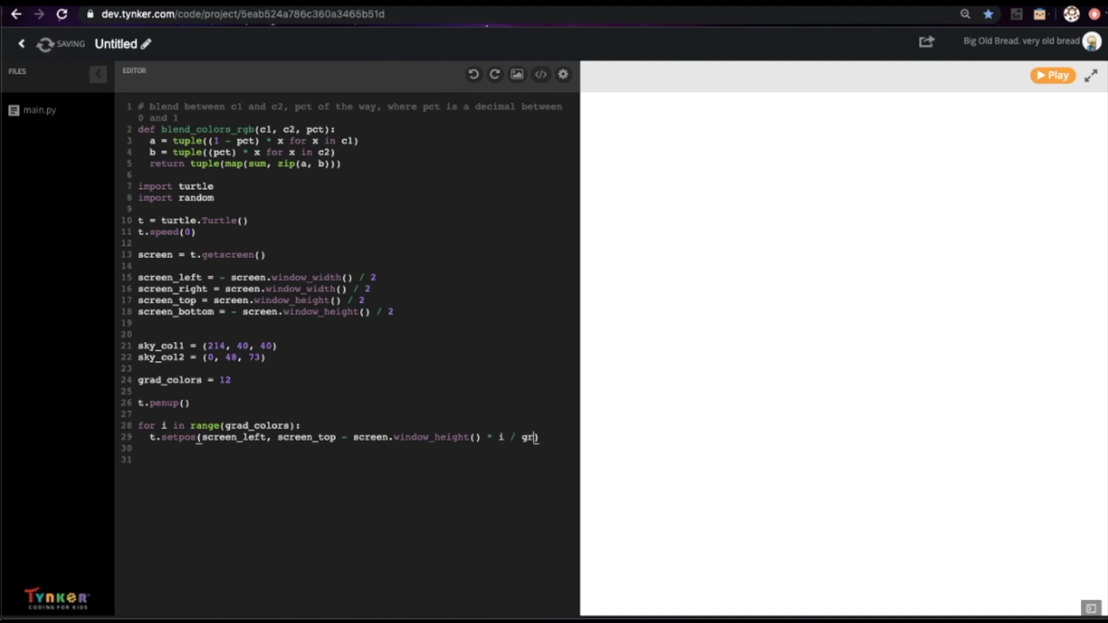
type("a)")
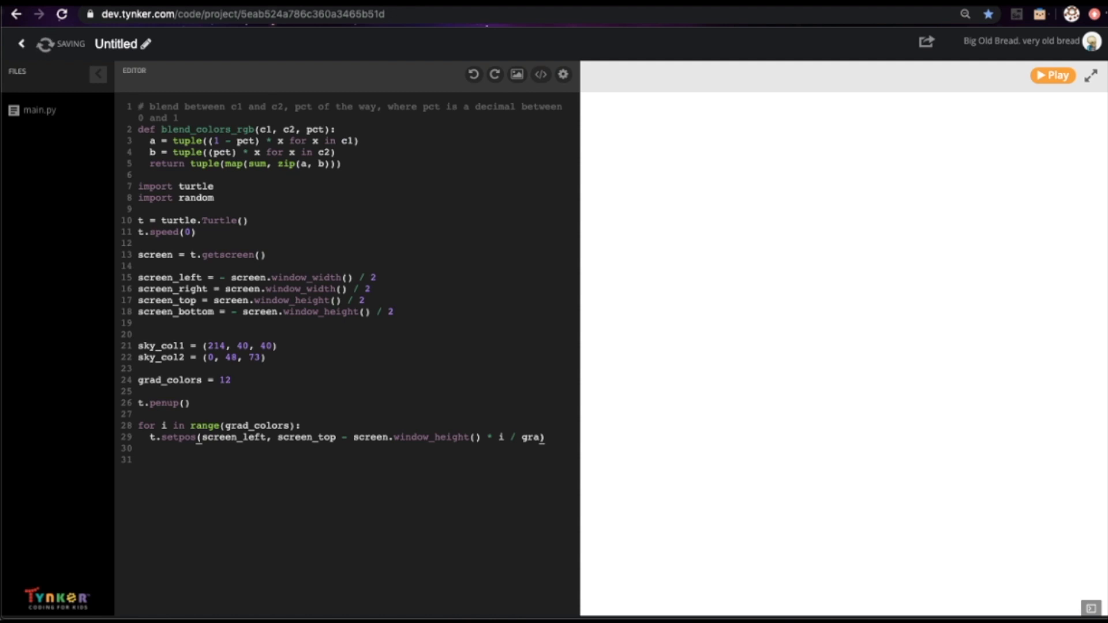
type("d_colors")
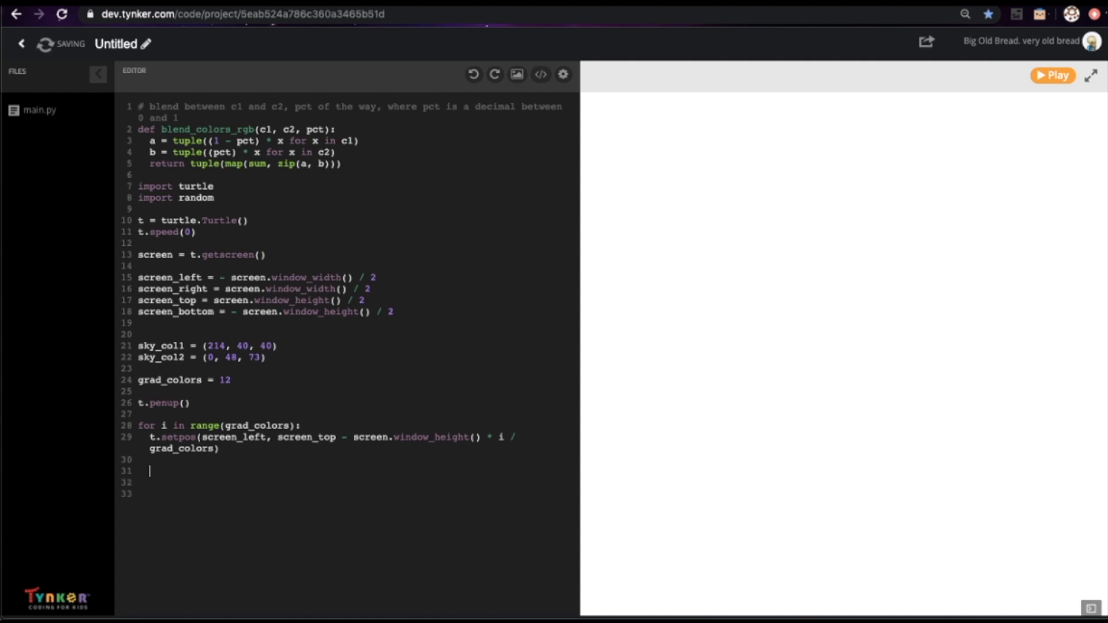
Step: Inside the loop, set the fill color, begin the fill, and set heading to 0
type("t.fillcolor(sky)")
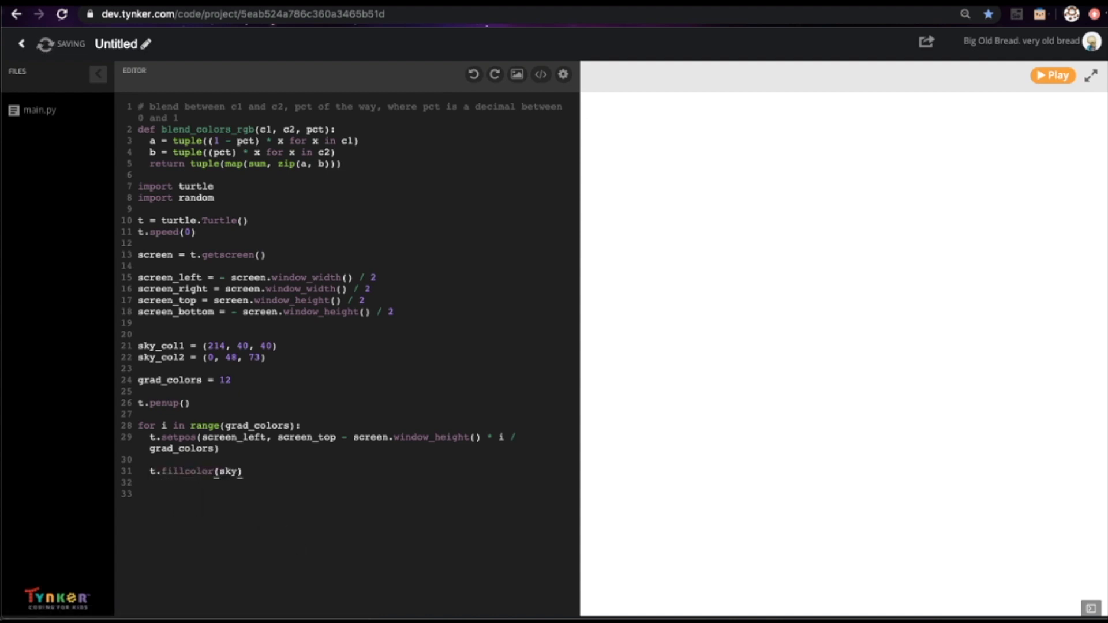
type("color1")
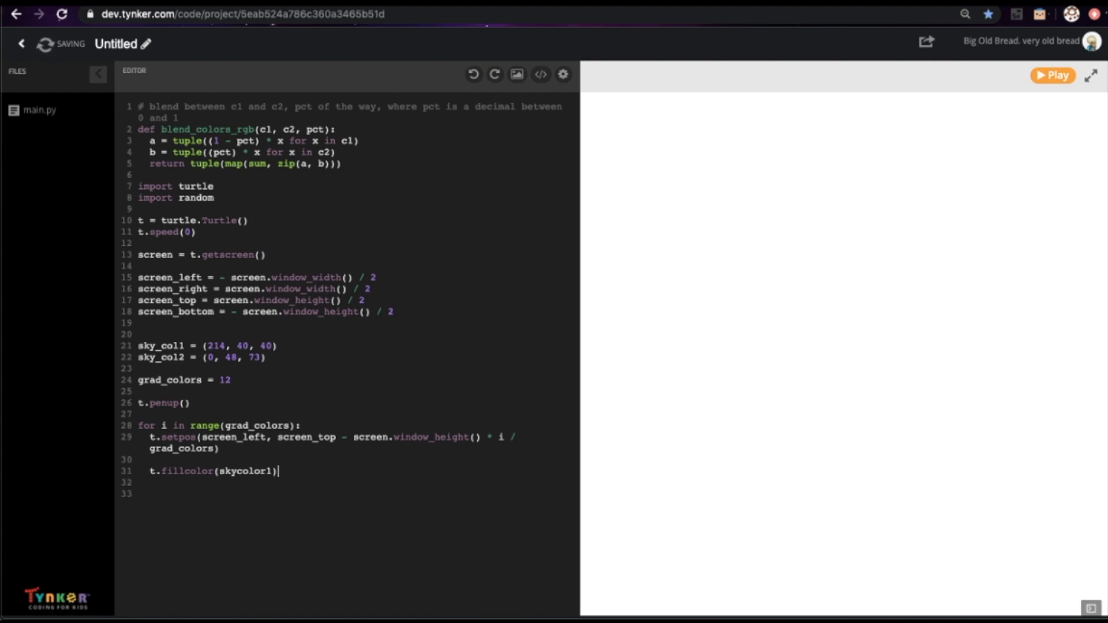
type("t.begin_fill")
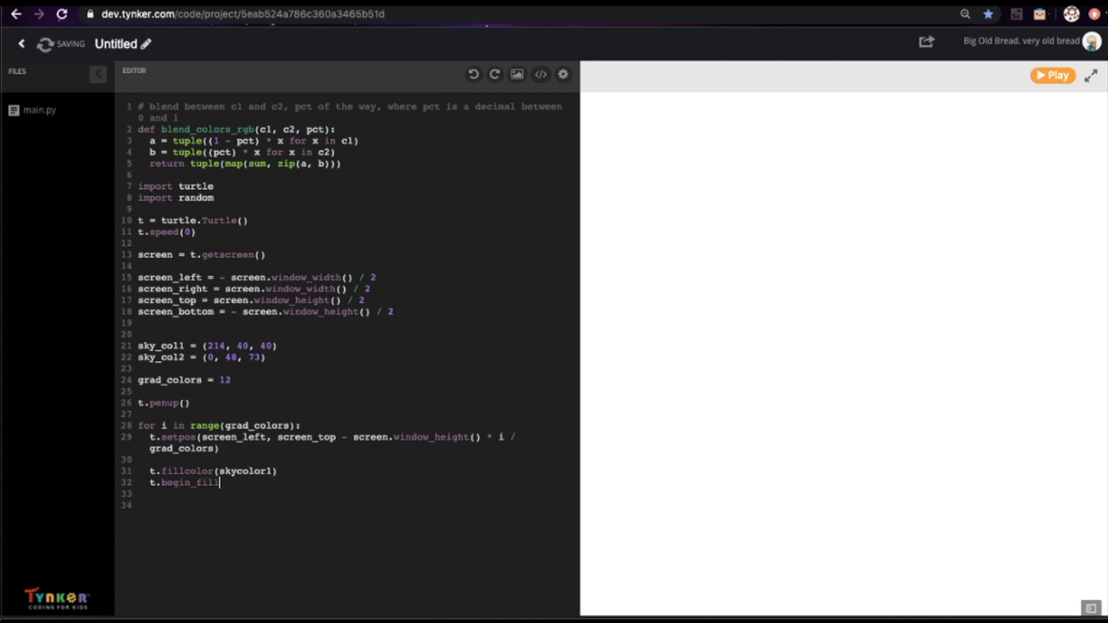
type("t.s")
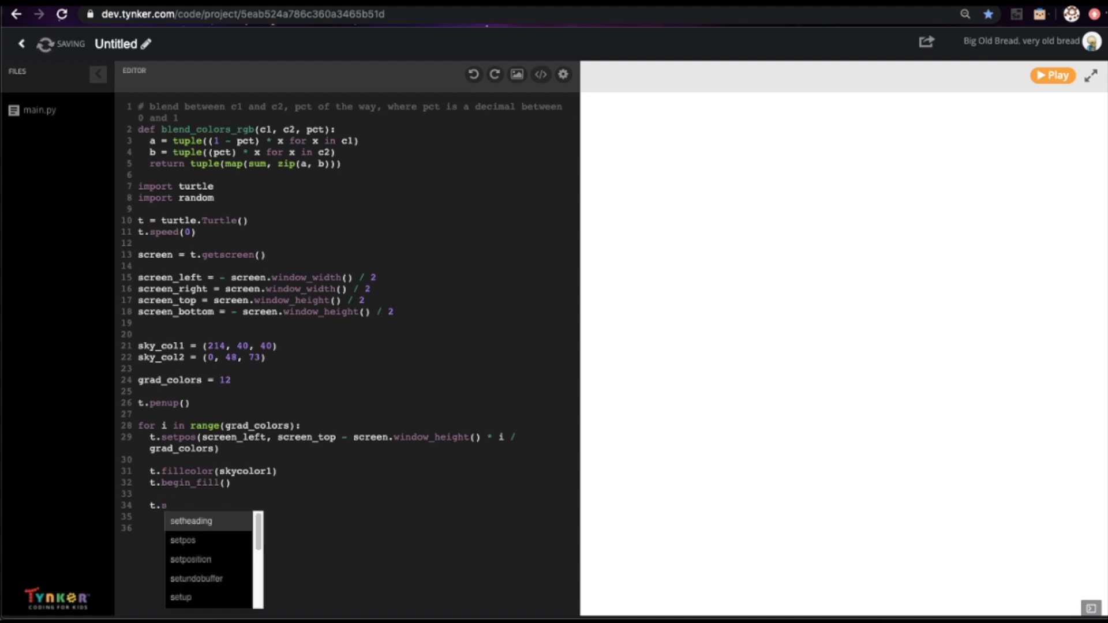
left_click(191, 520)
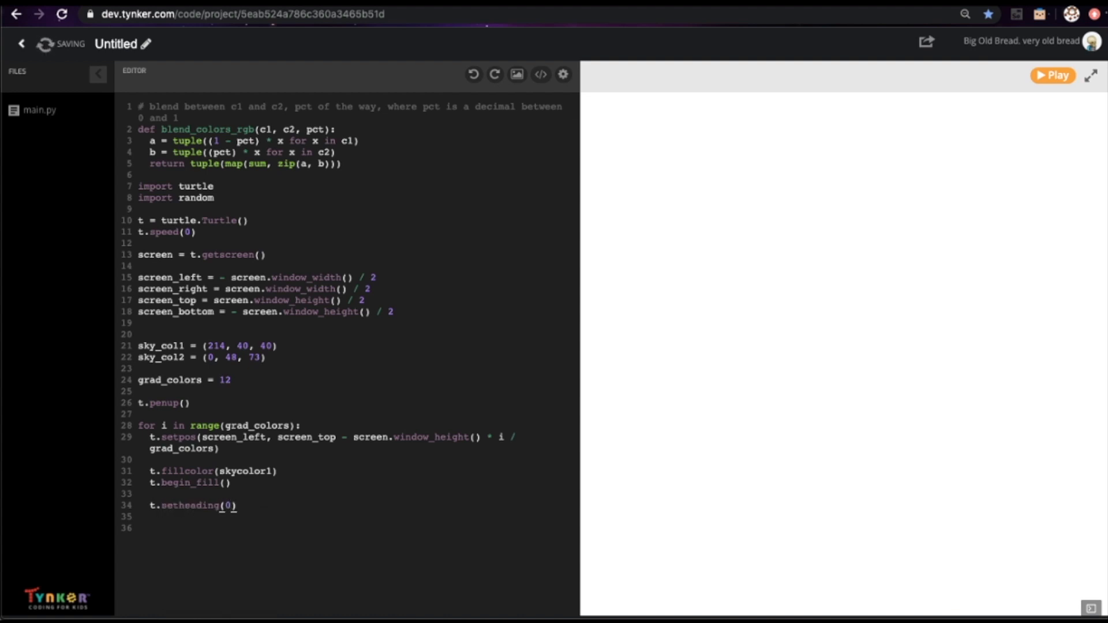
key("enter")
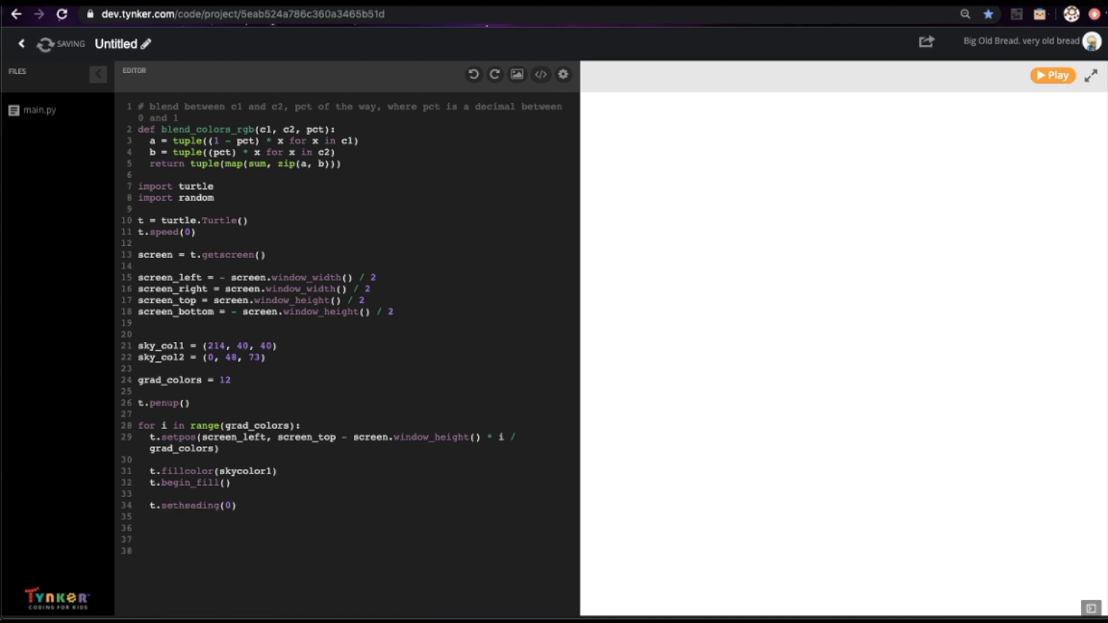
left_click(149, 528)
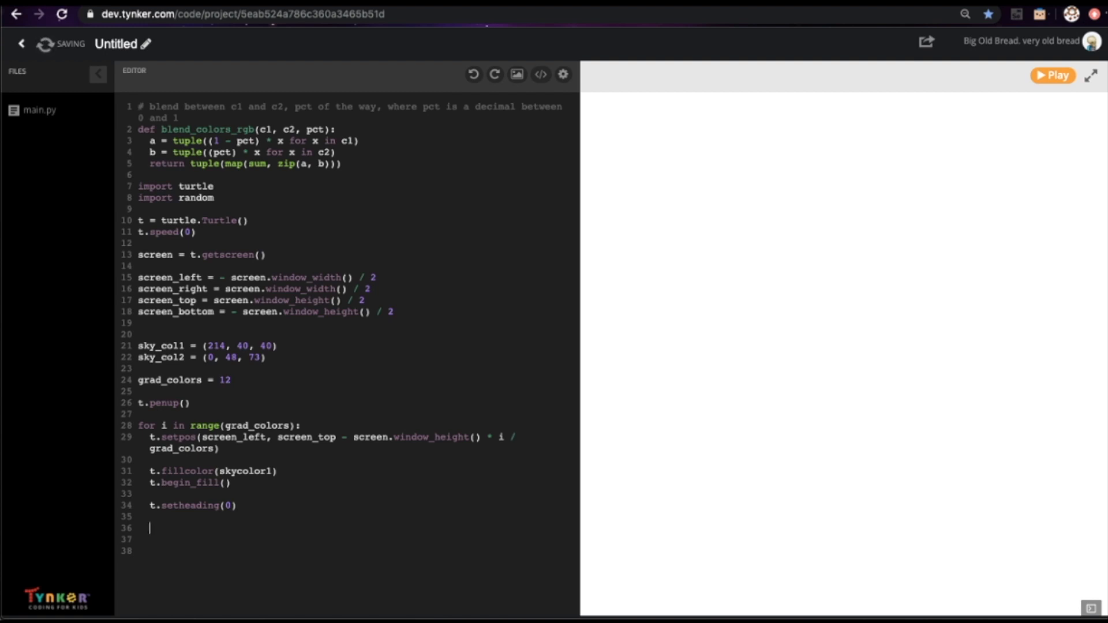
Step: Trace each band with a range(2) loop of window-width and band-height moves, then end_fill()
type("for")
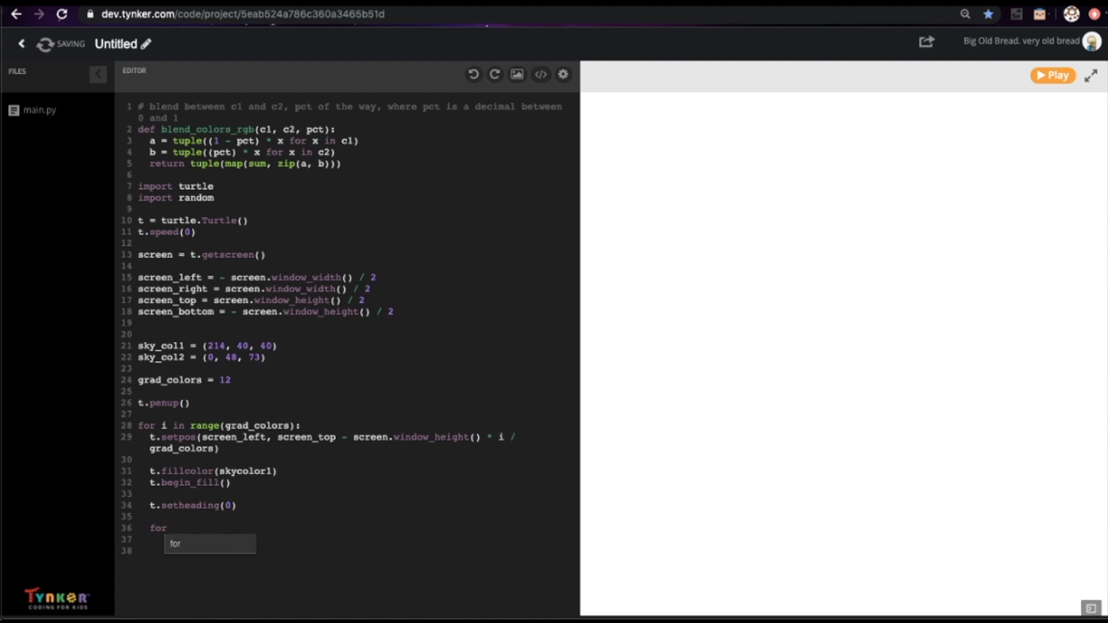
type("j in")
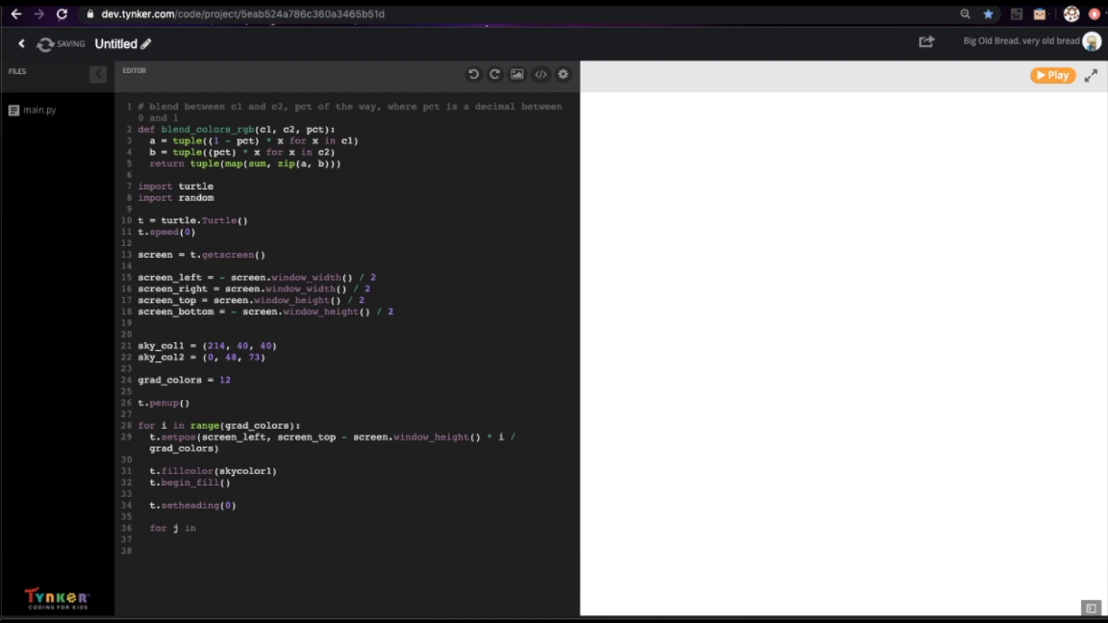
type("range(2):")
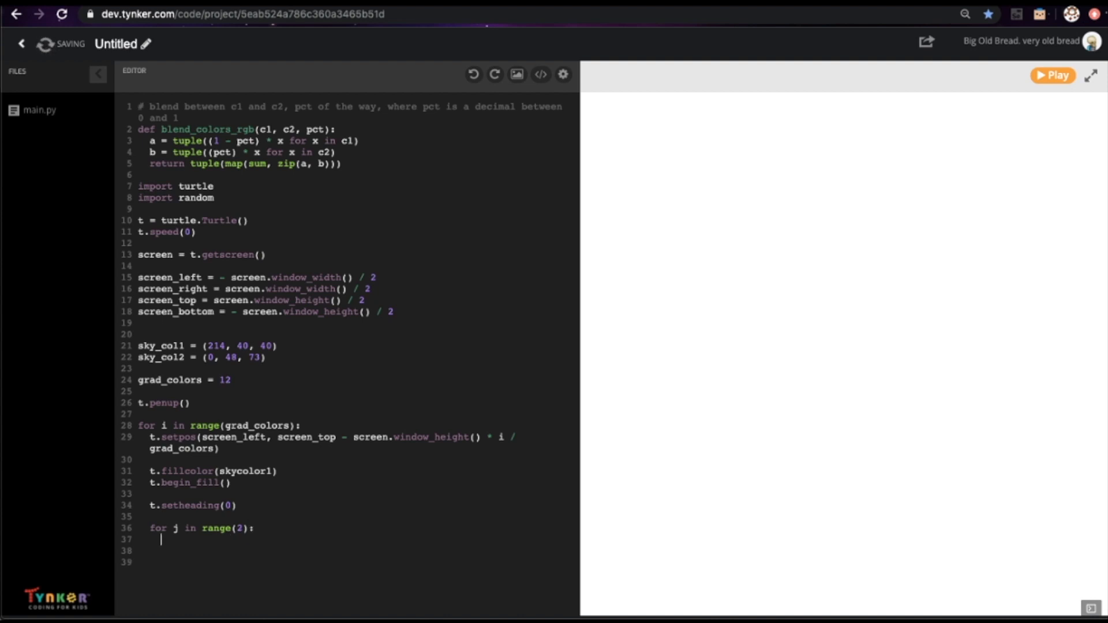
type("t.for")
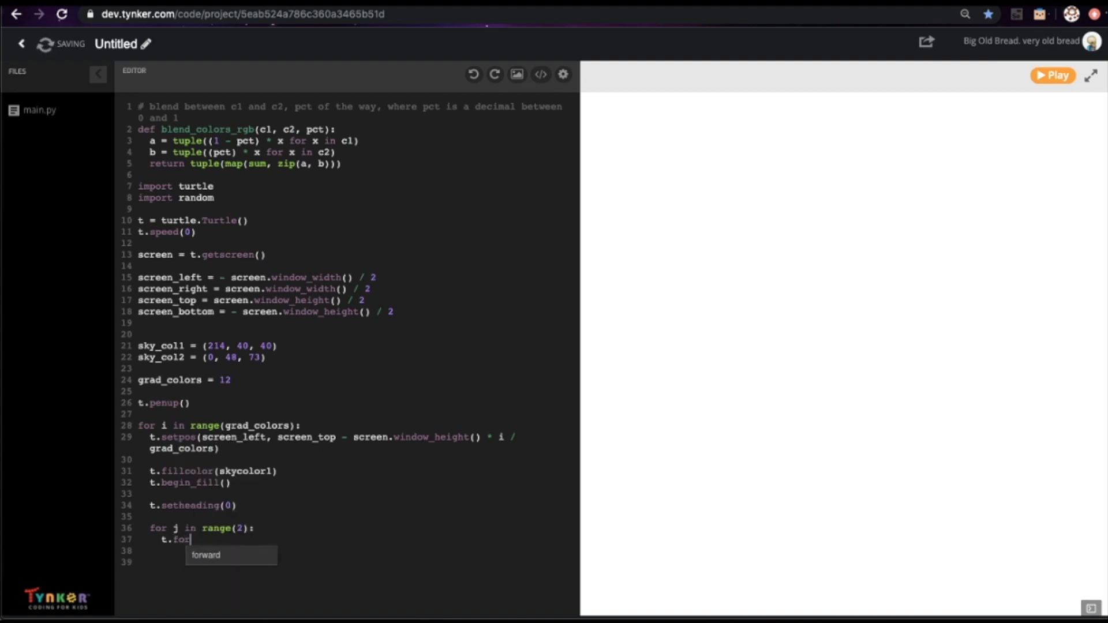
type("ward(screen.window_width(")
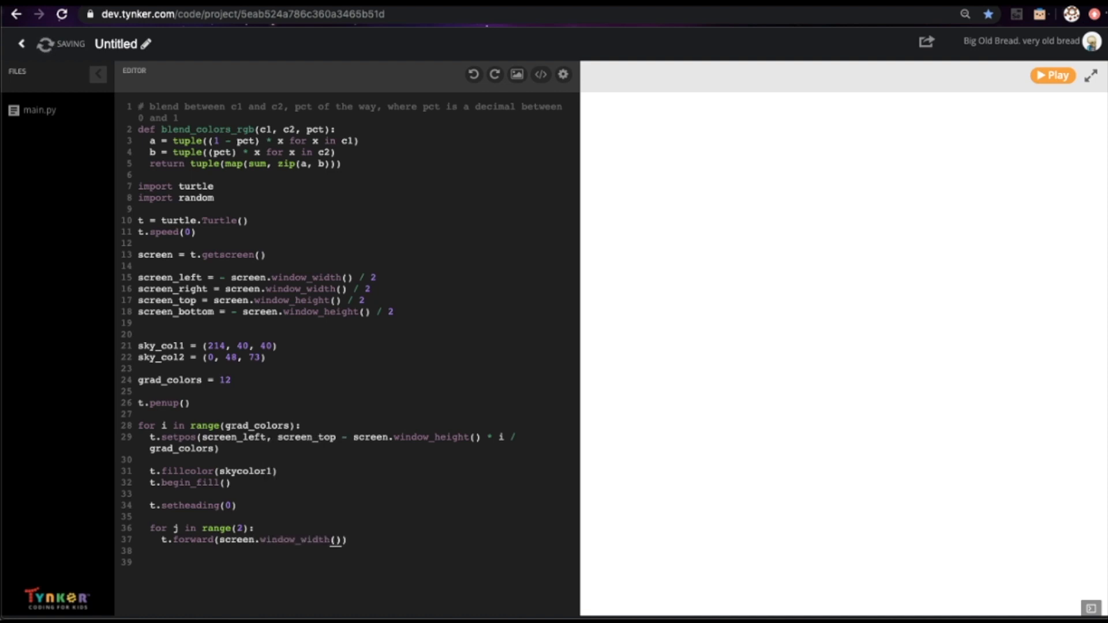
type("ti")
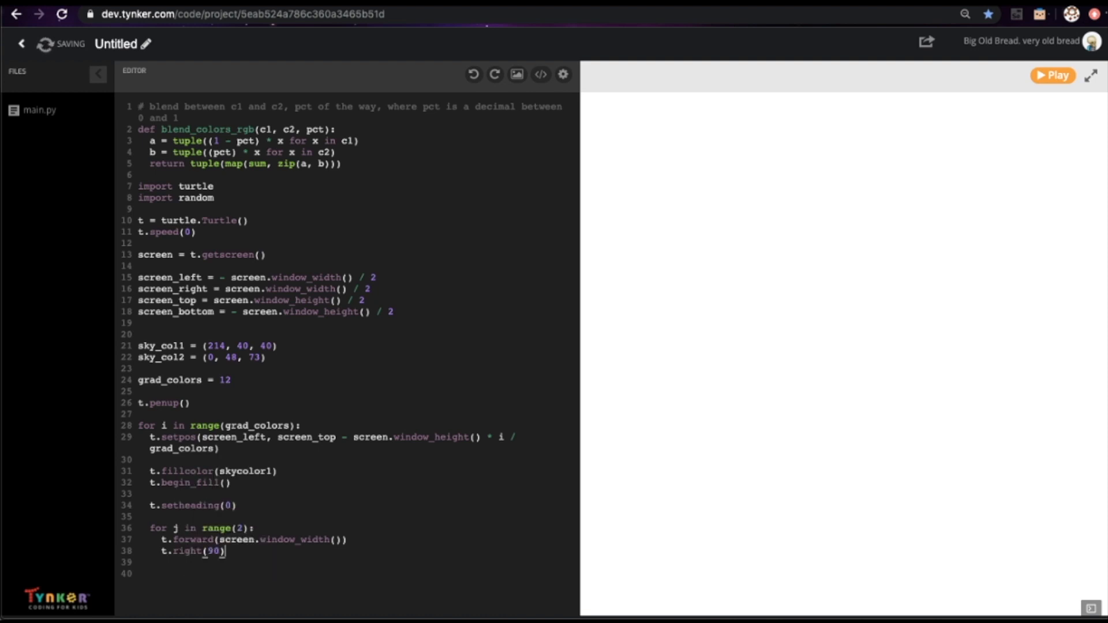
type("t")
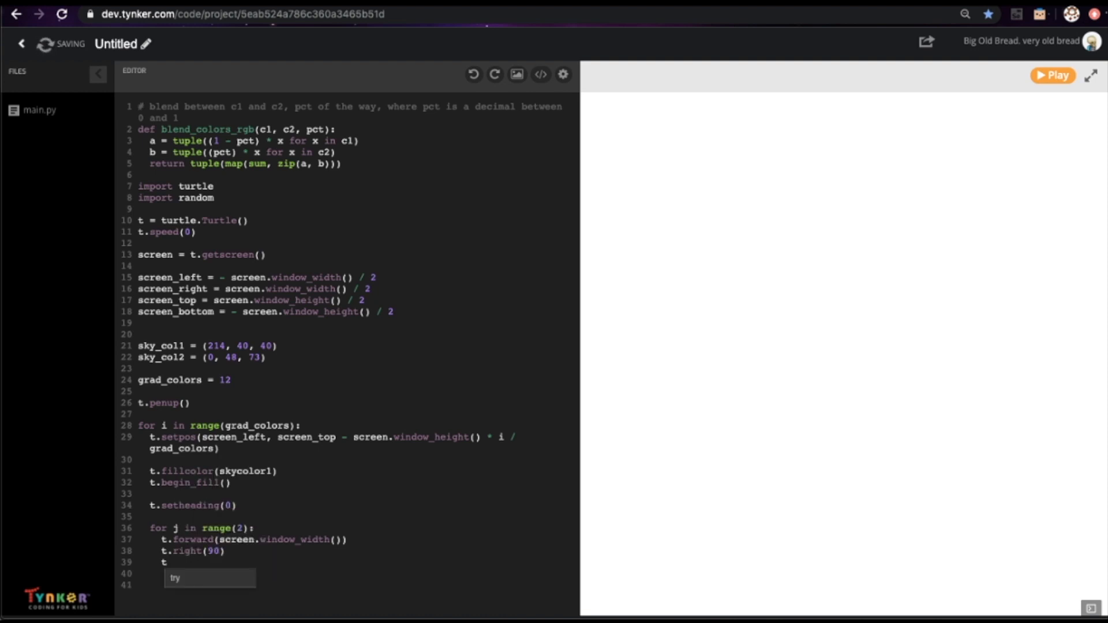
type(".forward(screen.w")
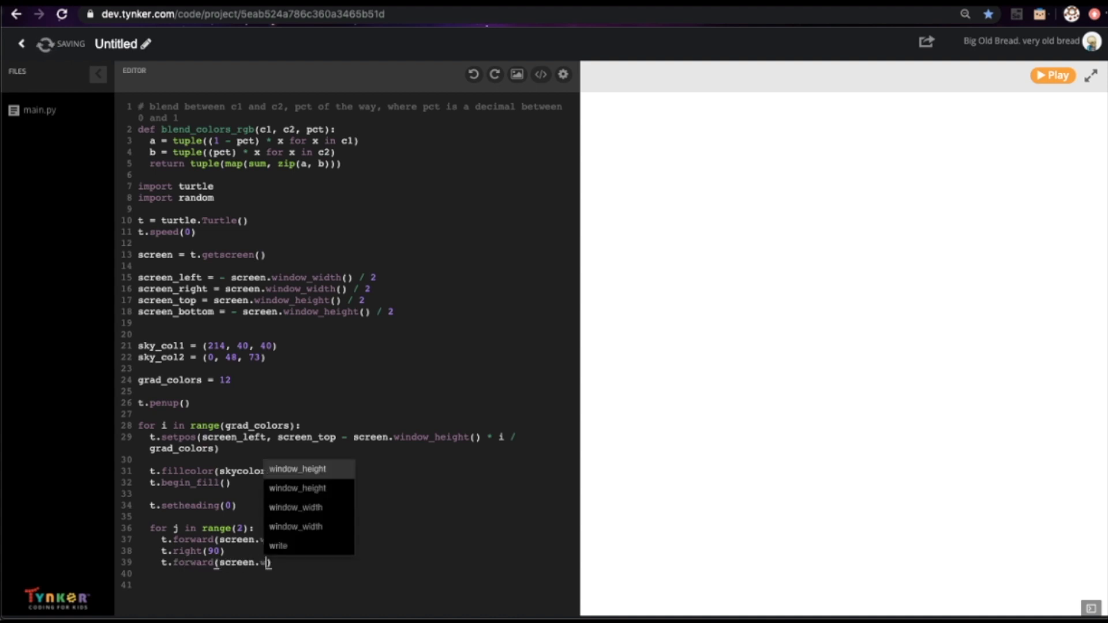
left_click(296, 488)
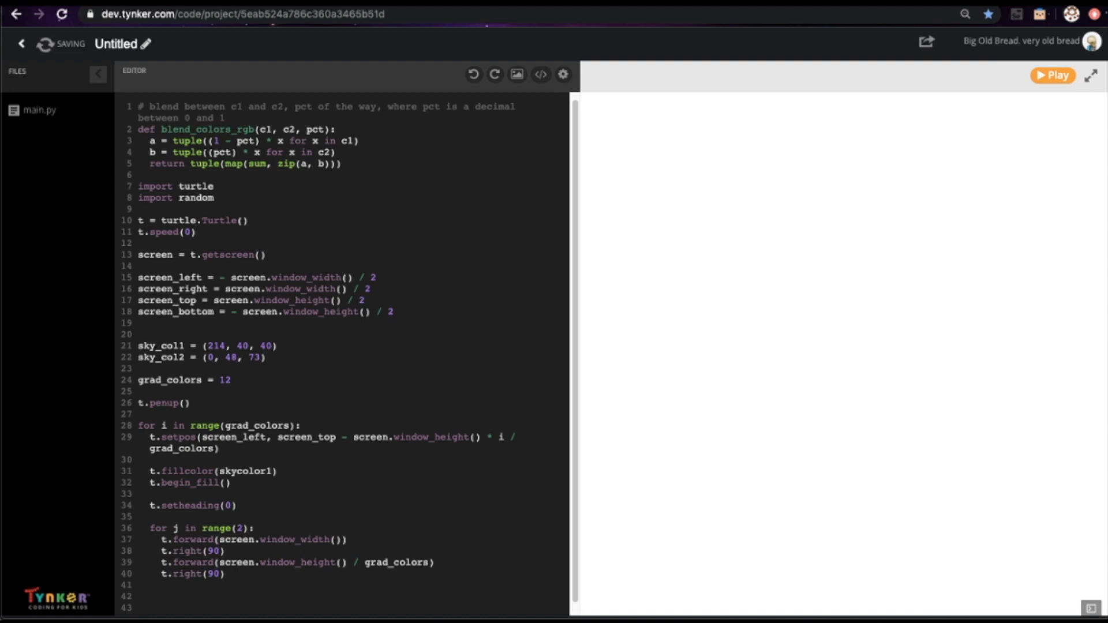
type("t.end_fill(")
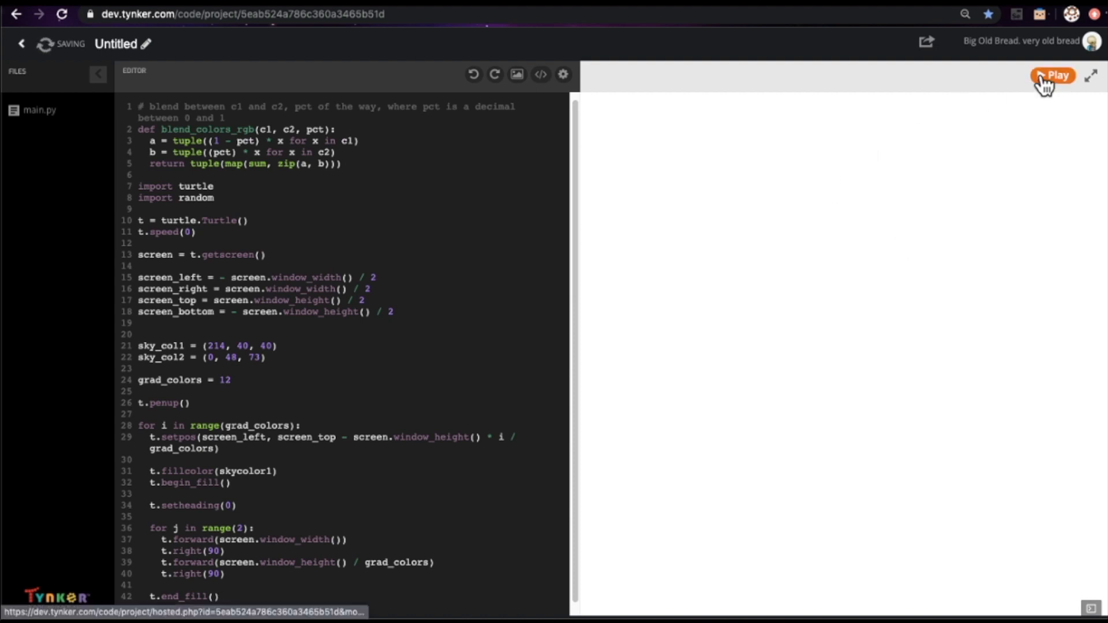
Step: Run, fix the NameError by renaming skycolor1 to sky_col1 on line 31, and rerun
left_click(1053, 75)
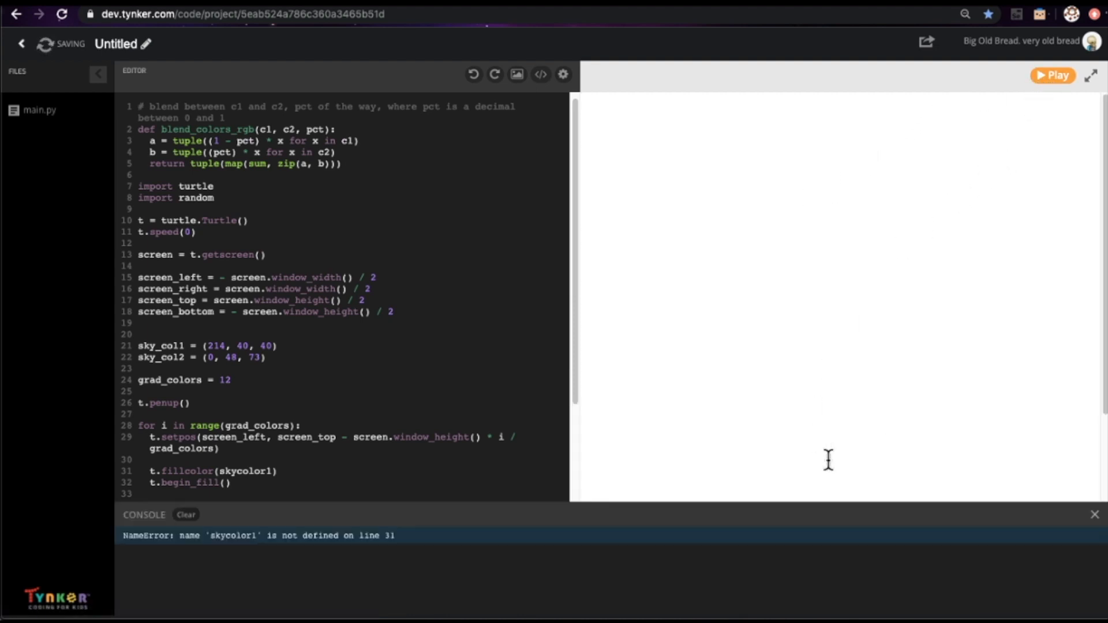
left_click(1094, 514)
type("_")
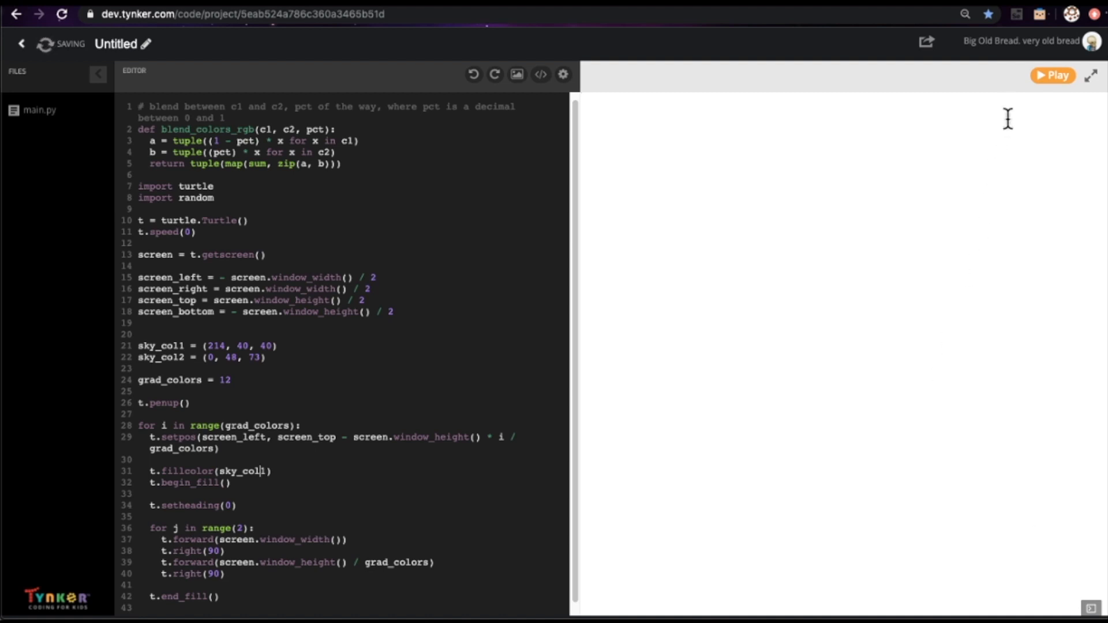
left_click(1053, 75)
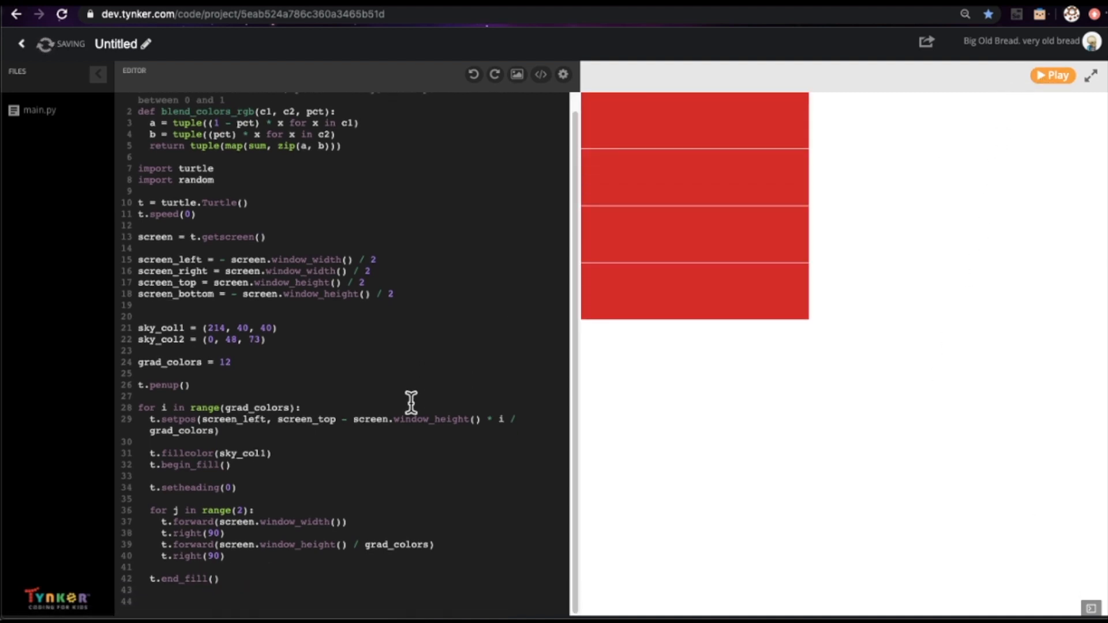
mouse_move(696, 160)
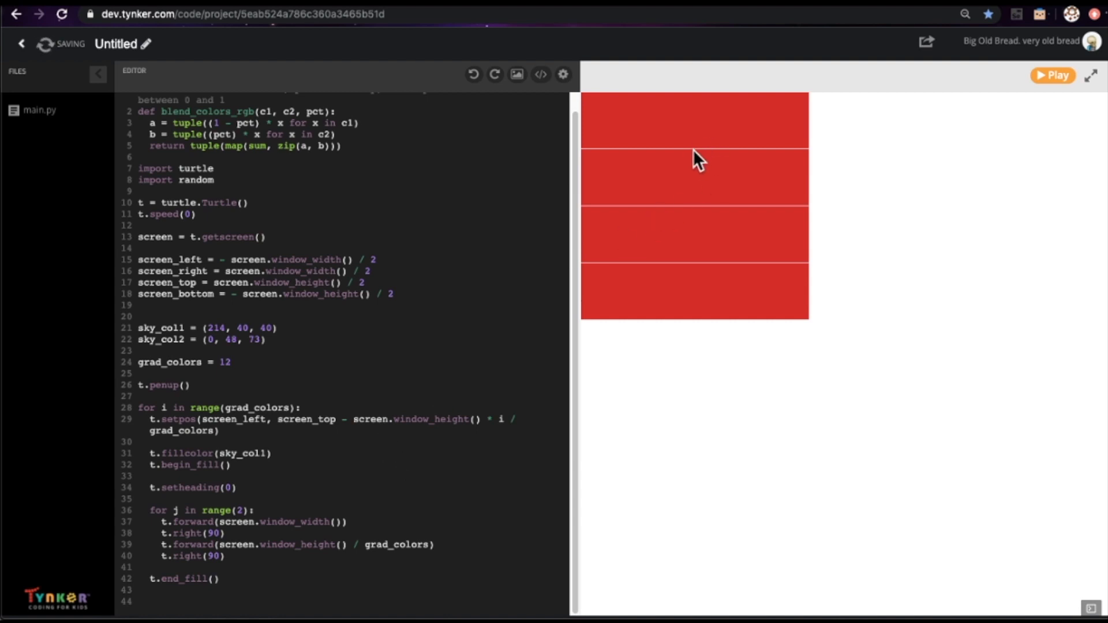
mouse_move(635, 214)
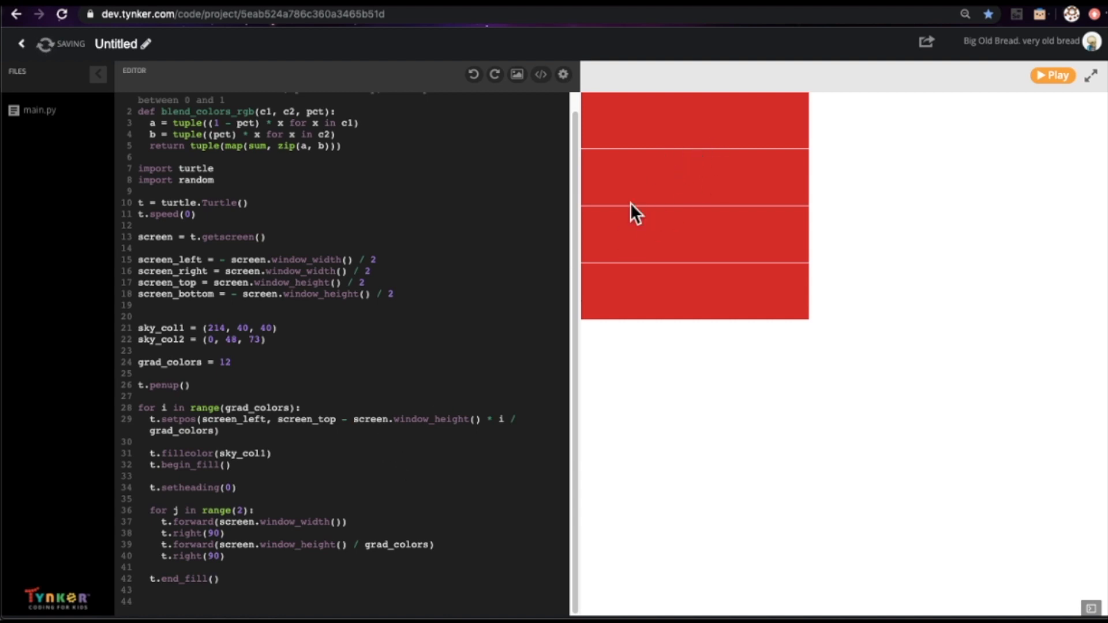
mouse_move(668, 200)
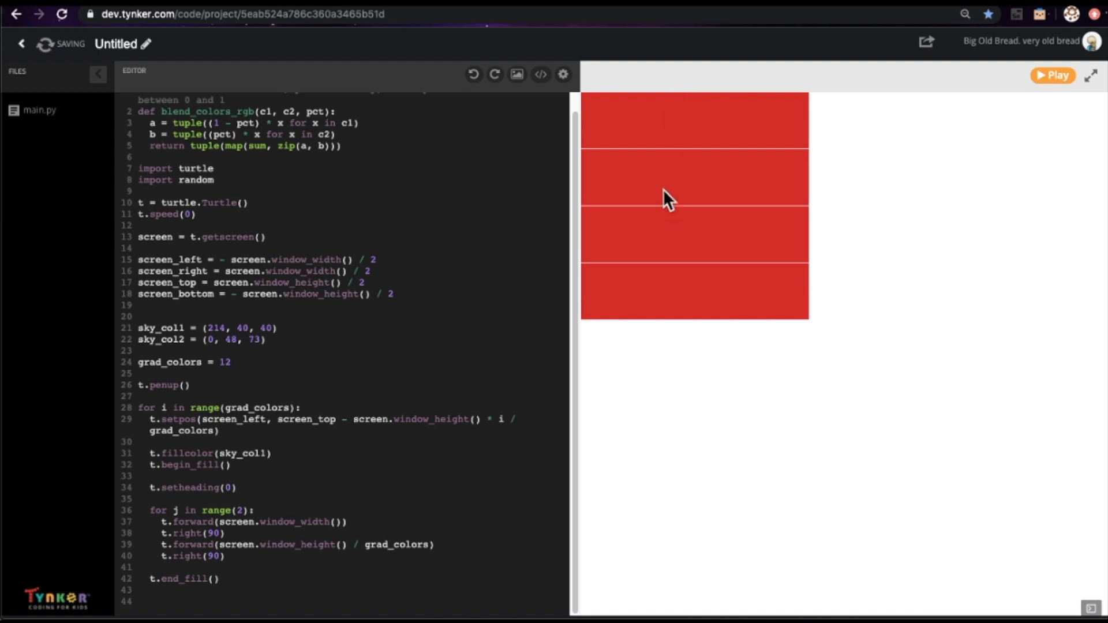
mouse_move(665, 328)
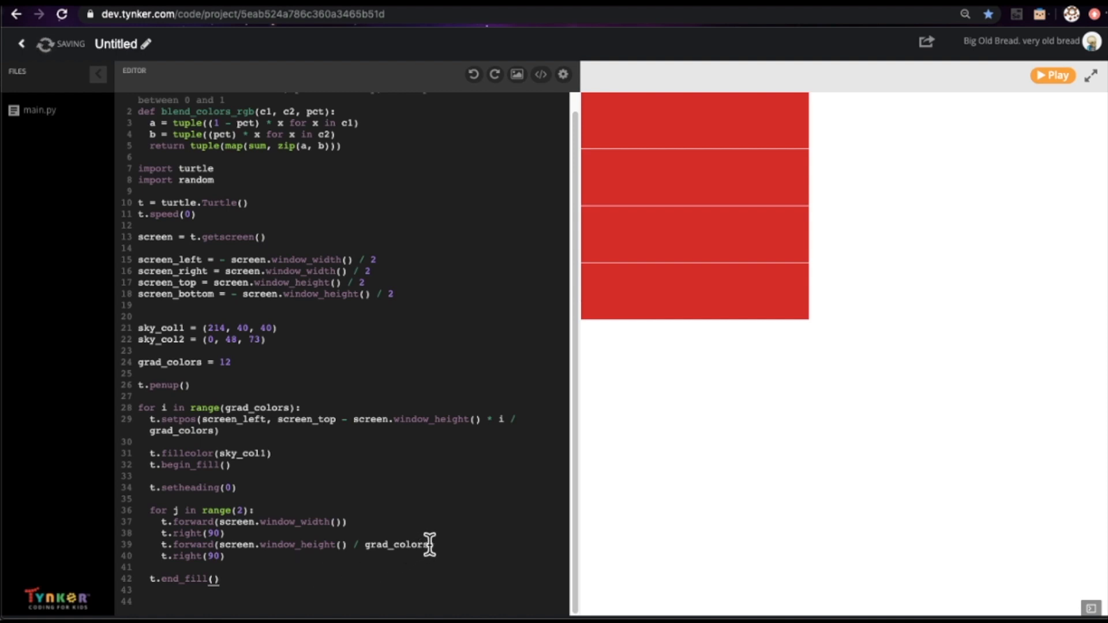
Step: Add + 1 to the band height on line 39 and rerun for a seamless red block
type("+ 1")
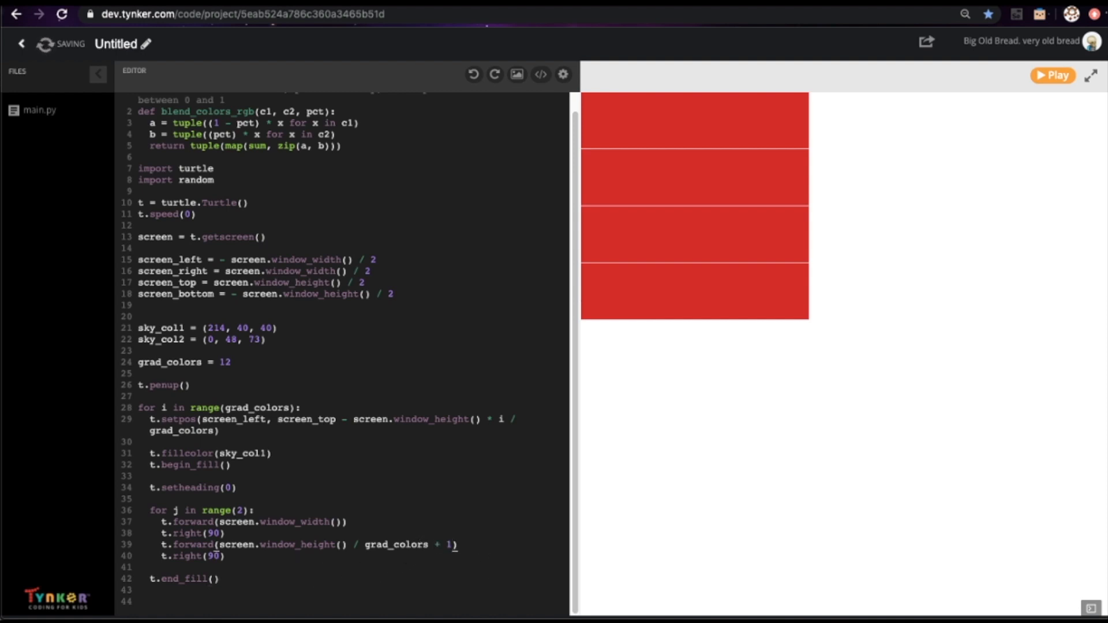
mouse_move(679, 154)
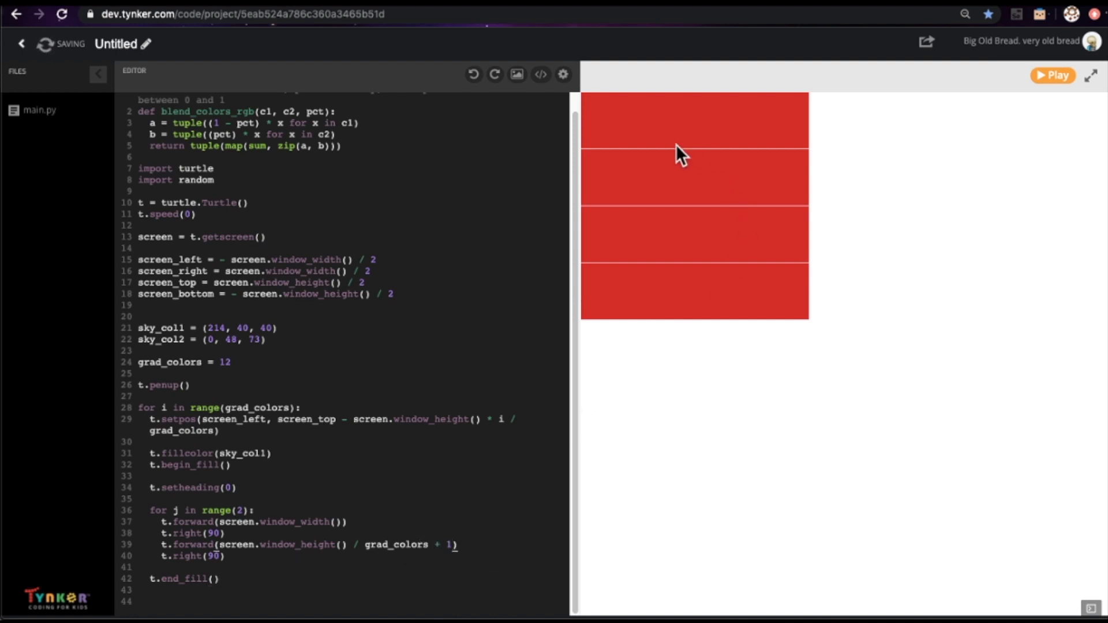
mouse_move(748, 179)
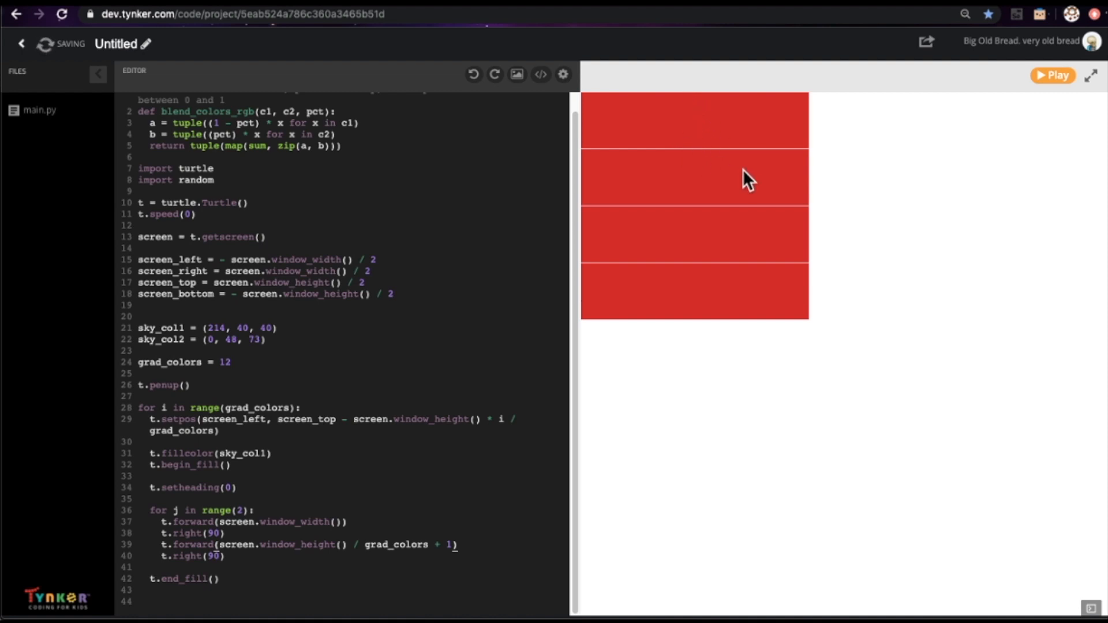
mouse_move(265, 360)
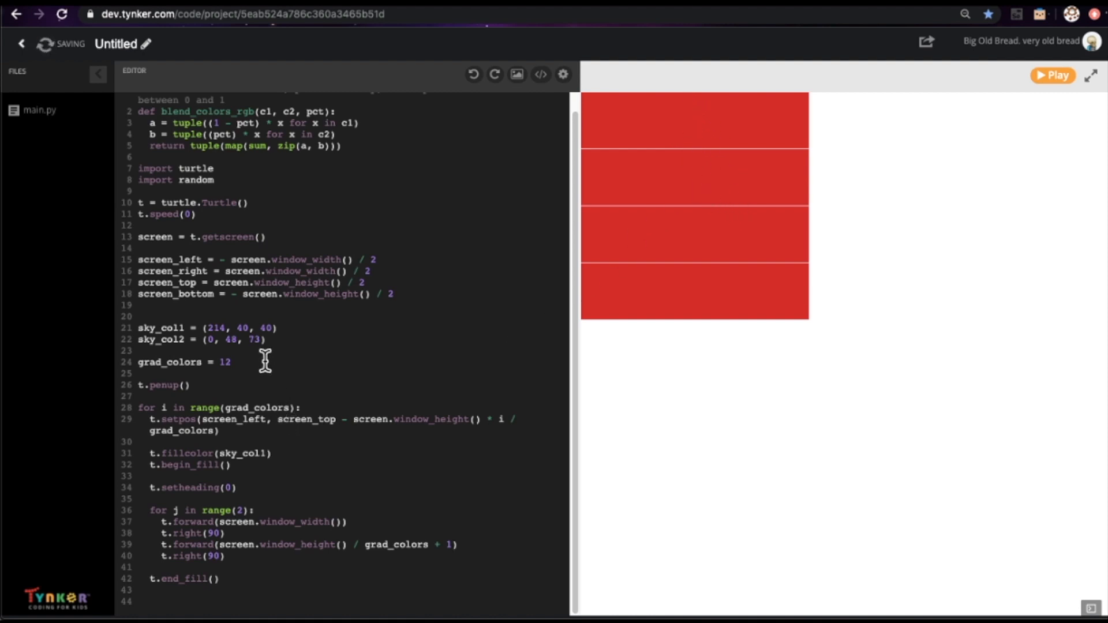
mouse_move(753, 330)
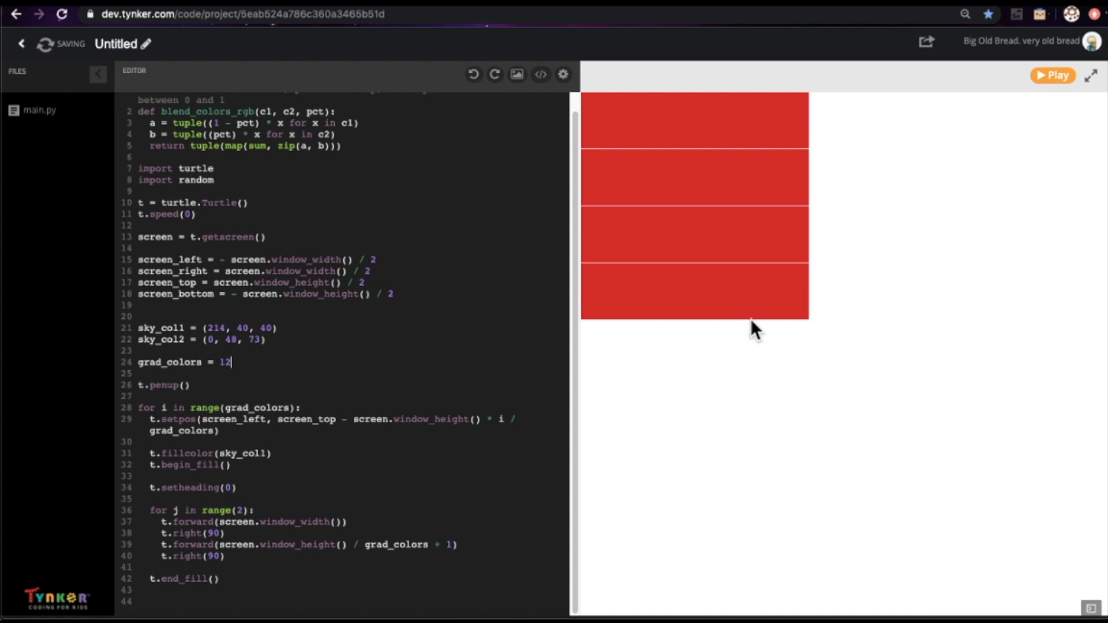
left_click(1052, 75)
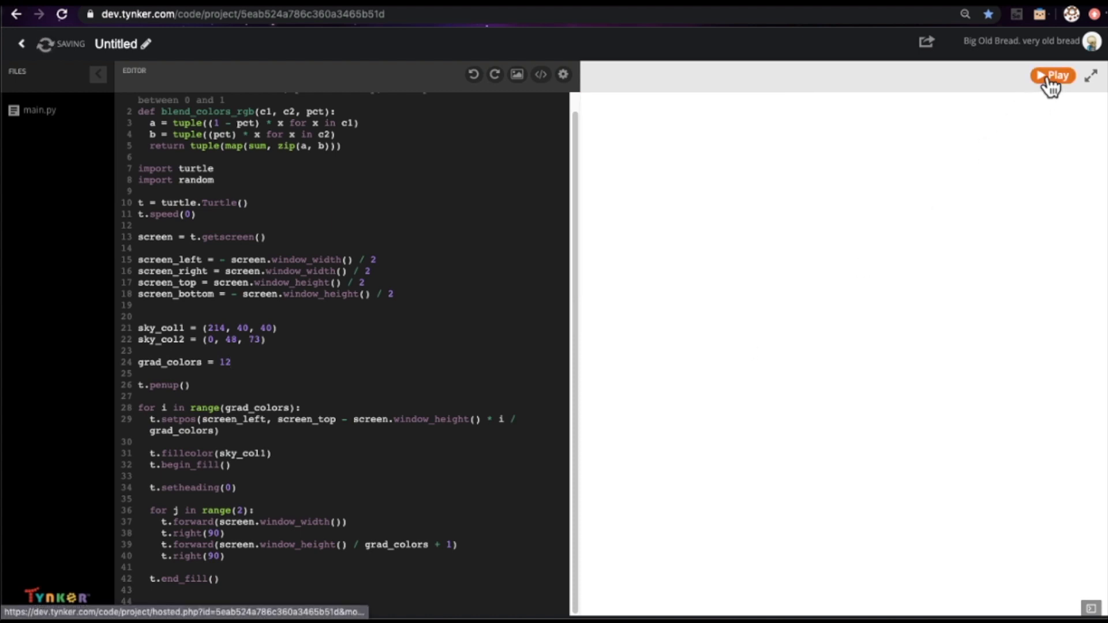
left_click(1055, 75)
type("col = blend_colors_rgb")
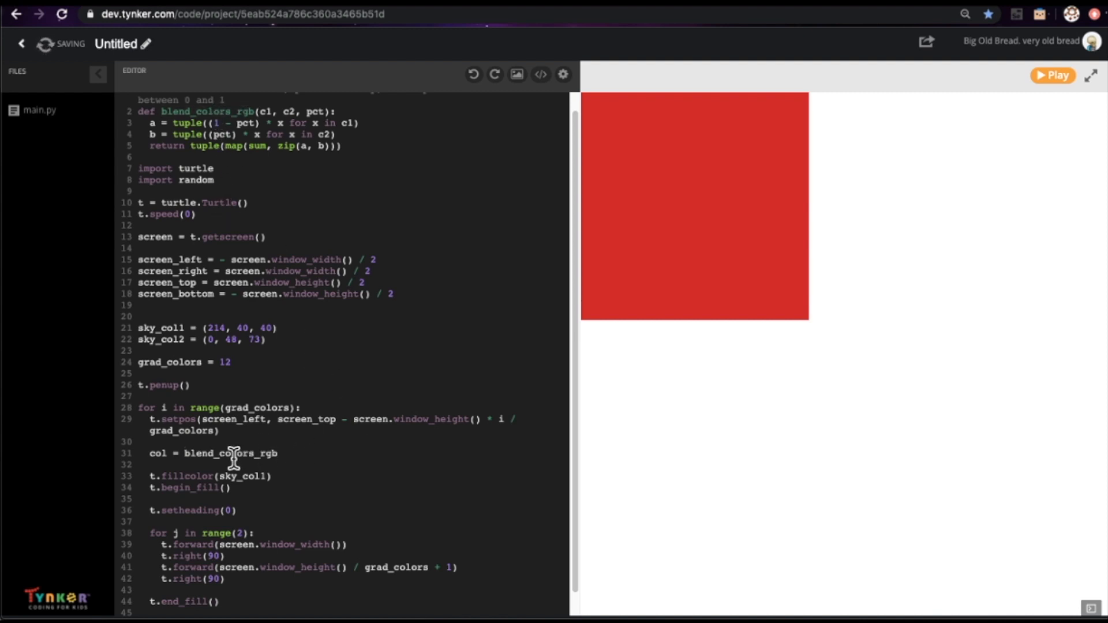
Step: Compute col by blending sky_col1 and sky_col2 at i / (grad_colors - 1.0)
type("(sky_col1, sky_col2,")
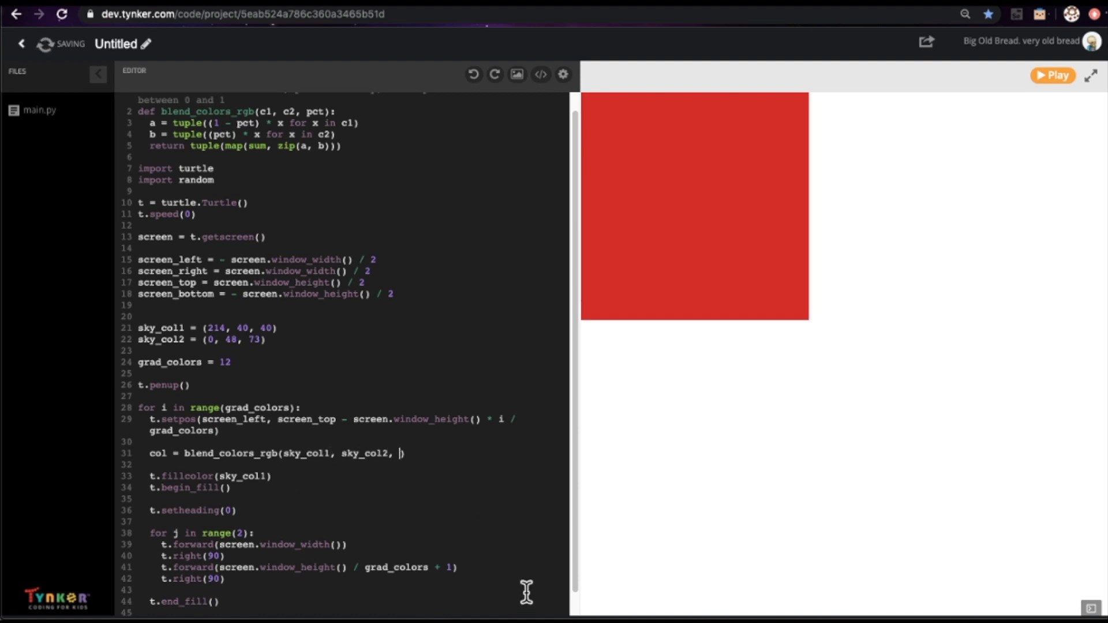
mouse_move(727, 236)
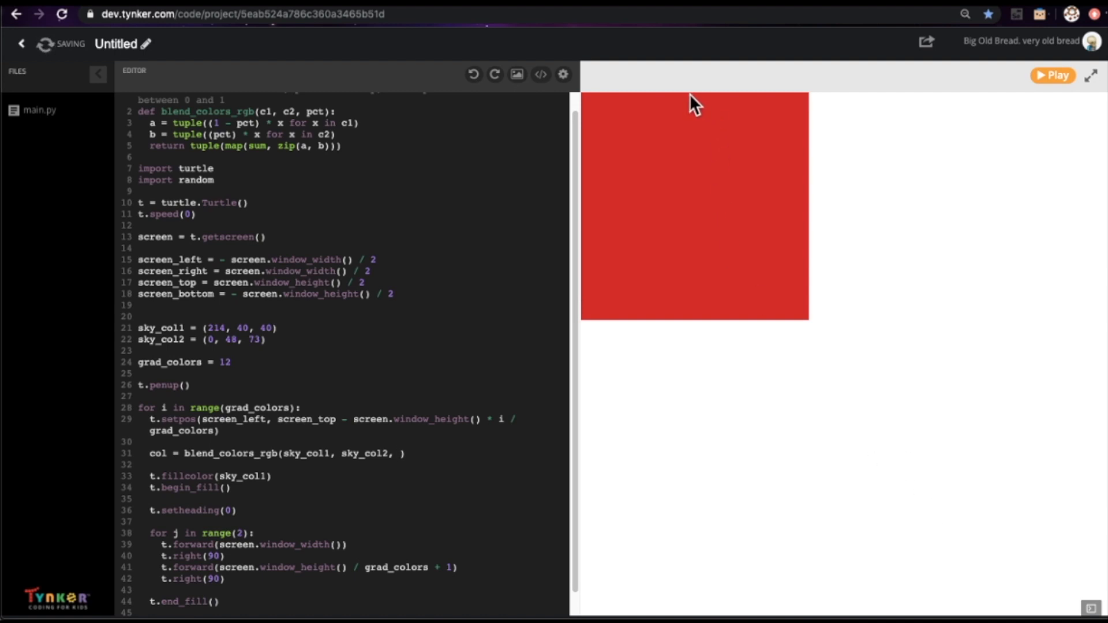
mouse_move(700, 104)
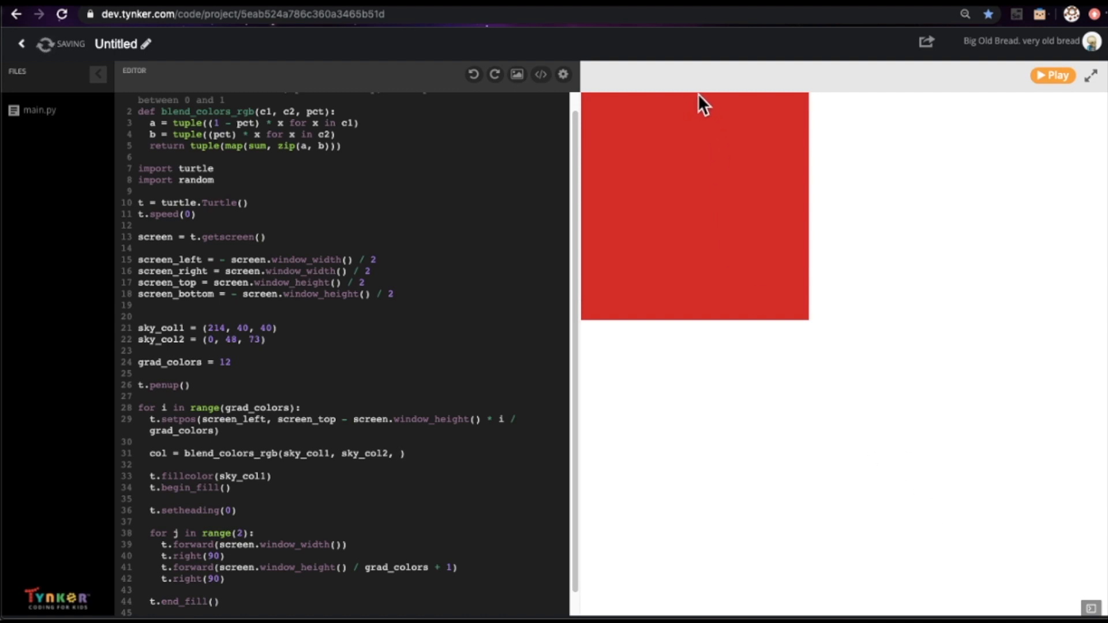
mouse_move(698, 328)
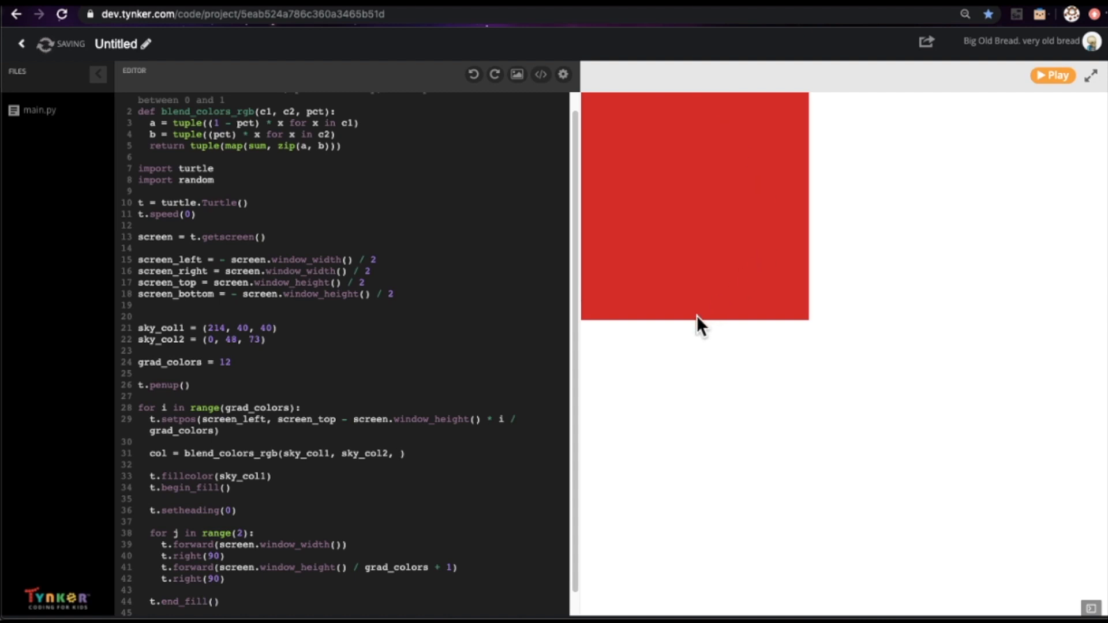
mouse_move(698, 325)
type("i / grad_colors")
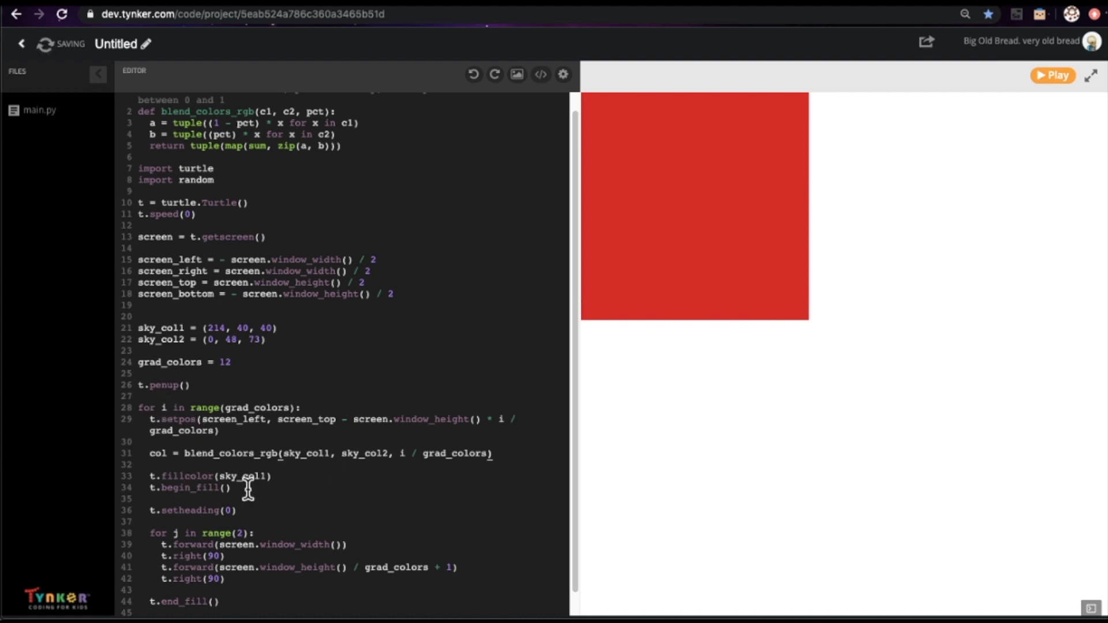
mouse_move(360, 536)
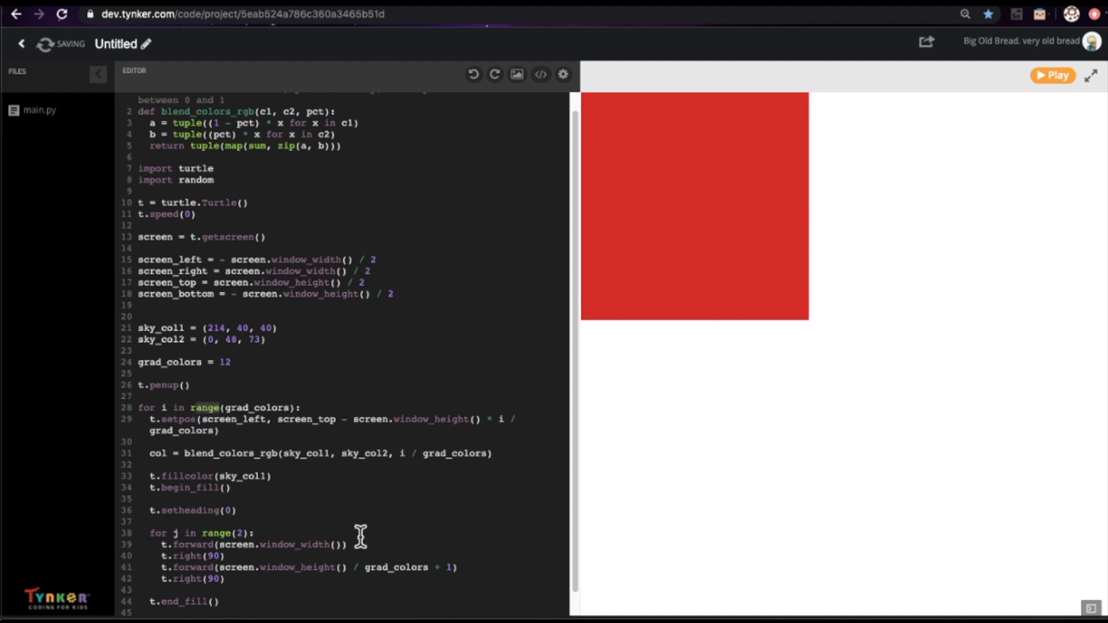
mouse_move(265, 413)
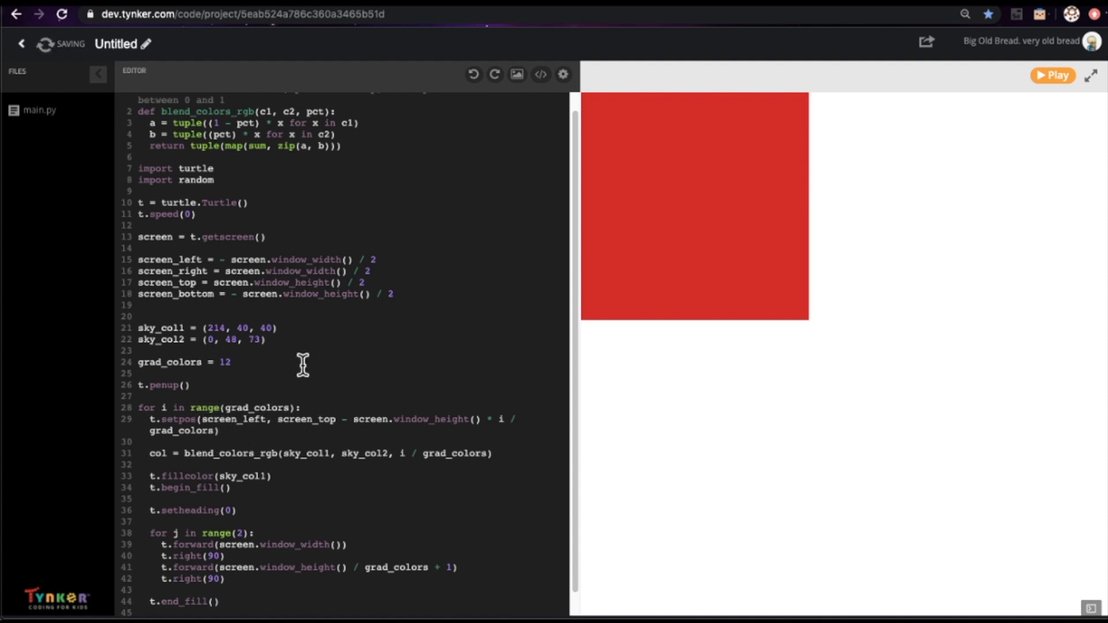
mouse_move(715, 392)
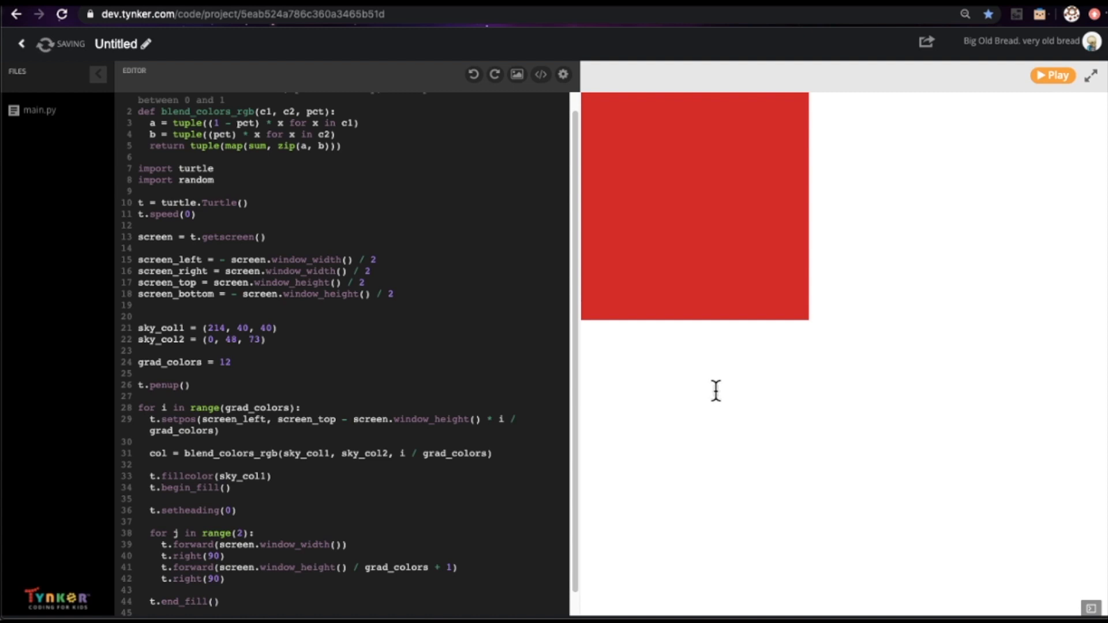
mouse_move(762, 198)
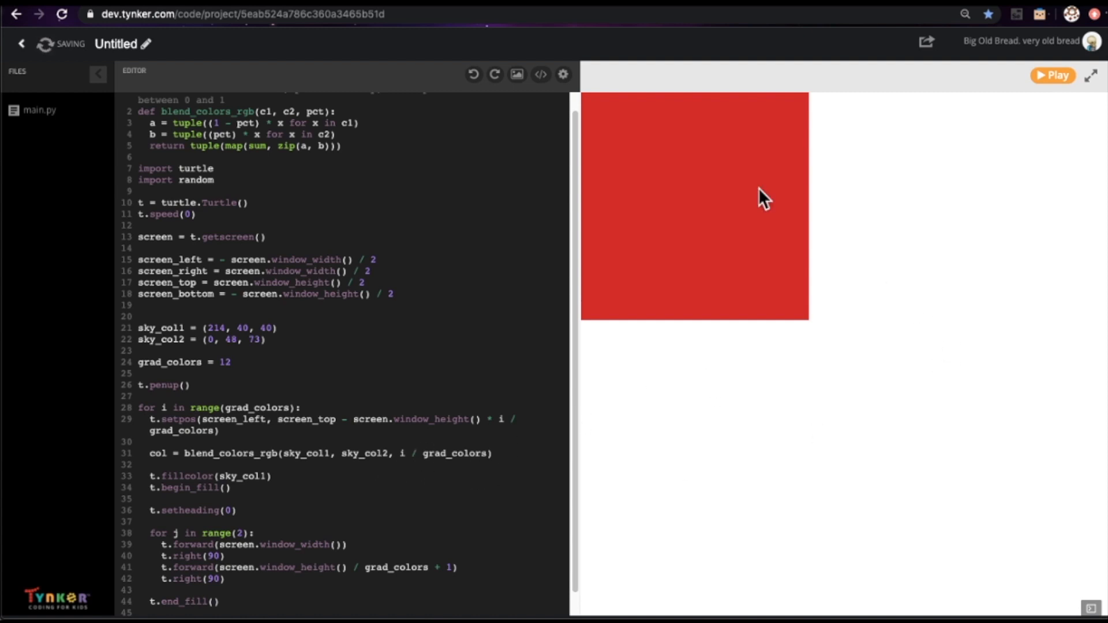
mouse_move(696, 103)
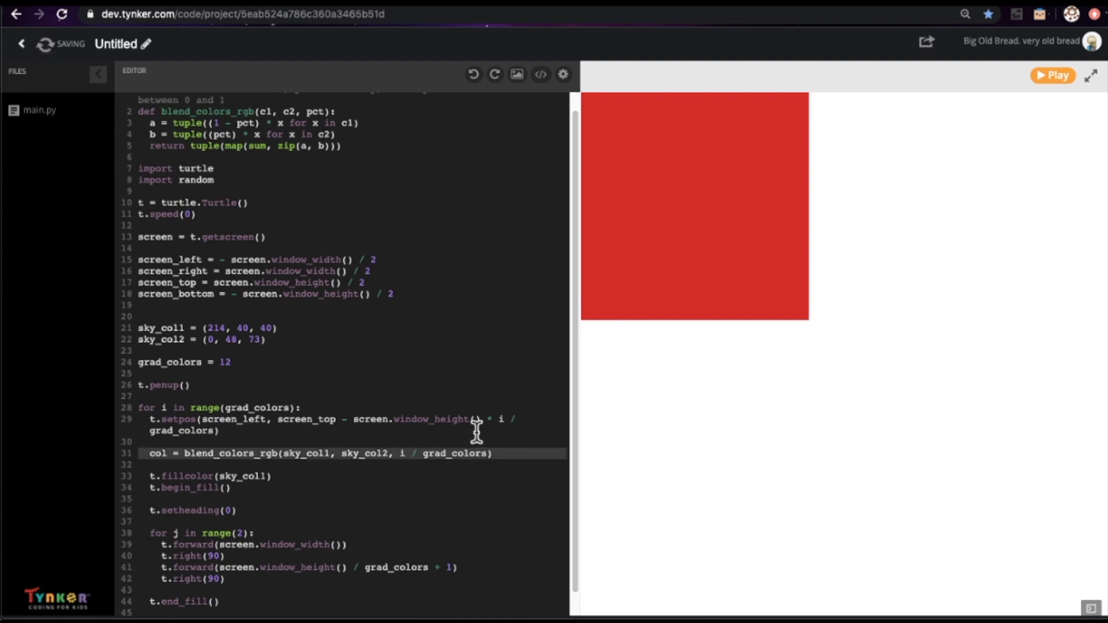
mouse_move(704, 320)
type("(")
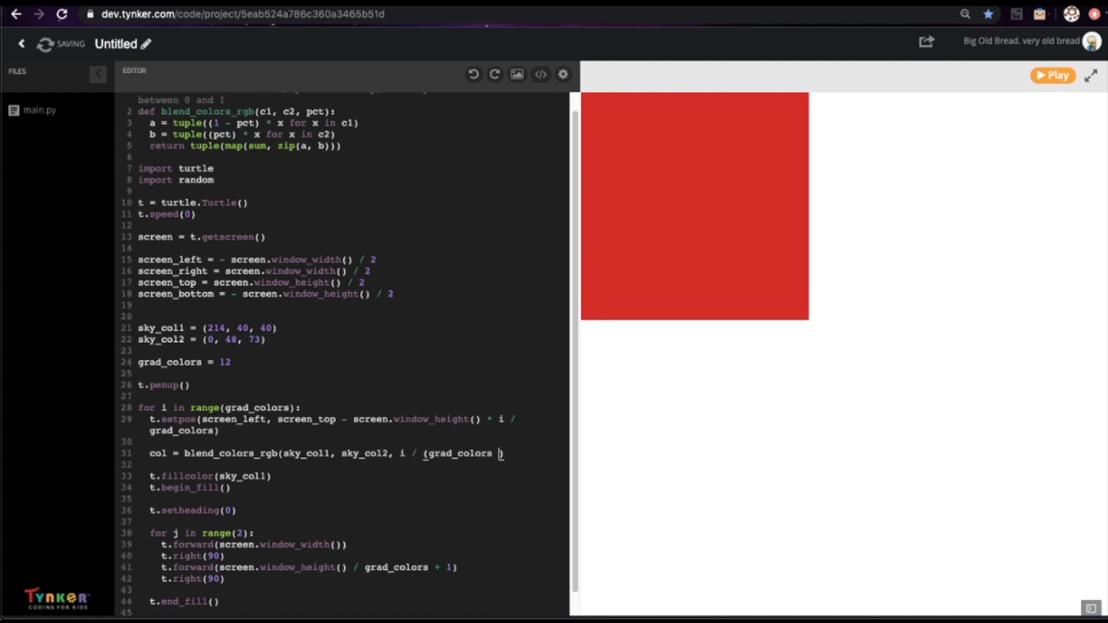
type("- 1))")
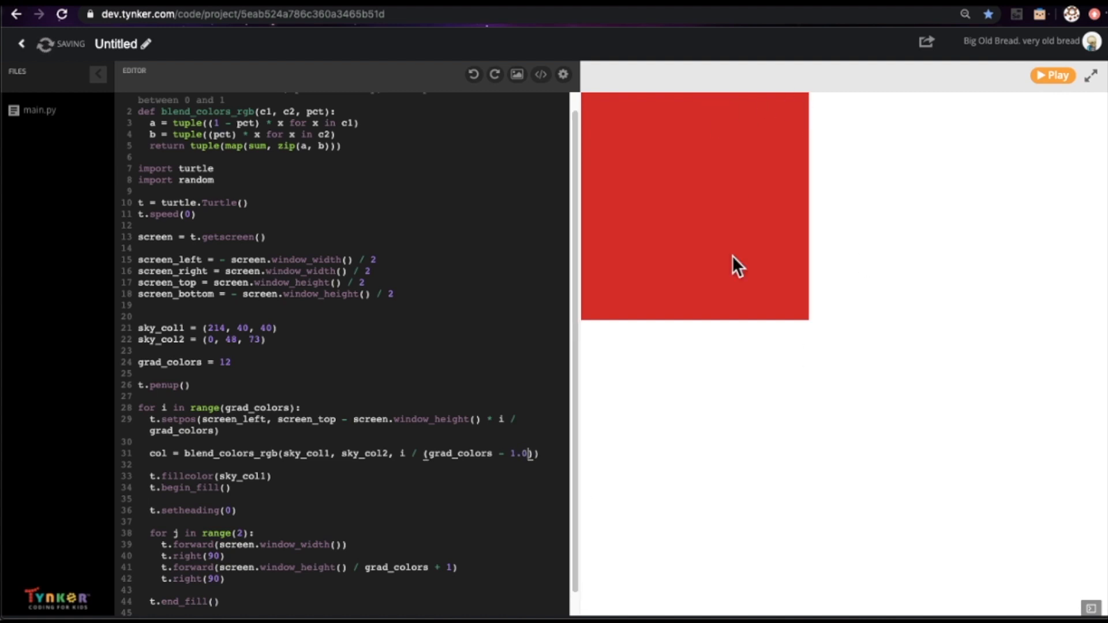
mouse_move(705, 346)
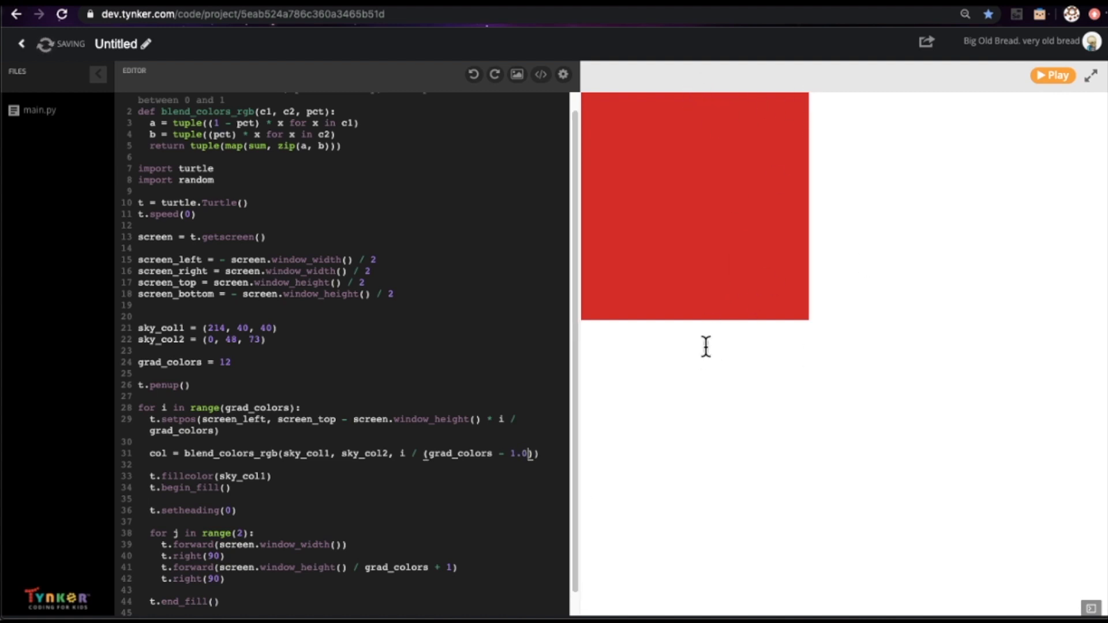
mouse_move(182, 459)
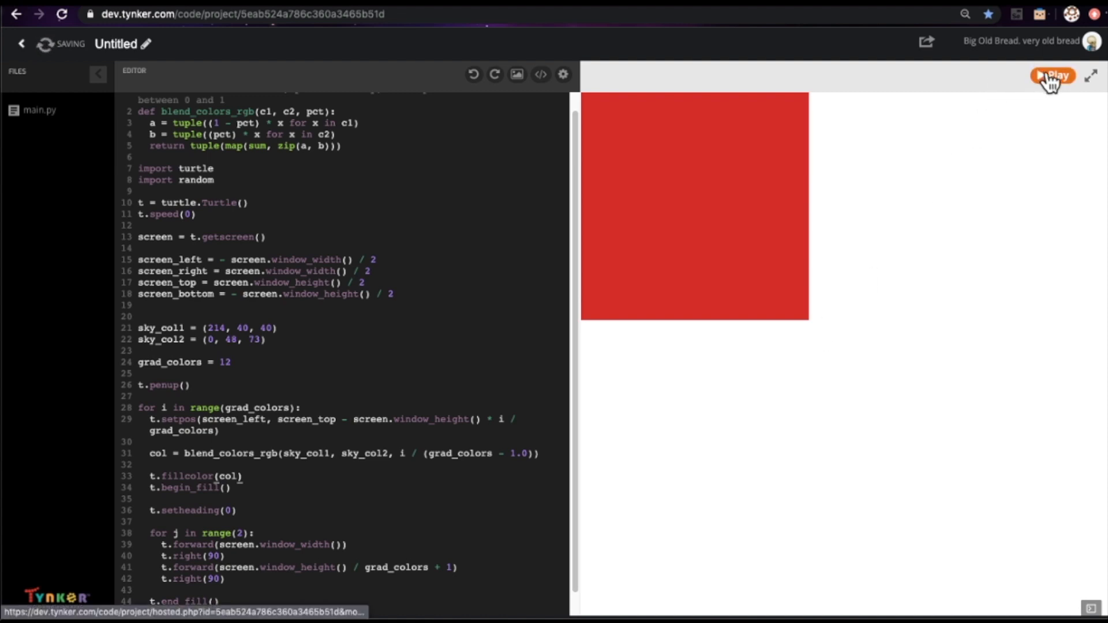
Step: Run the script to draw the red-to-navy striped sky, then check the yellow swatch in Coolors
left_click(1054, 75)
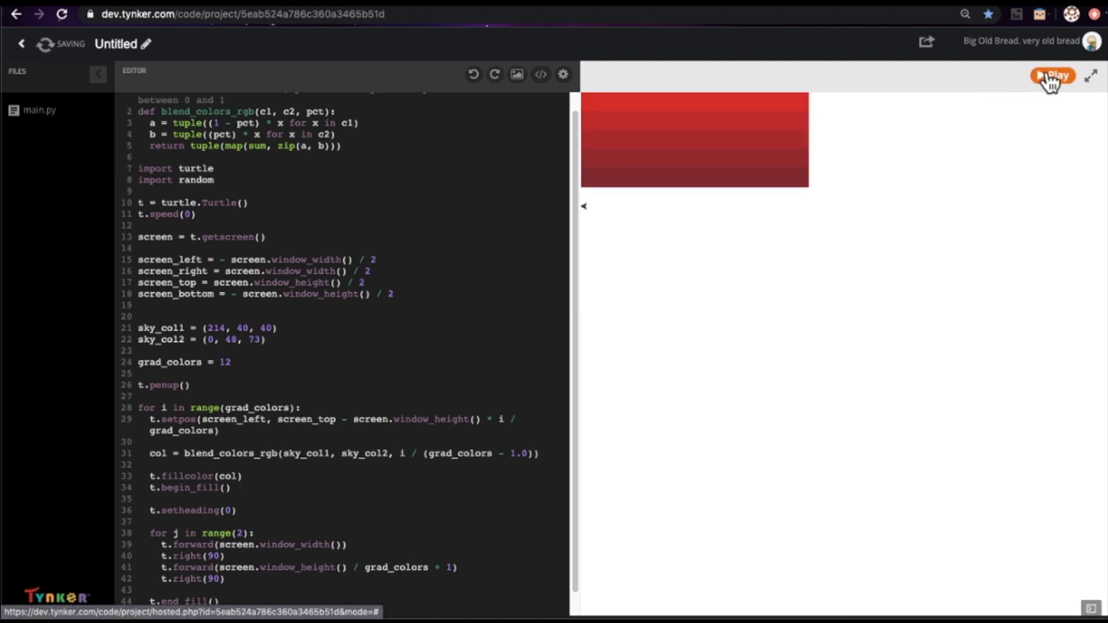
left_click(1053, 75)
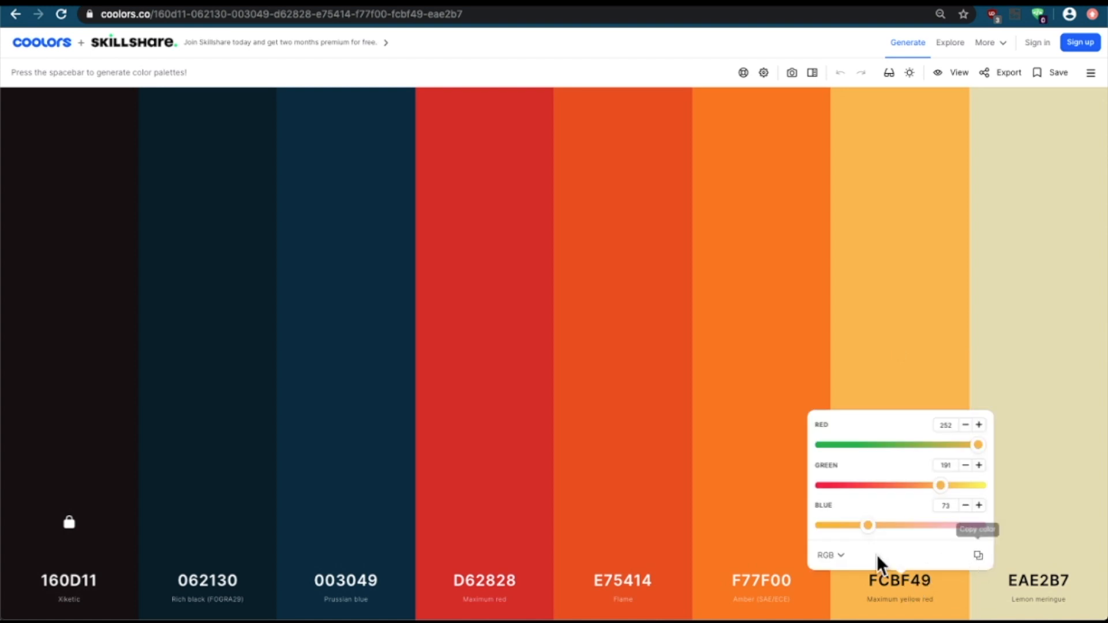
left_click(978, 555)
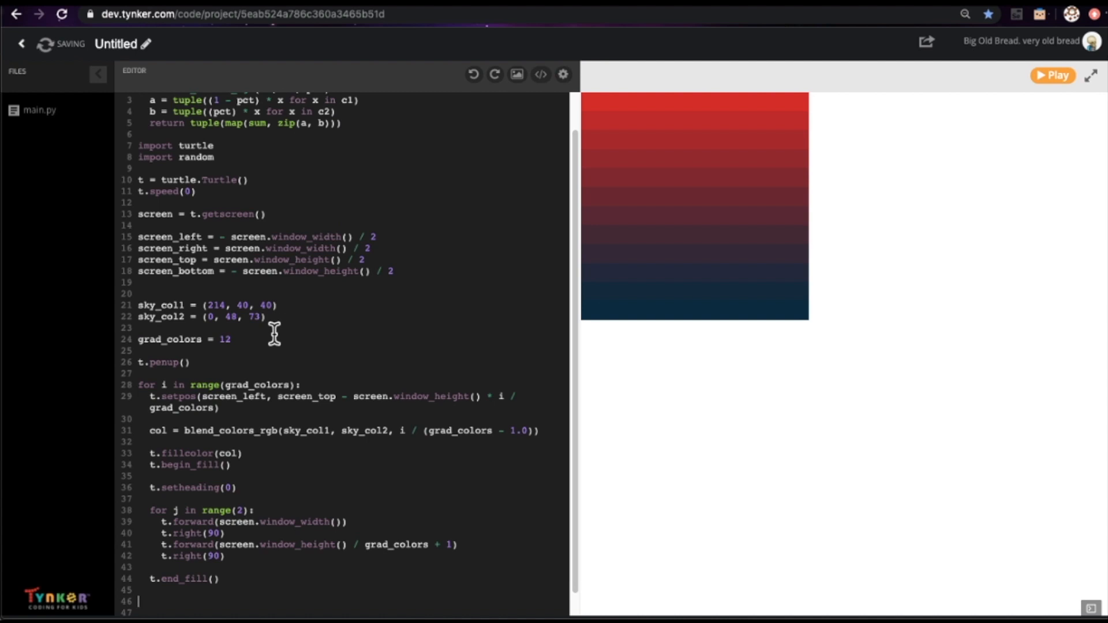
Step: Define sun_col as (252, 191, 73) and set it as the turtle's fill colour
type("sun_col = (252, 191, 73")
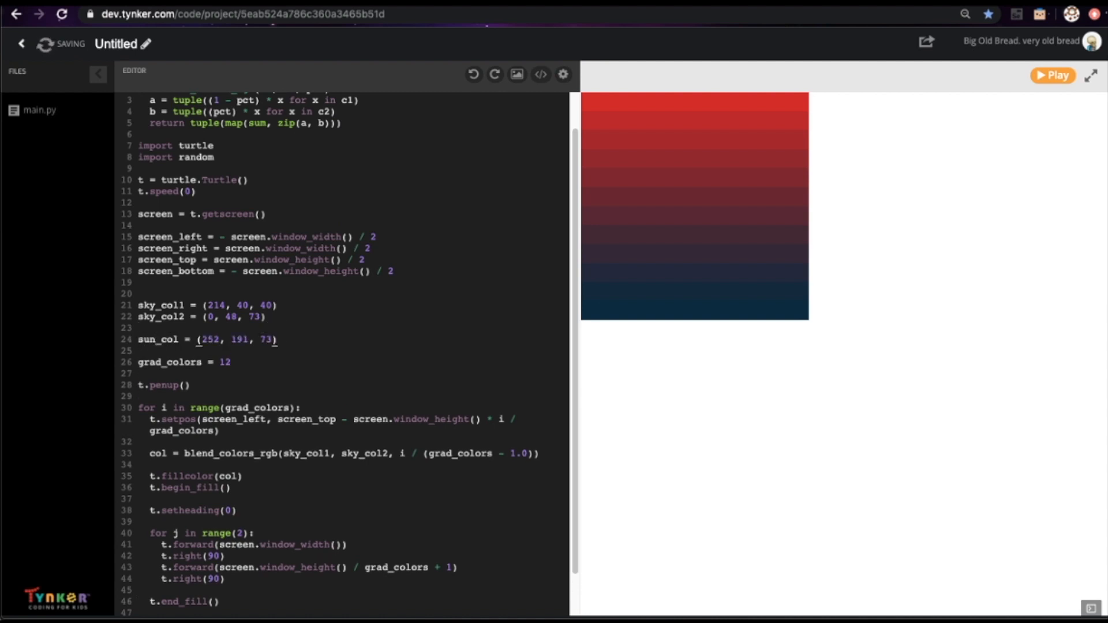
scroll("down", 3)
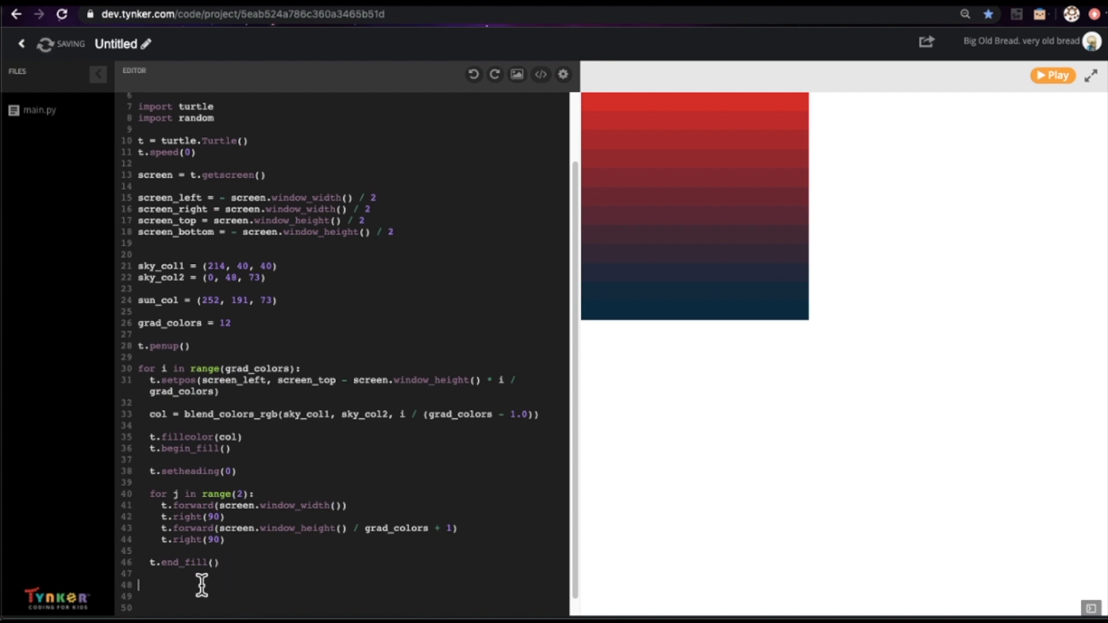
type("t.")
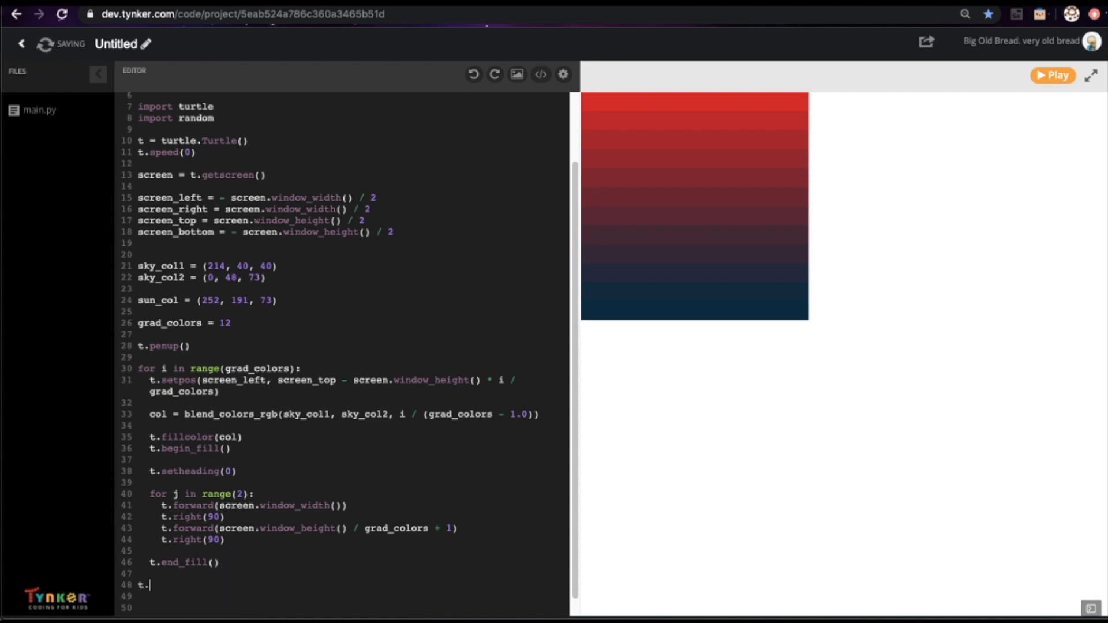
type("fill")
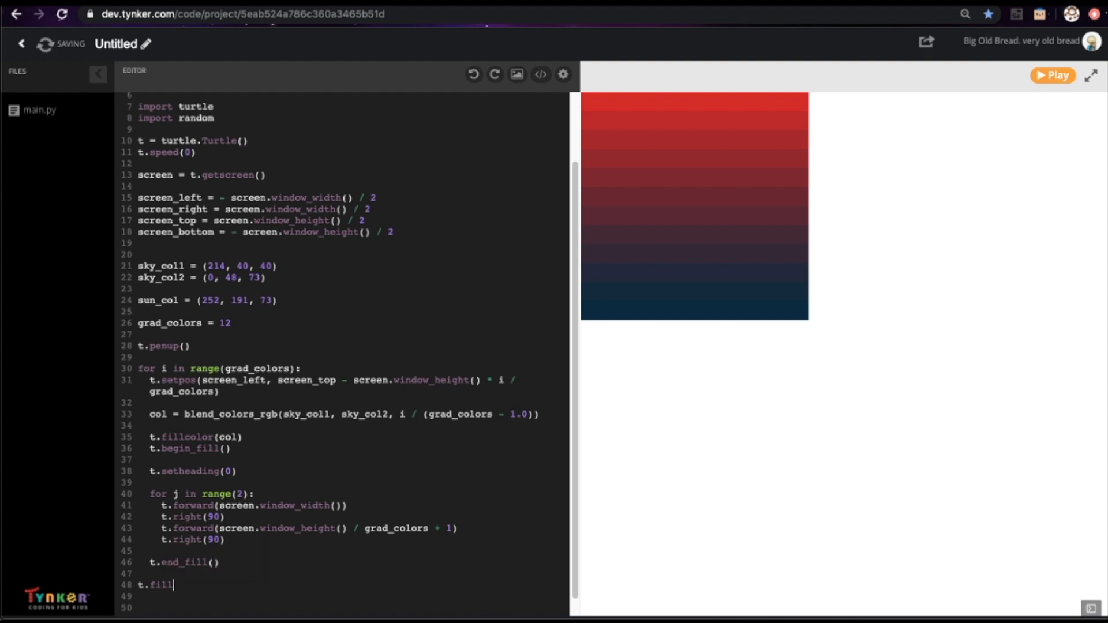
type("color(sun")
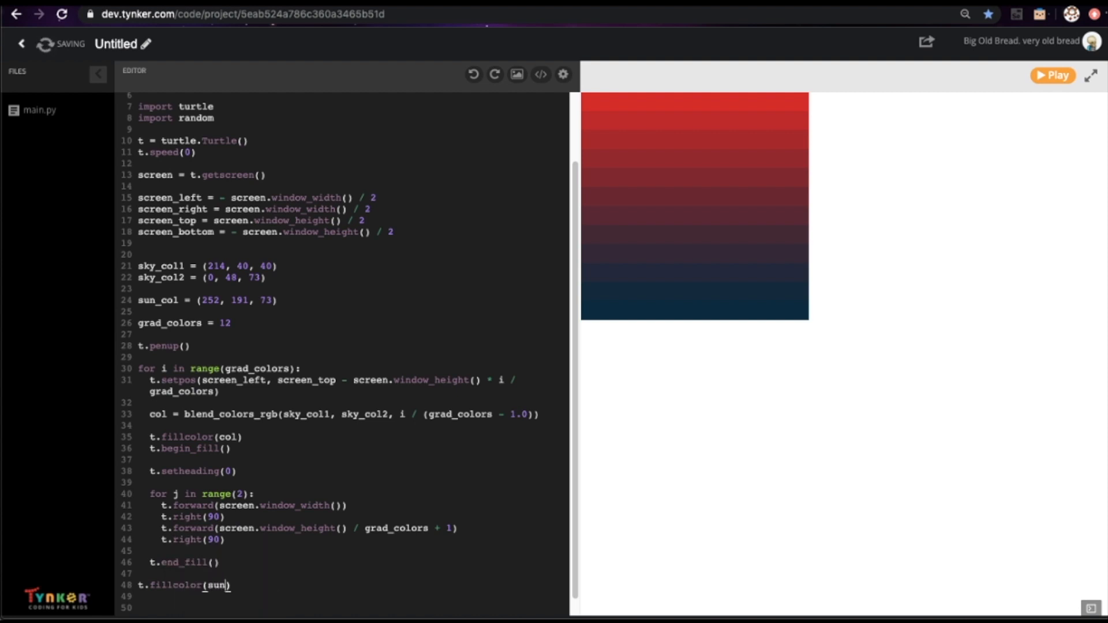
type("_o")
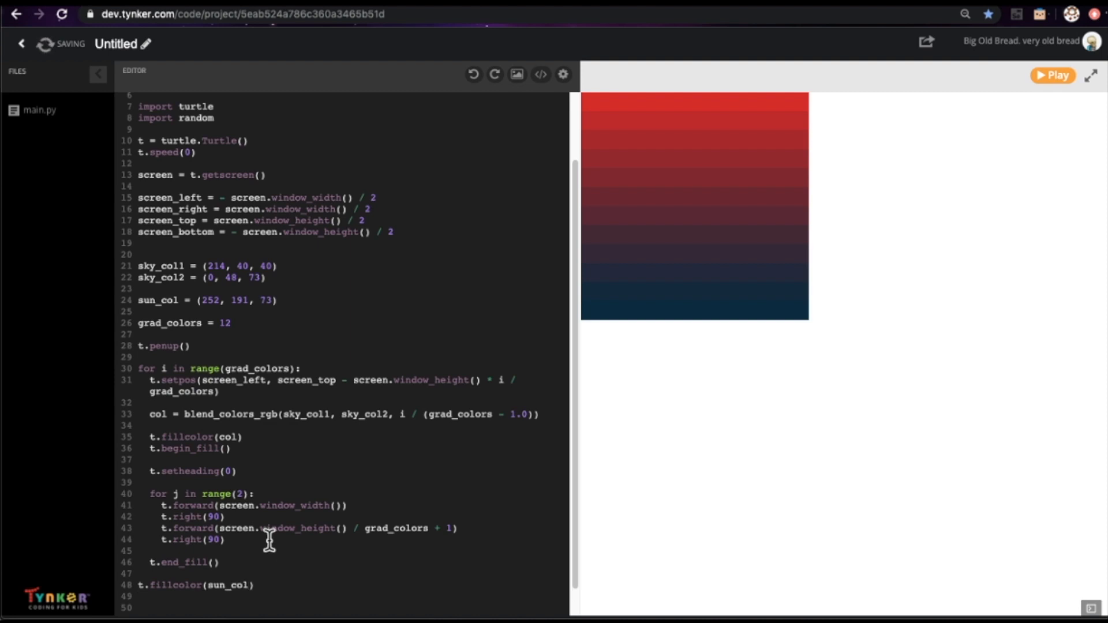
mouse_move(806, 113)
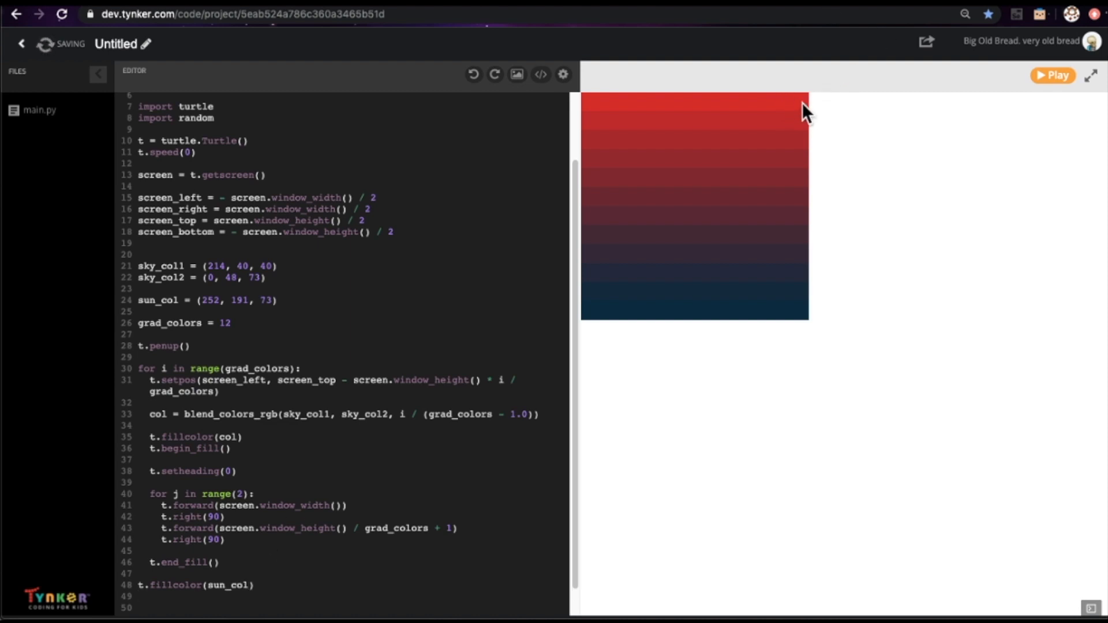
mouse_move(797, 107)
type("t.s")
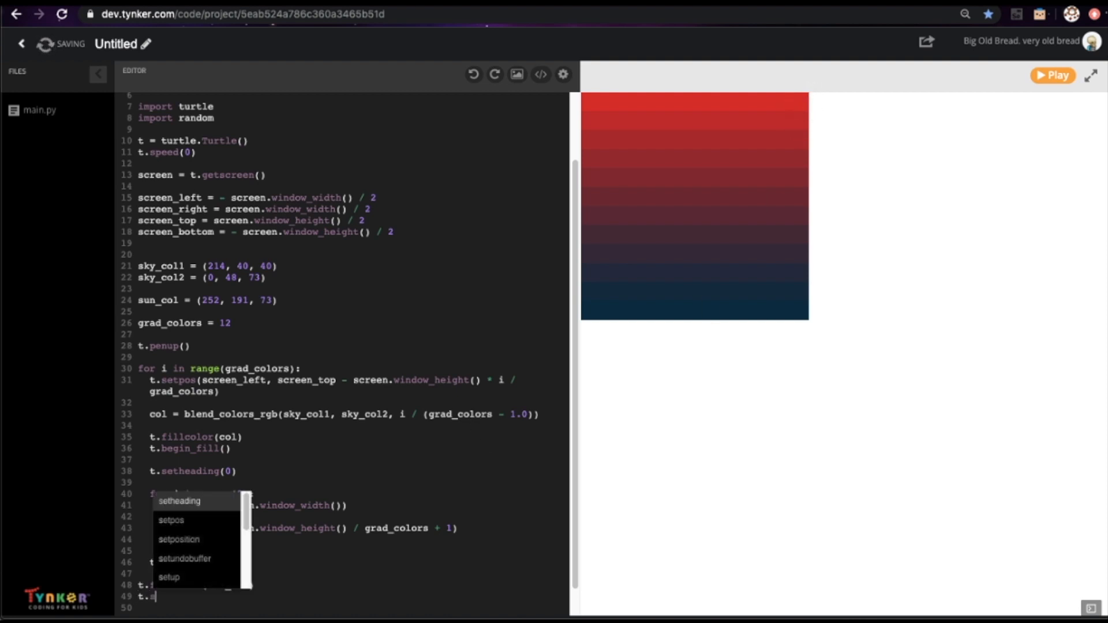
Step: Position the turtle near the top right and fill a radius-60 sun circle
left_click(179, 539)
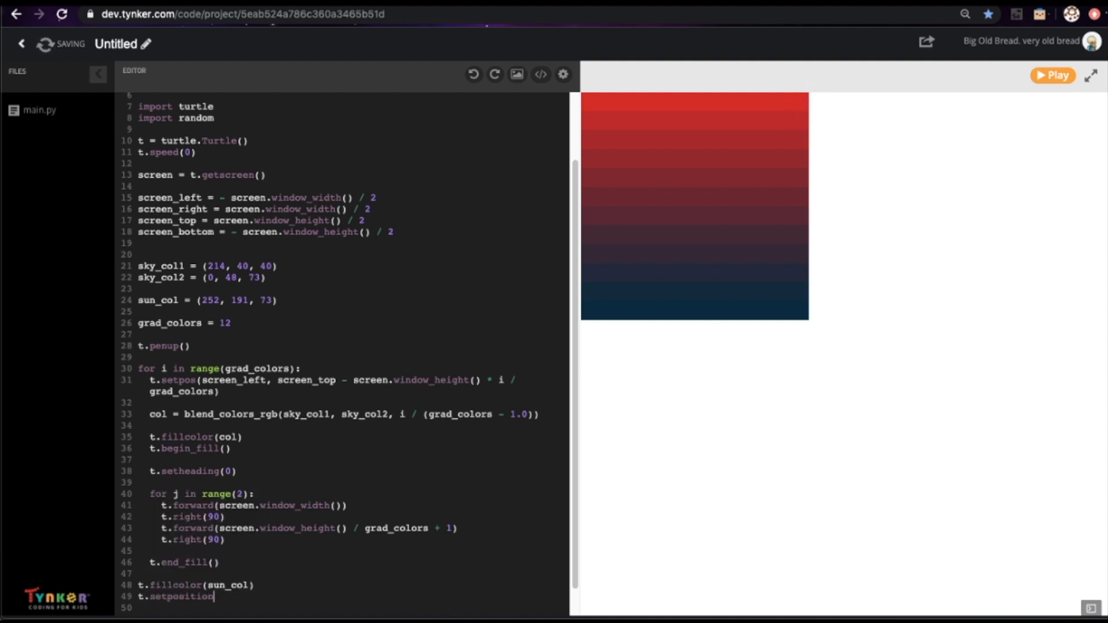
type("()")
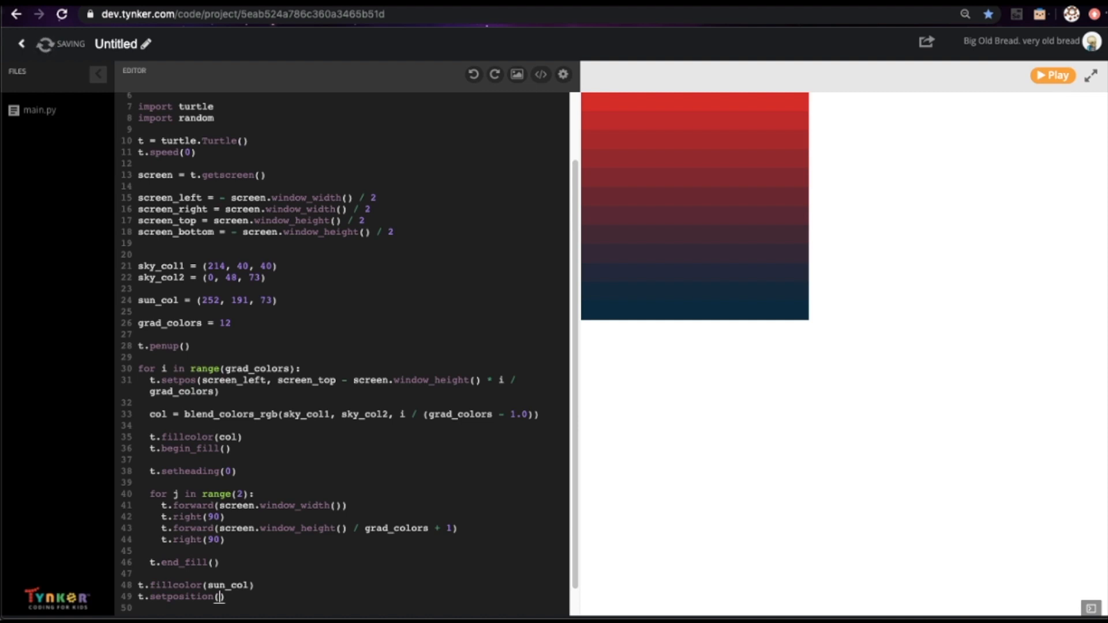
type("screen_top -")
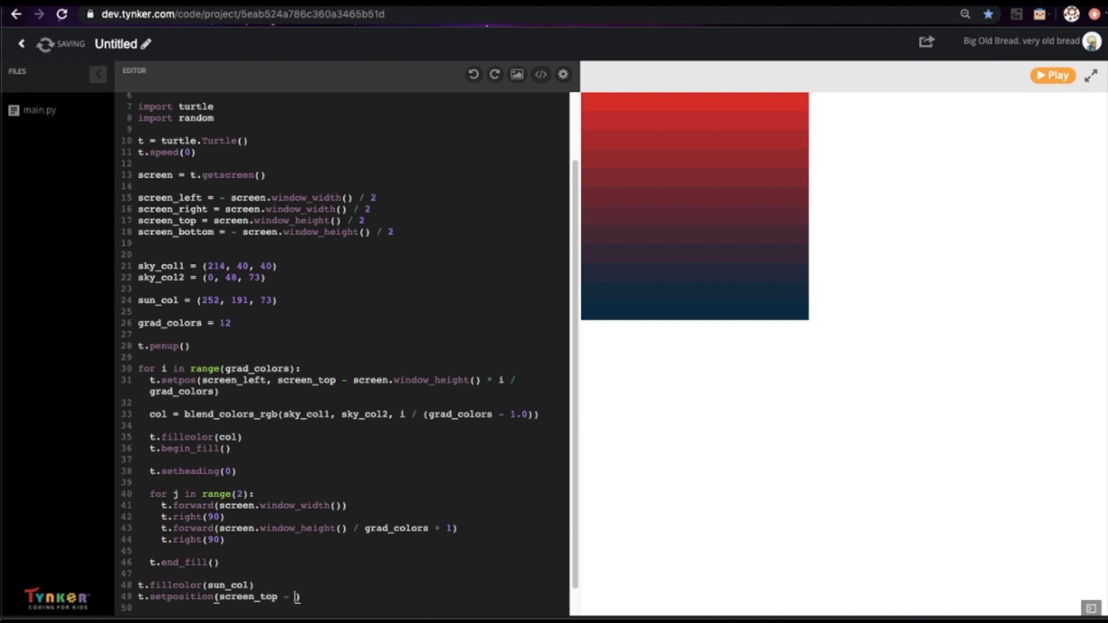
type("70, screen")
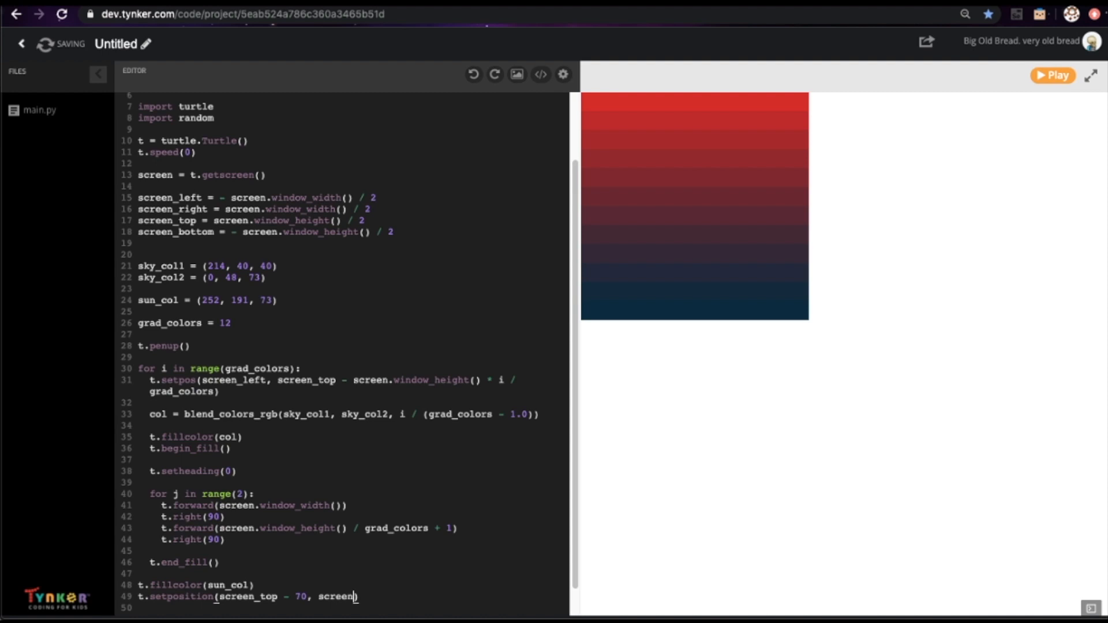
type("_rigt)")
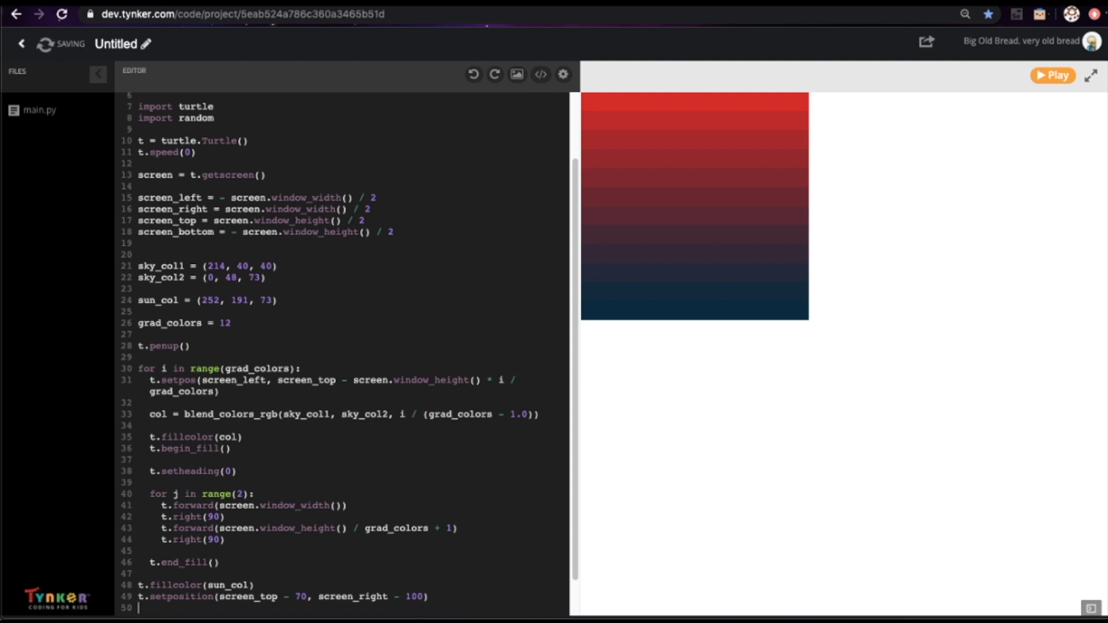
type("t")
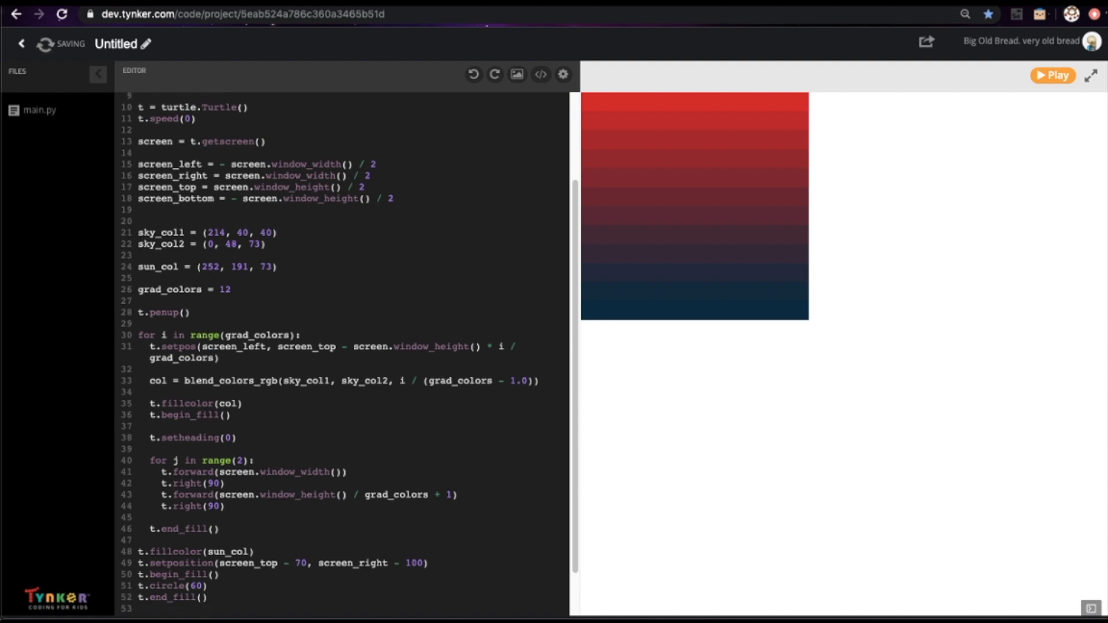
scroll("up", 3)
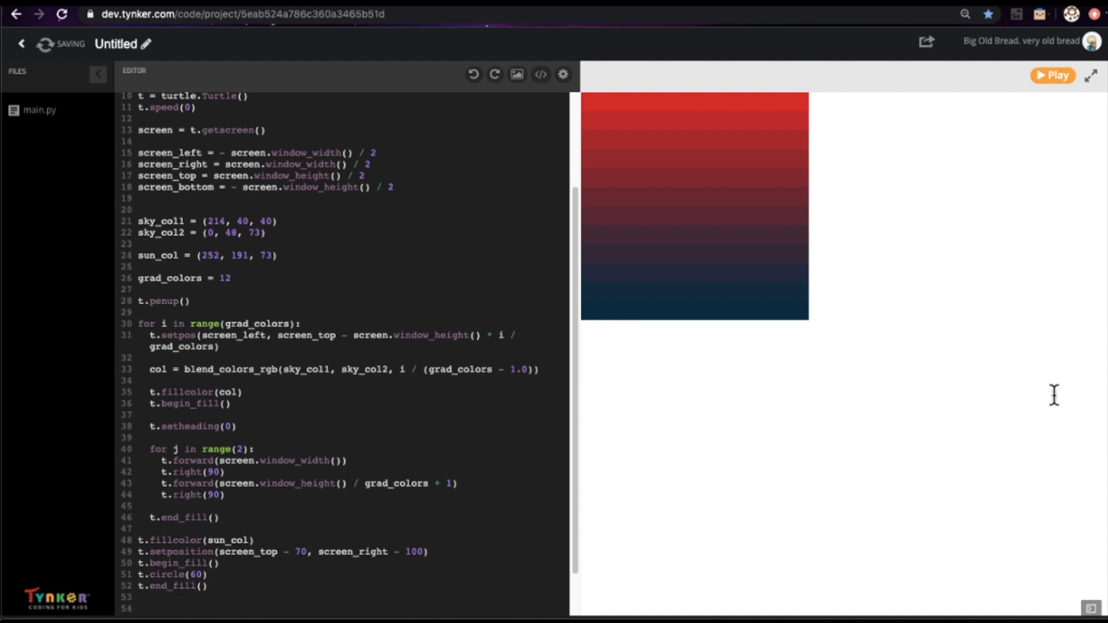
left_click(1054, 75)
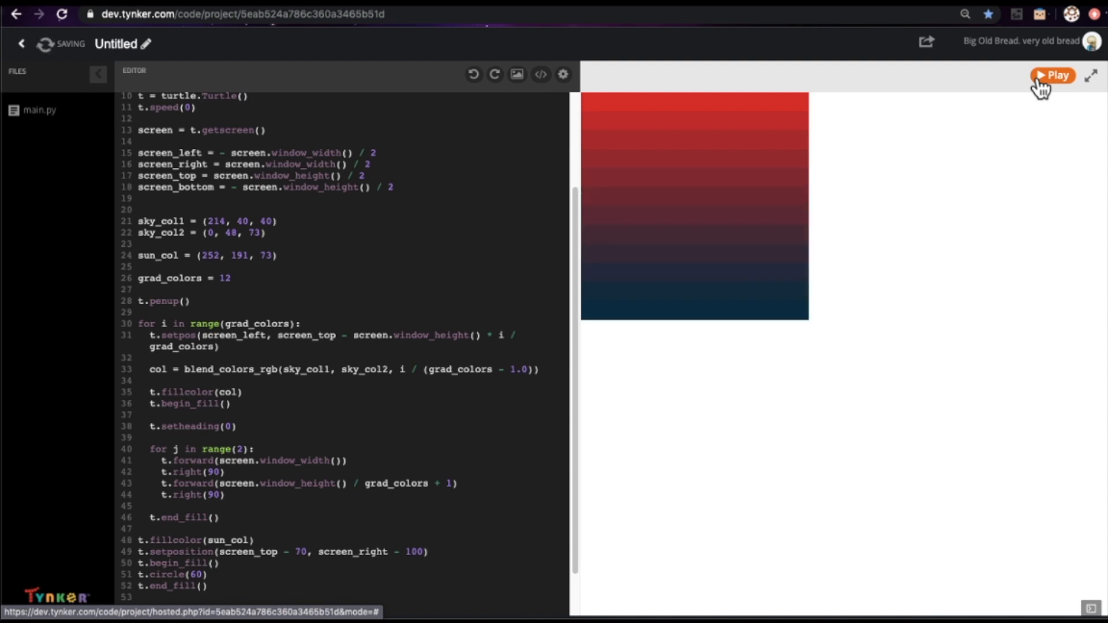
Step: Run the script to show the yellow sun over the upper-right sky and save the project
left_click(1053, 75)
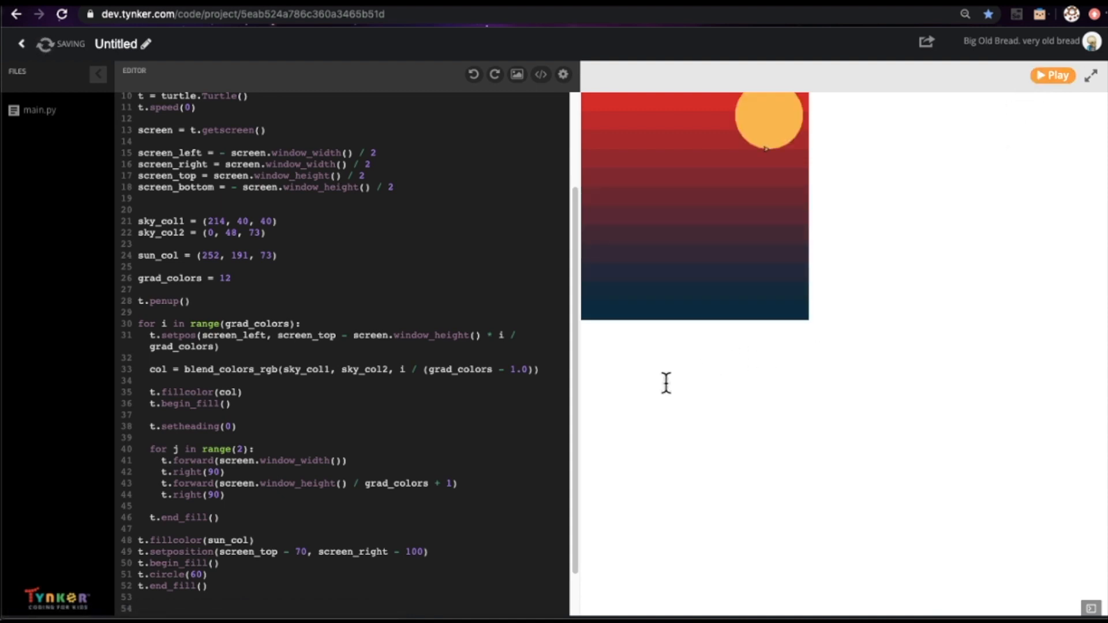
left_click(139, 608)
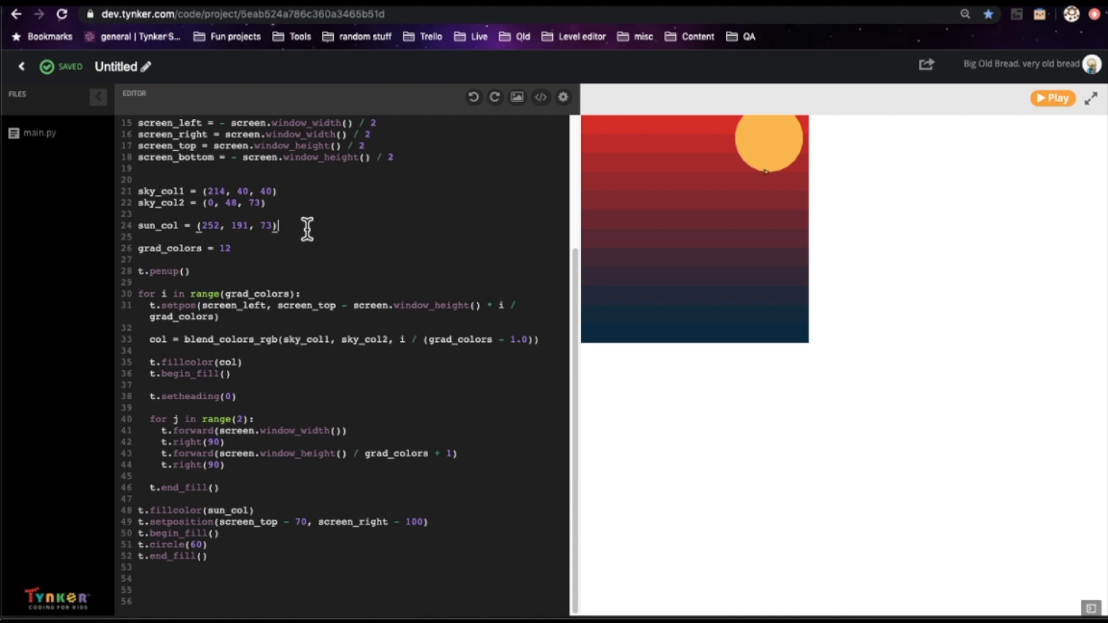
Step: Add bldg_col = (11, 31, 45), move the turtle to (screen_left, screen_bottom), and set total_width = 0
type("bld")
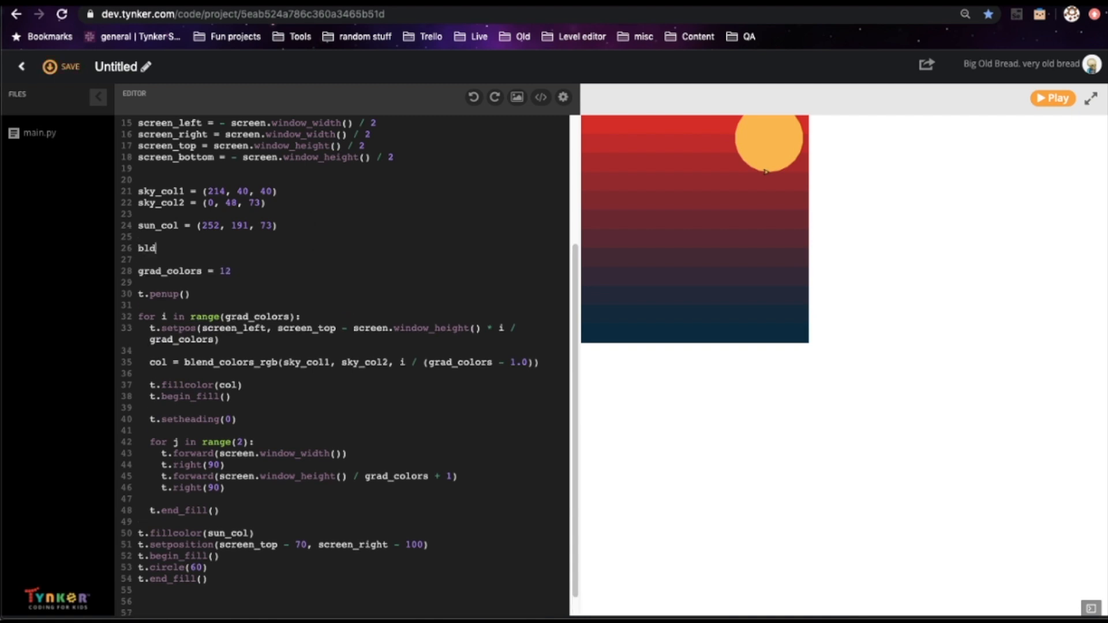
type("dg_col = (11, 31, 45")
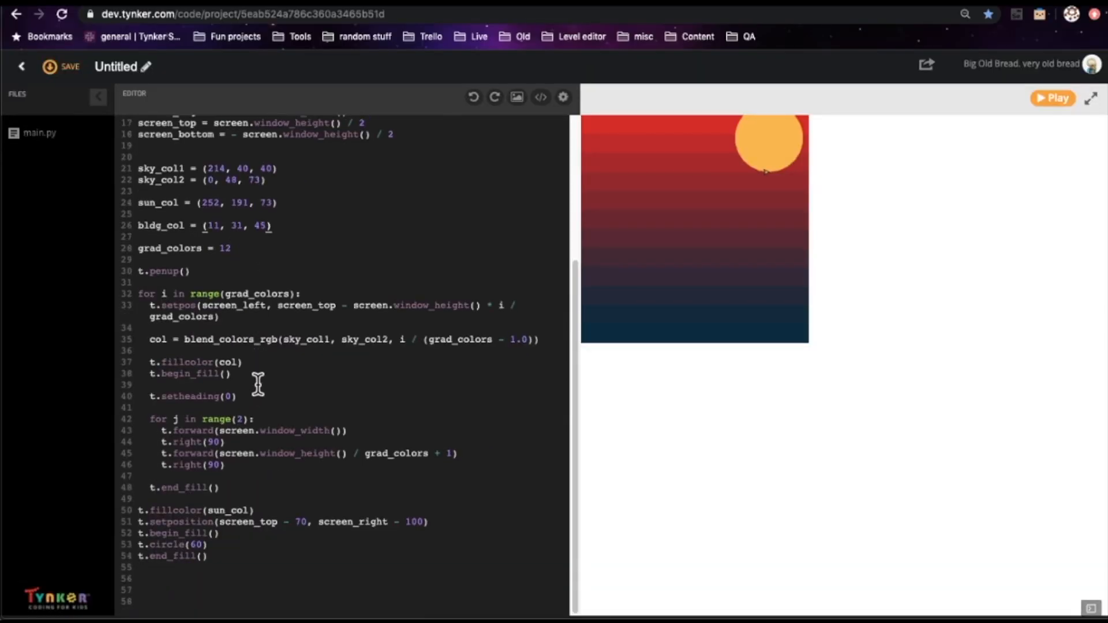
type("t")
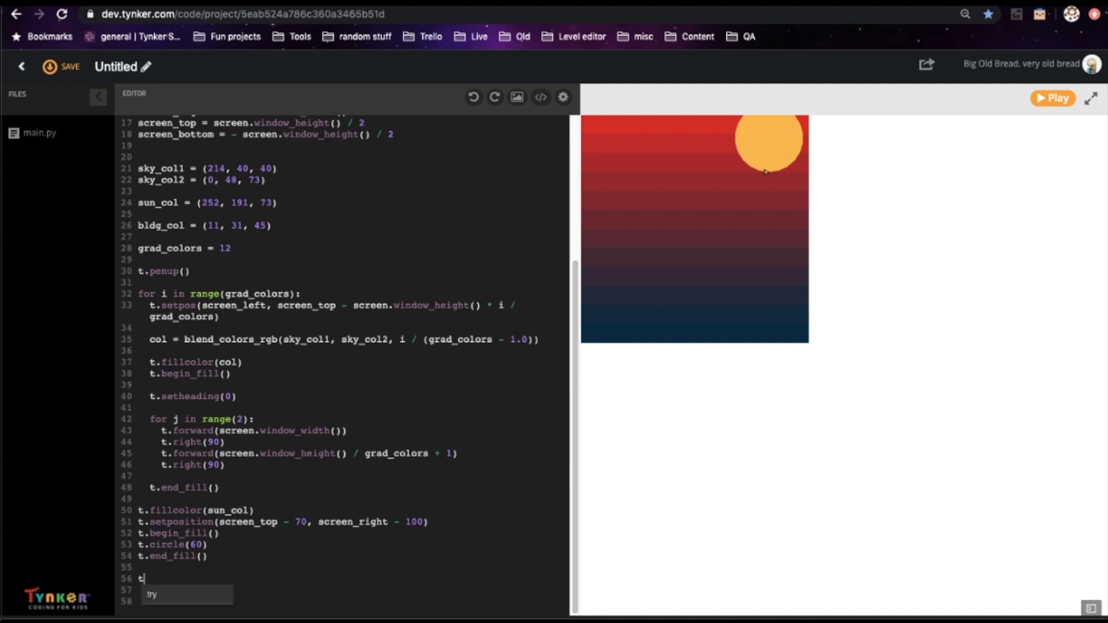
type("setpos()")
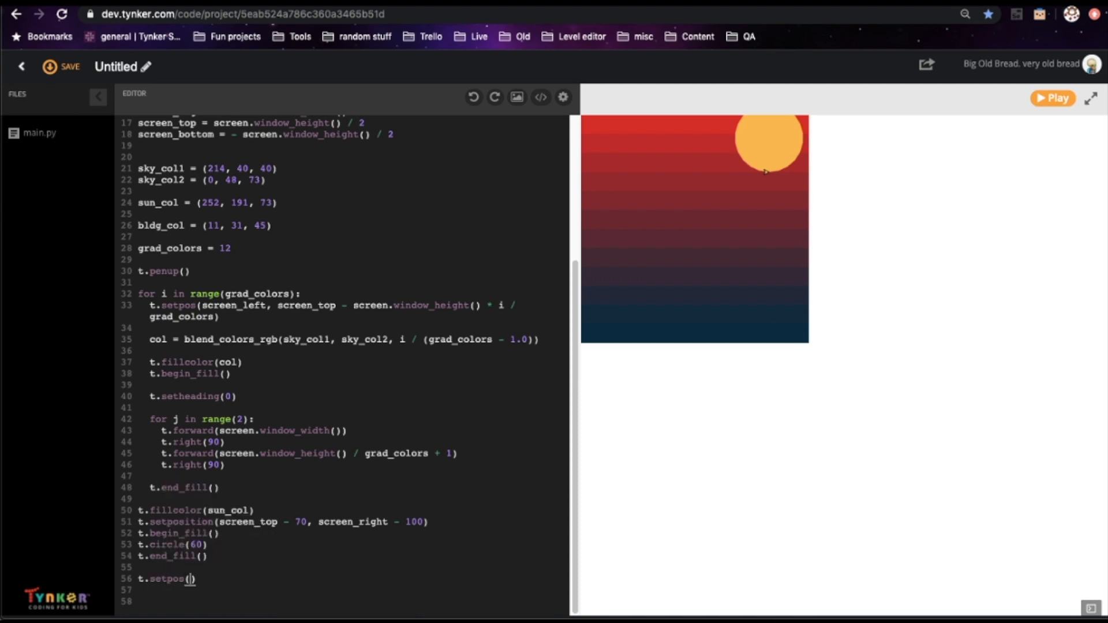
type("screen_left")
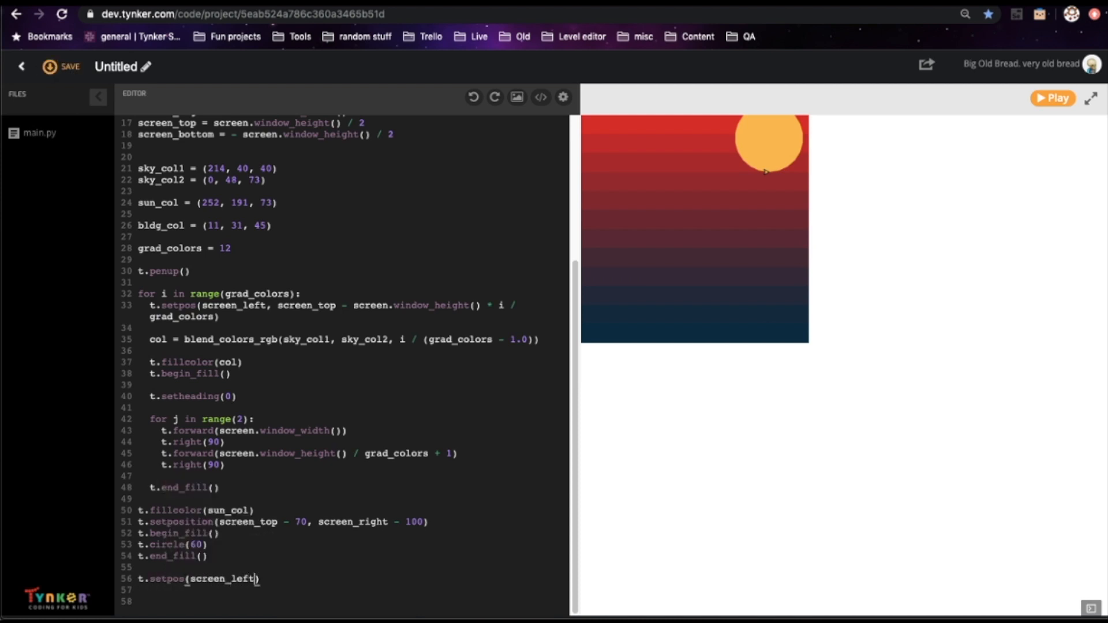
type(", screen_")
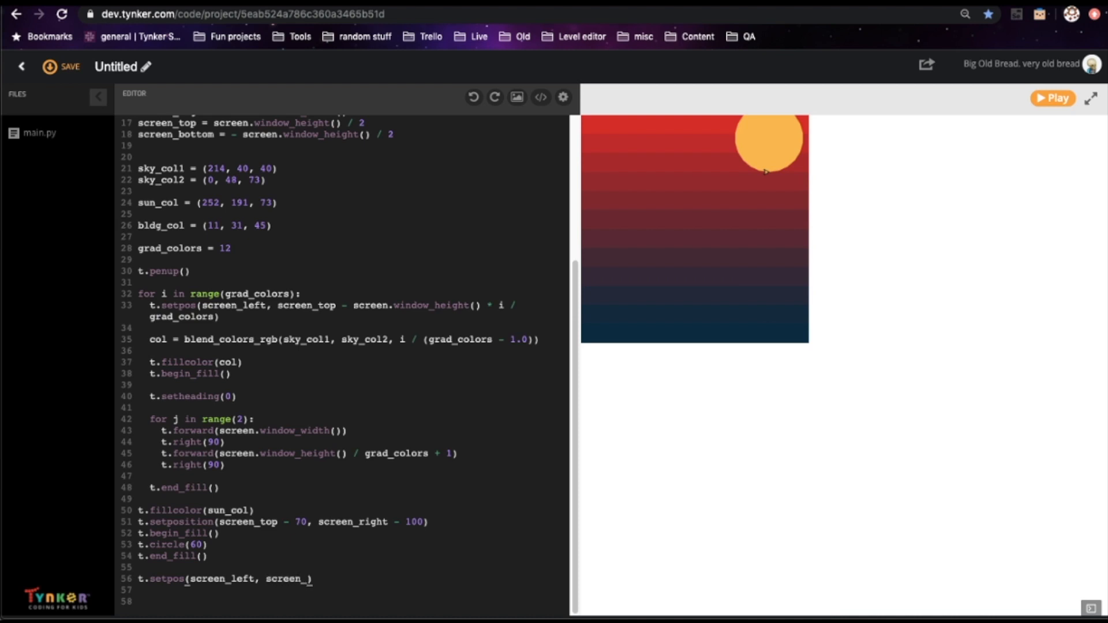
type("bottom)")
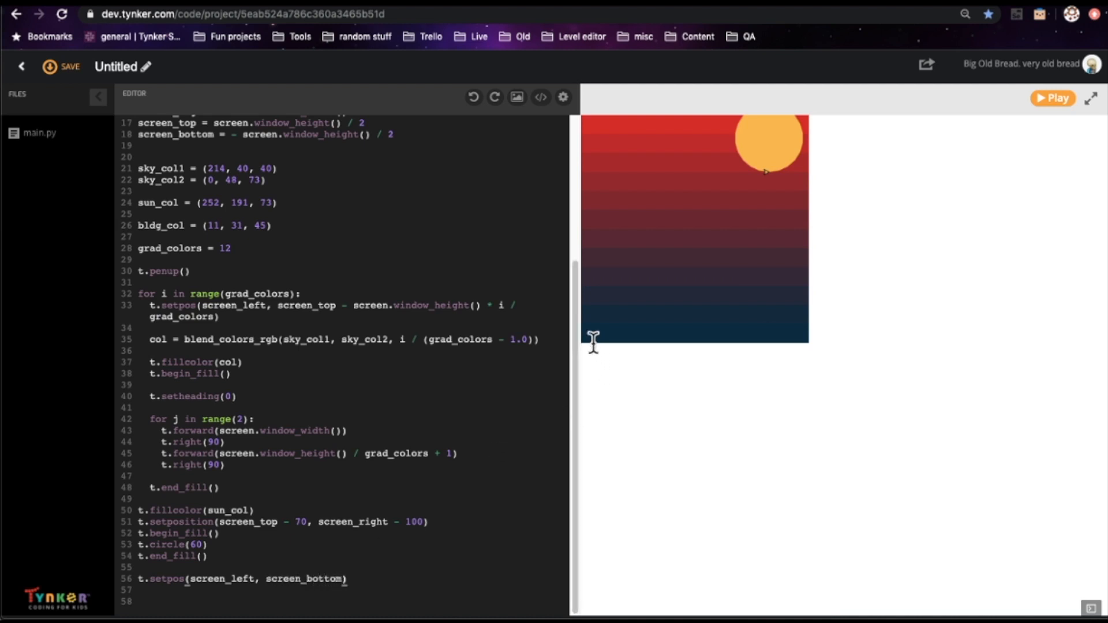
left_click(69, 66)
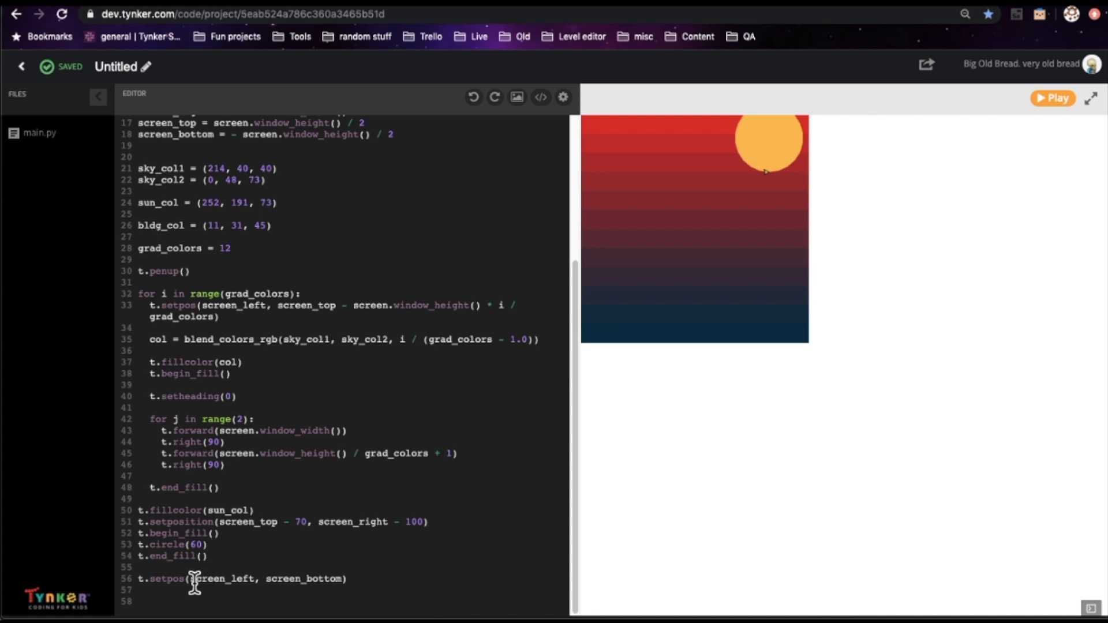
type("total_width = 0")
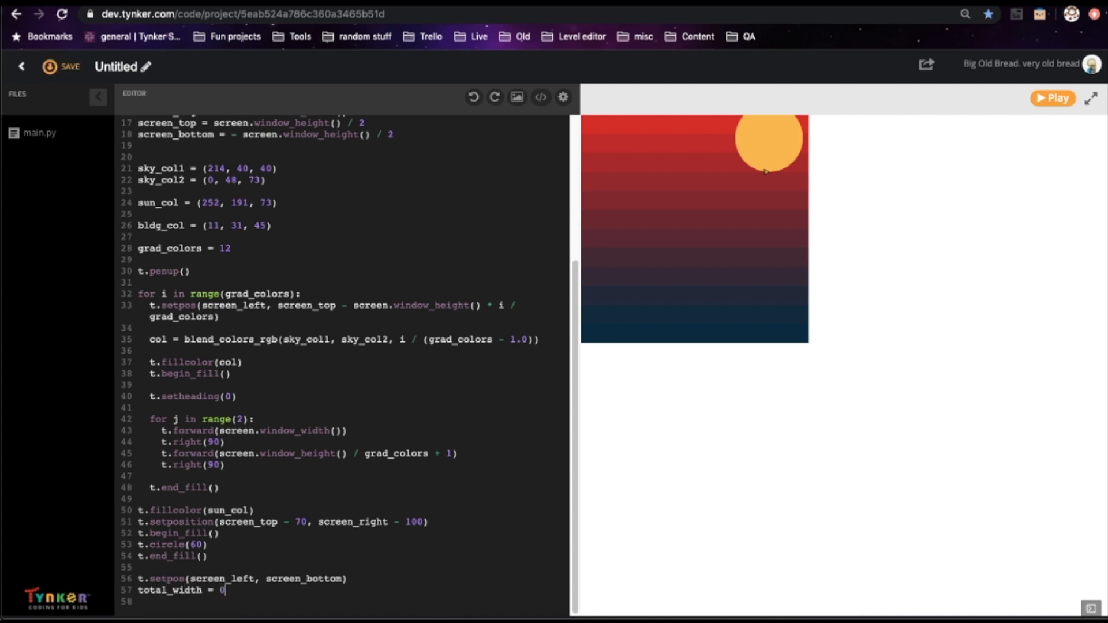
mouse_move(720, 492)
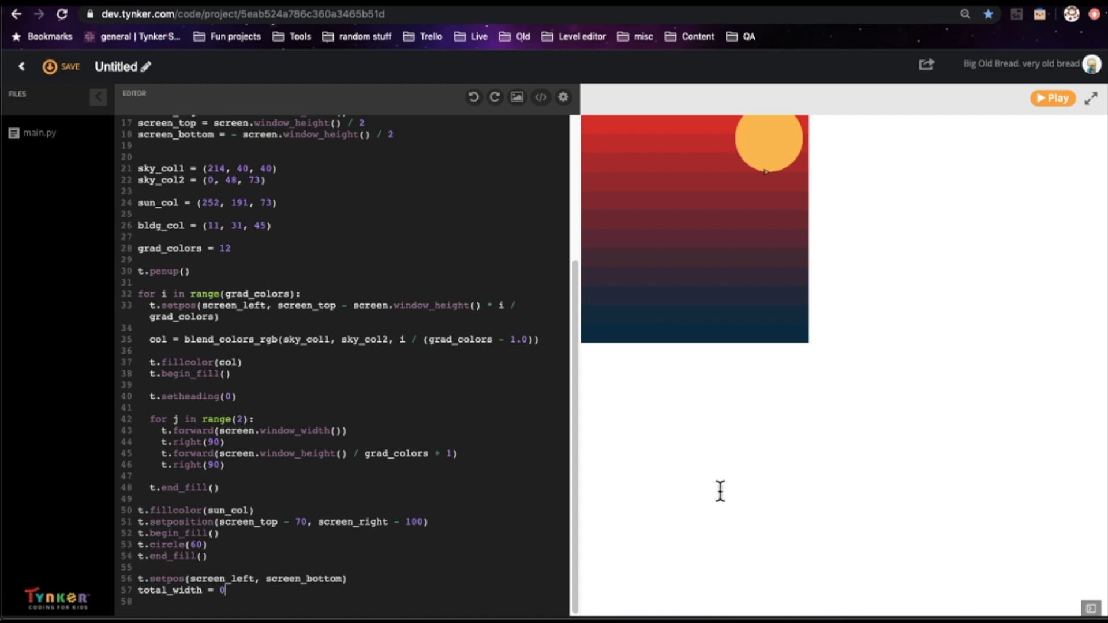
left_click(60, 66)
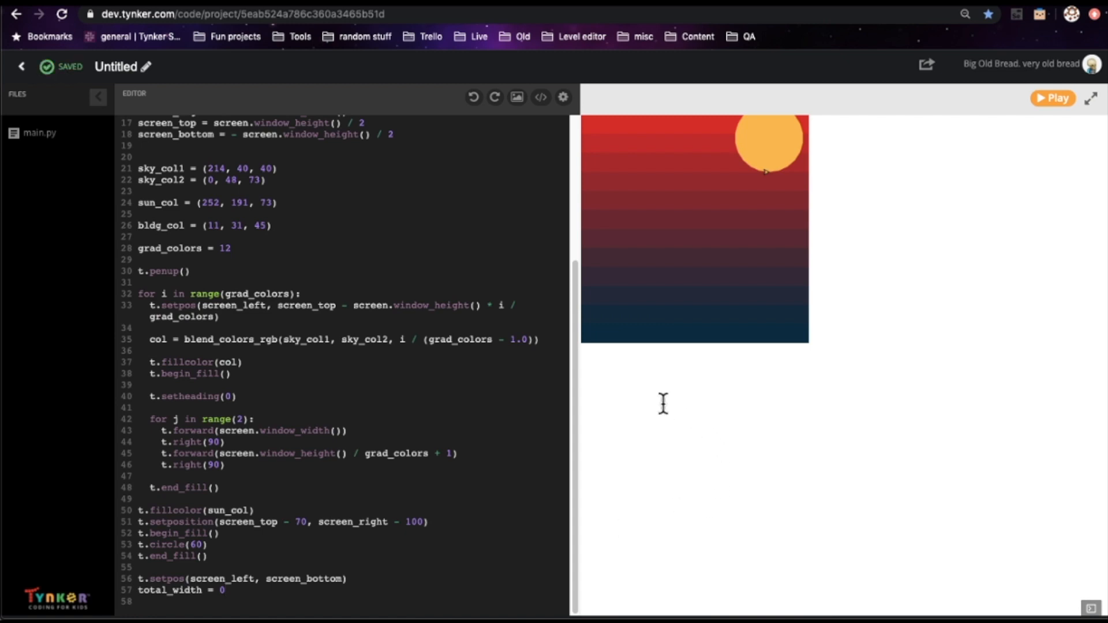
mouse_move(606, 344)
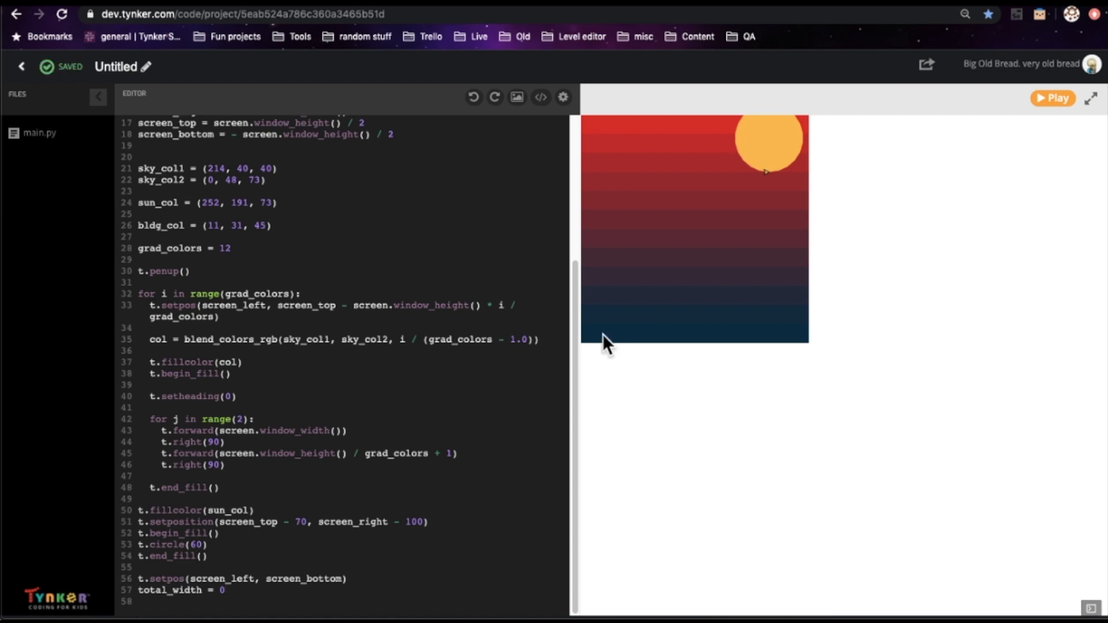
mouse_move(844, 353)
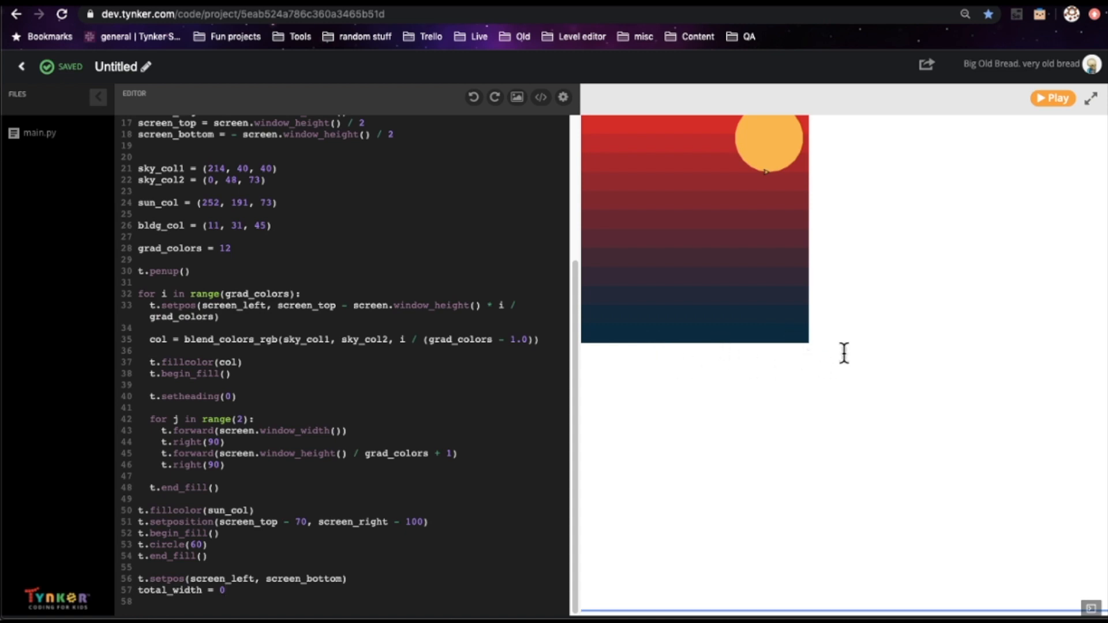
mouse_move(284, 592)
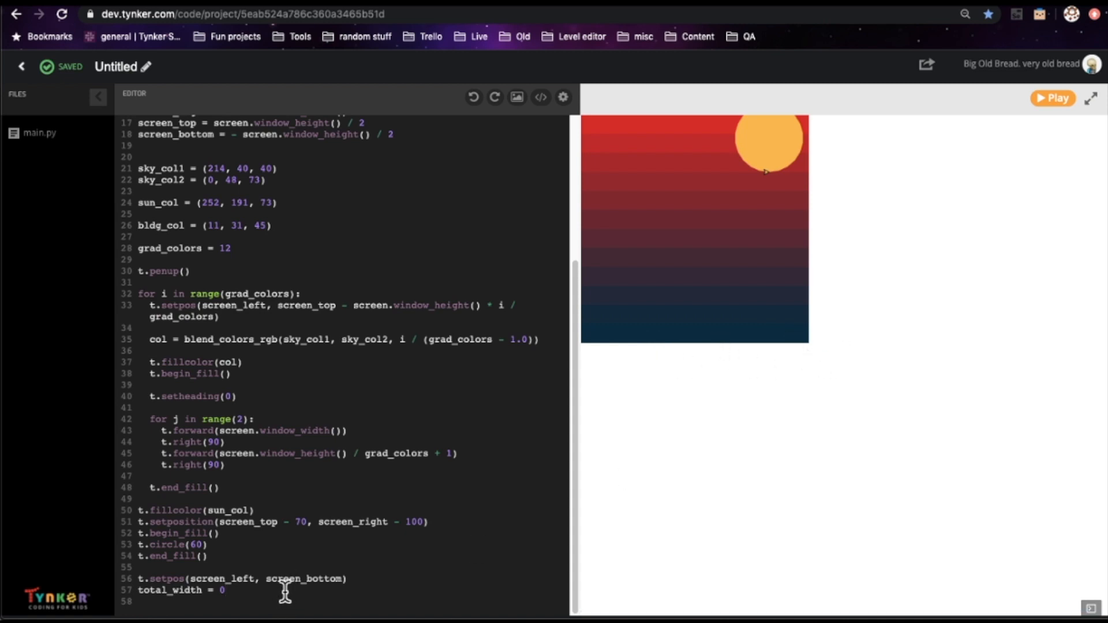
Step: Add 'while total_width < screen.window_width():' containing empty if: and else: branches
type("while total_width <")
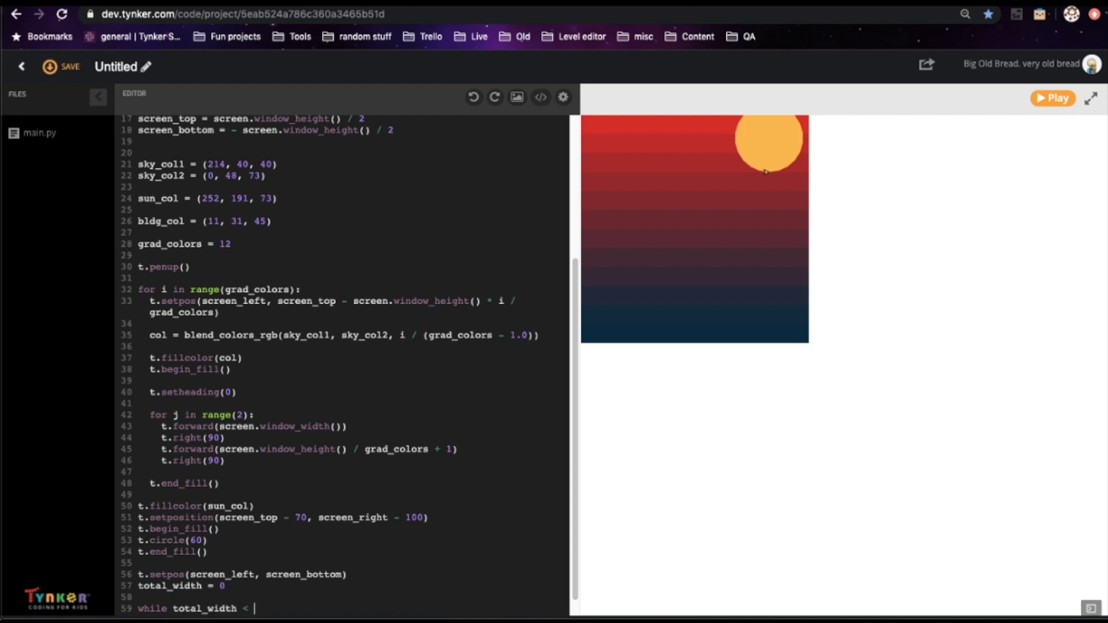
type("screen.win")
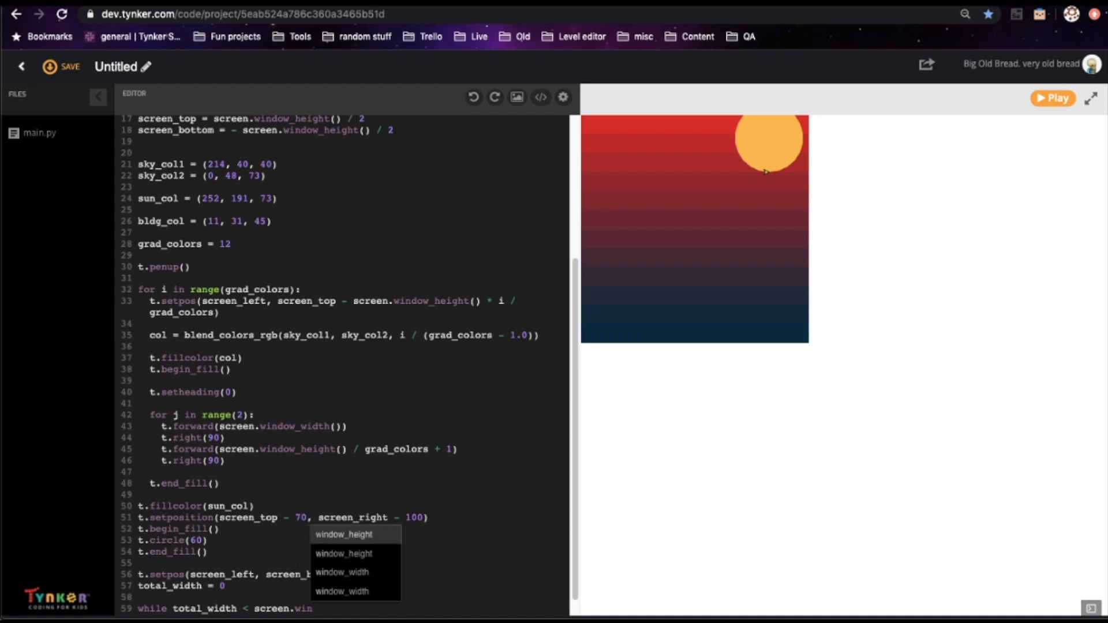
left_click(342, 591)
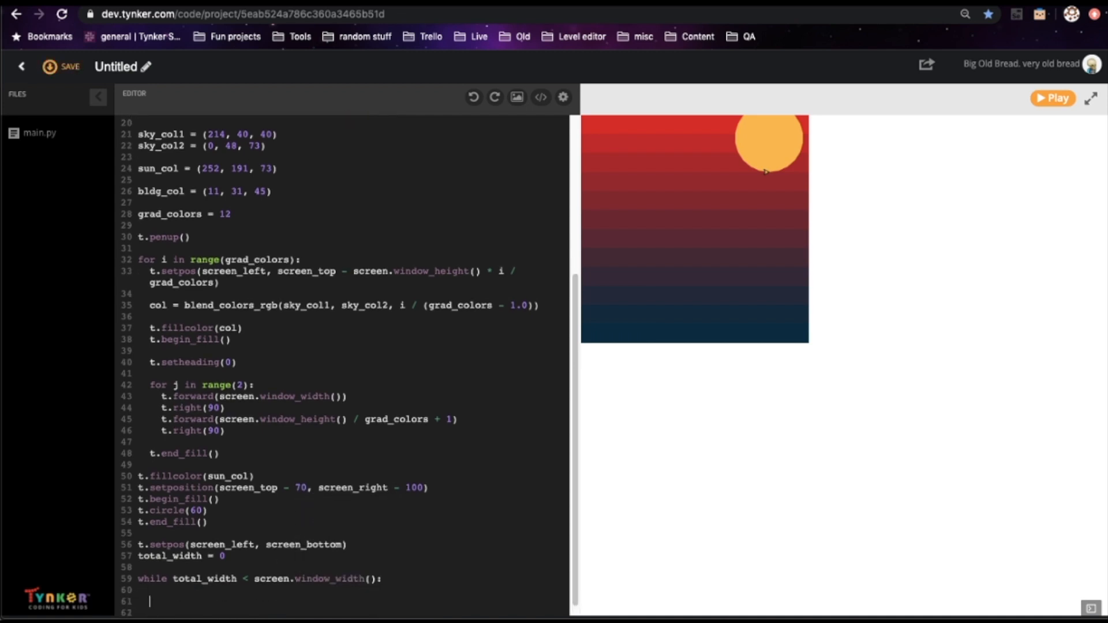
scroll("down", 3)
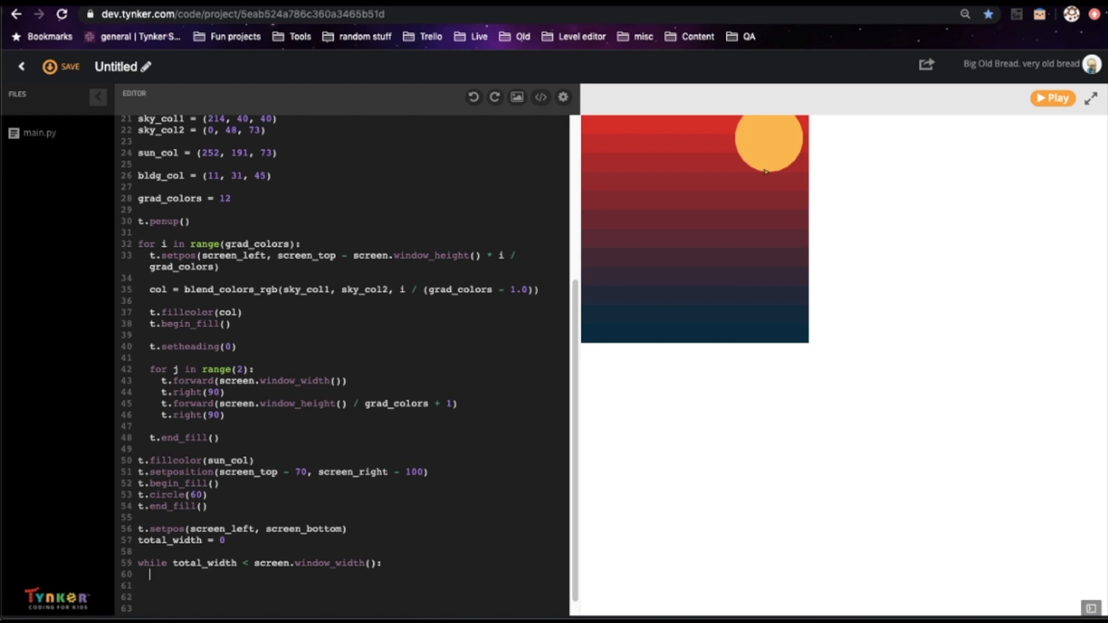
type("if:")
left_click(351, 609)
type("else:")
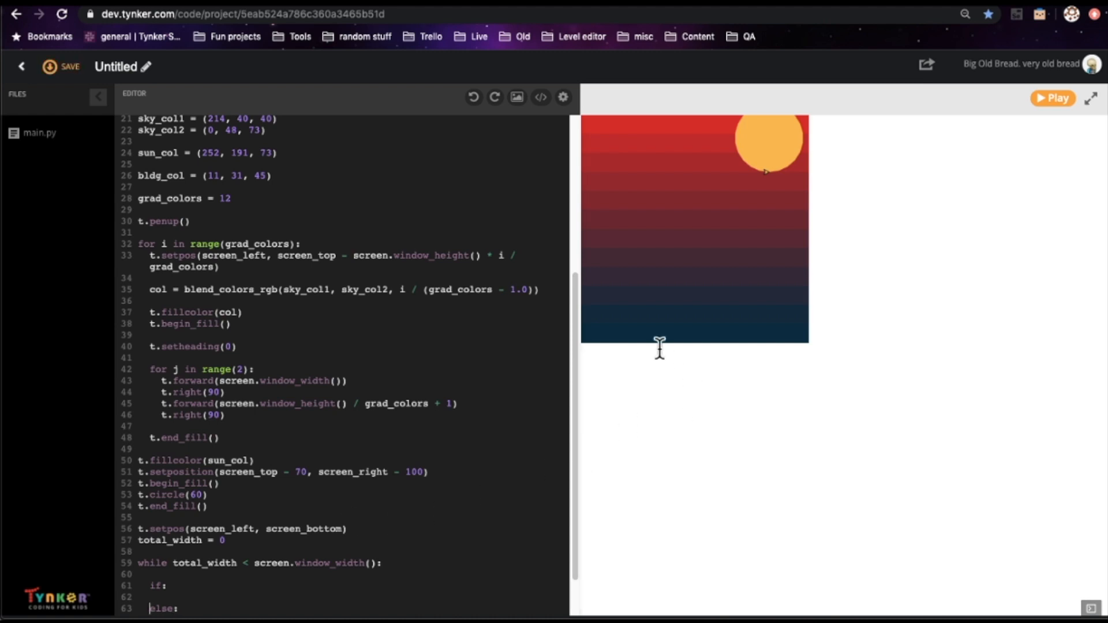
mouse_move(650, 338)
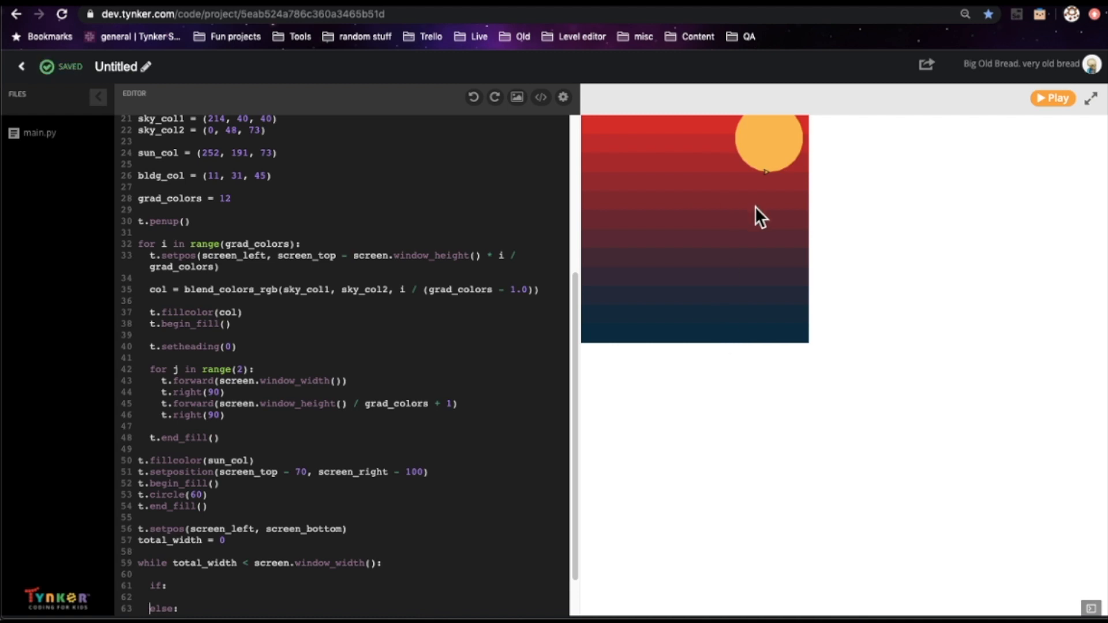
mouse_move(774, 333)
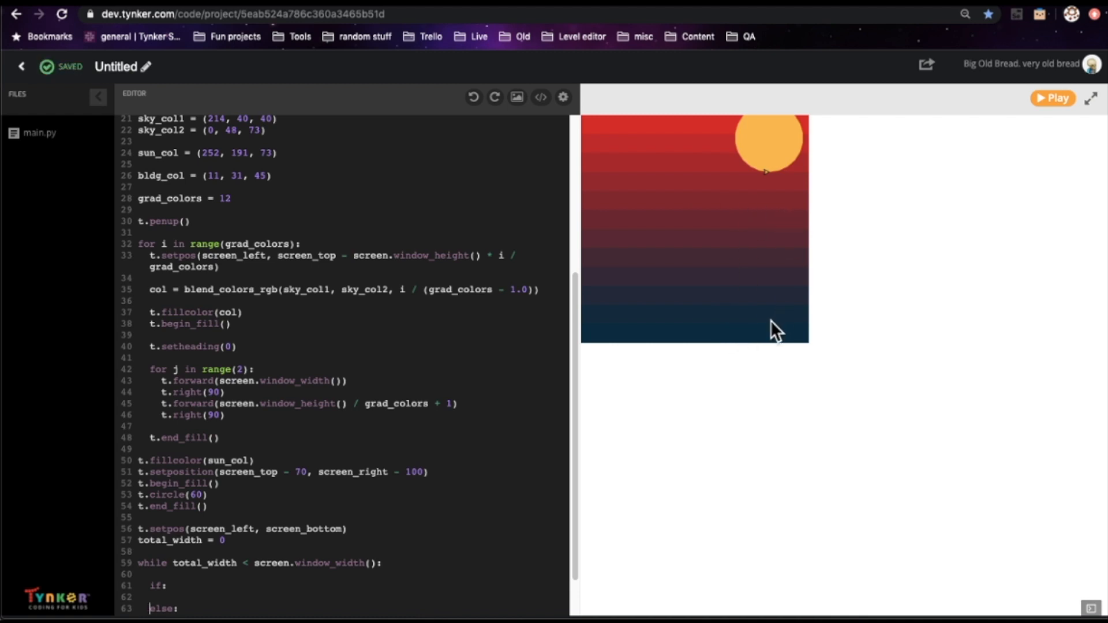
Step: Write the gap branch's if condition using a random value from 0 to 10
scroll("down", 3)
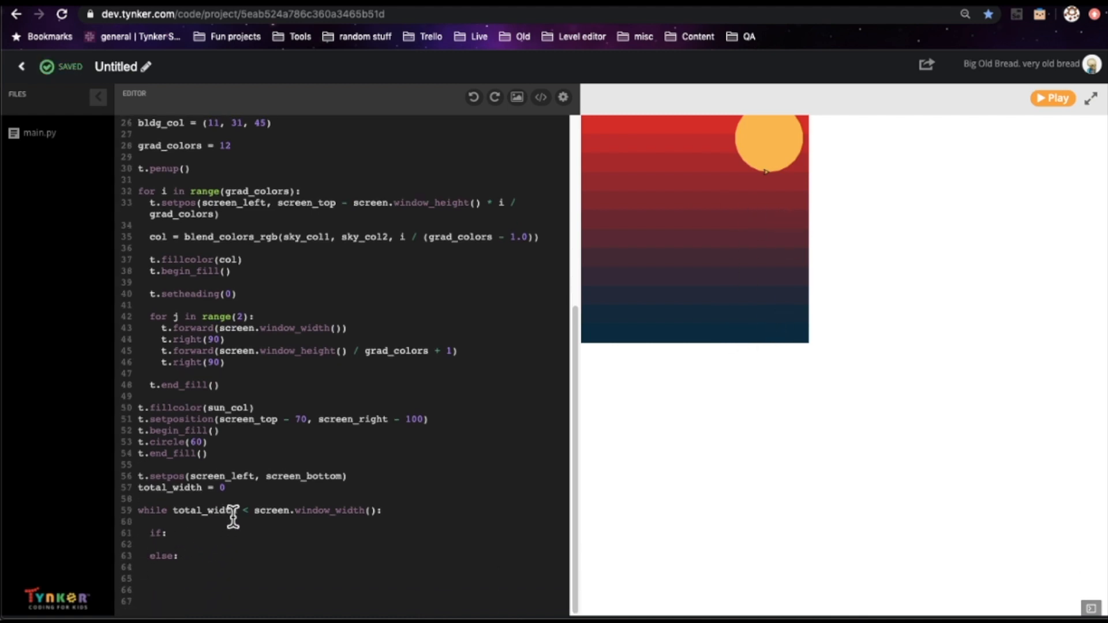
type("setheading(0")
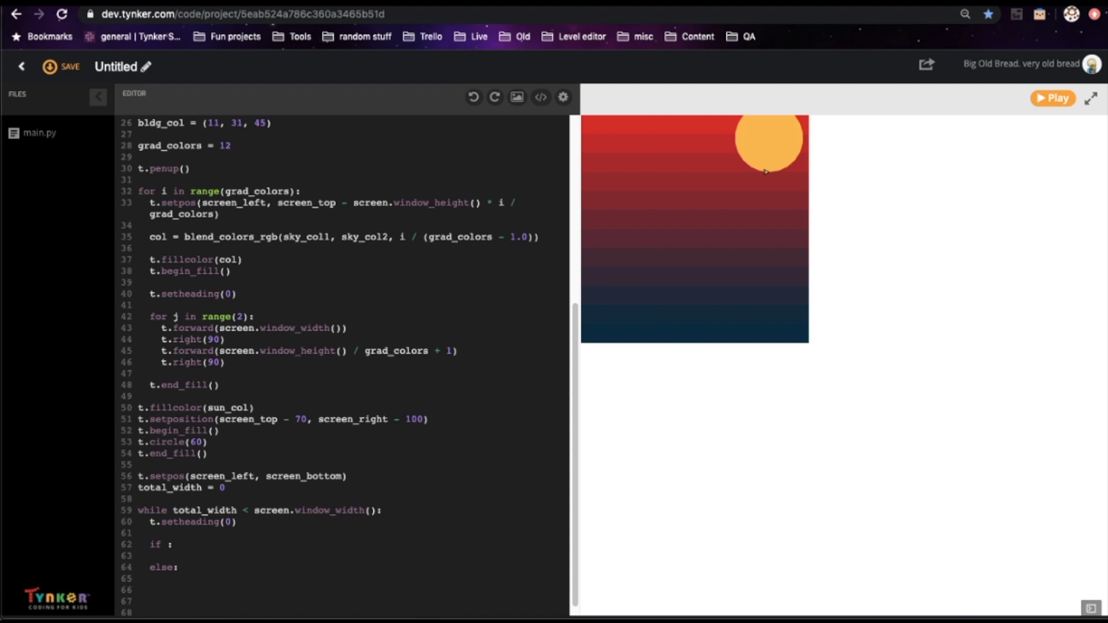
type("random.rang")
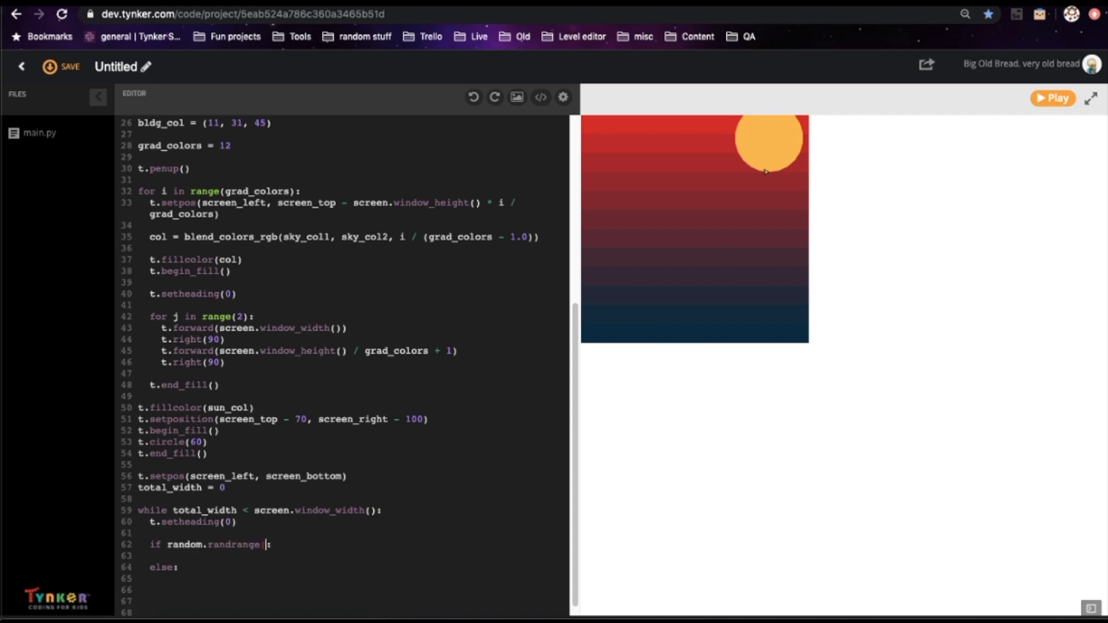
type("0, 10")
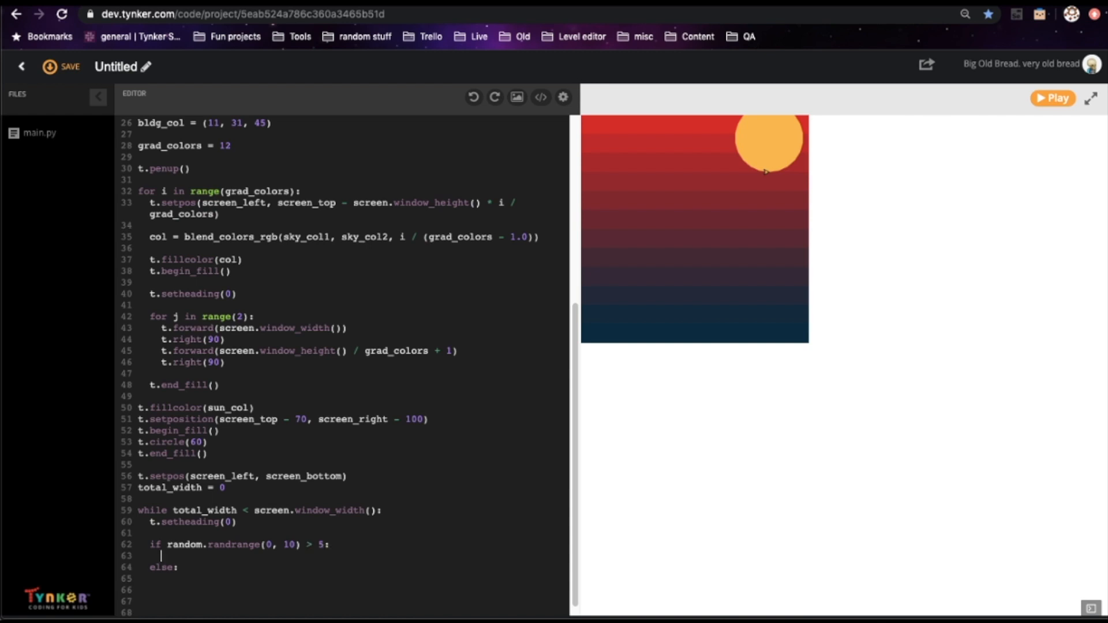
Step: Set gap_width = screen.window_width() * random.uniform(0.08, 0.15)
type("gap_wi")
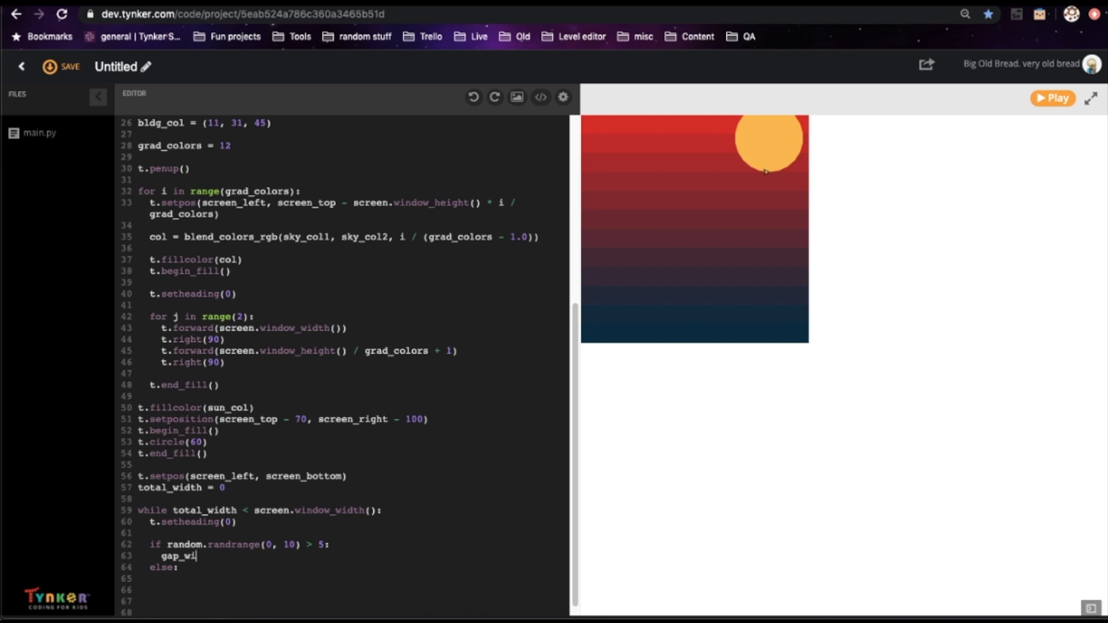
type("dth = scre")
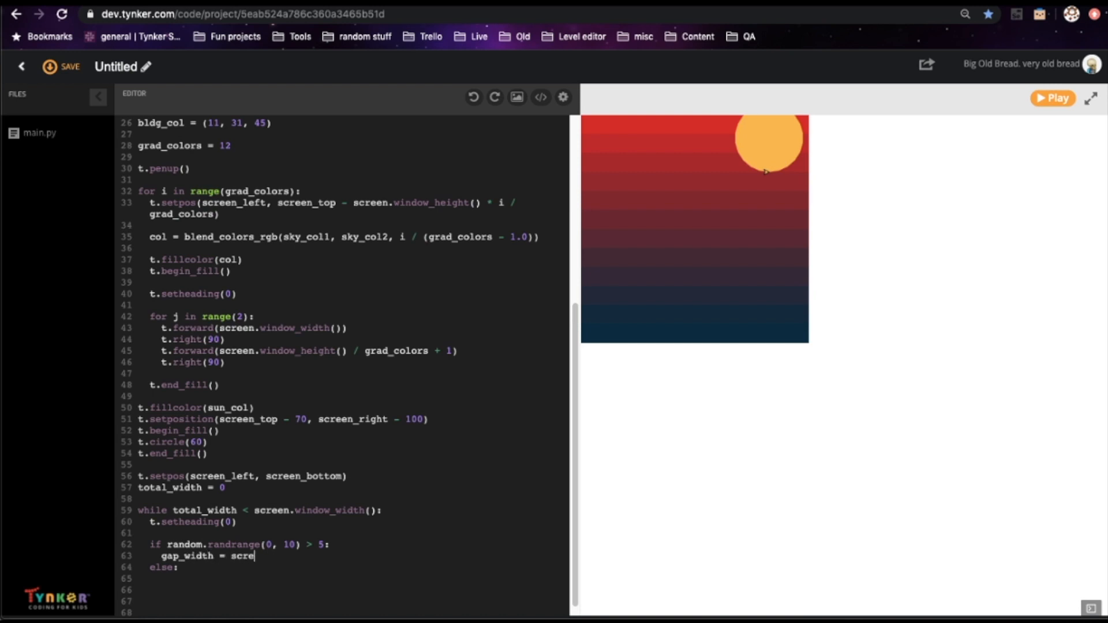
type("window_width(")
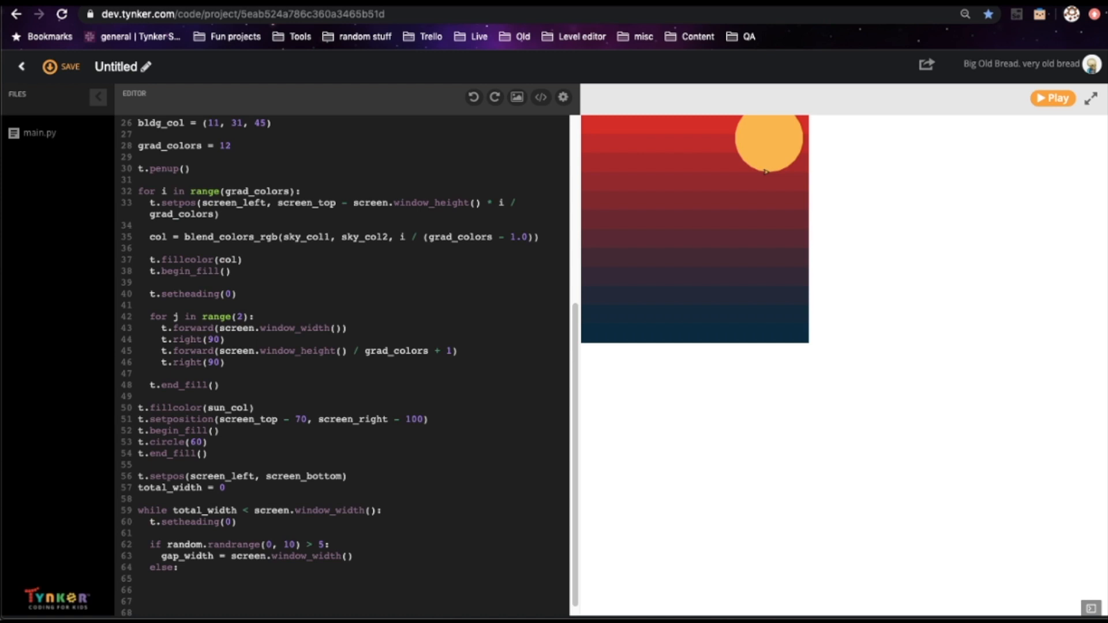
left_click(61, 66)
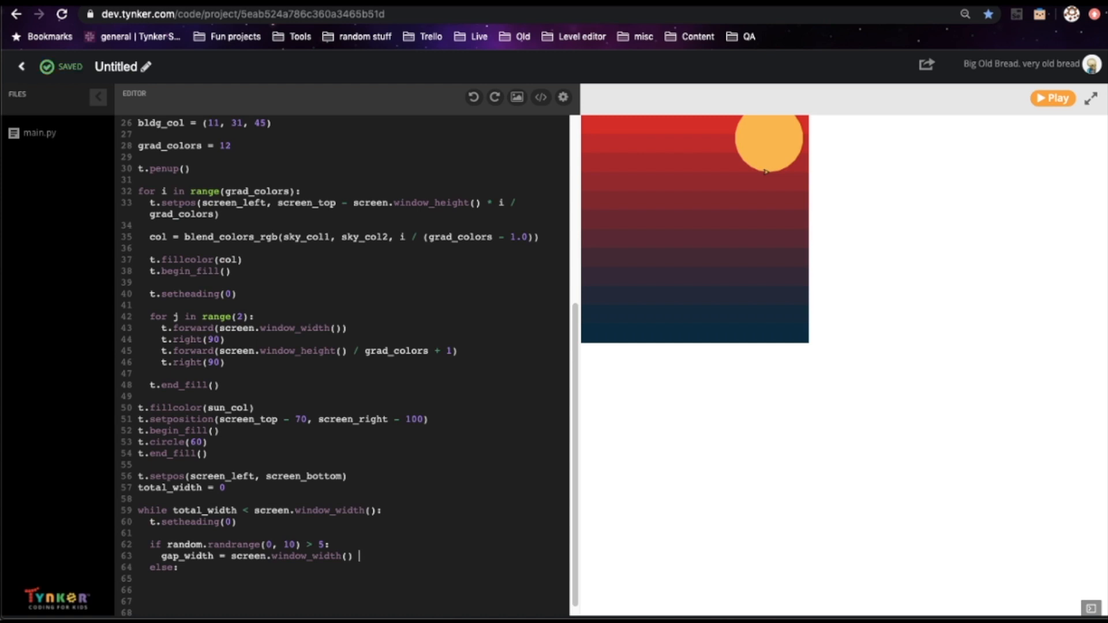
type("* random")
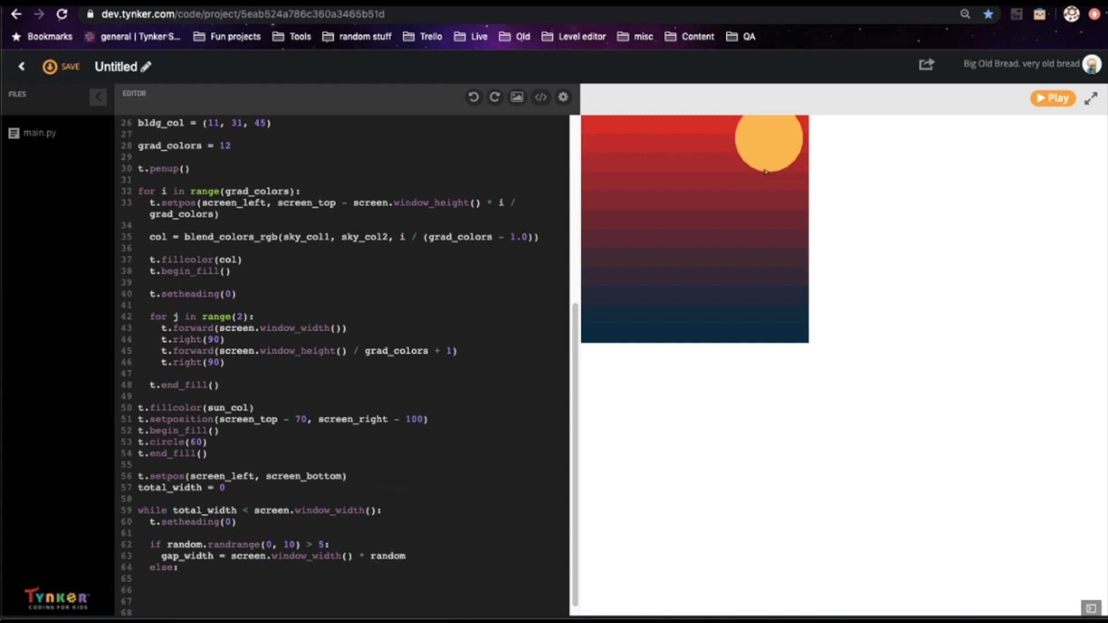
type(".uniform()")
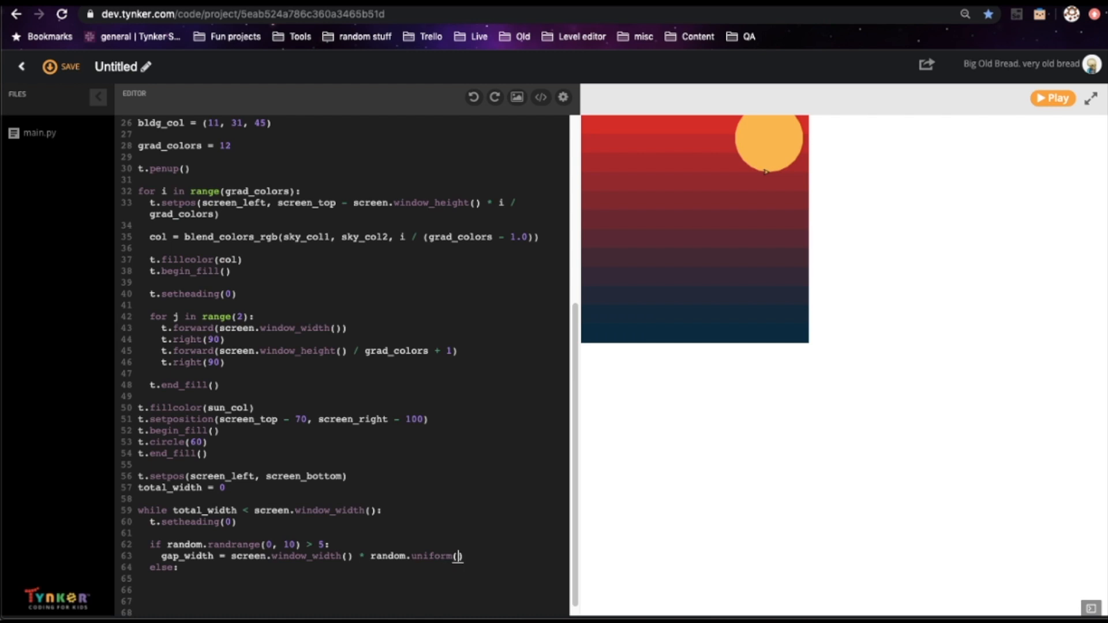
type("0")
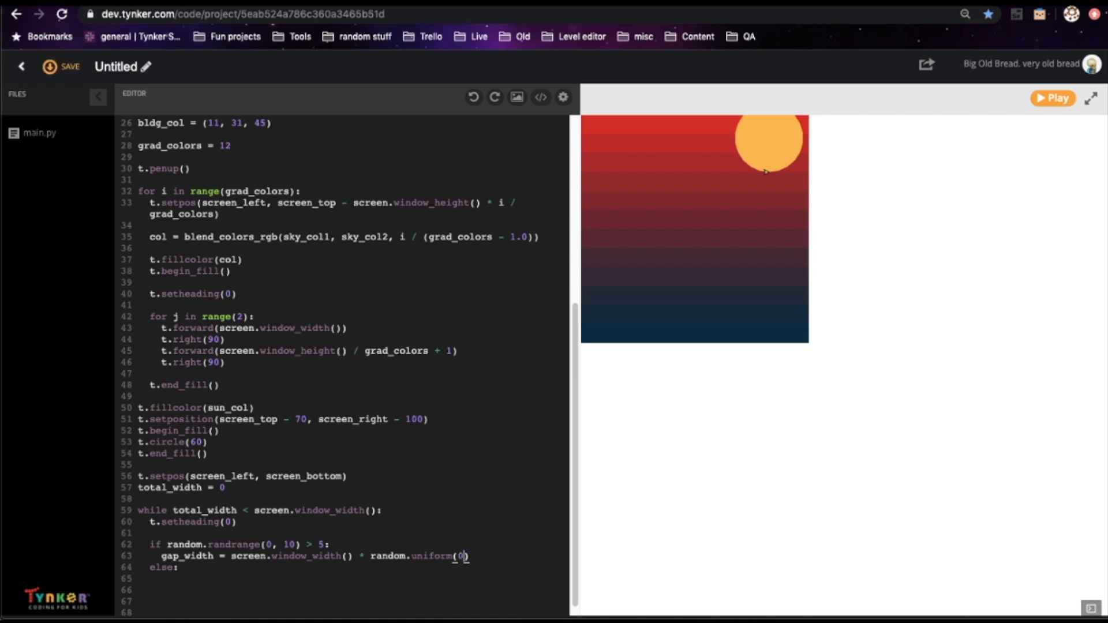
type(".08, 0.15")
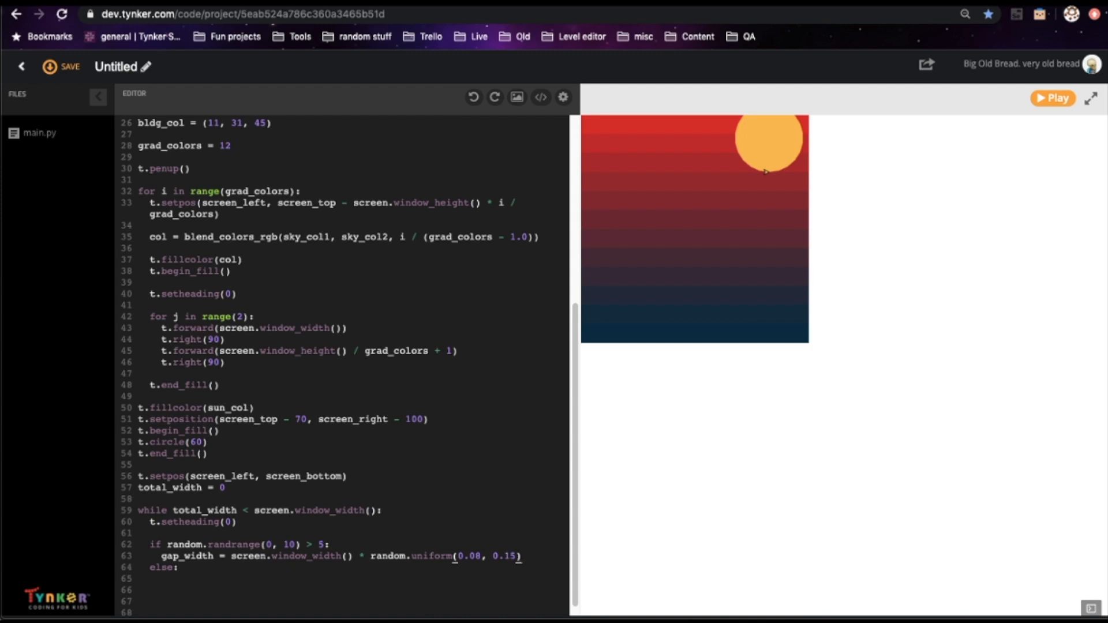
Step: Move the turtle forward by gap_width and add gap_width to total_width
type("t.")
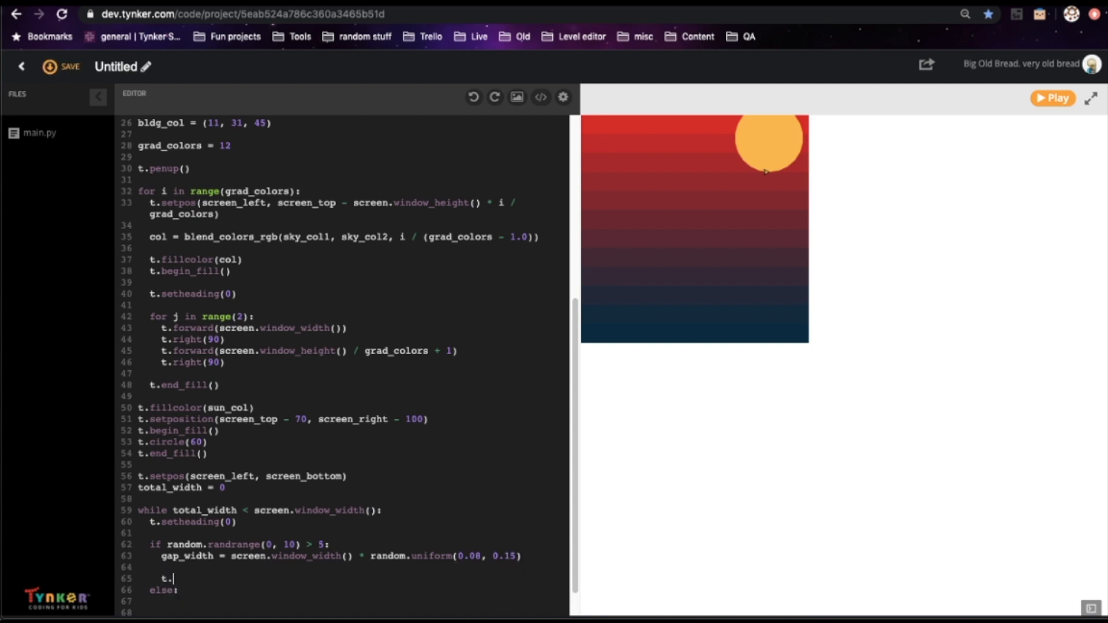
type("forward(gap_width")
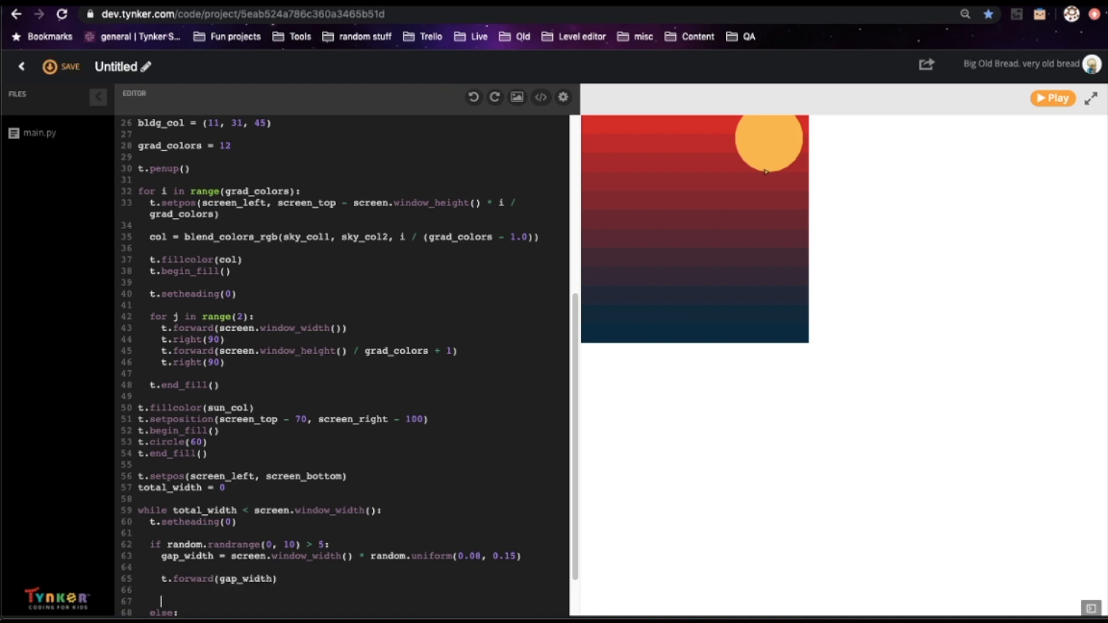
type("total_width += g")
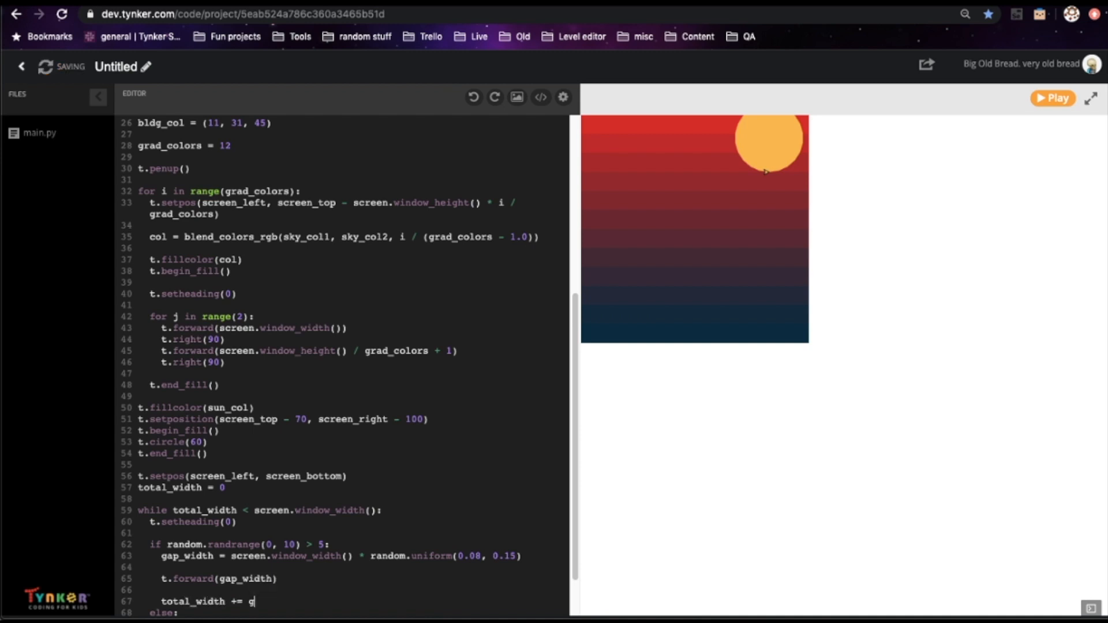
type("ap_width")
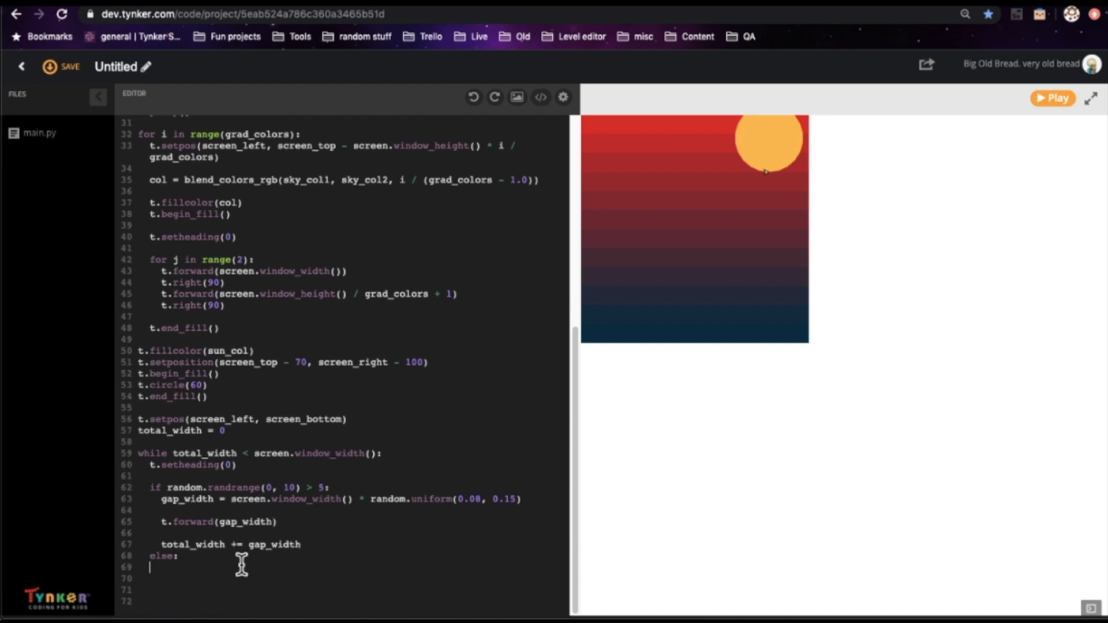
Step: Compute curr_bldg_width as the screen width divided by random.uniform(5.0, 8.0)
type("curr_bldg")
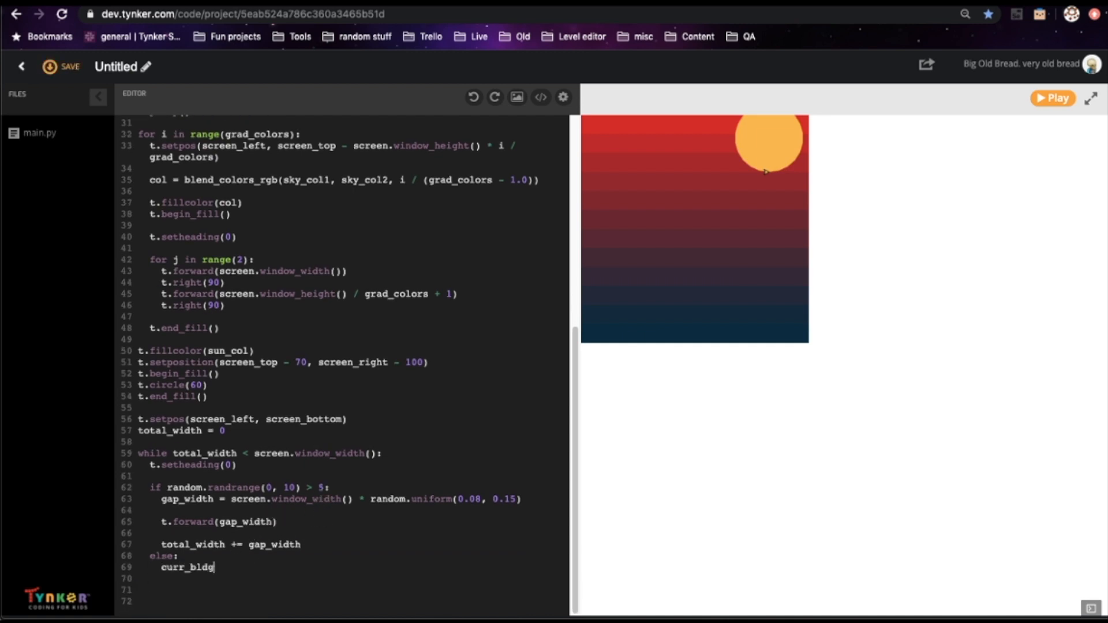
type("_width = screen.win")
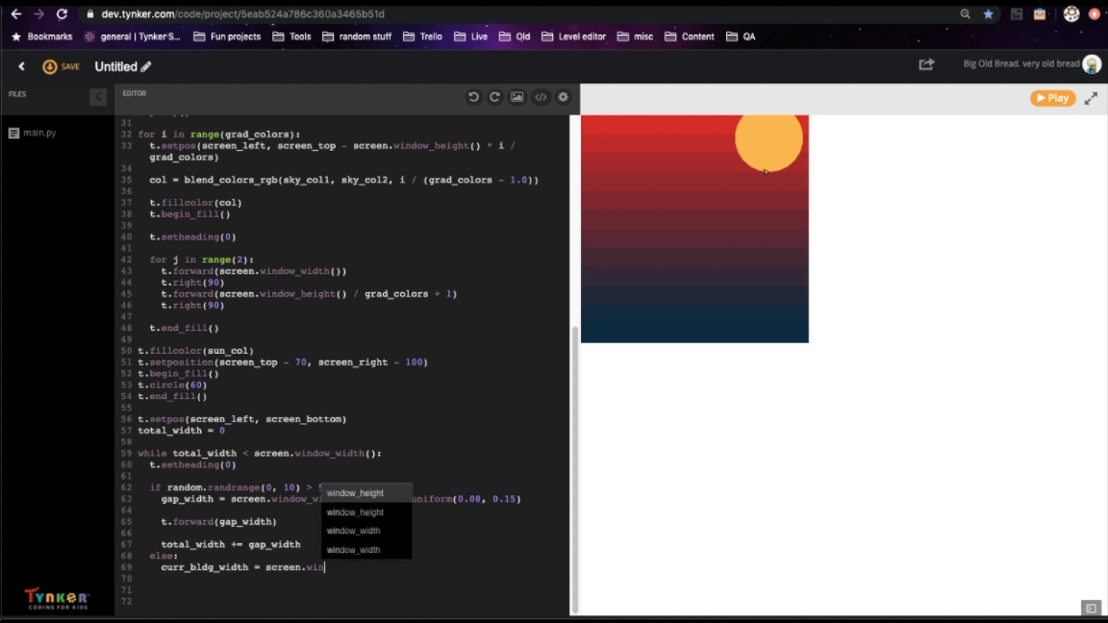
left_click(353, 531)
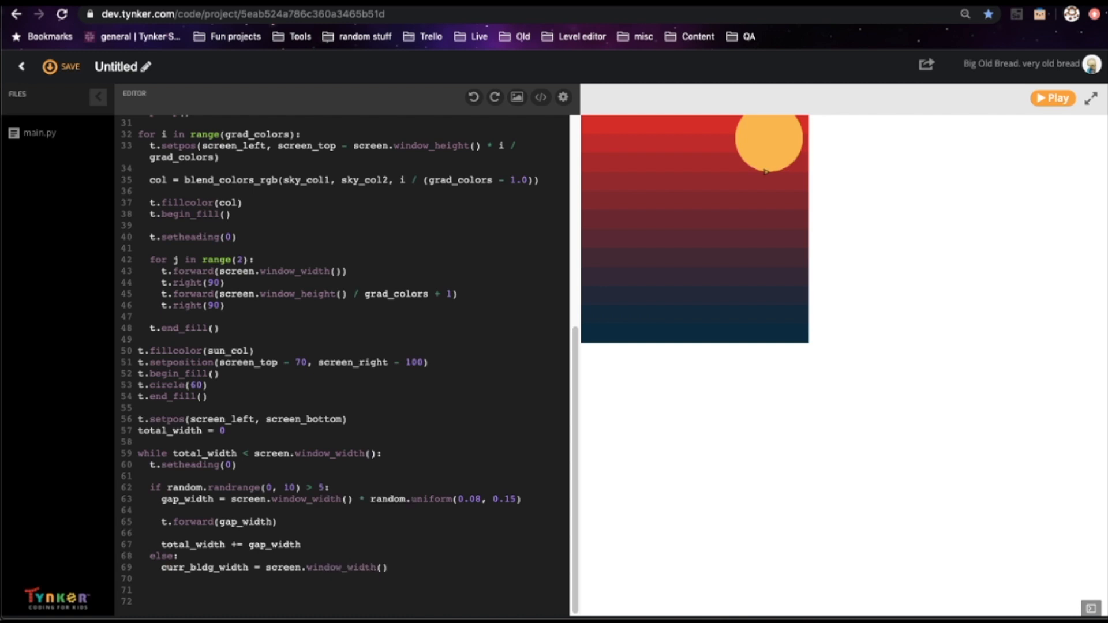
type("/ random")
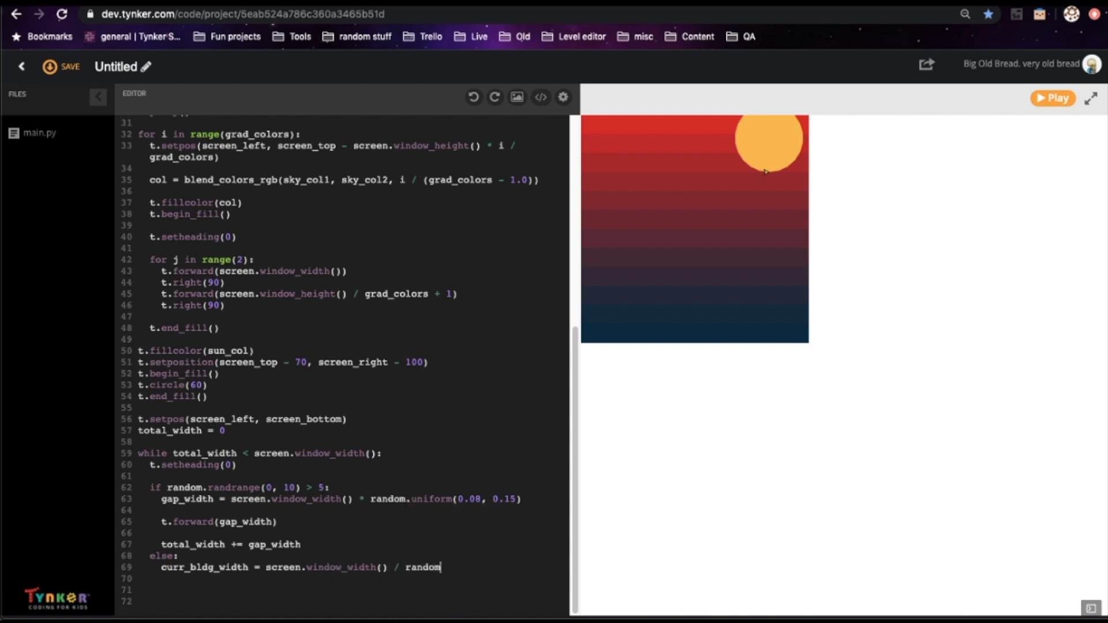
type(".uniform(")
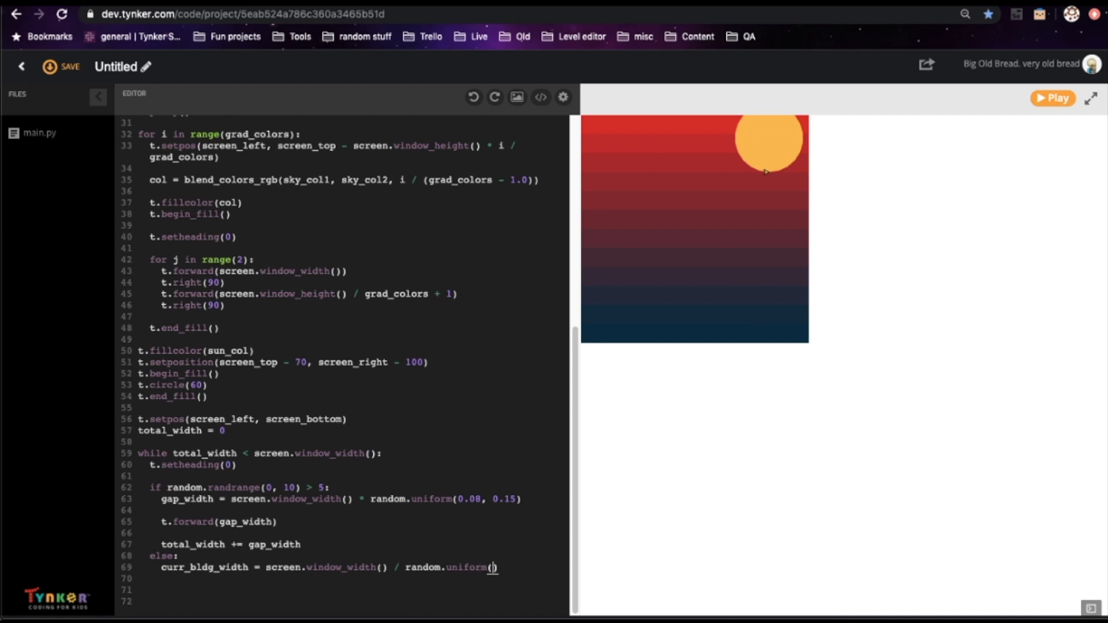
type("5.0,")
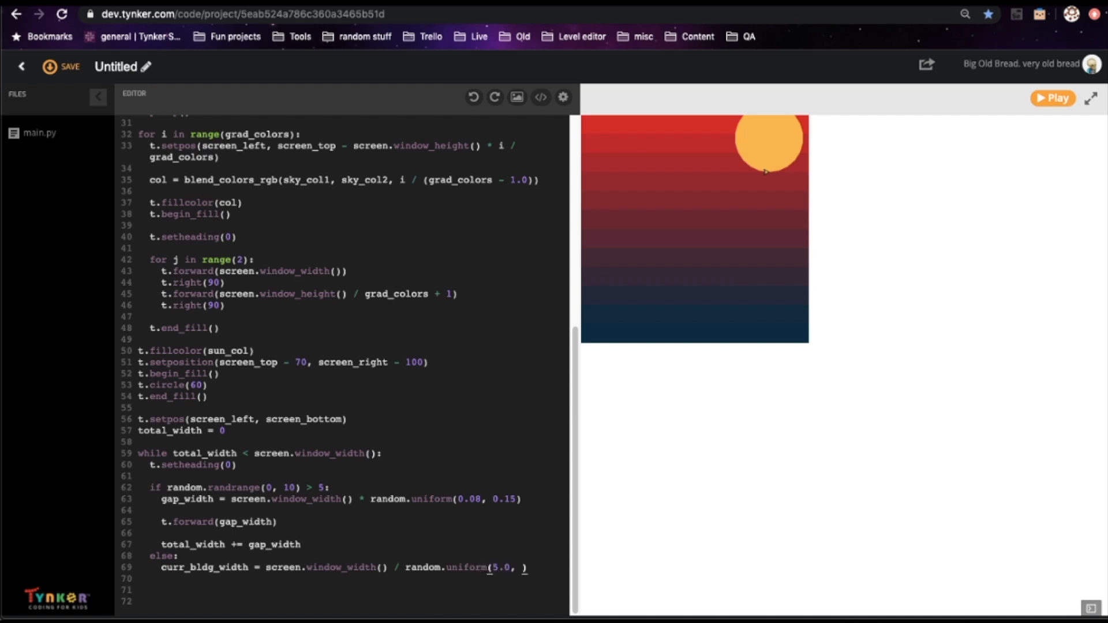
type("8.0")
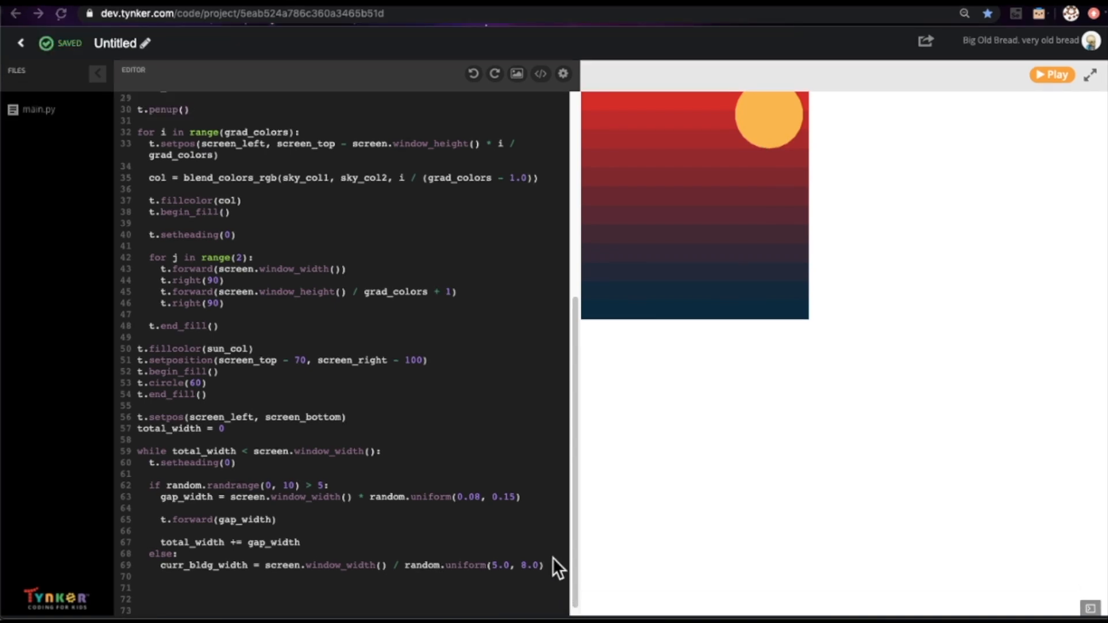
Step: Compute curr_bldg_height from the screen size times a random factor
type("curr_")
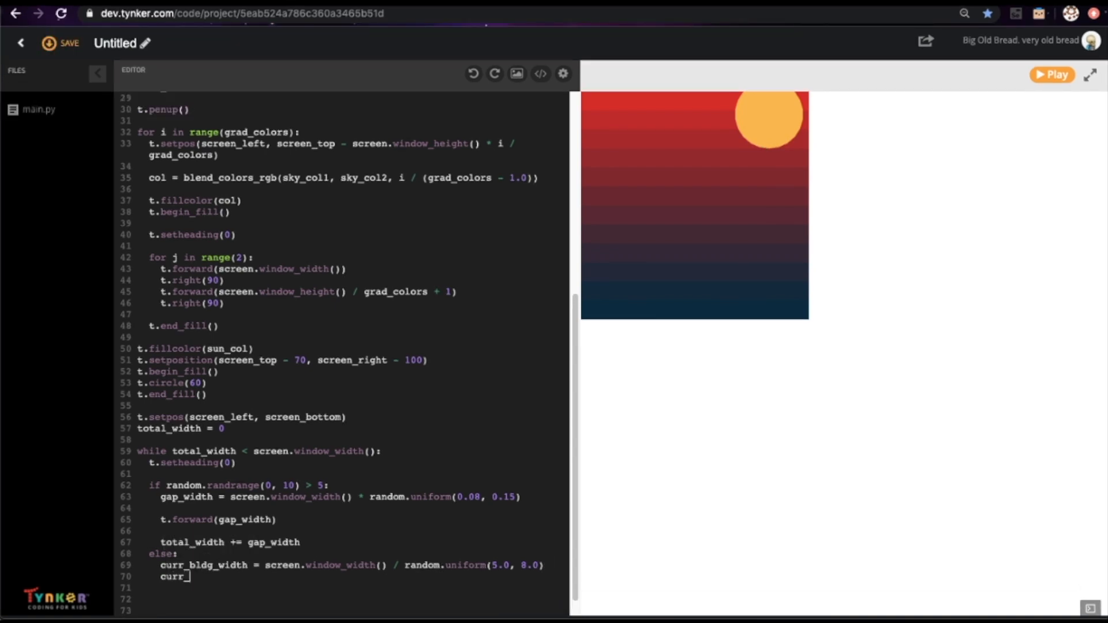
type("bldg_height")
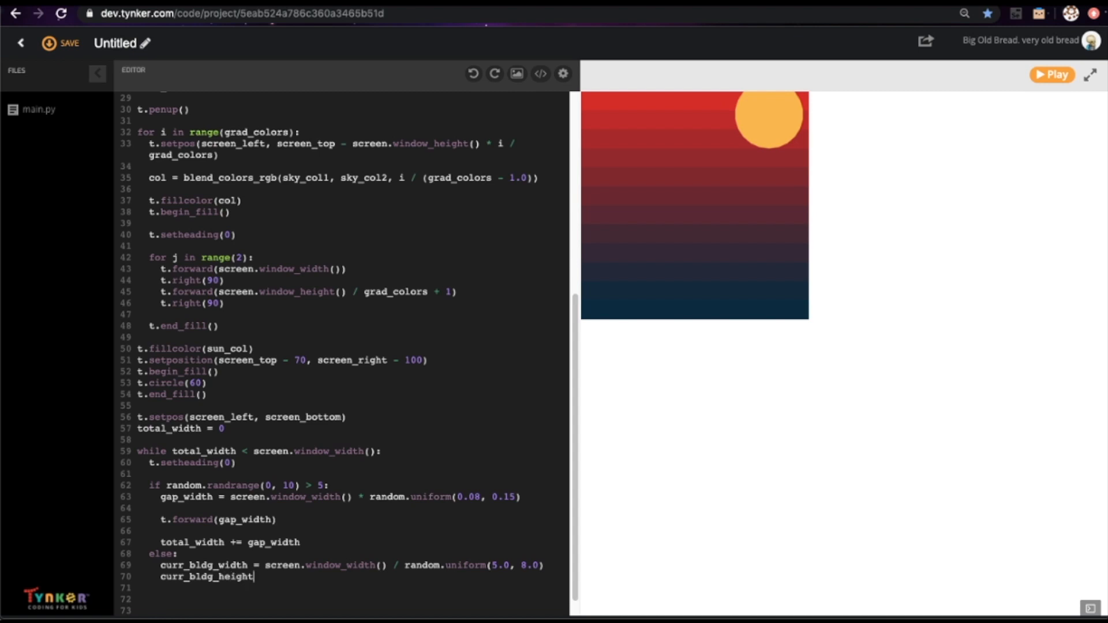
type("= screen.window_height(")
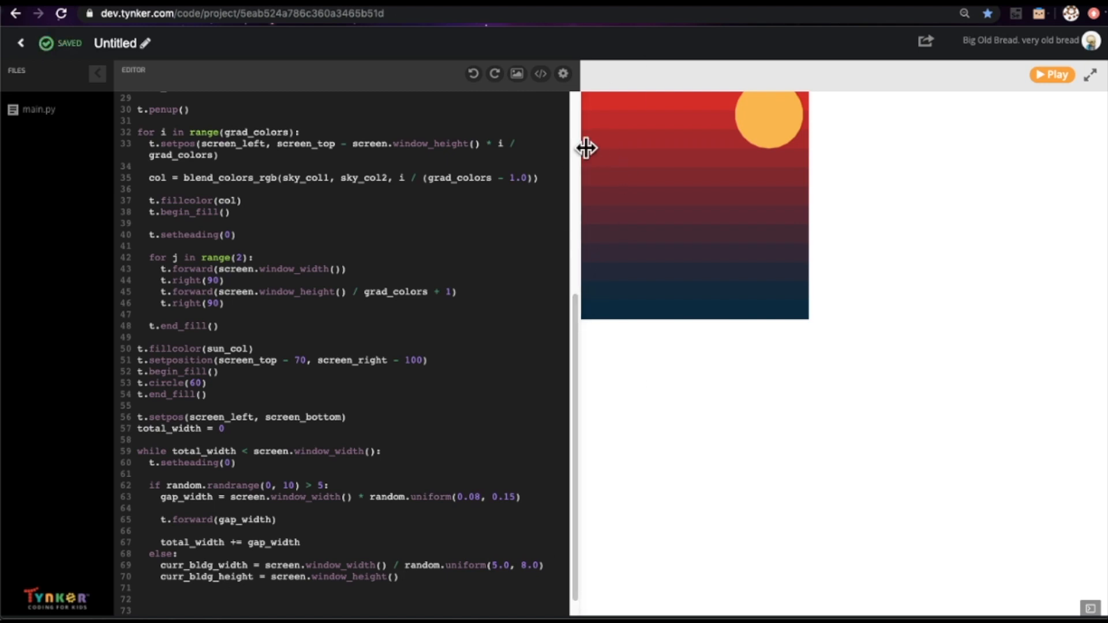
type("* random.uniform(0.2, 0.75")
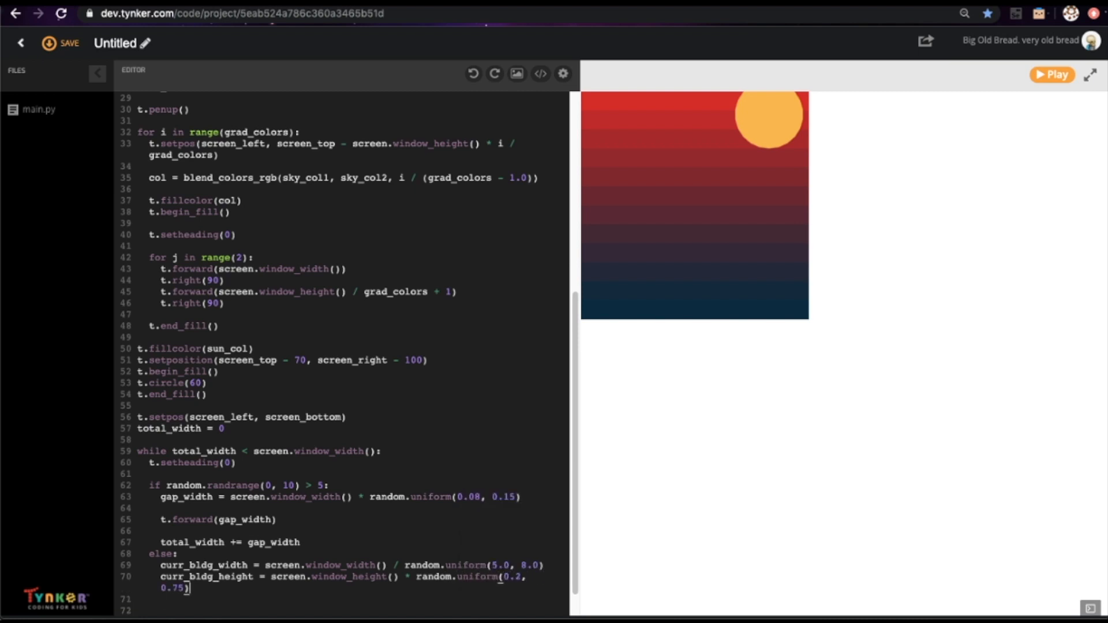
Step: Set the turtle's fill colour to bldg_col and begin the fill
left_click(60, 42)
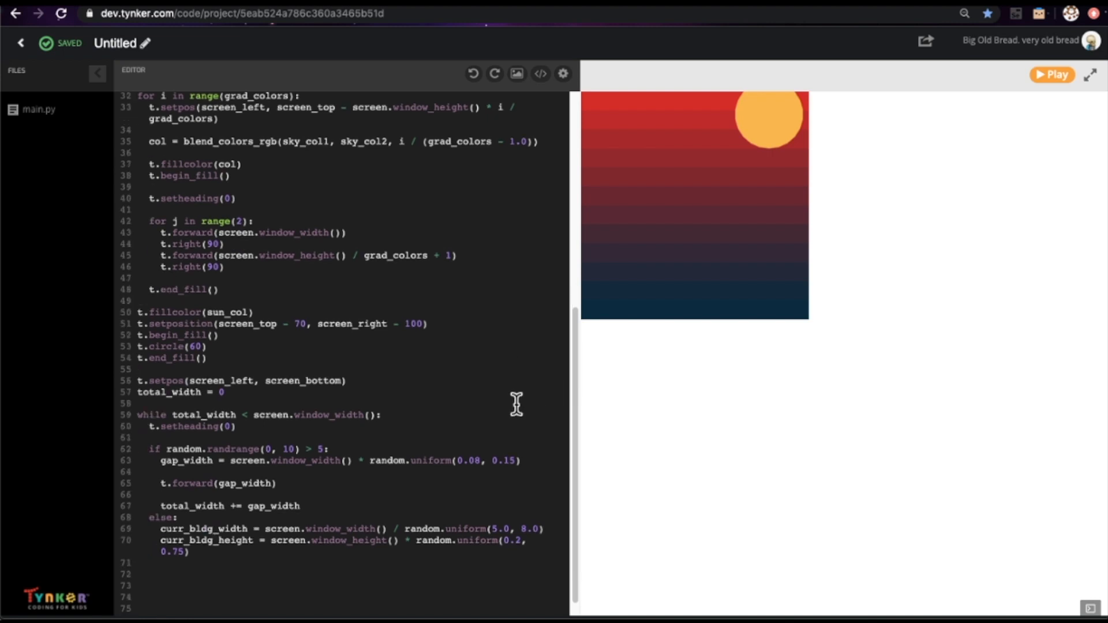
type("t.set")
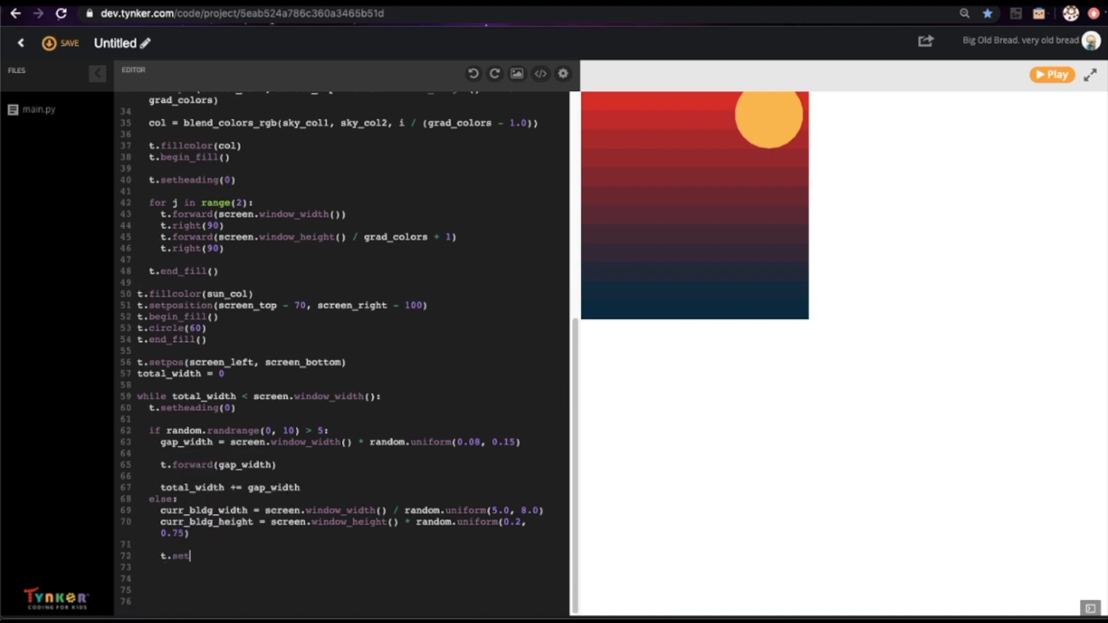
type("illcolor(bldg")
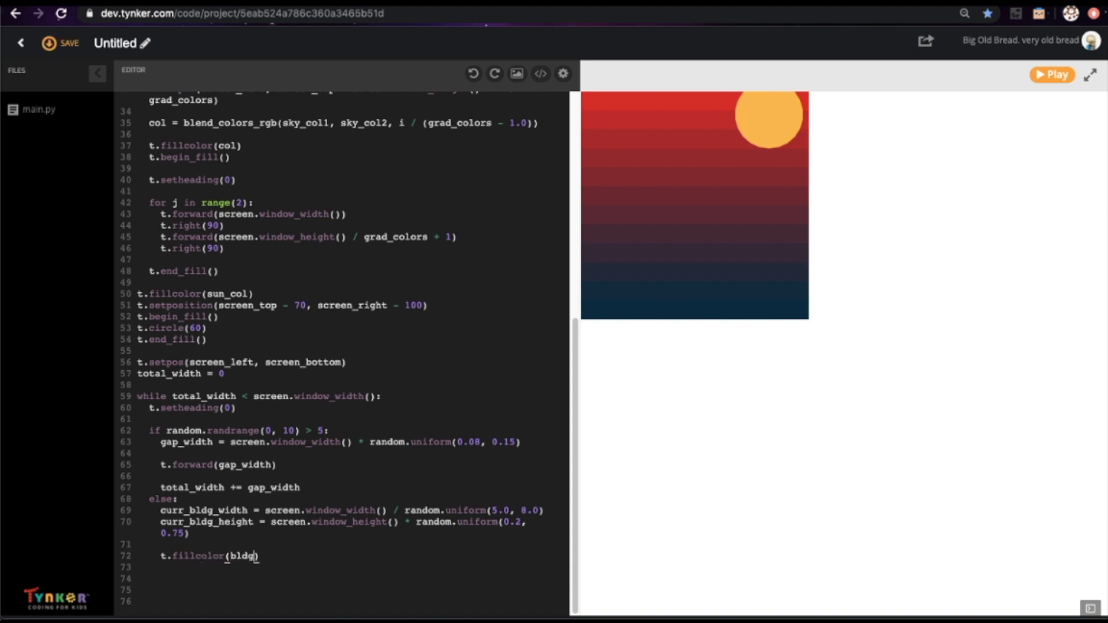
type("_col)")
left_click(352, 567)
type("t.begin_fill()")
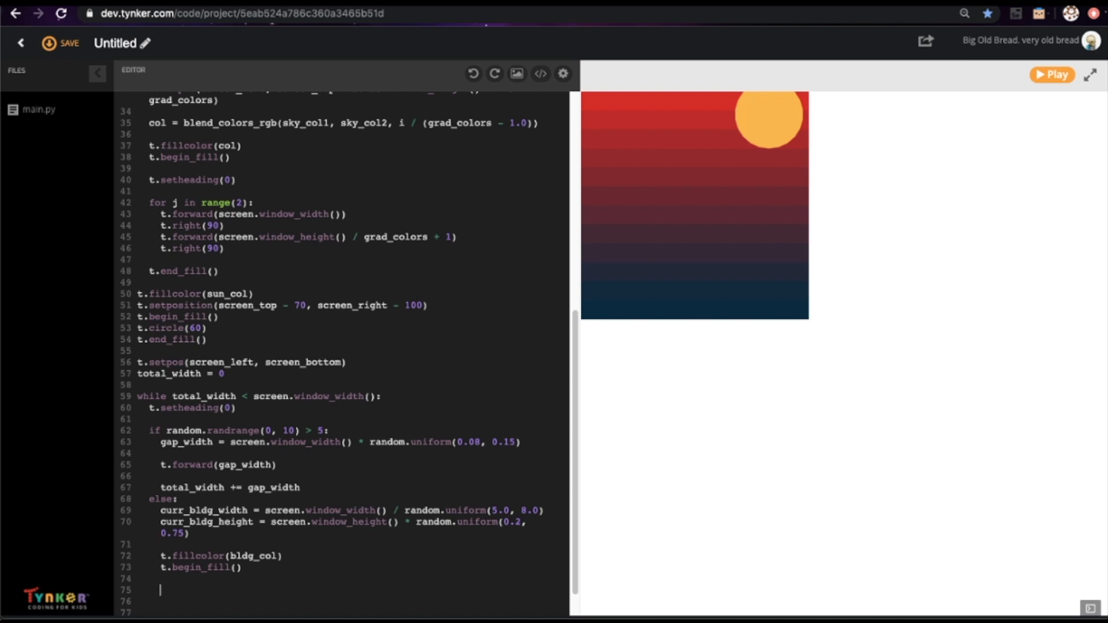
mouse_move(620, 228)
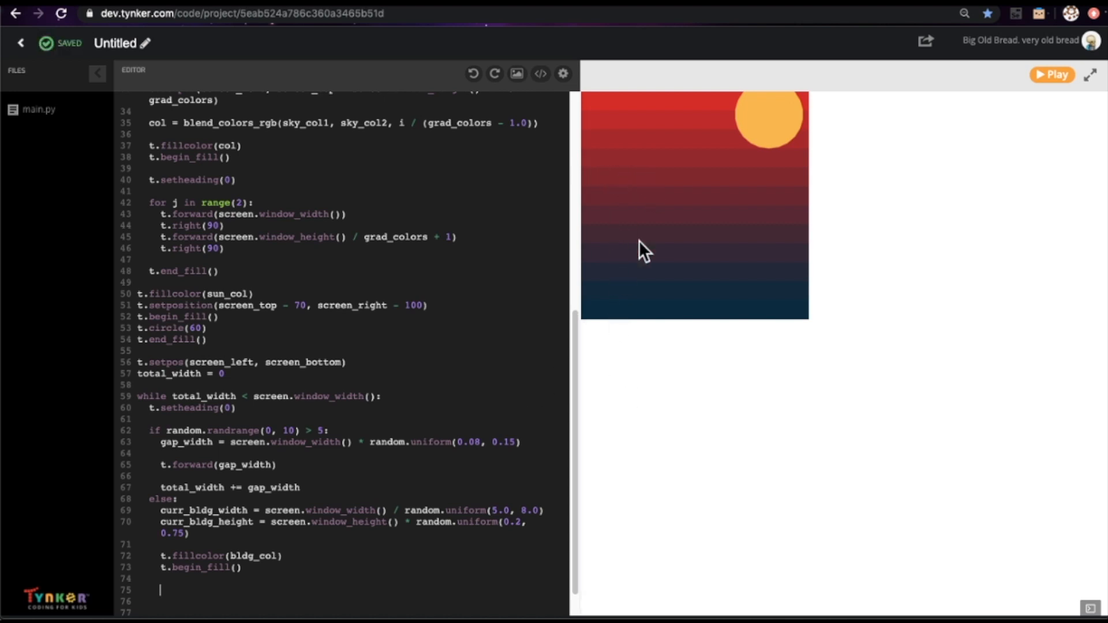
mouse_move(653, 313)
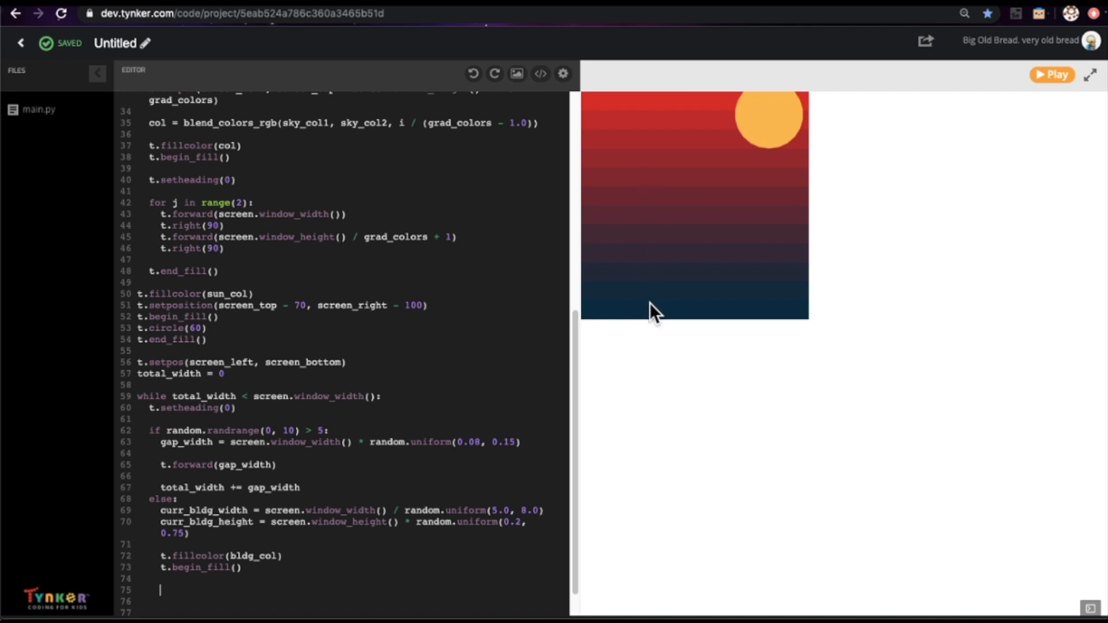
scroll("down", 3)
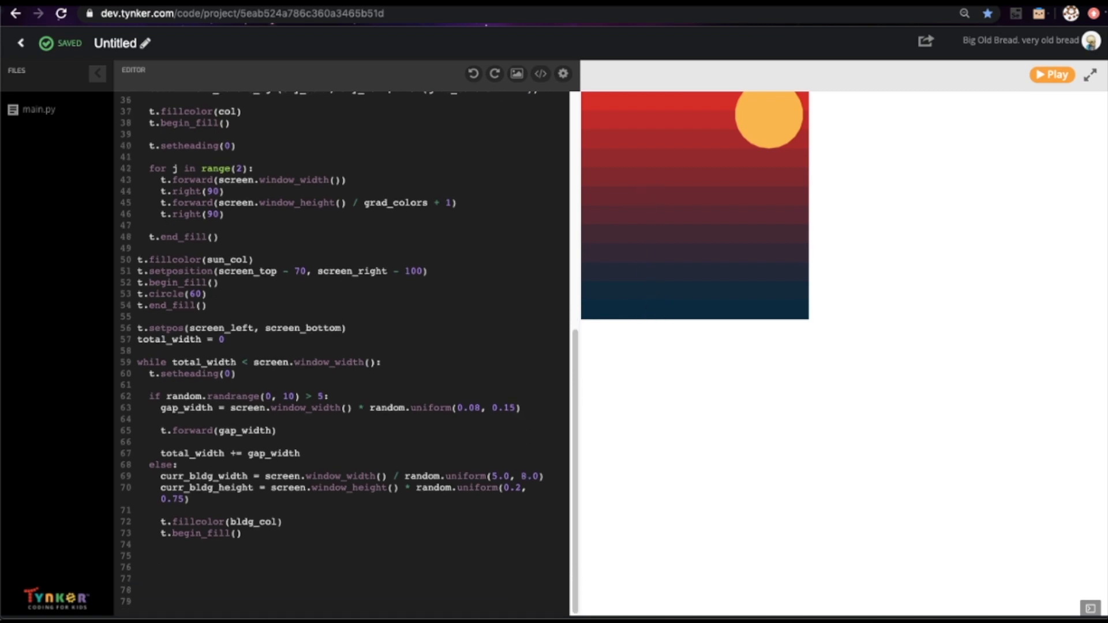
Step: Trace the building's three sides, end the fill, and add curr_bldg_width to total_width
type("t.setheading()")
type("t.forward(c")
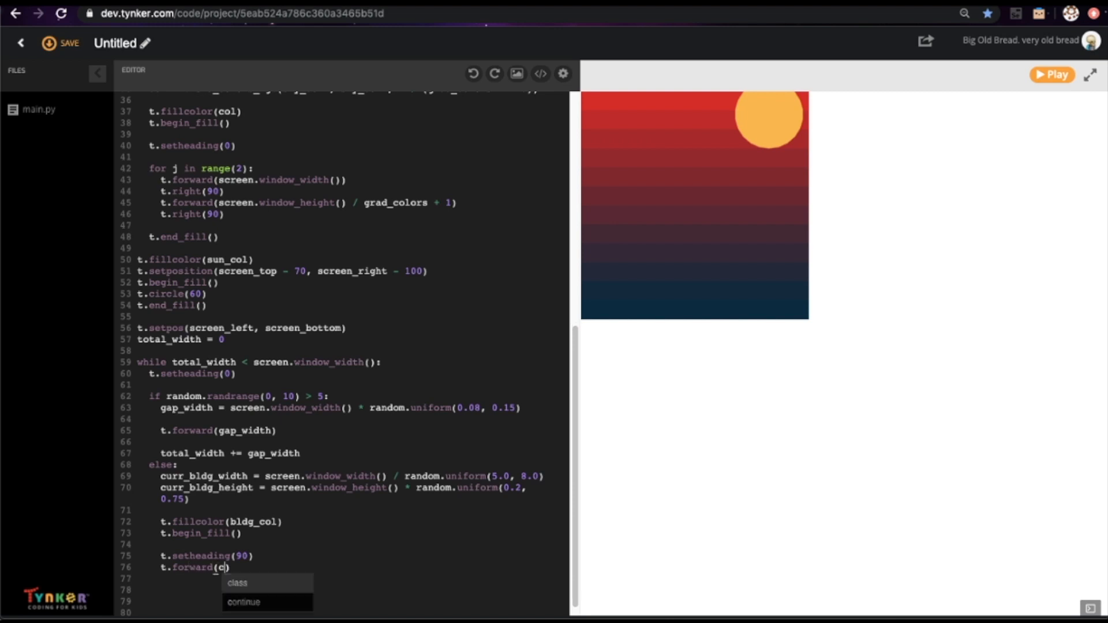
type("urr_bldg_h")
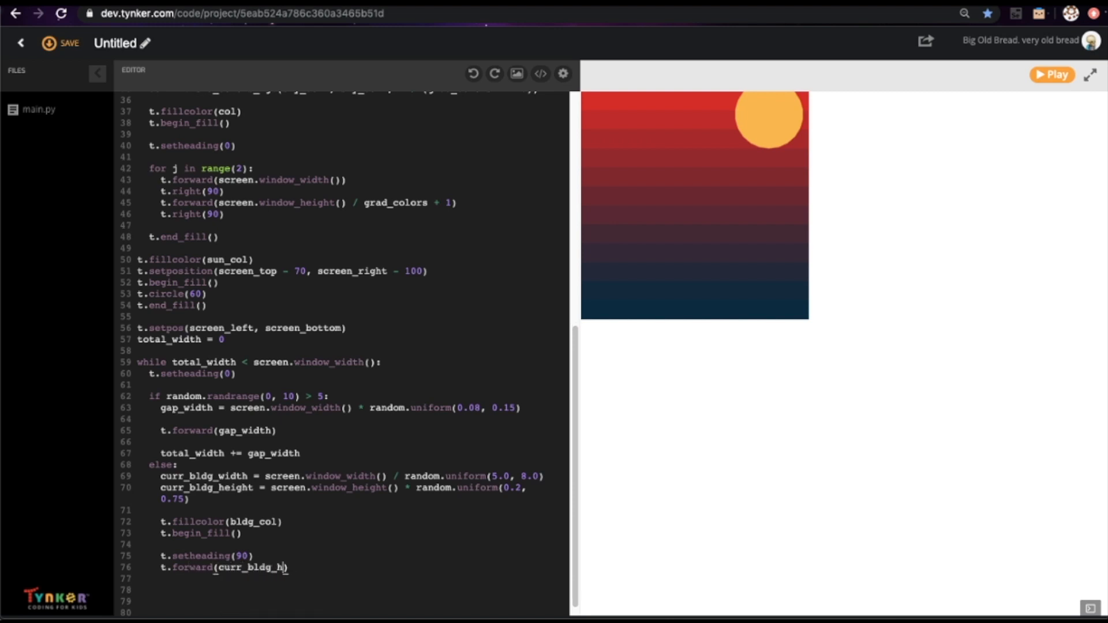
type("t.right(90")
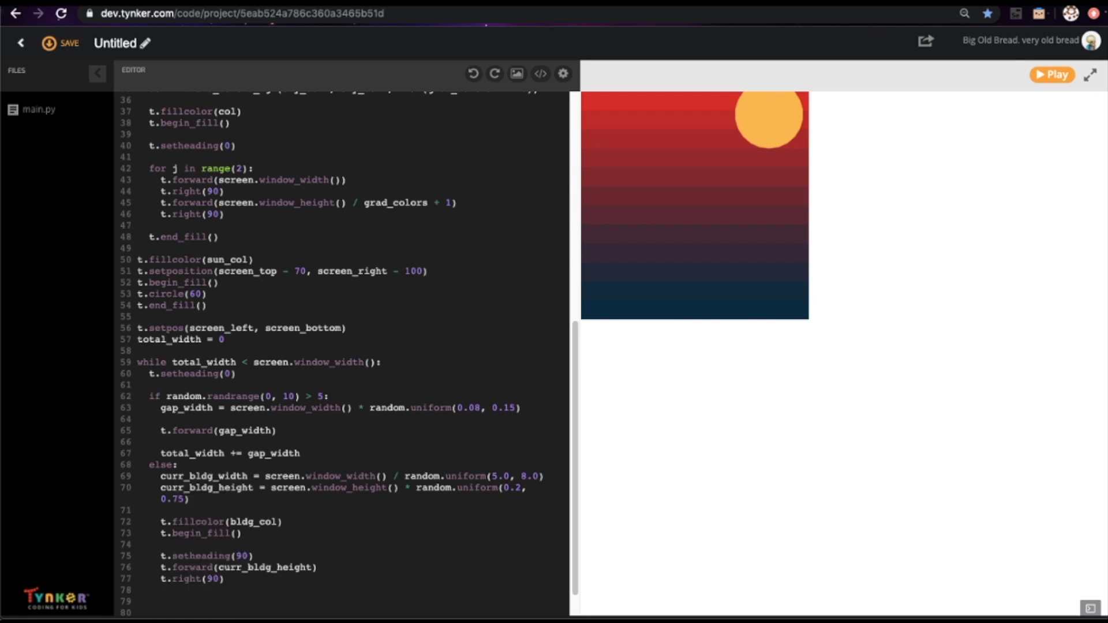
type("curr_bldg_width)")
type("t.end")
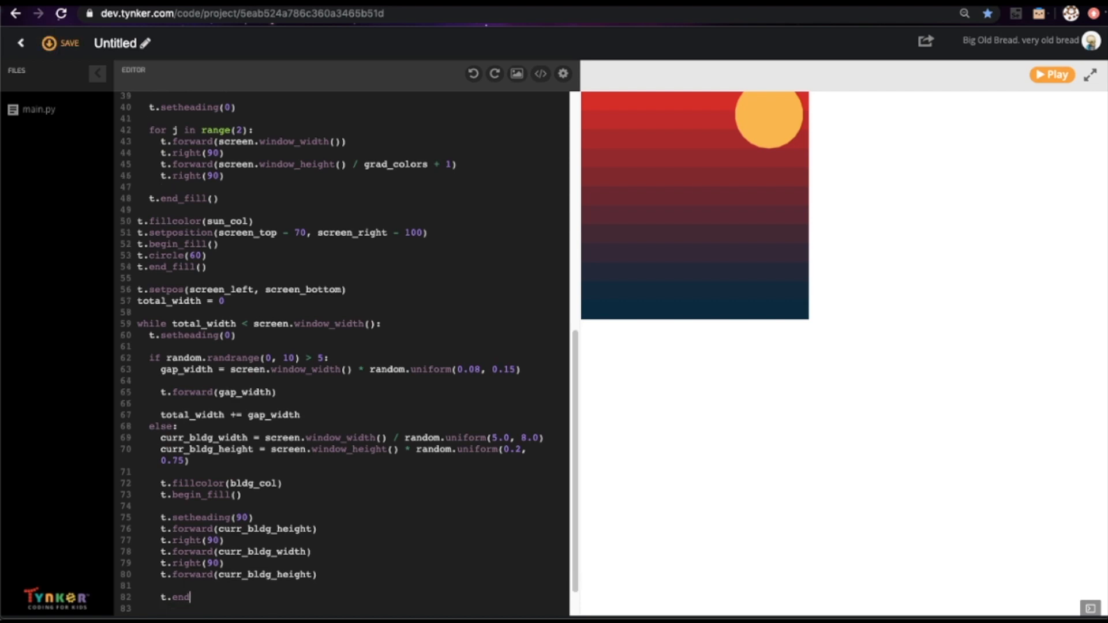
type("_fill")
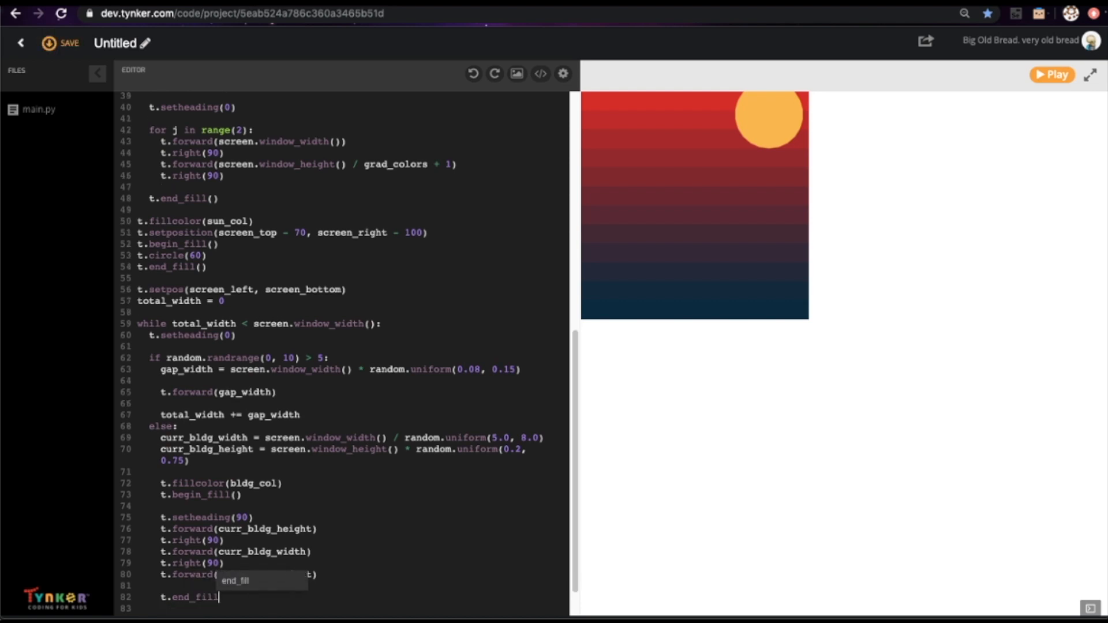
type("total_width += curr_bldg_width")
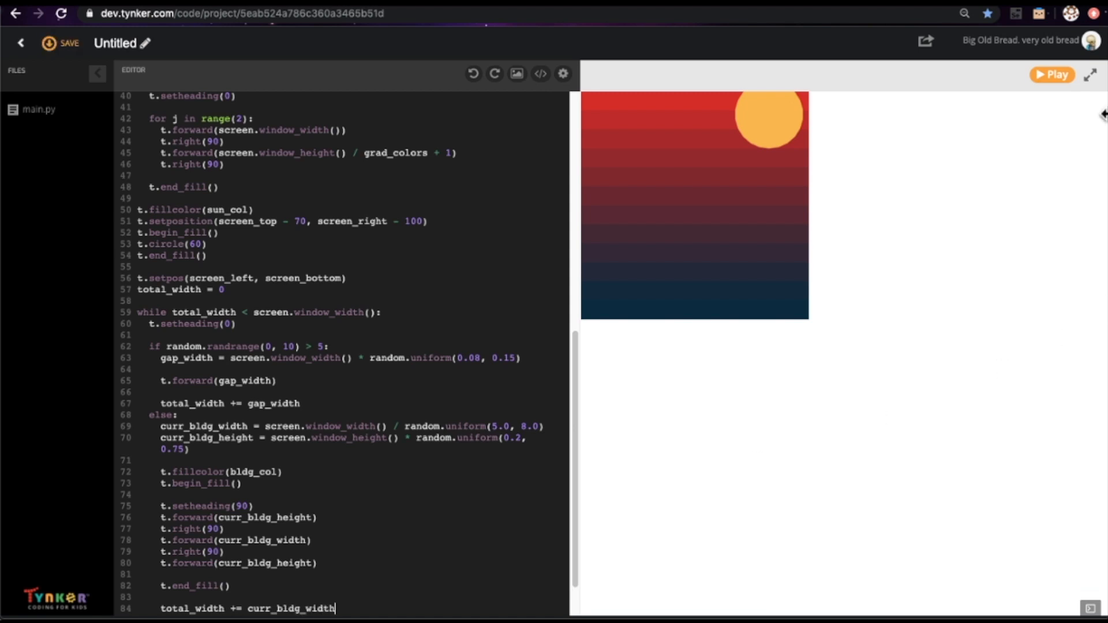
Step: Rerun the program repeatedly to draw fresh skylines of dark buildings
left_click(1052, 74)
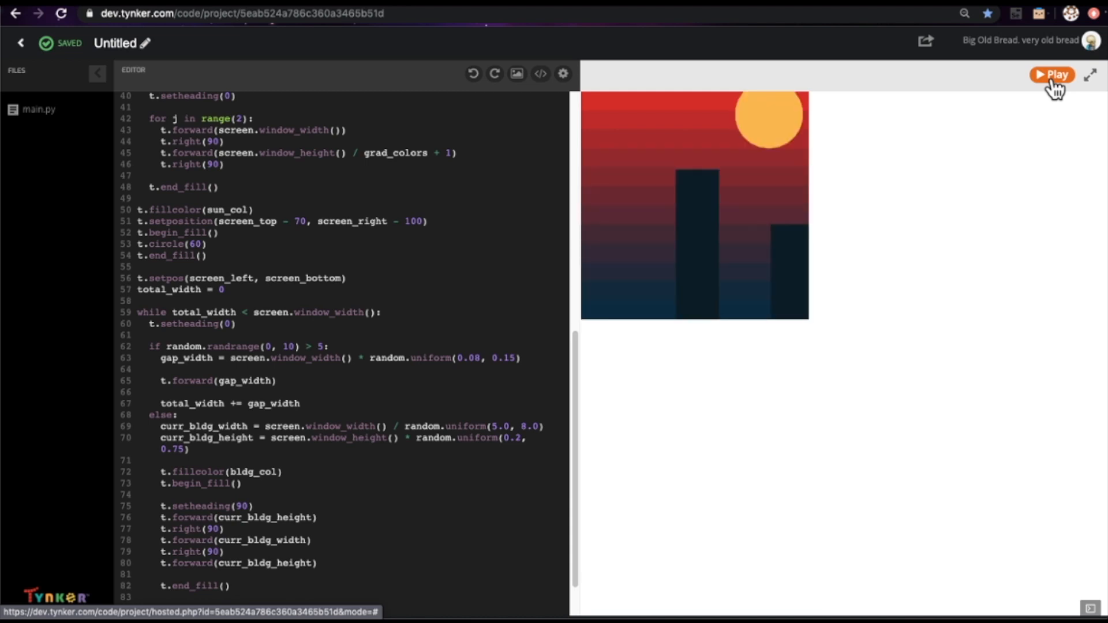
left_click(1052, 74)
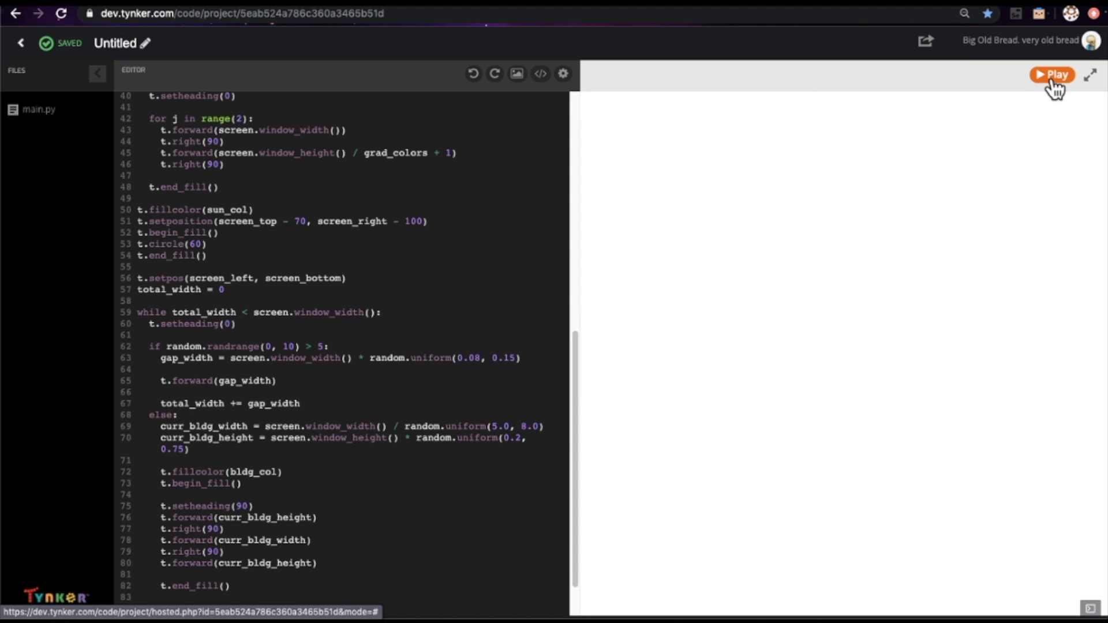
left_click(1052, 74)
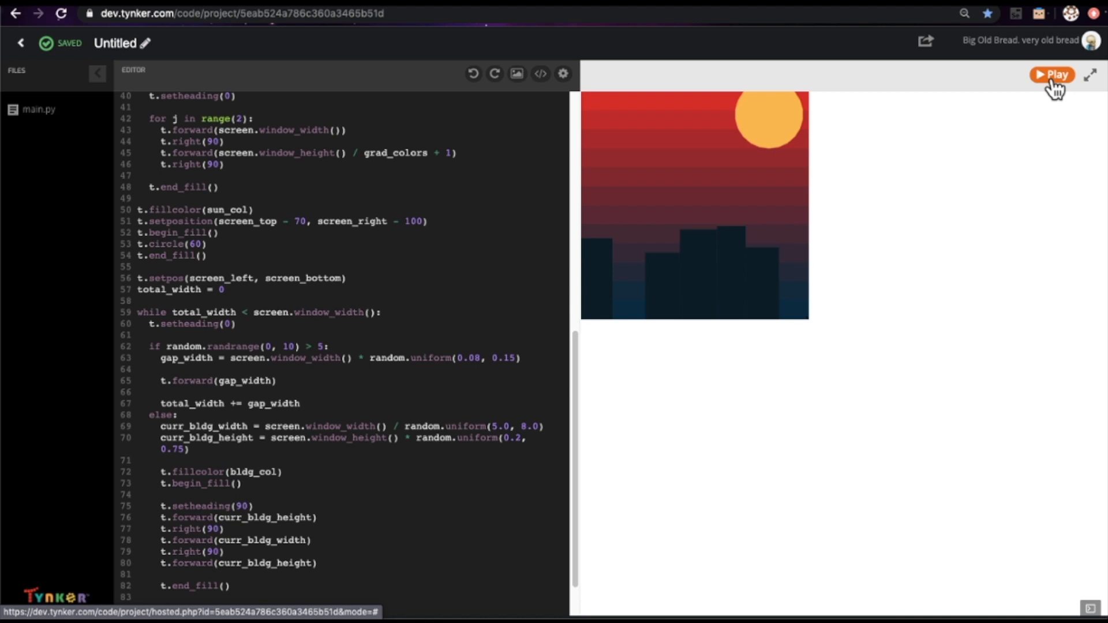
mouse_move(1092, 76)
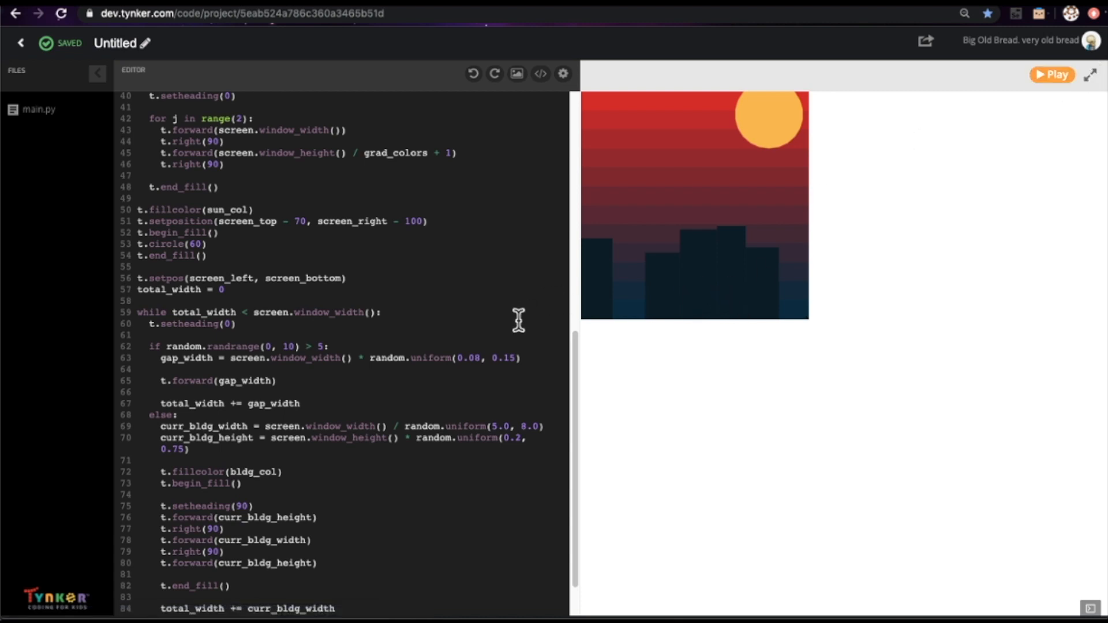
mouse_move(501, 413)
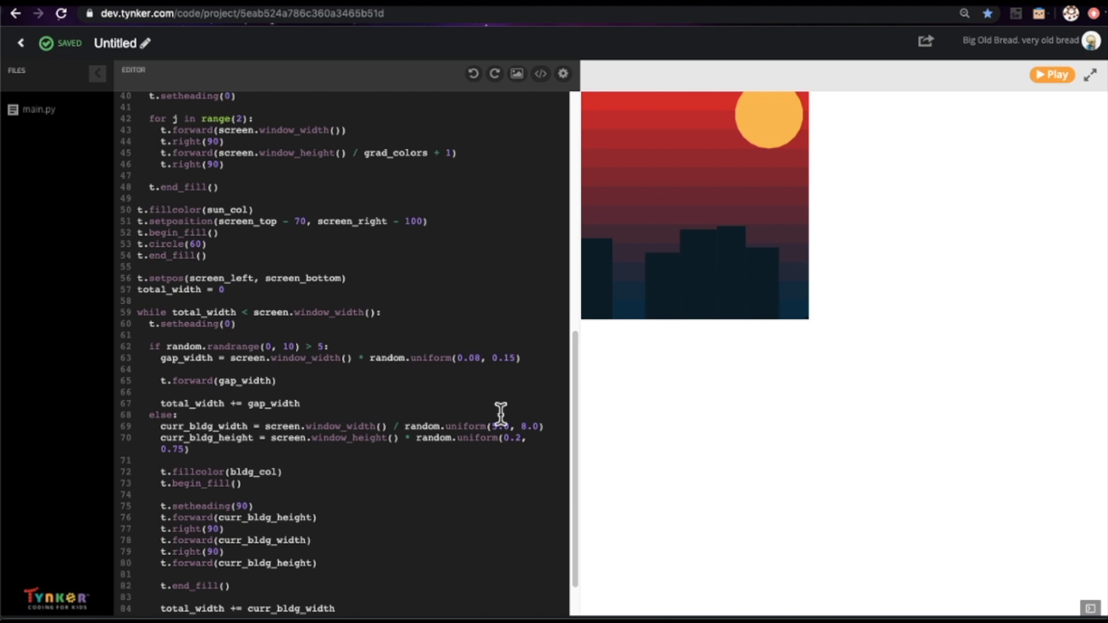
Step: Start a new bldg_col line and copy Coolors' darkest colour 160D11 (22, 13, 17)
scroll("up", 3)
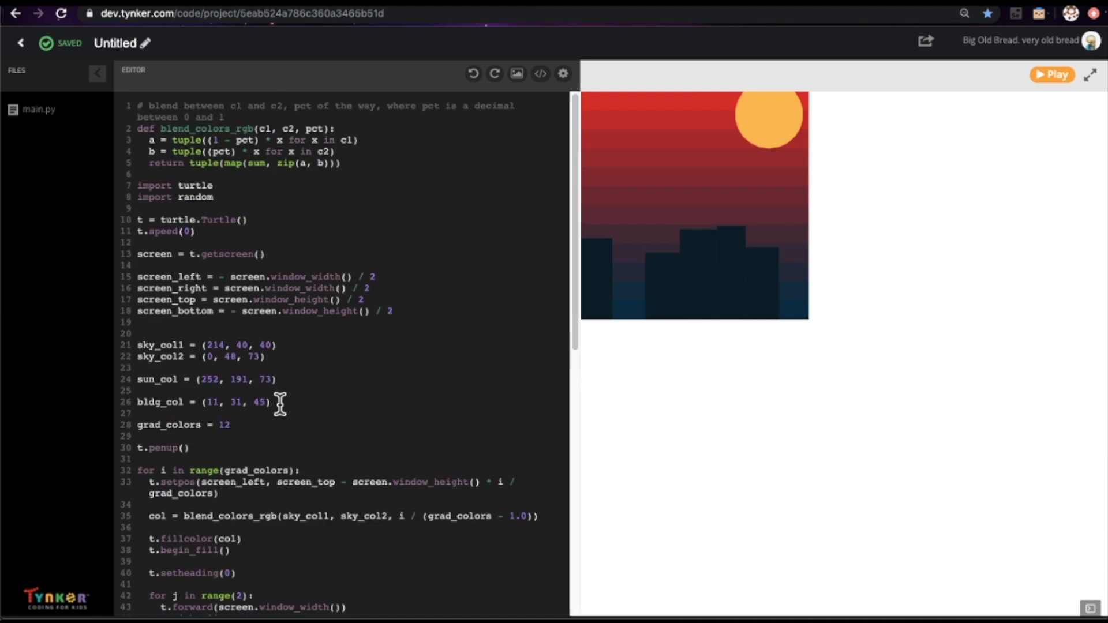
type("bl")
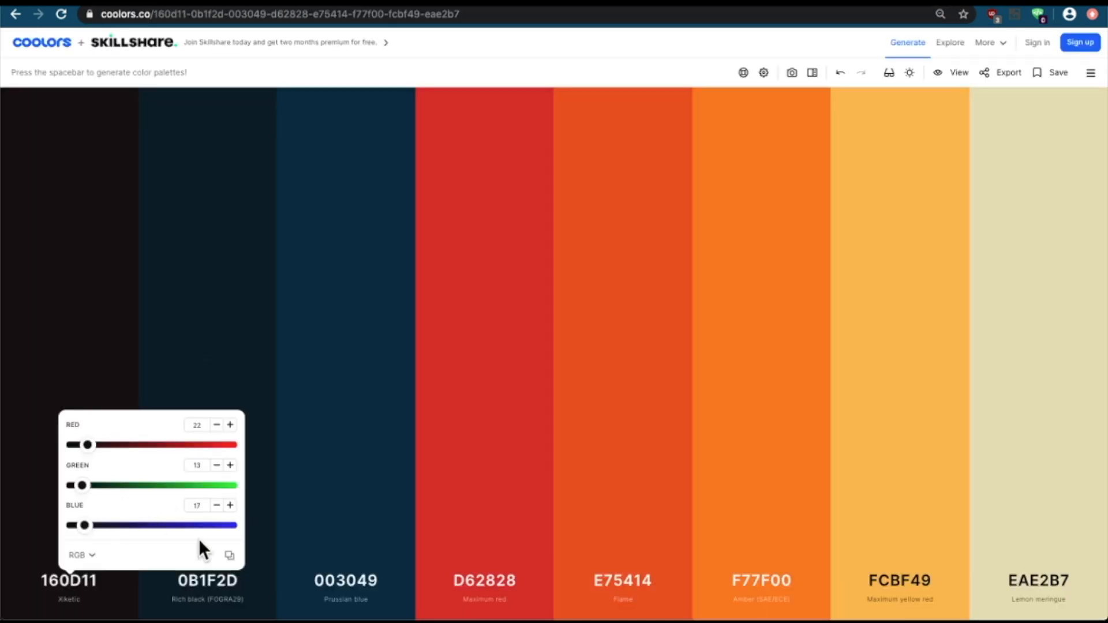
mouse_move(134, 576)
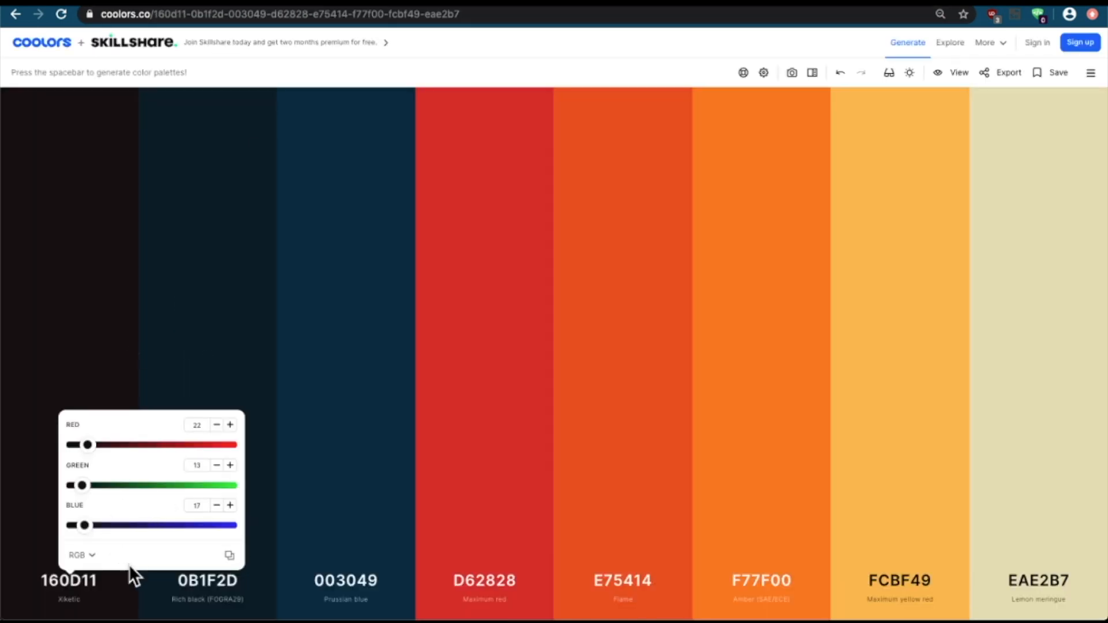
mouse_move(229, 556)
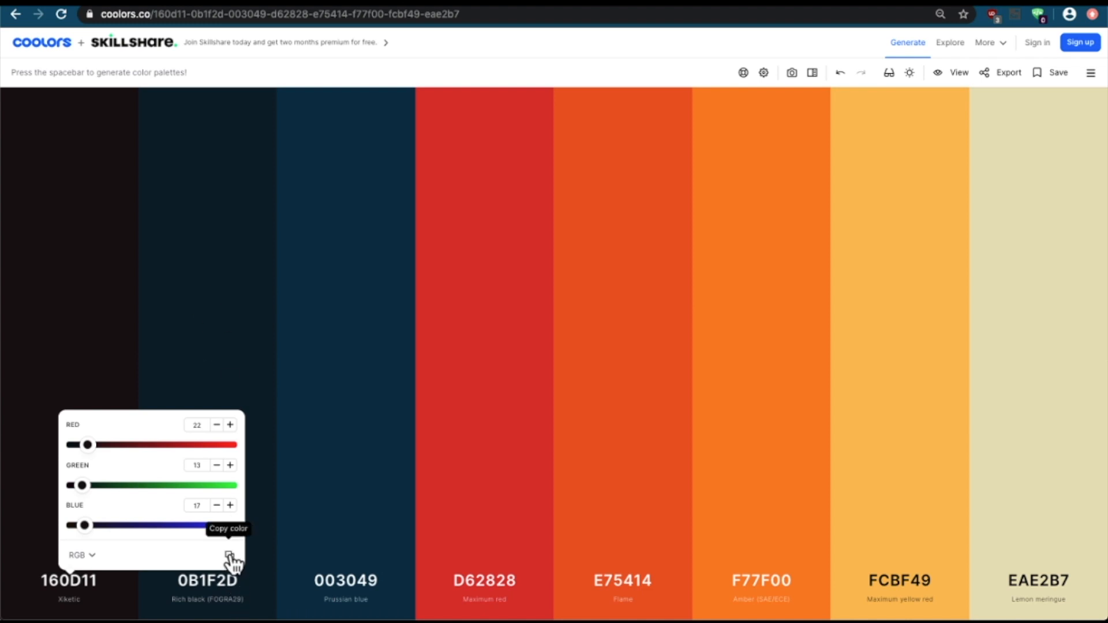
left_click(229, 557)
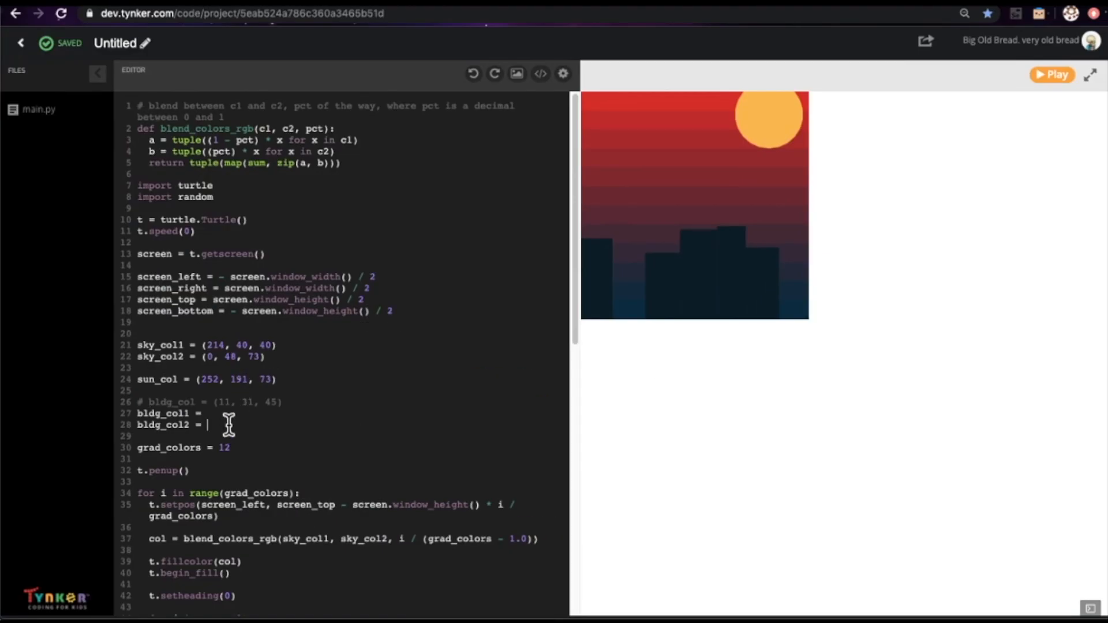
Step: Add the (22, 13, 17) tuple and set bldg_col = blend_colors_rgb(bldg_col1, bldg_col2, random.random())
type("(22, 13, 17)")
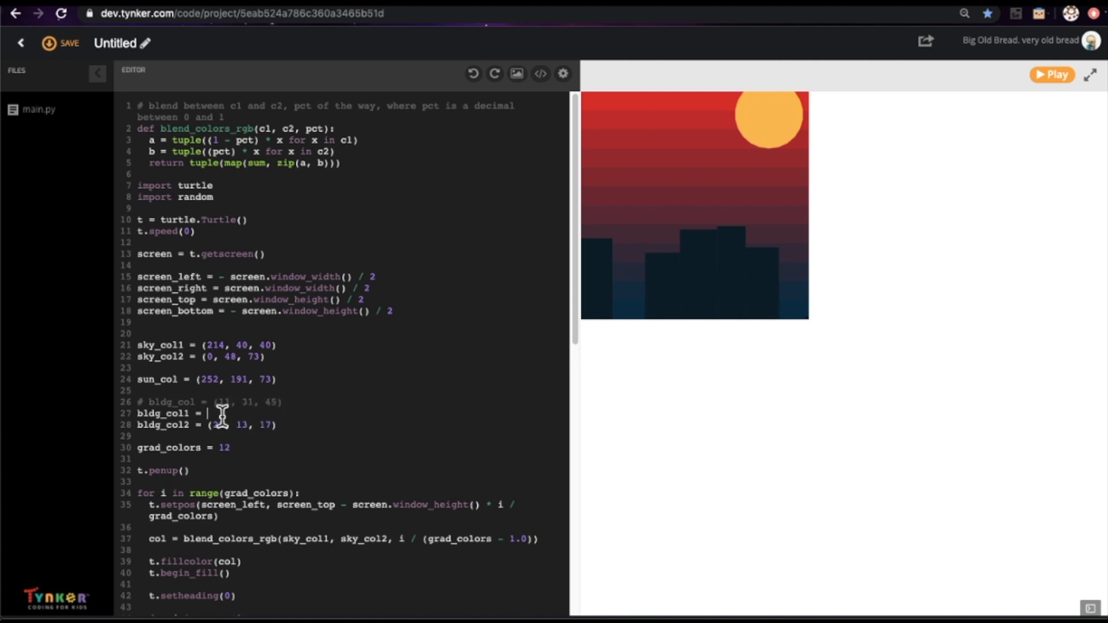
scroll("down", 3)
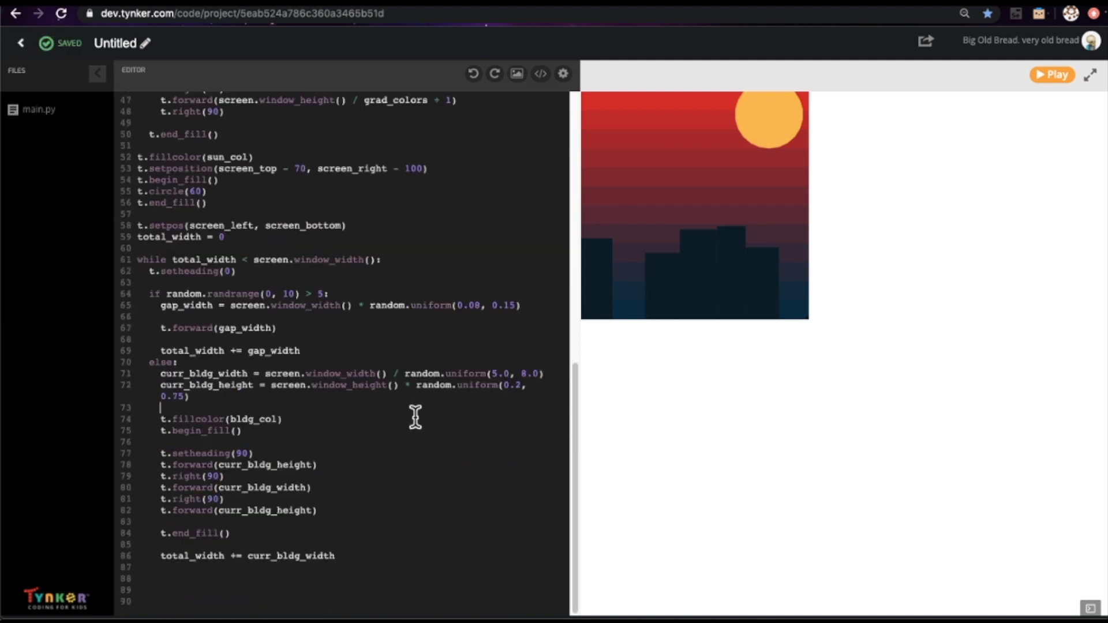
key("enter")
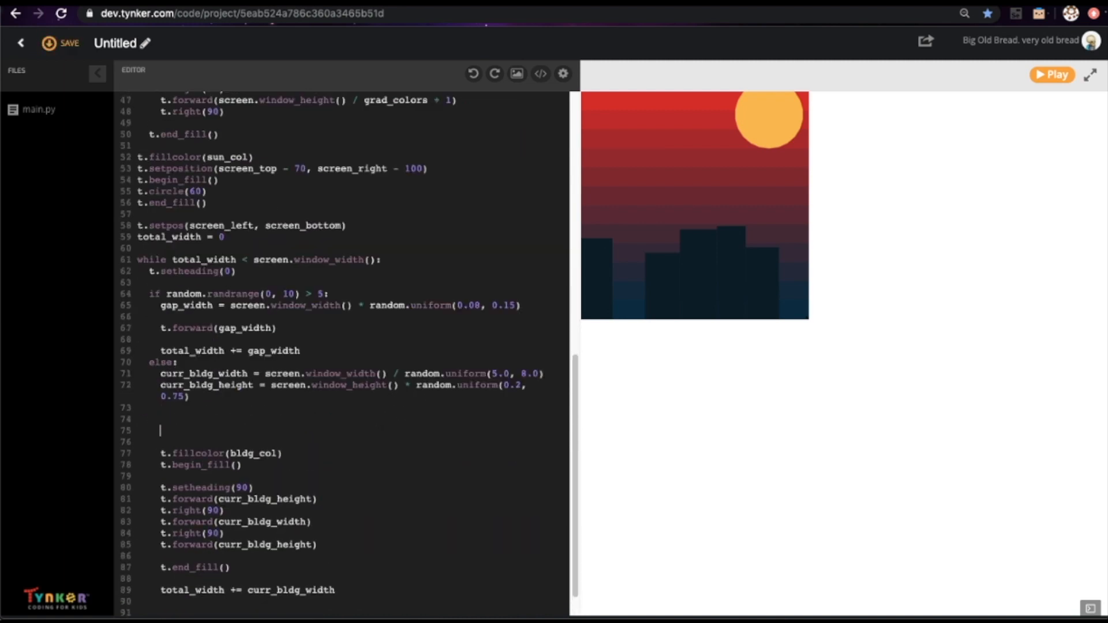
type("bo")
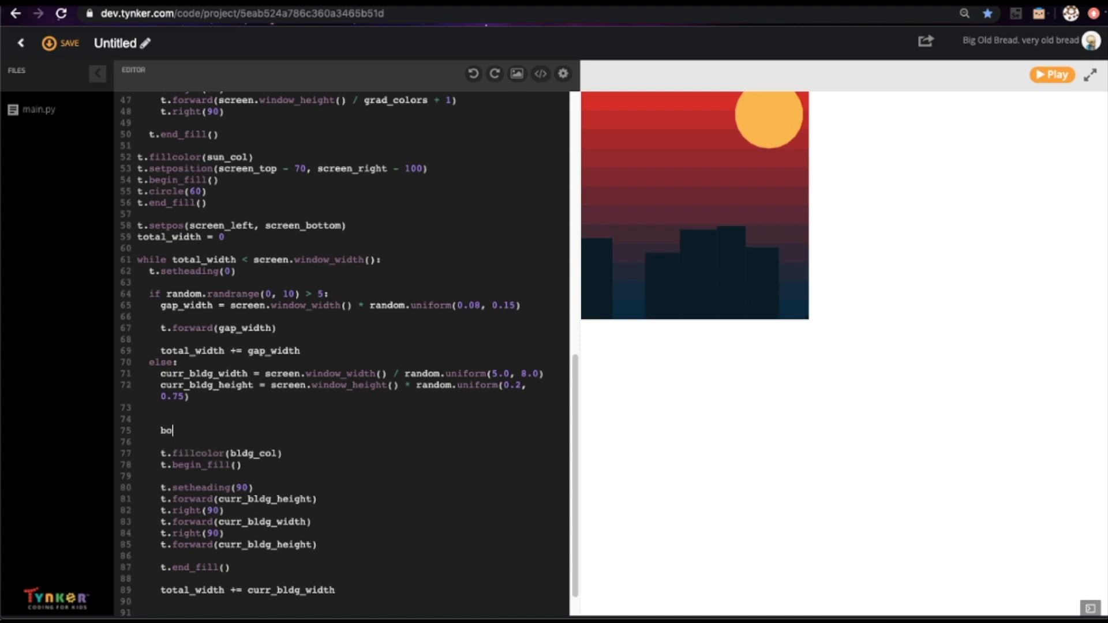
type("ldg_co")
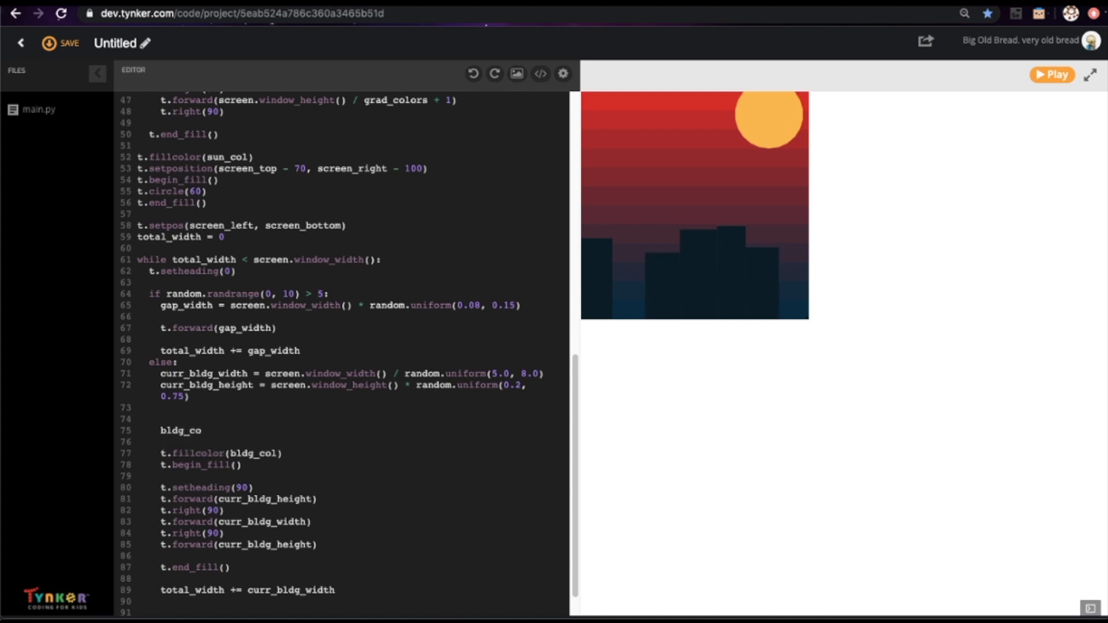
scroll("up", 3)
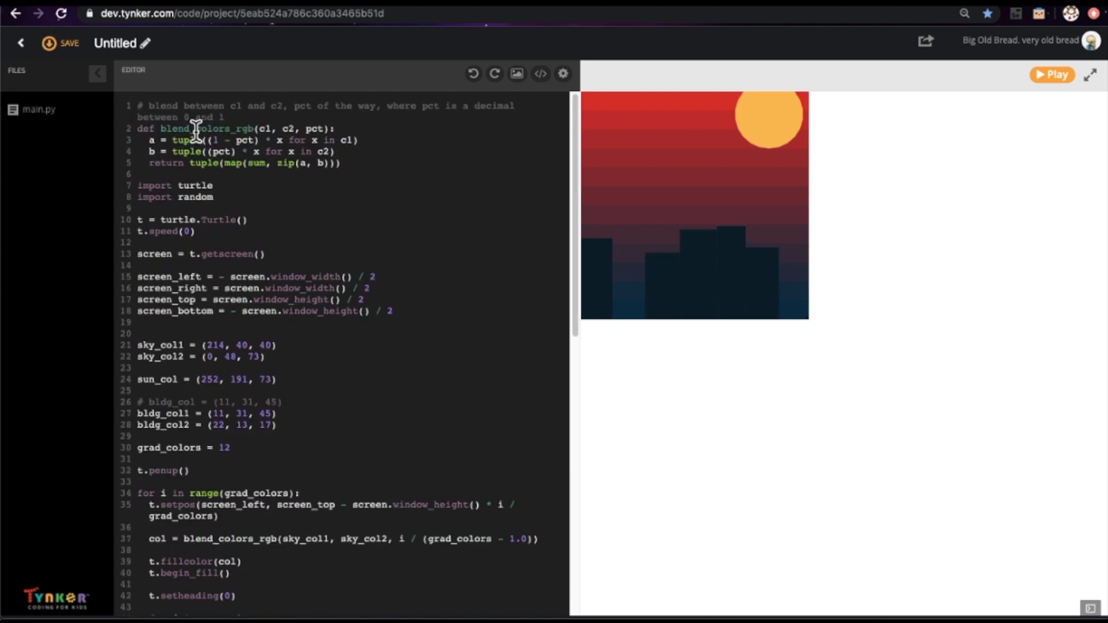
scroll("down", 3)
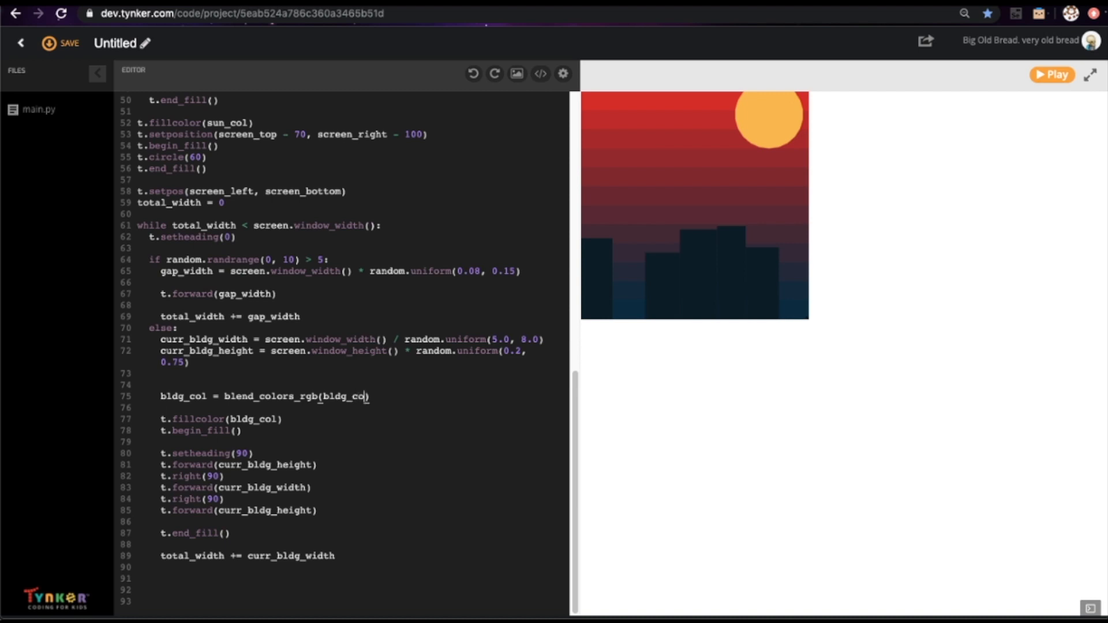
type("1, bldg_col2,")
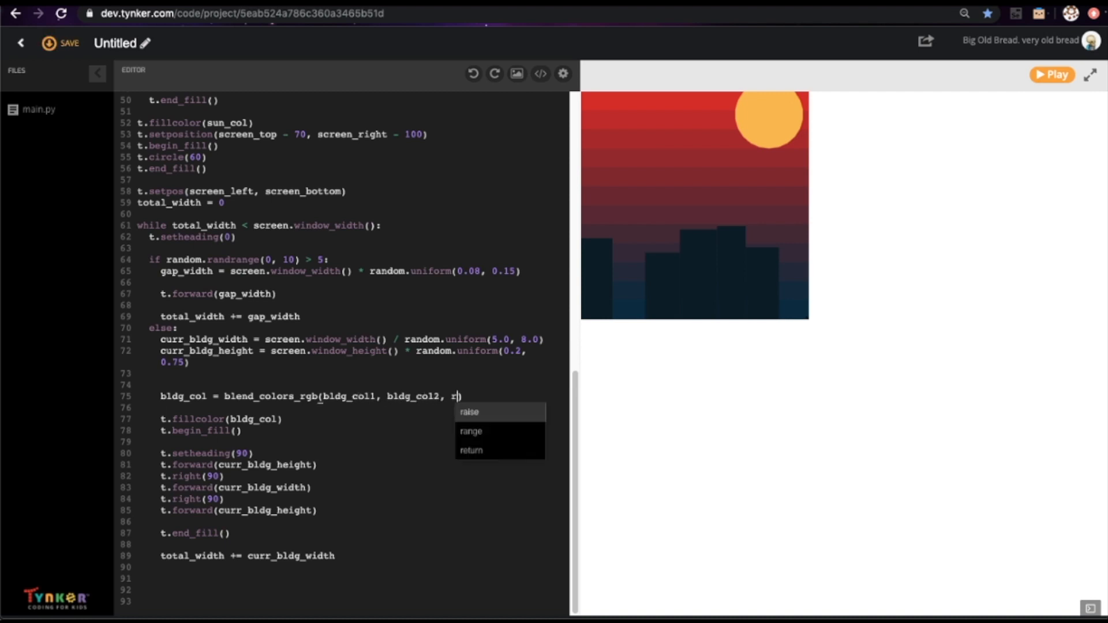
type("random.random()")
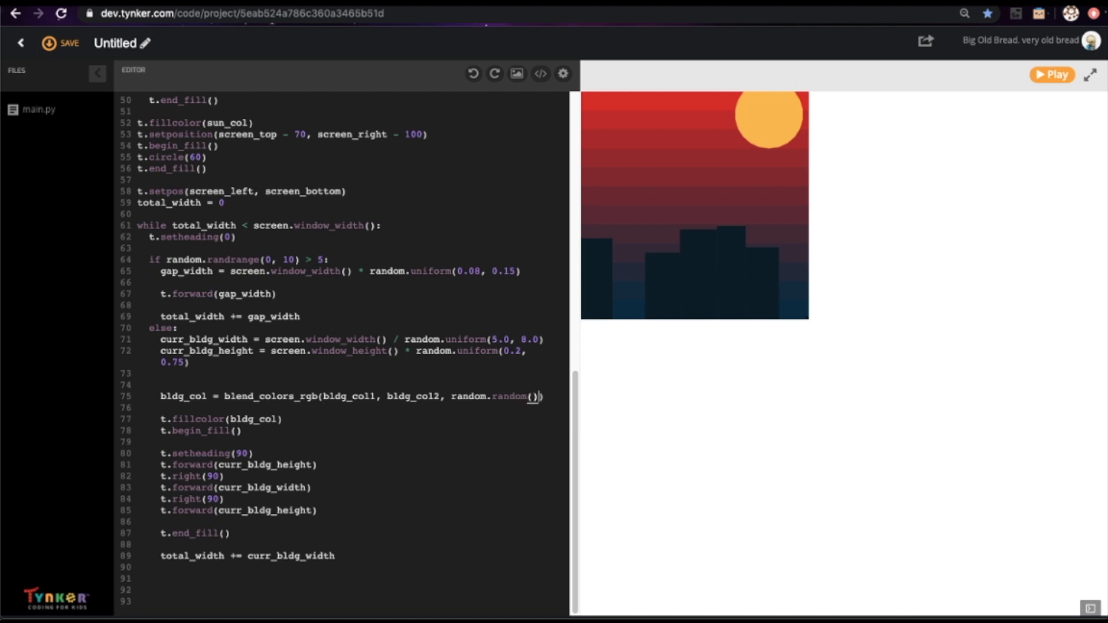
left_click(59, 43)
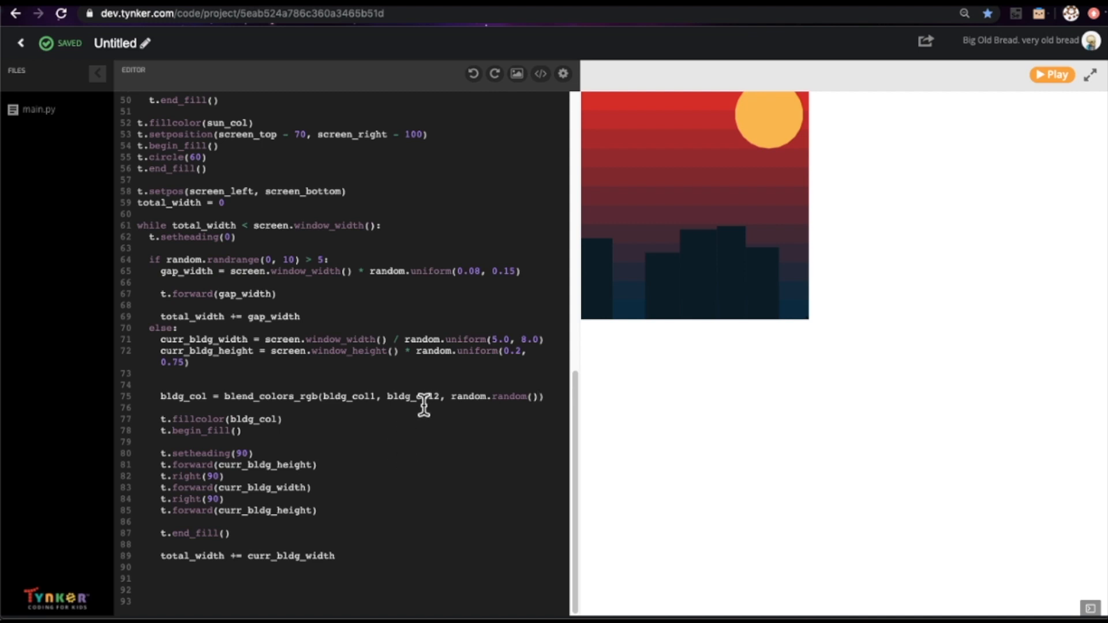
mouse_move(910, 381)
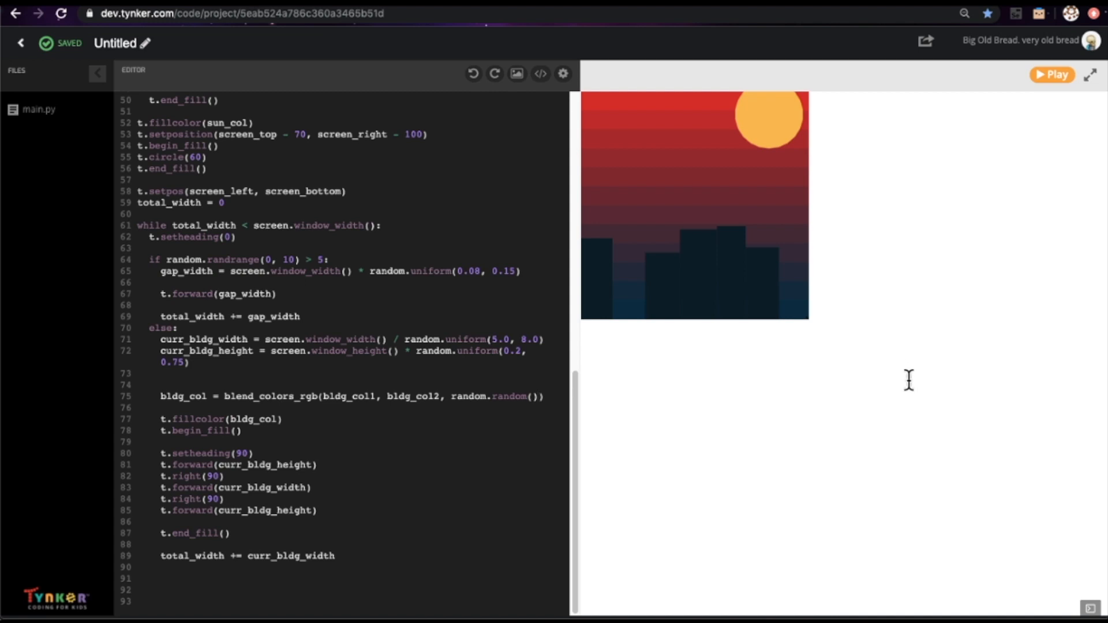
mouse_move(1051, 74)
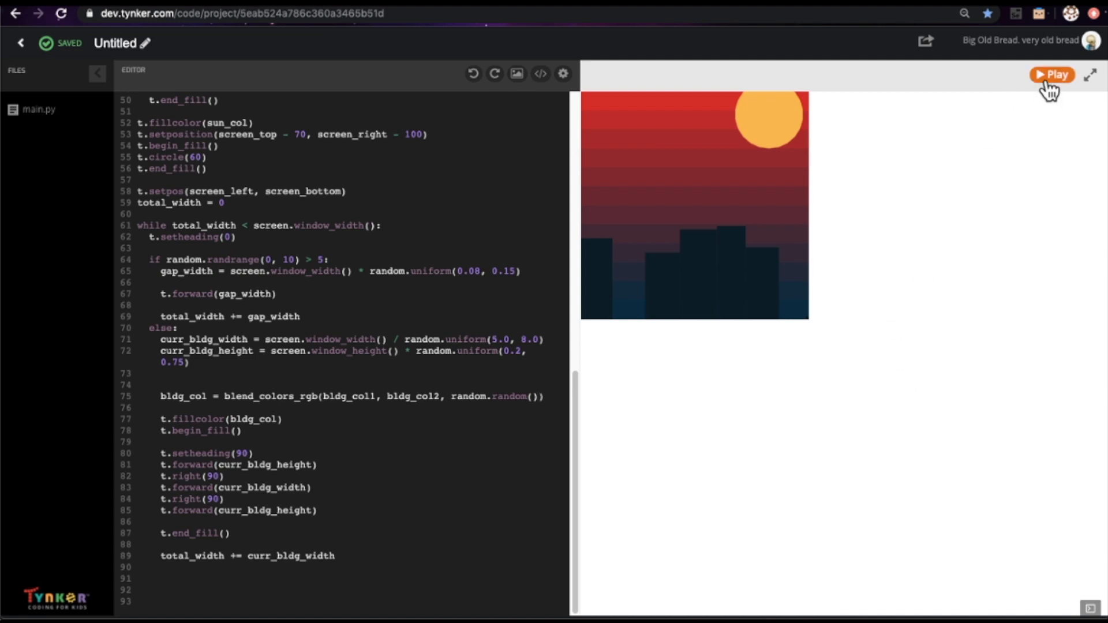
Step: Run the program to redraw the skyline with buildings in randomly blended dark tones
left_click(1054, 75)
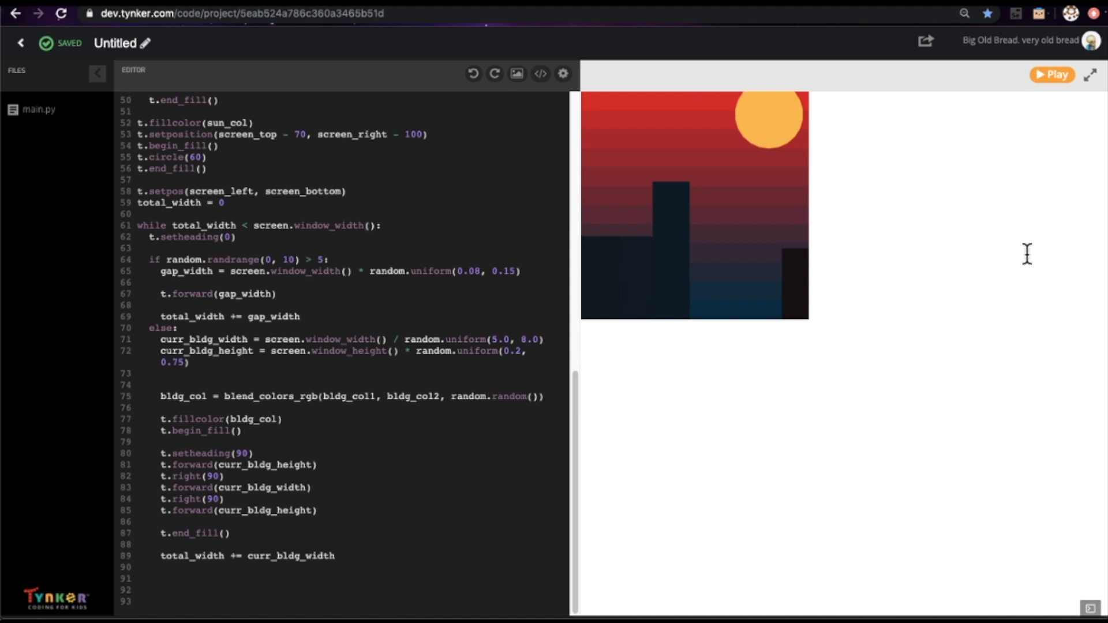
mouse_move(460, 554)
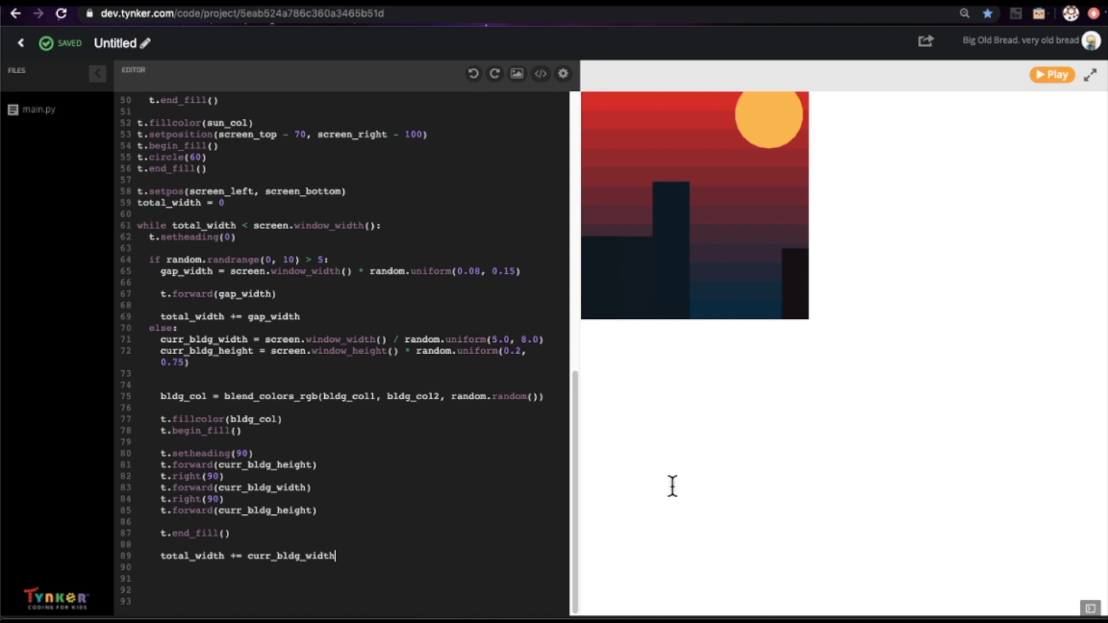
mouse_move(704, 313)
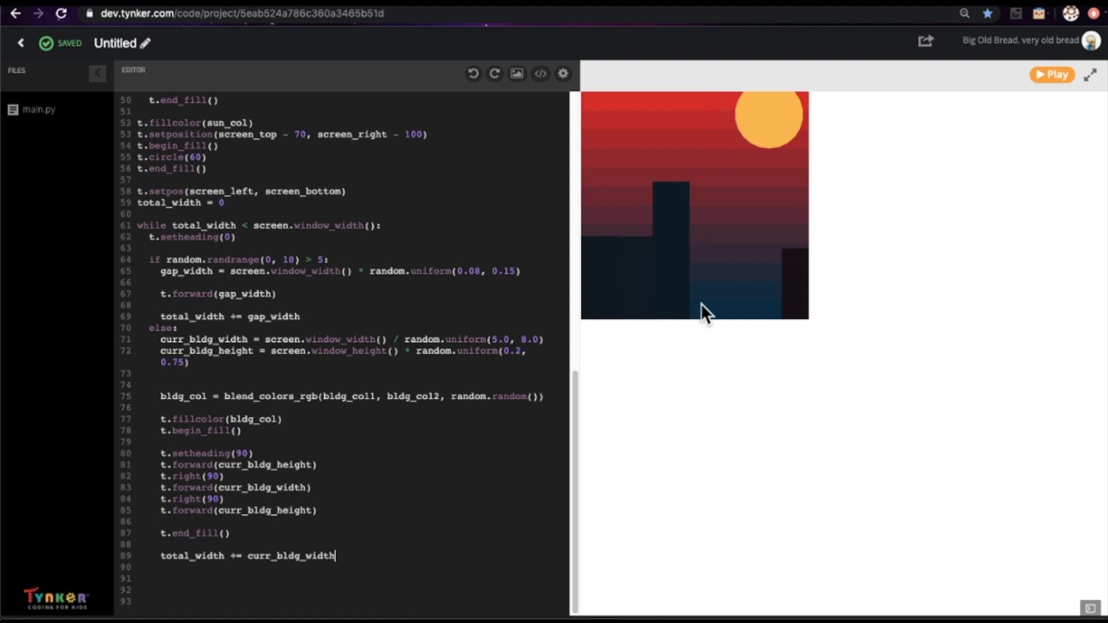
mouse_move(767, 109)
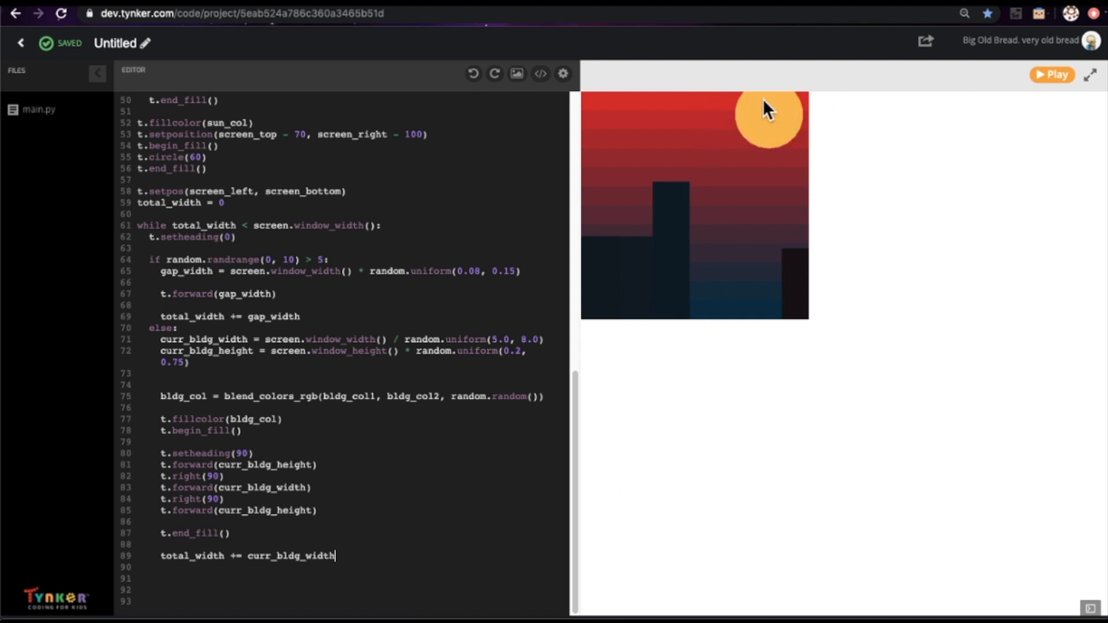
mouse_move(859, 339)
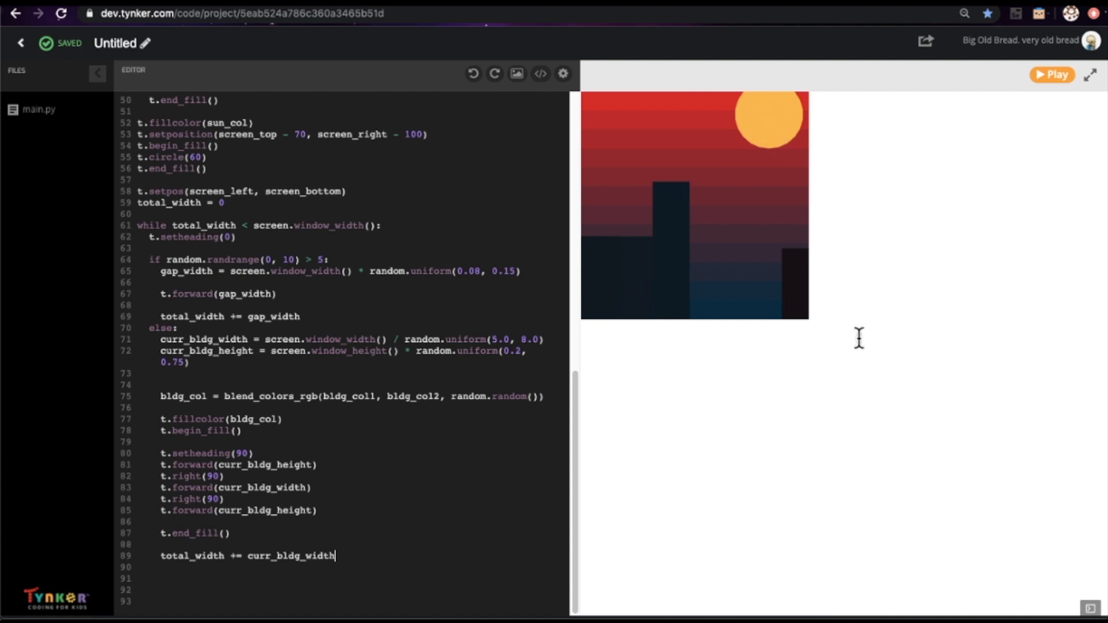
mouse_move(711, 311)
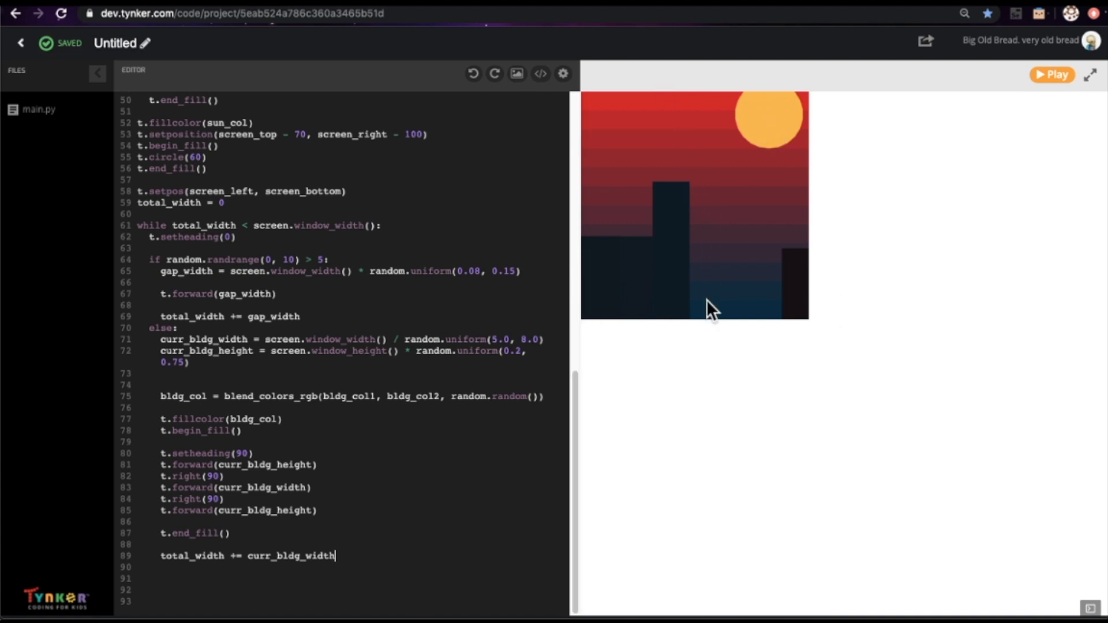
mouse_move(769, 321)
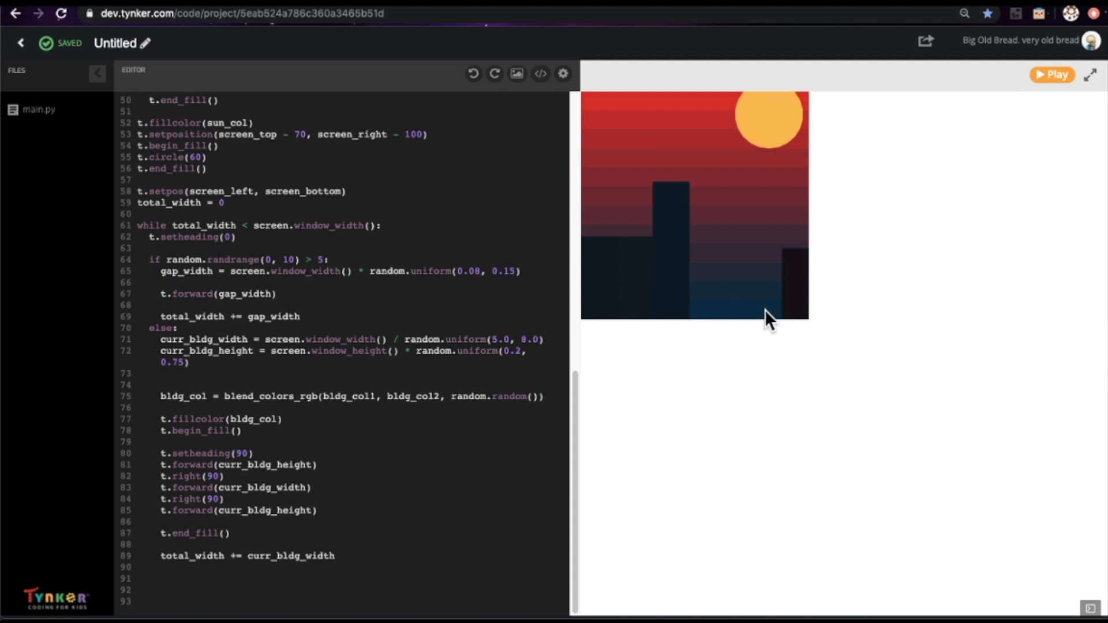
mouse_move(774, 302)
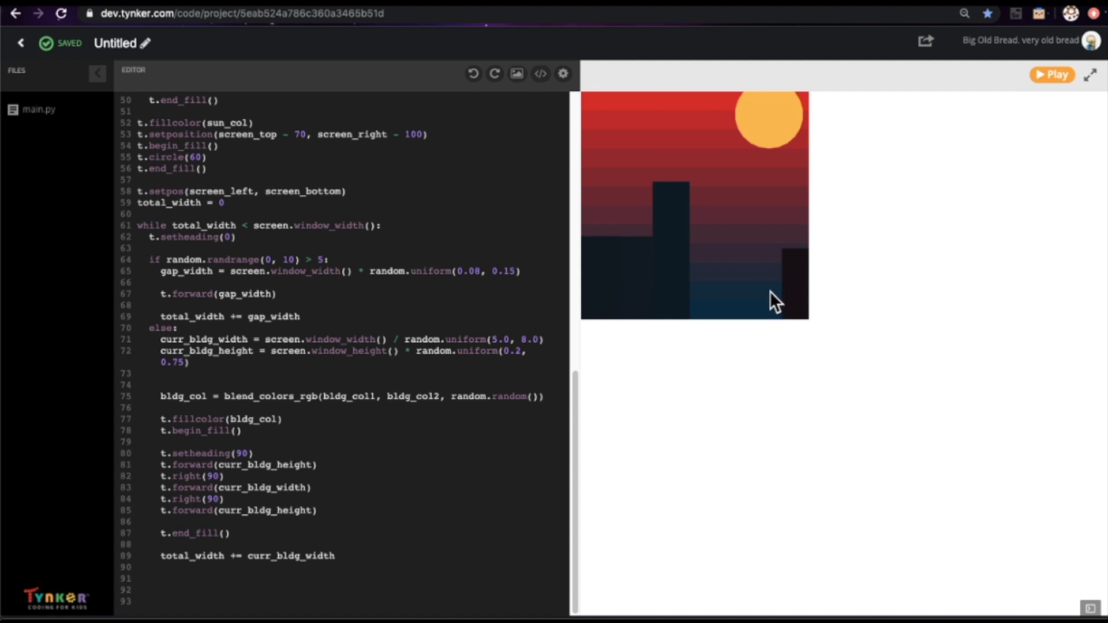